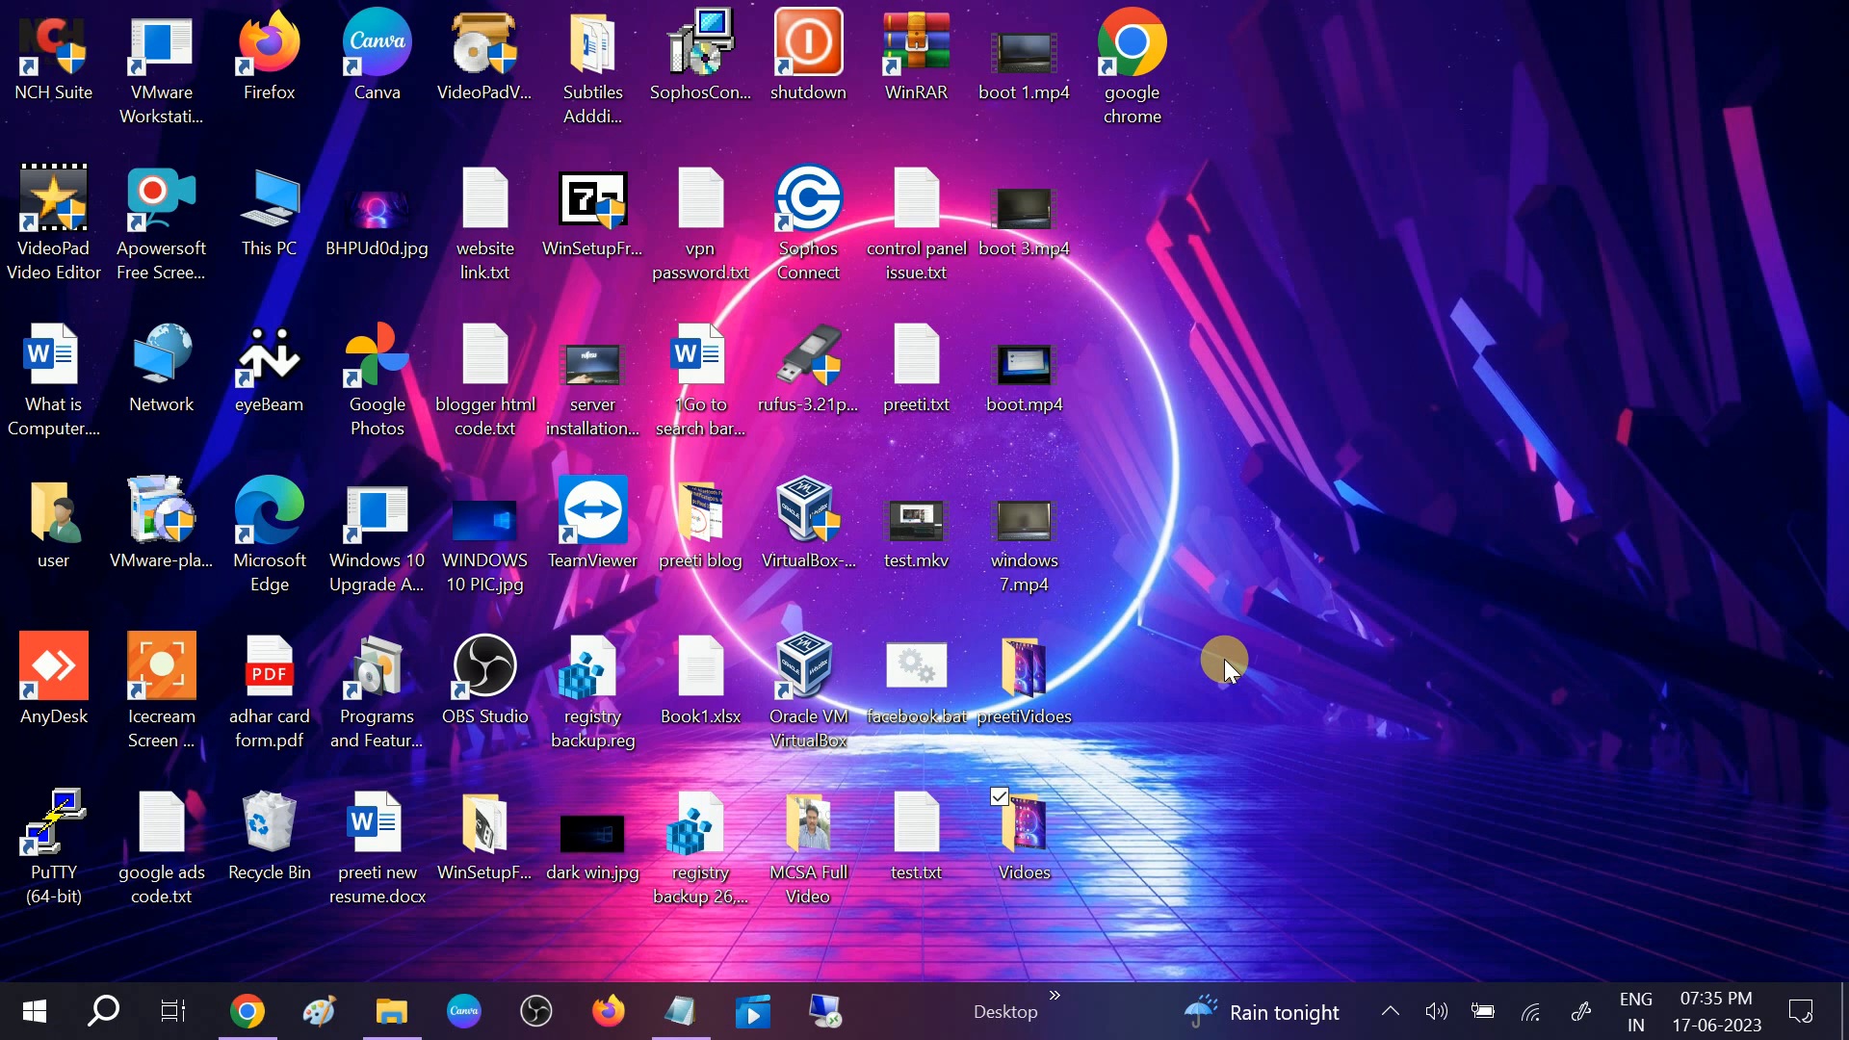
mouse_move(1226, 622)
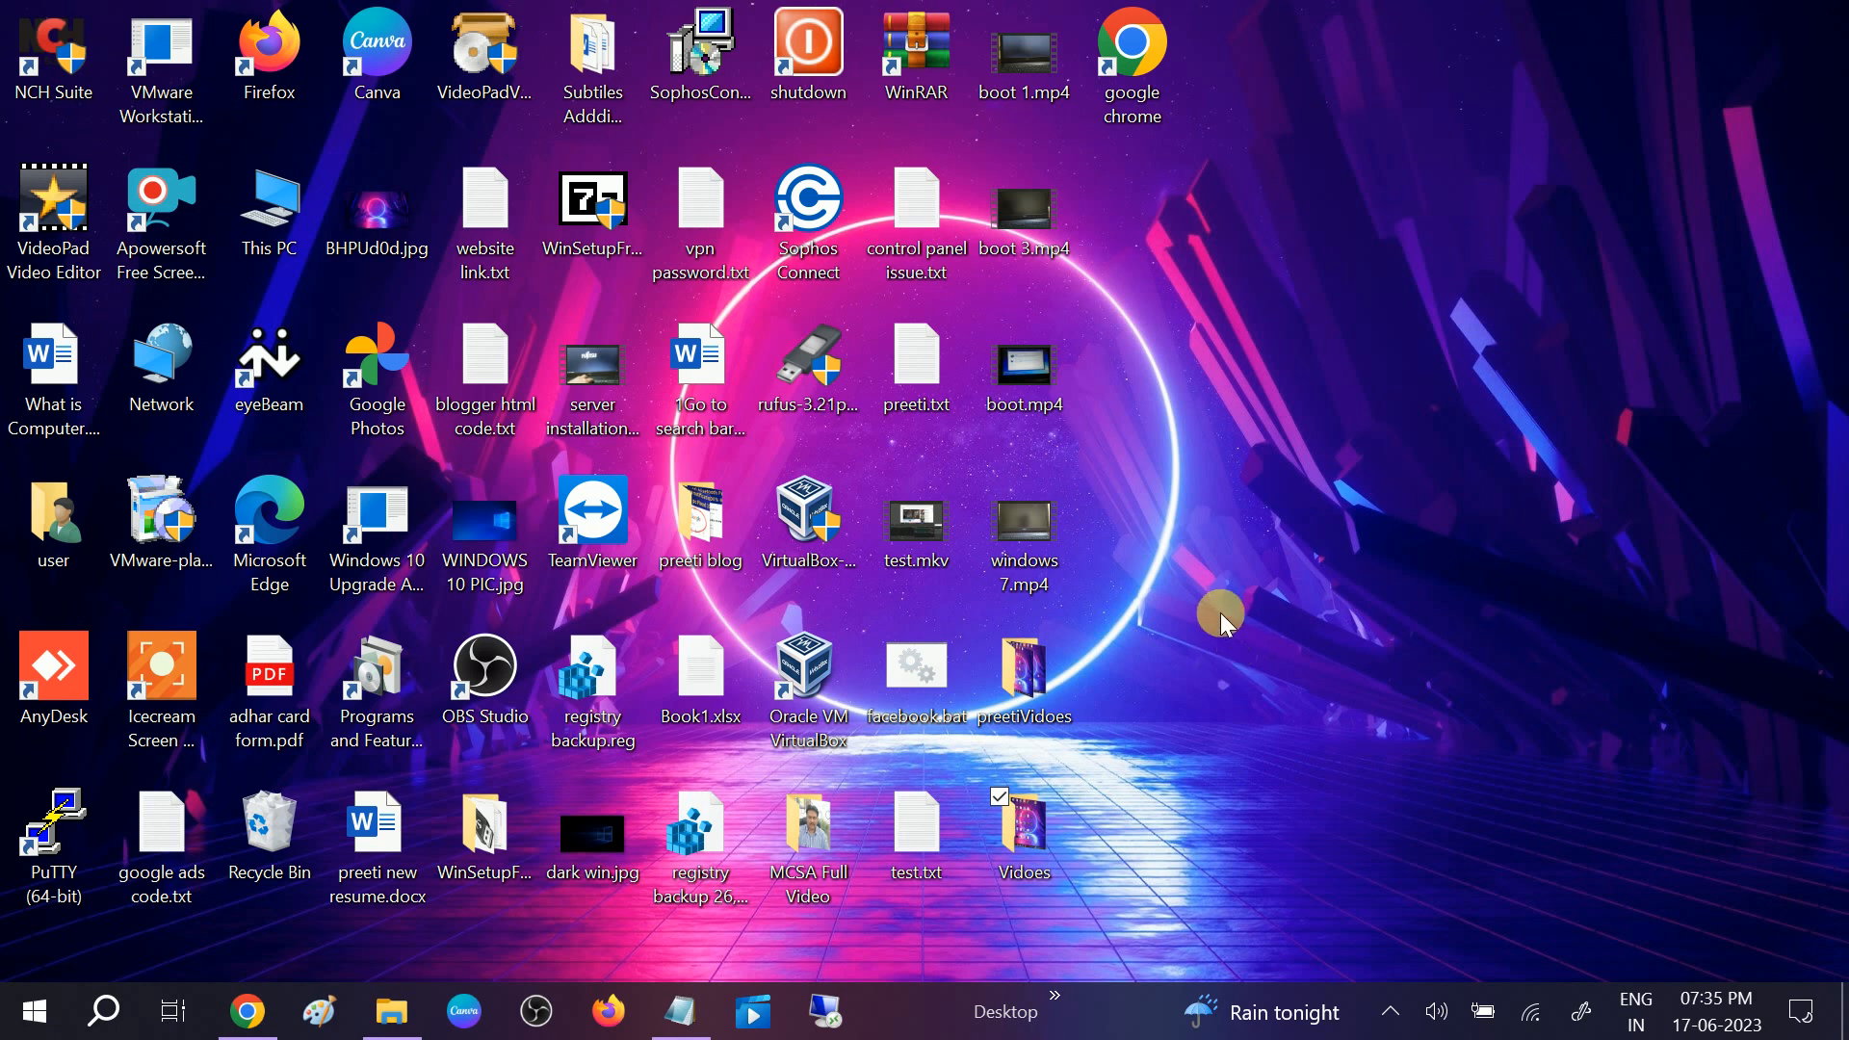
mouse_move(1259, 585)
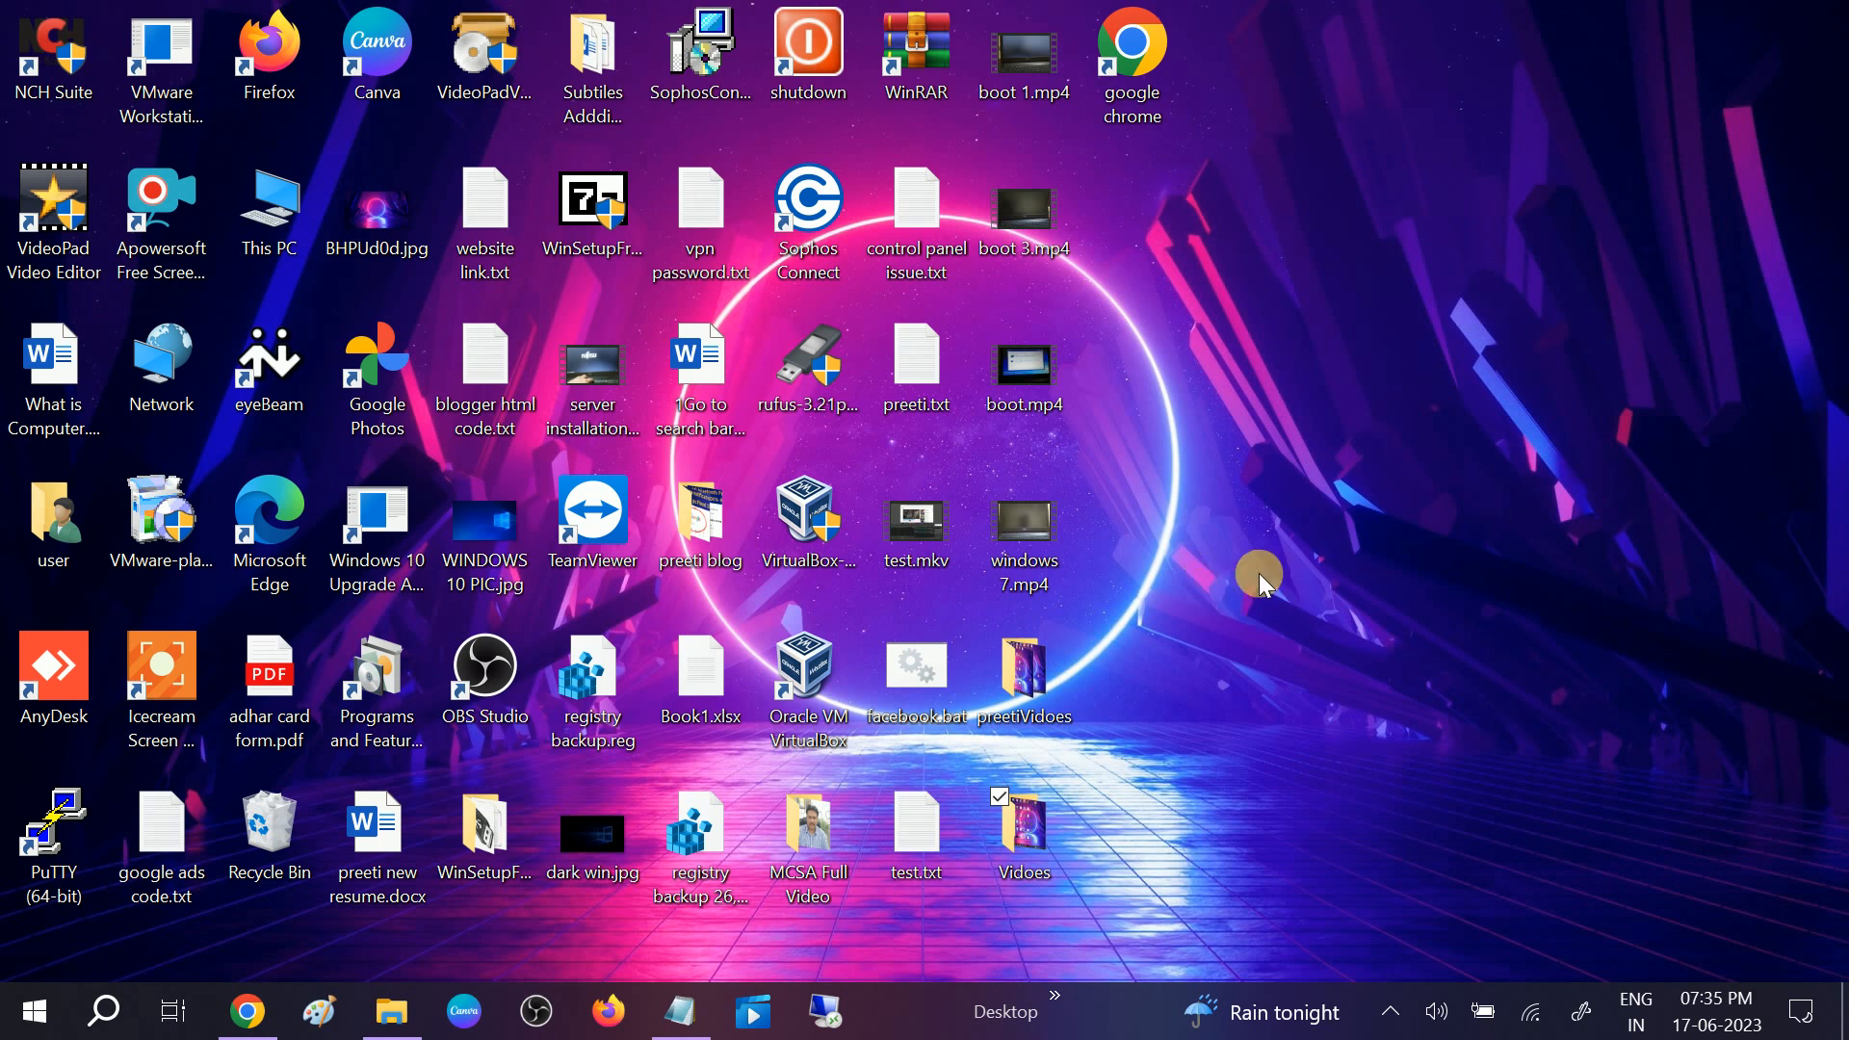
mouse_move(1354, 661)
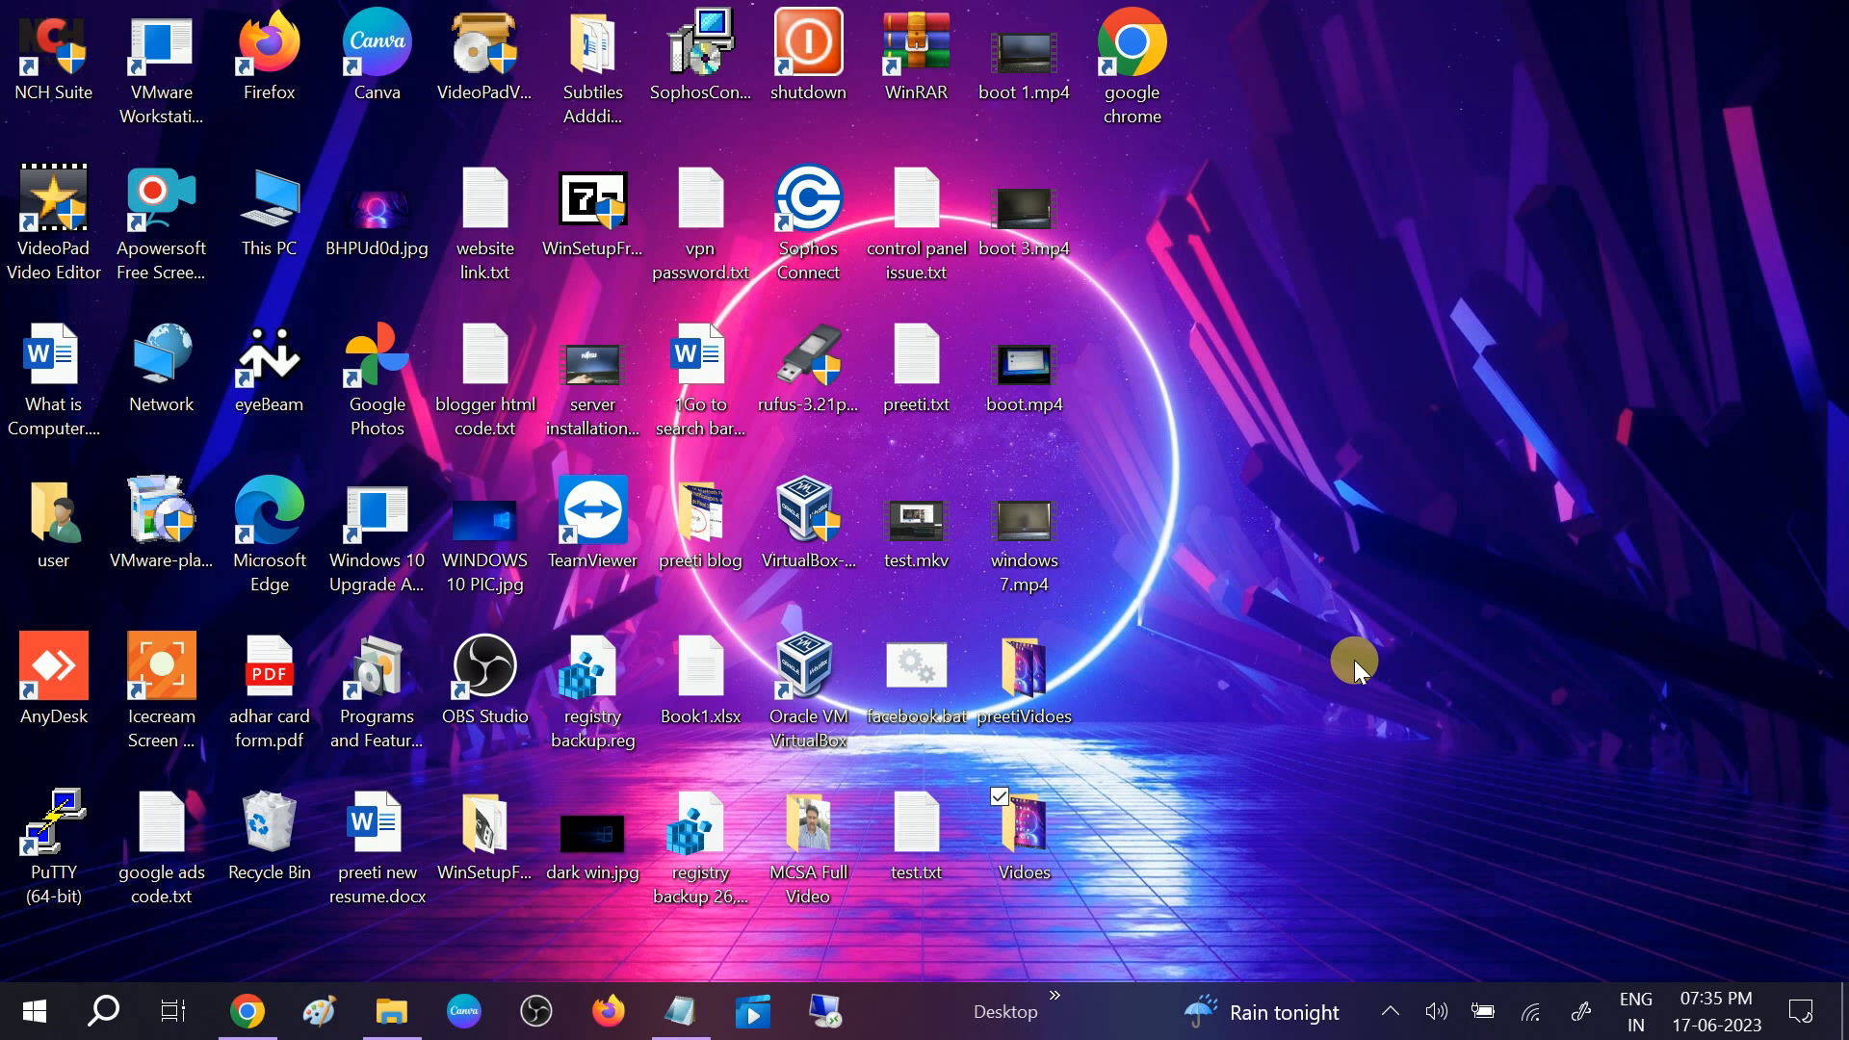
mouse_move(1261, 624)
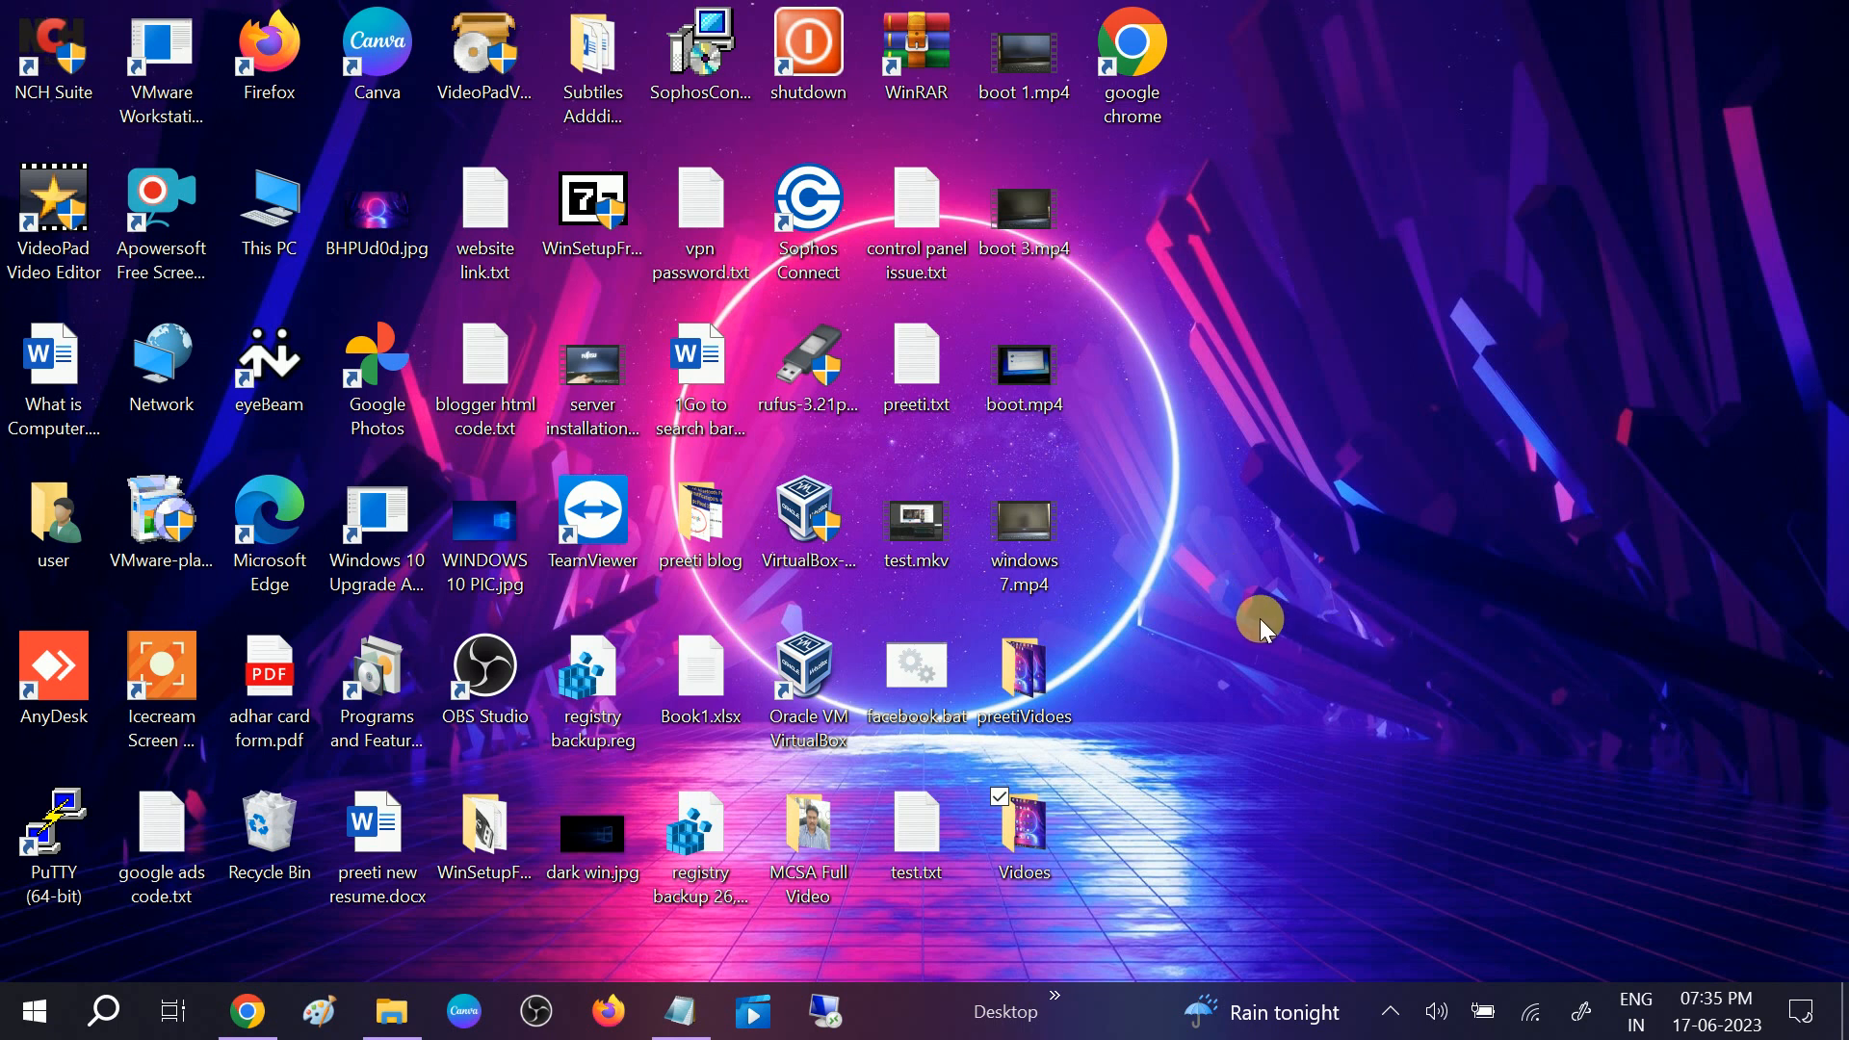
mouse_move(1259, 616)
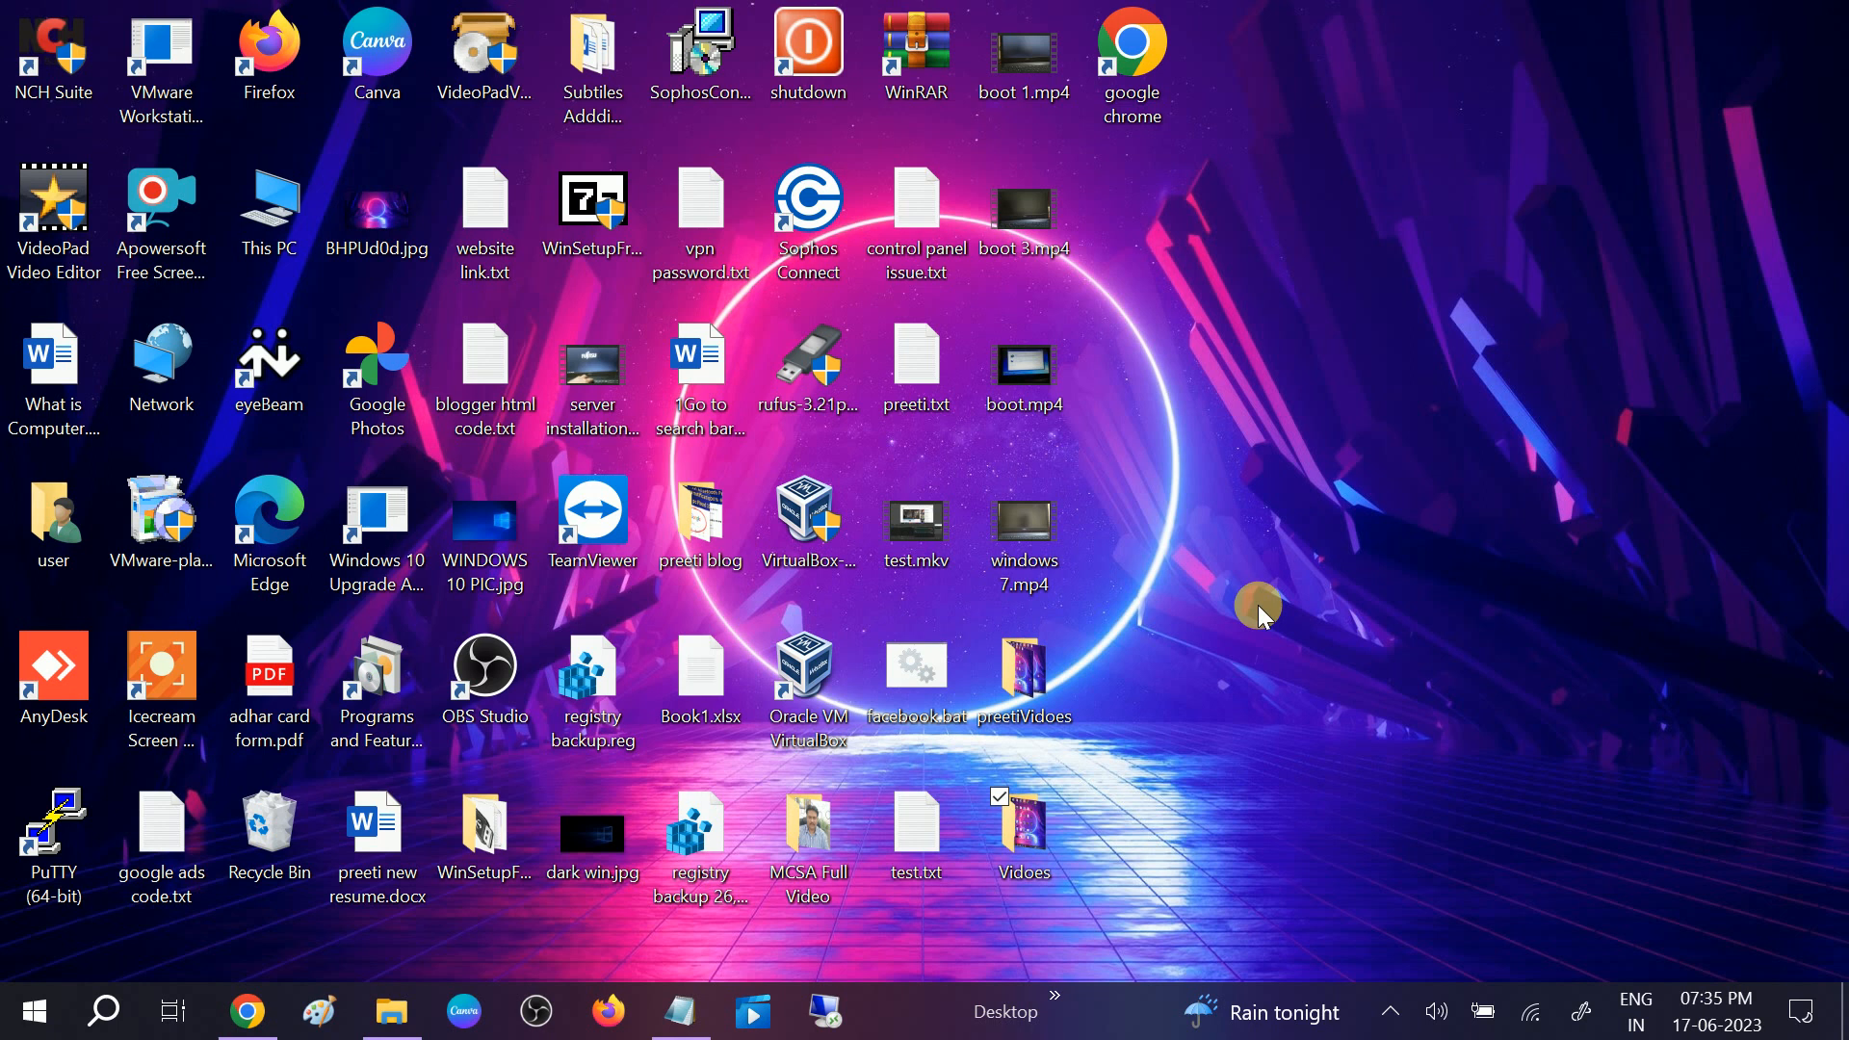
mouse_move(102, 1011)
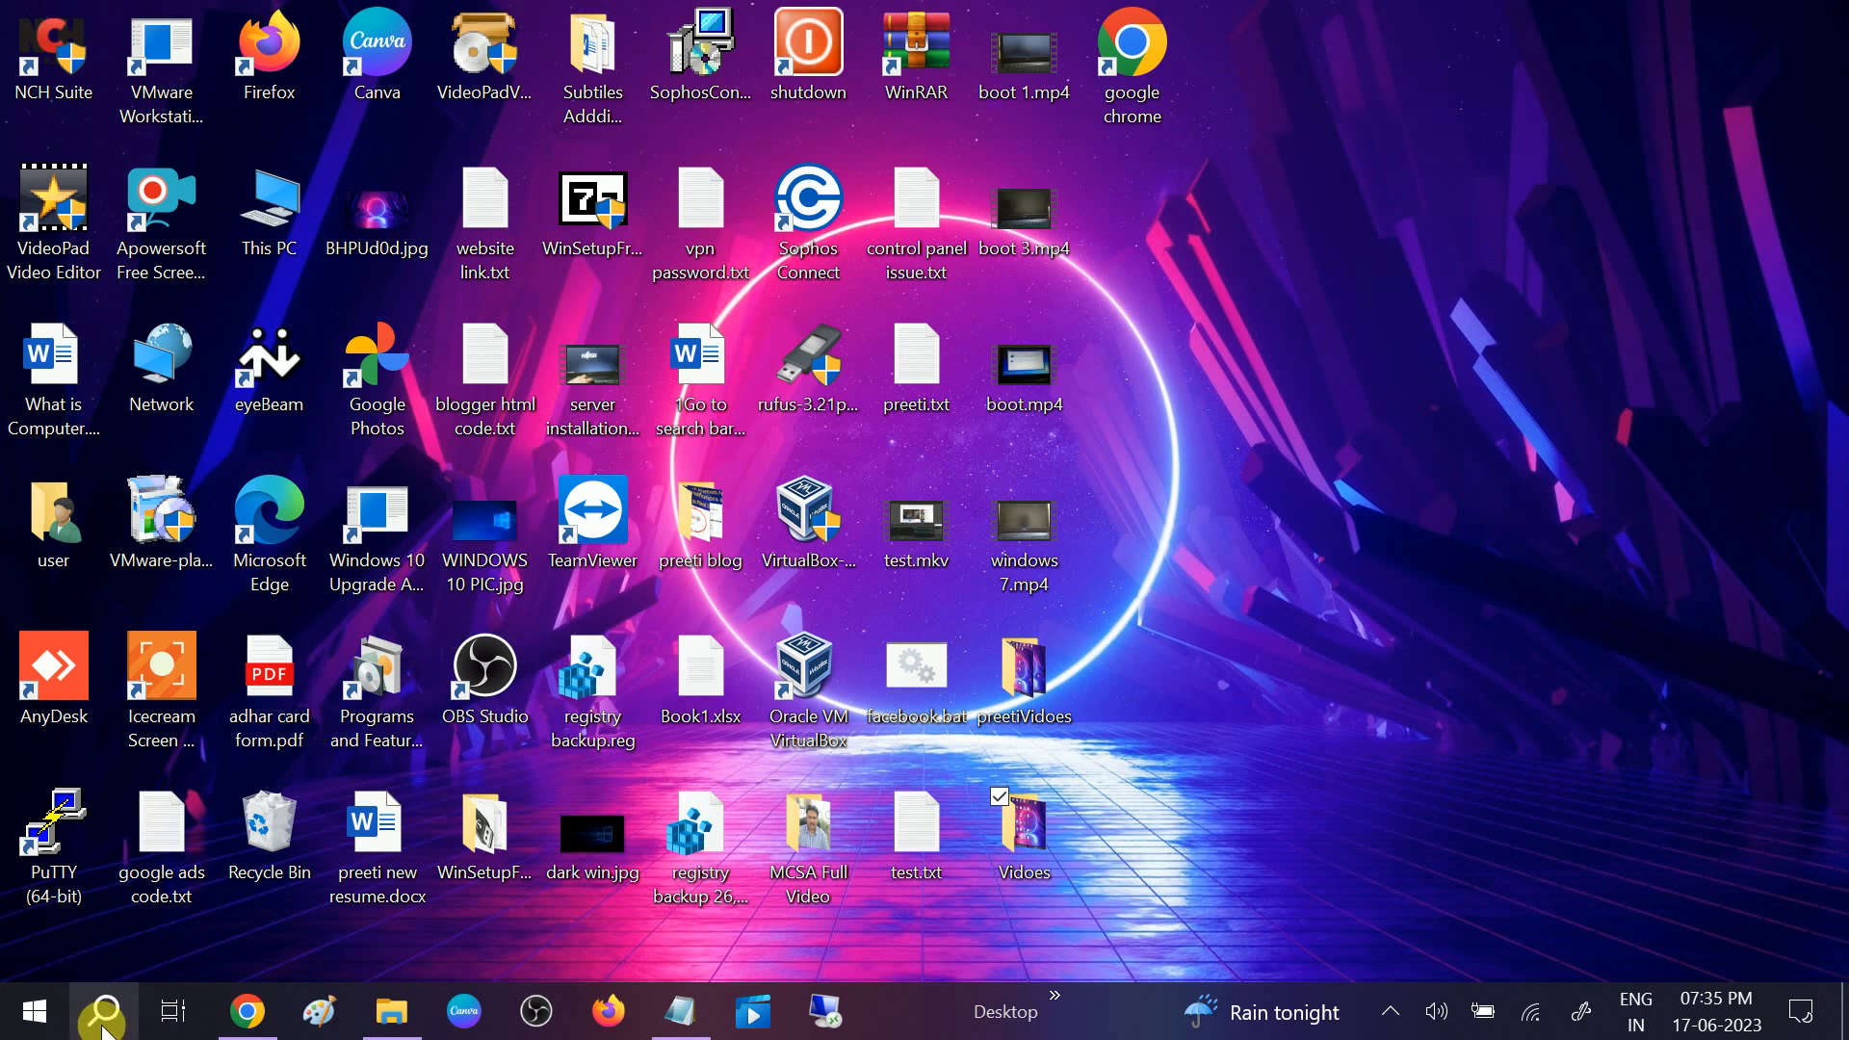
Search 'tr' from the taskbar and reach the Troubleshoot page in Settings
left_click(102, 1011)
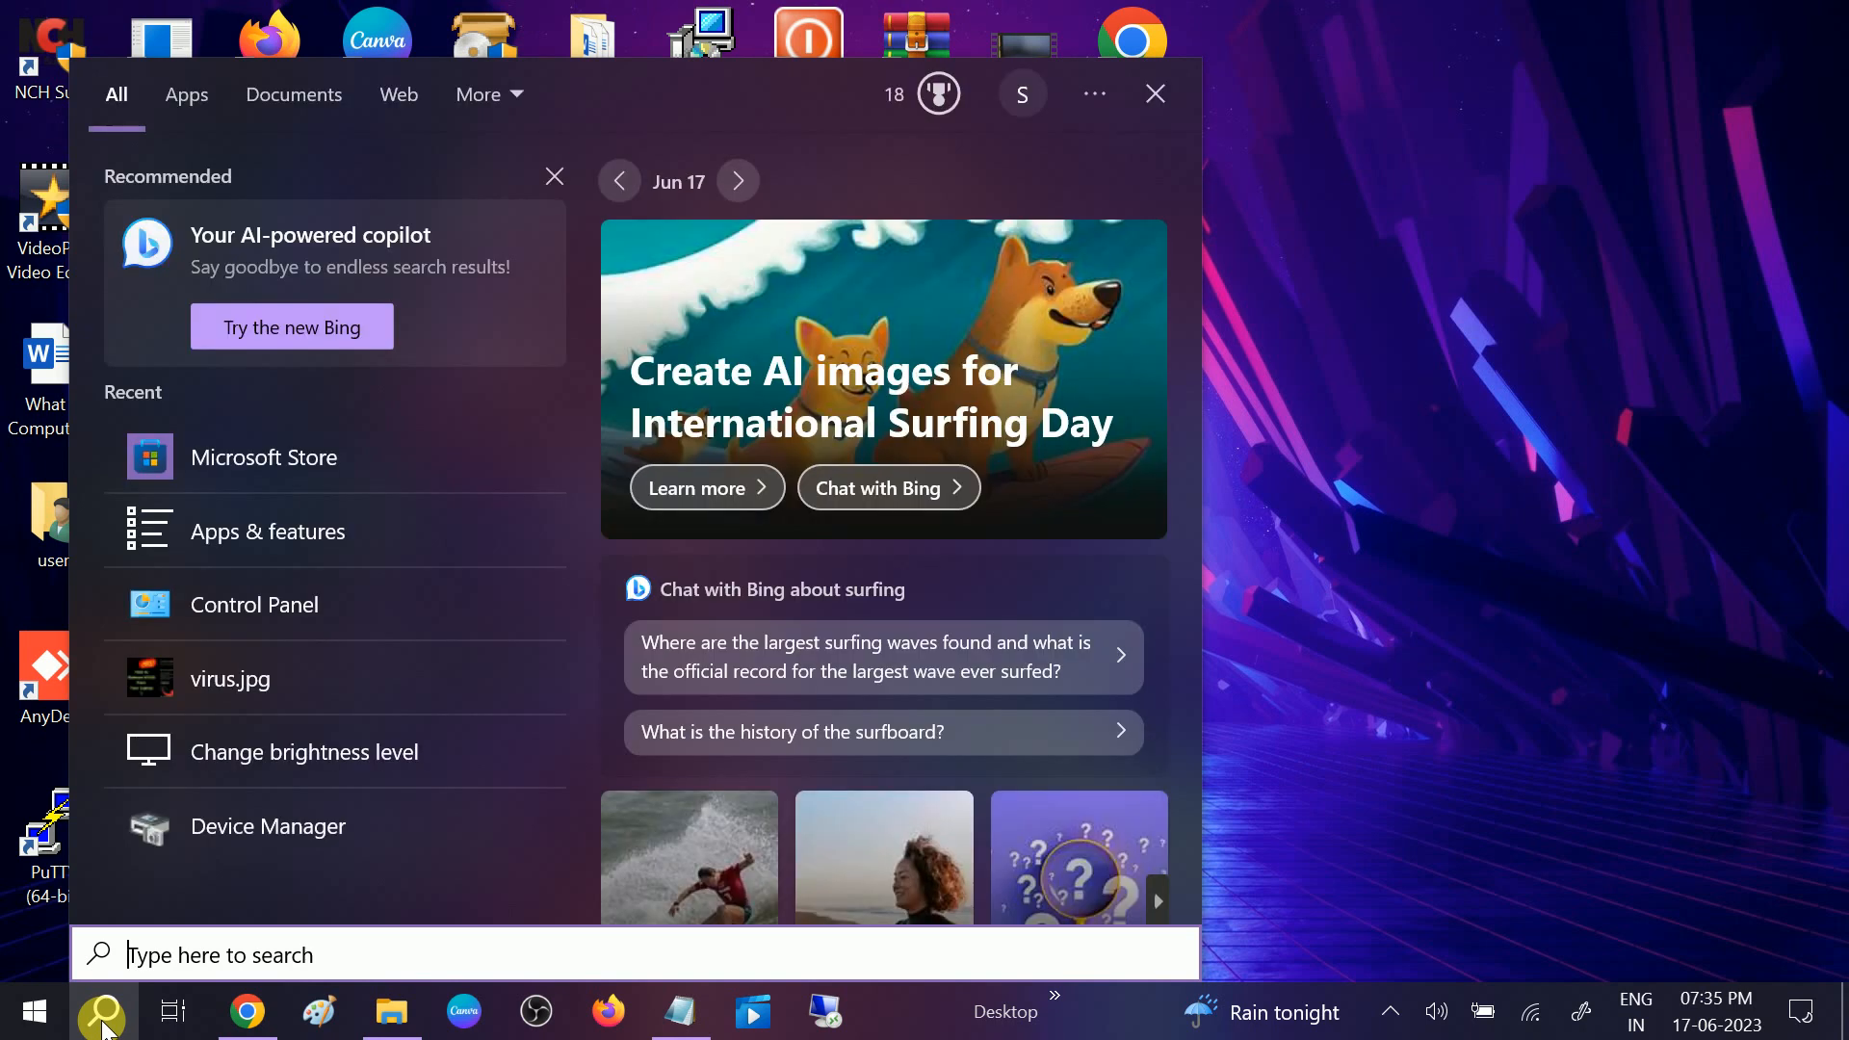
type("tr")
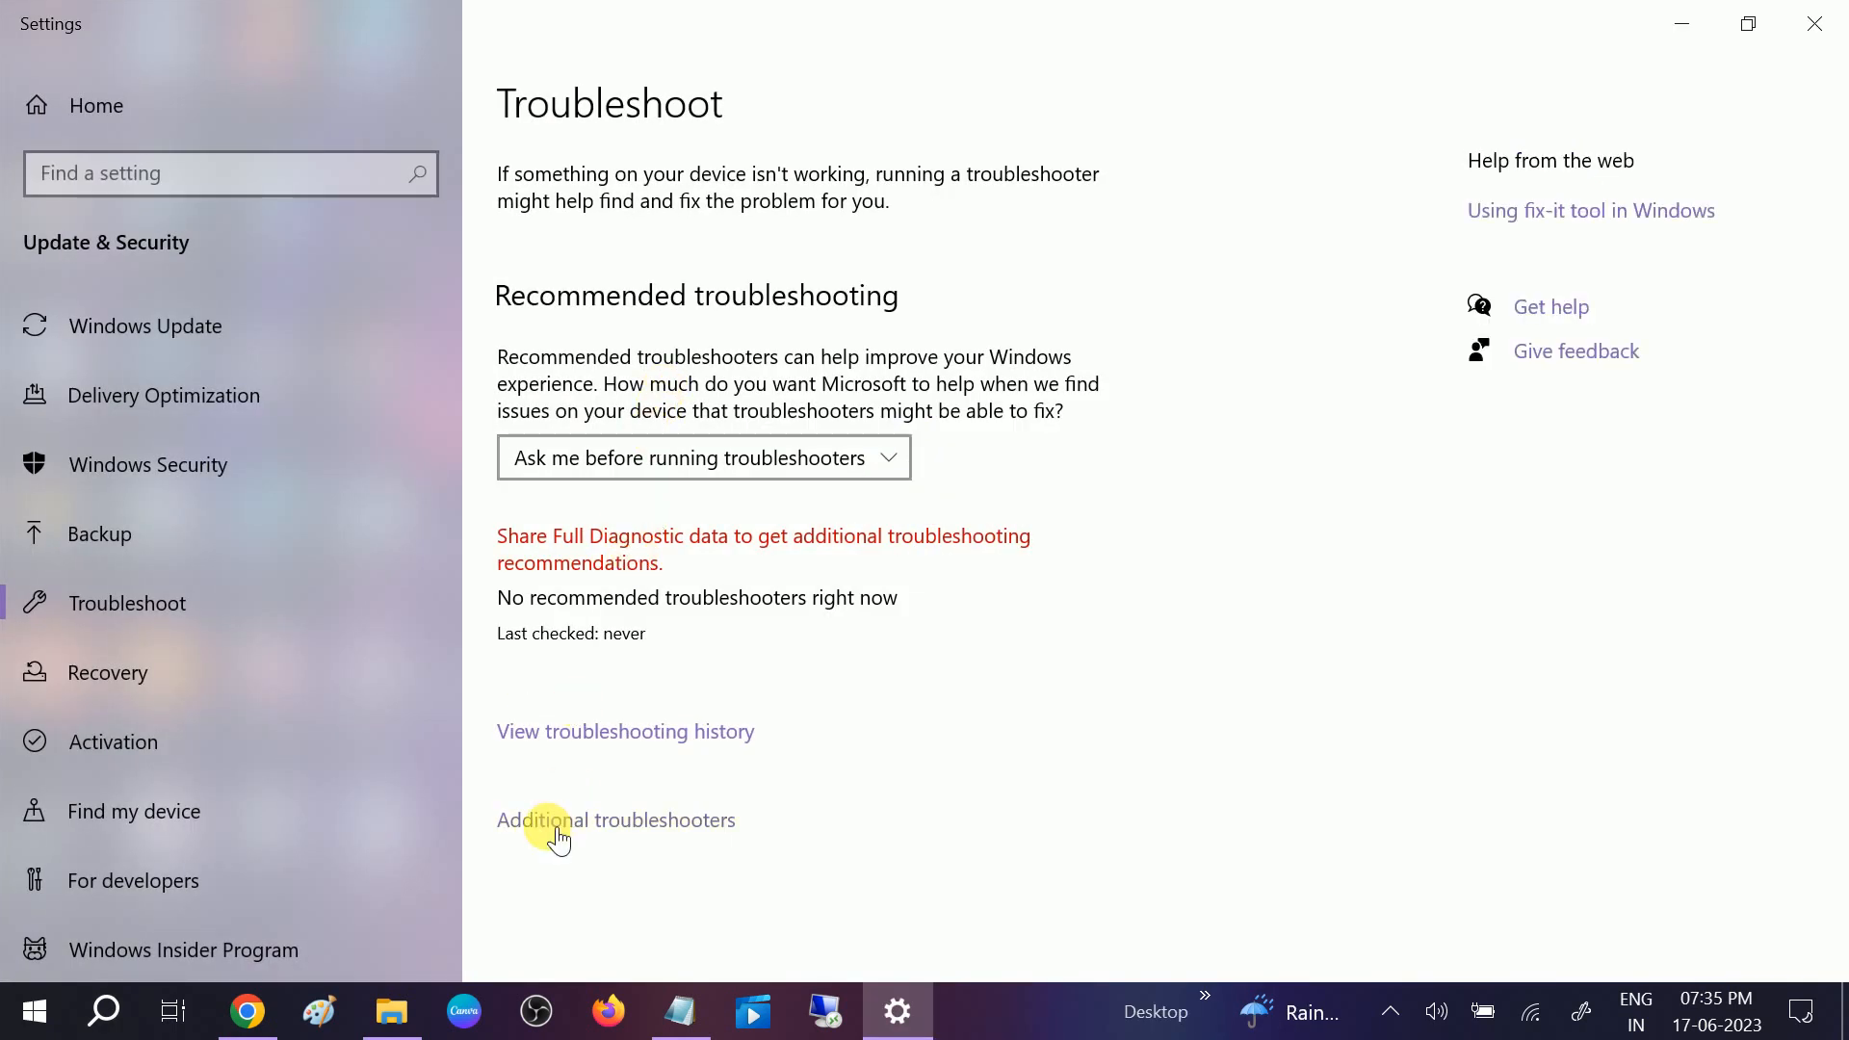
mouse_move(652, 826)
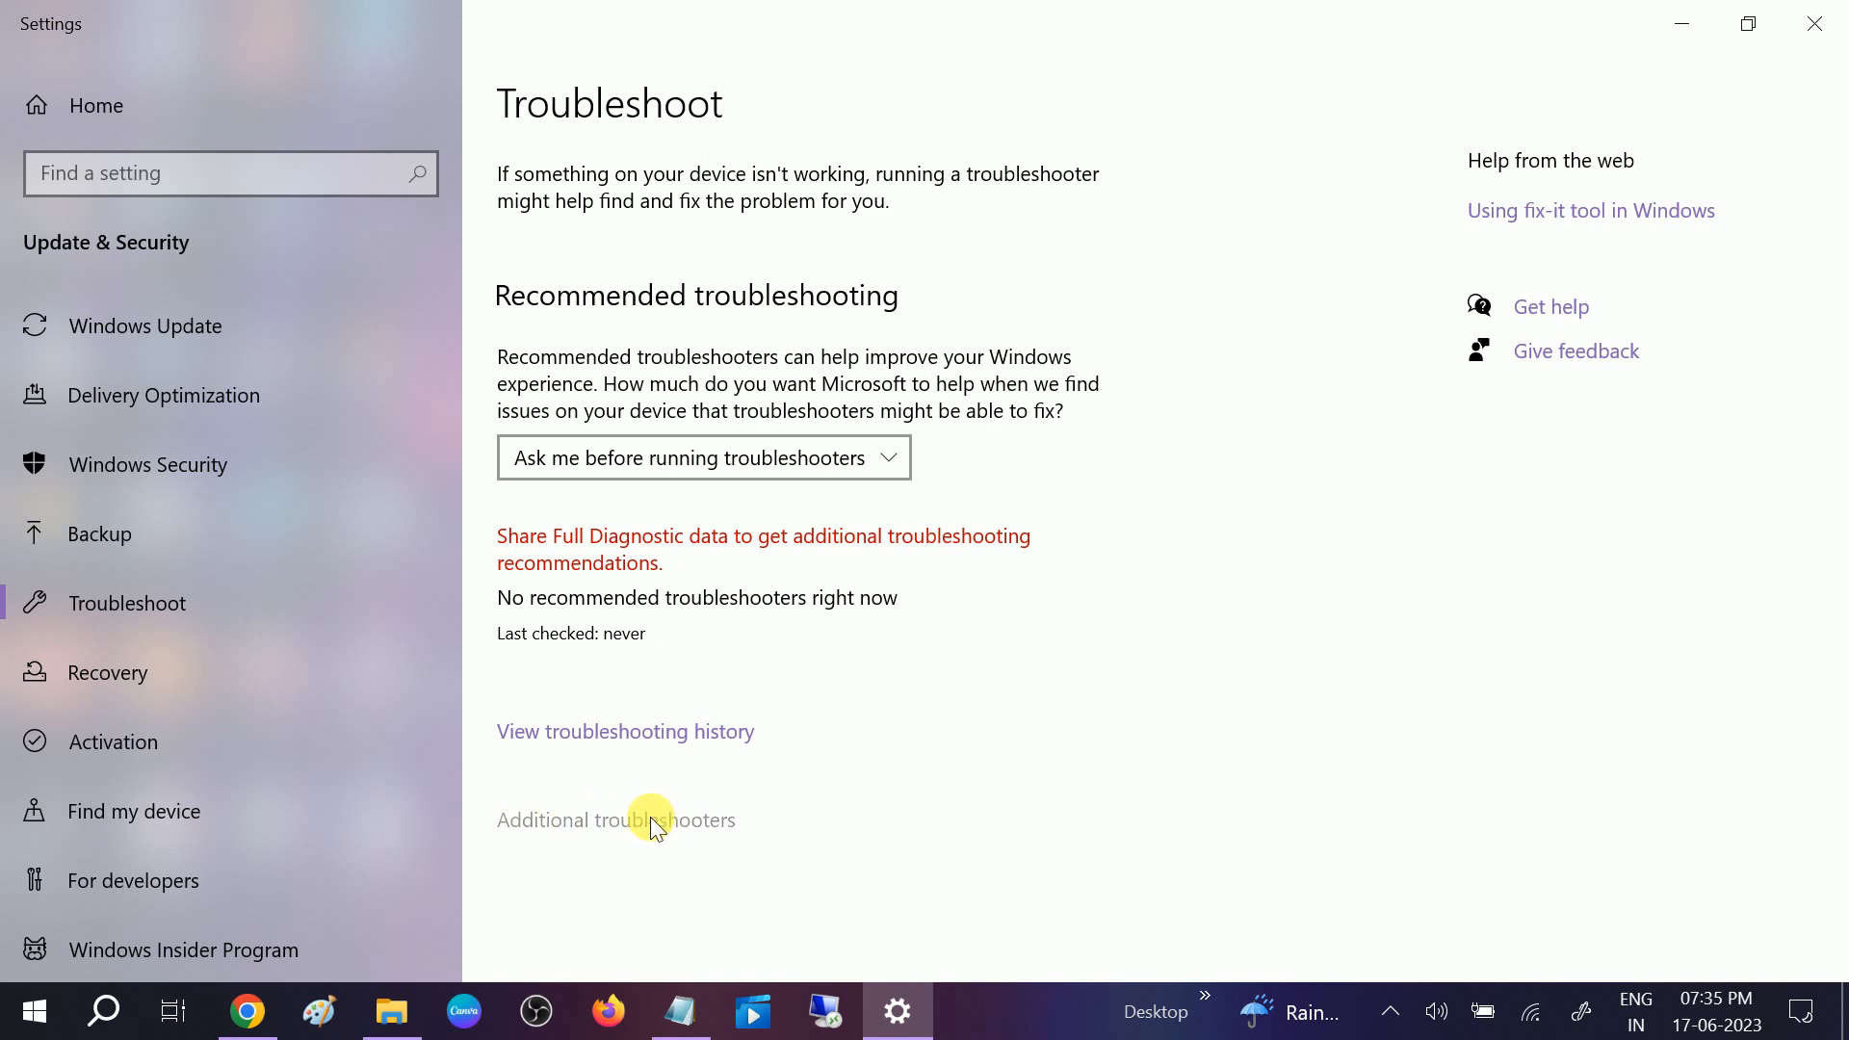
From Additional troubleshooters, run the Windows Store Apps troubleshooter
left_click(615, 821)
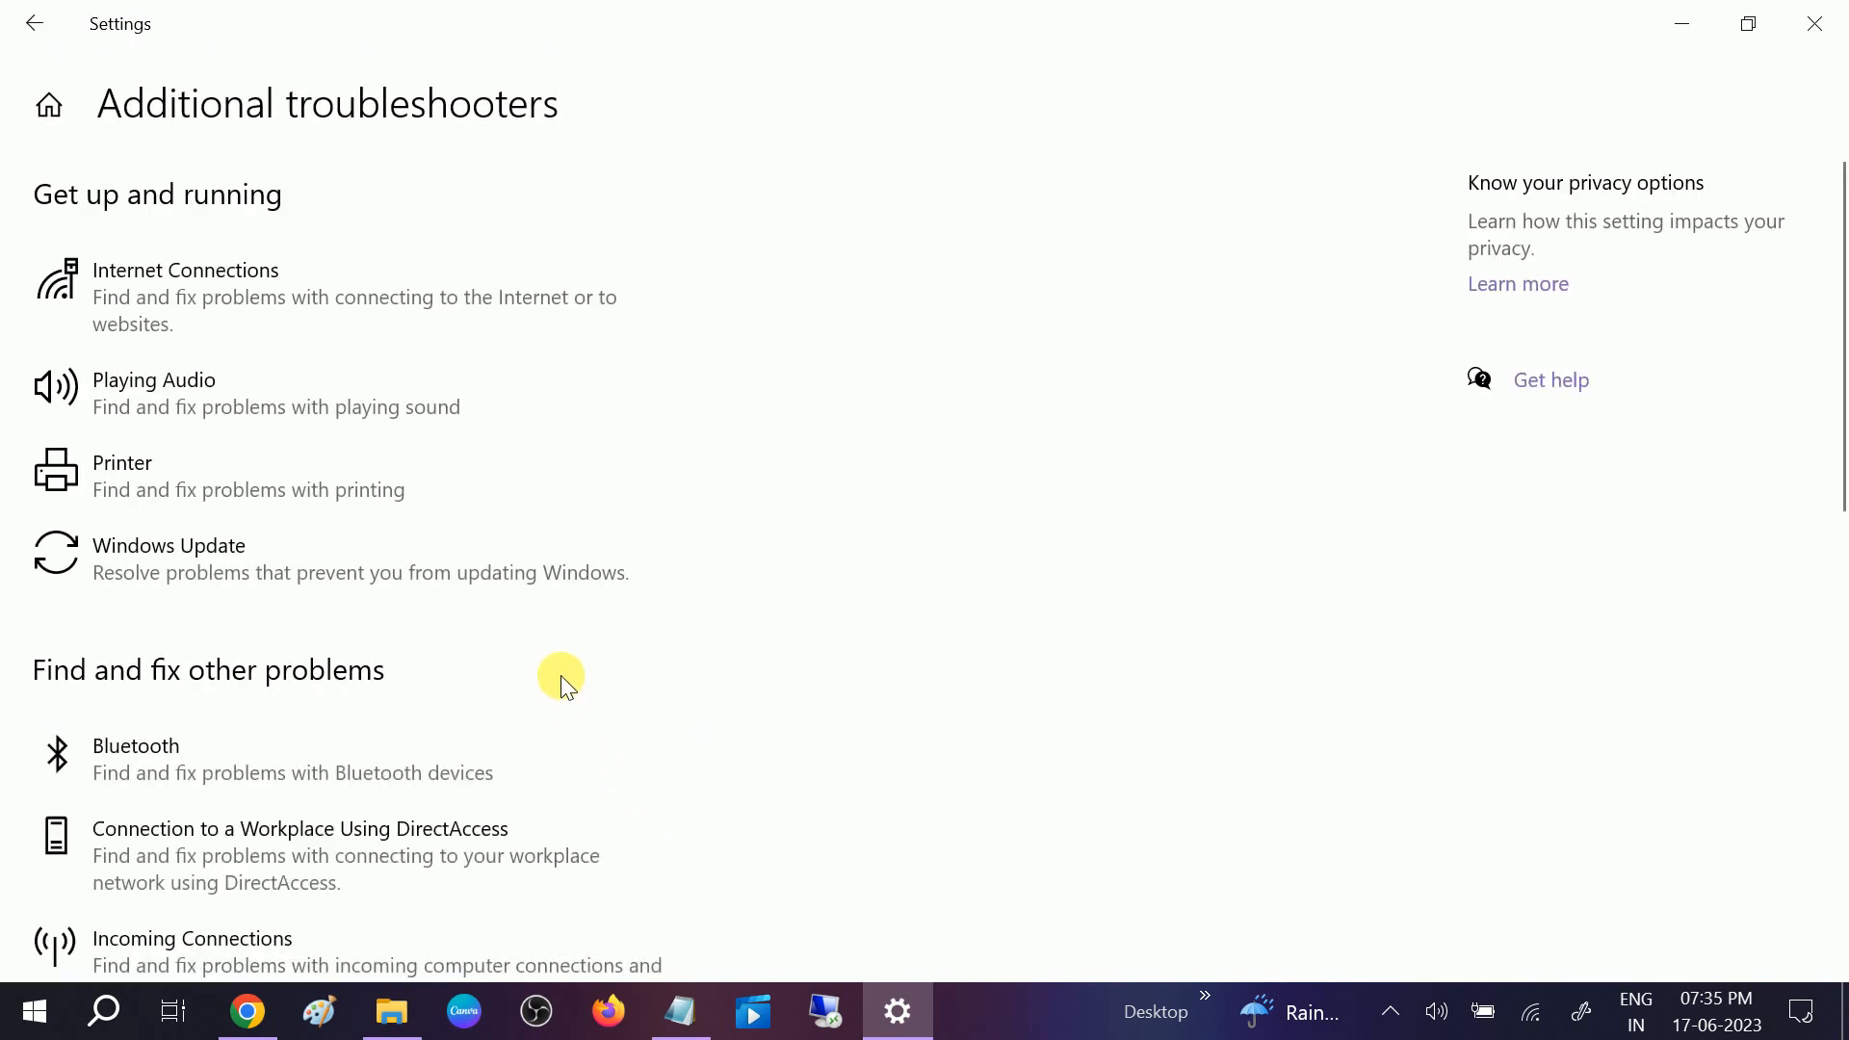
scroll("down", 3)
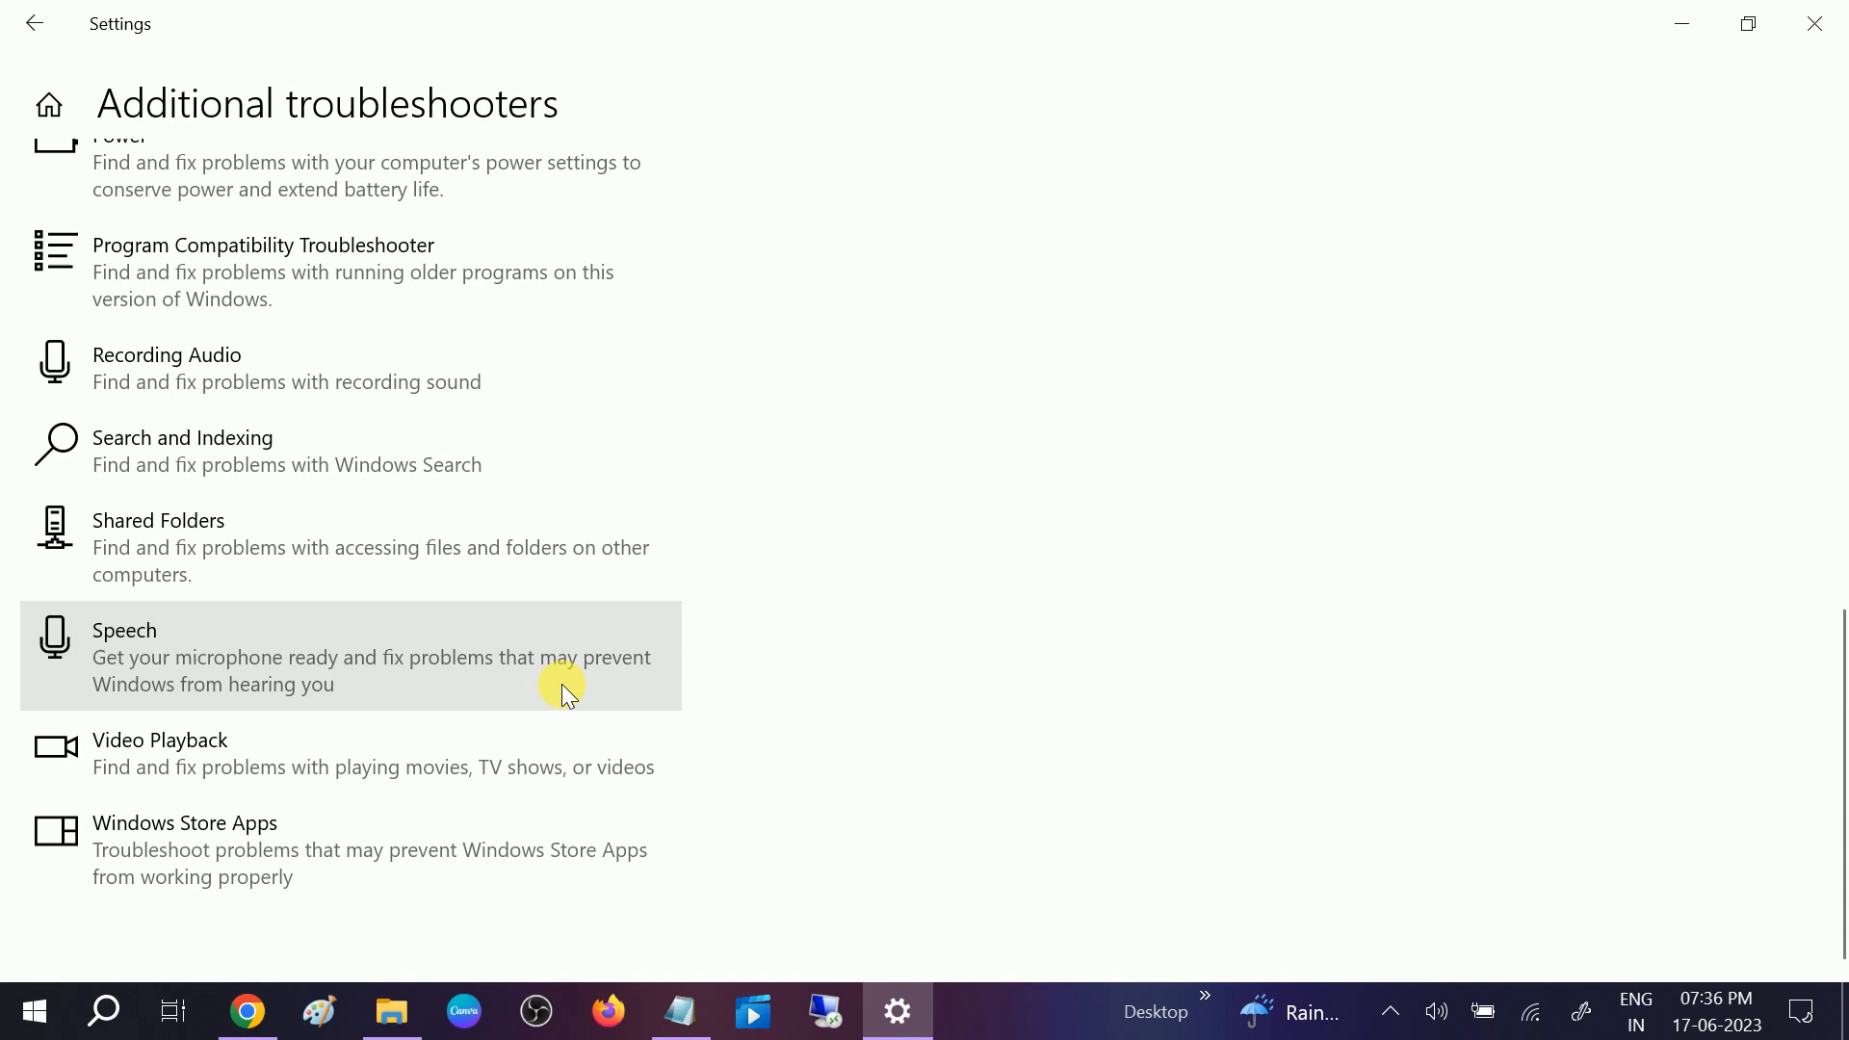
mouse_move(249, 850)
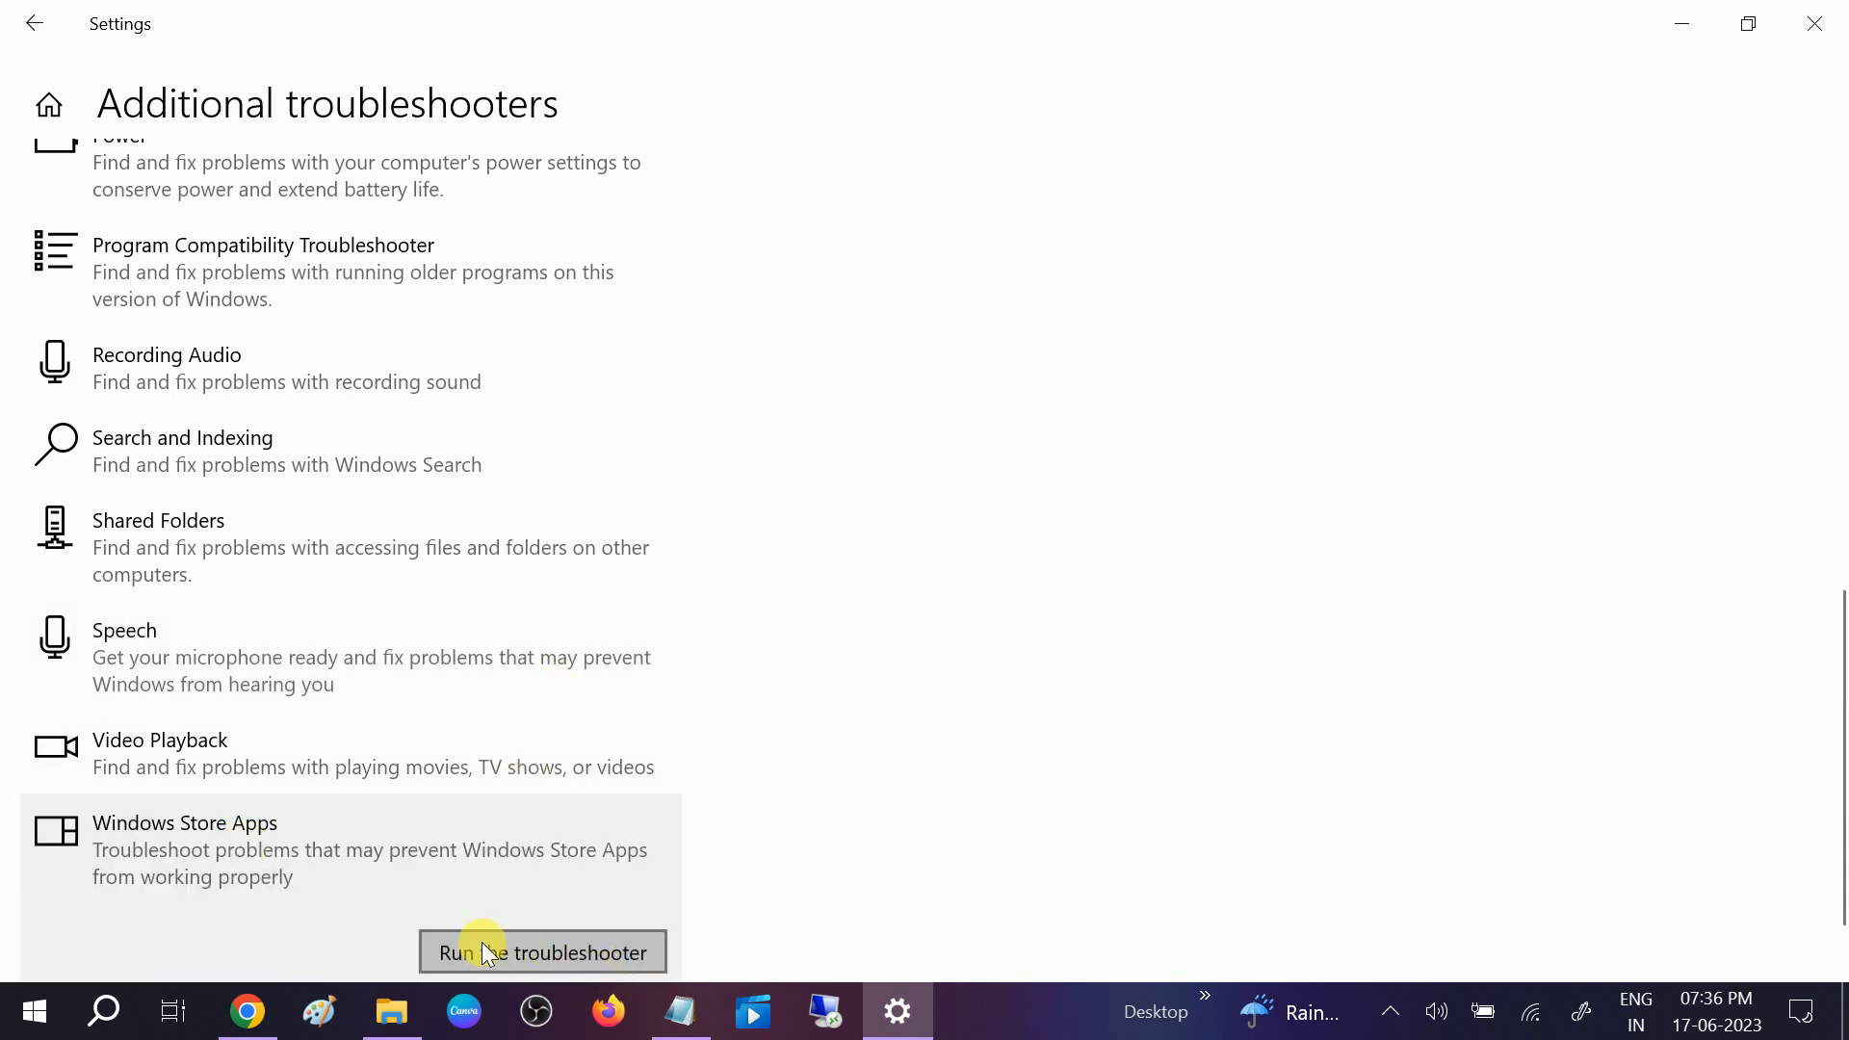
left_click(541, 951)
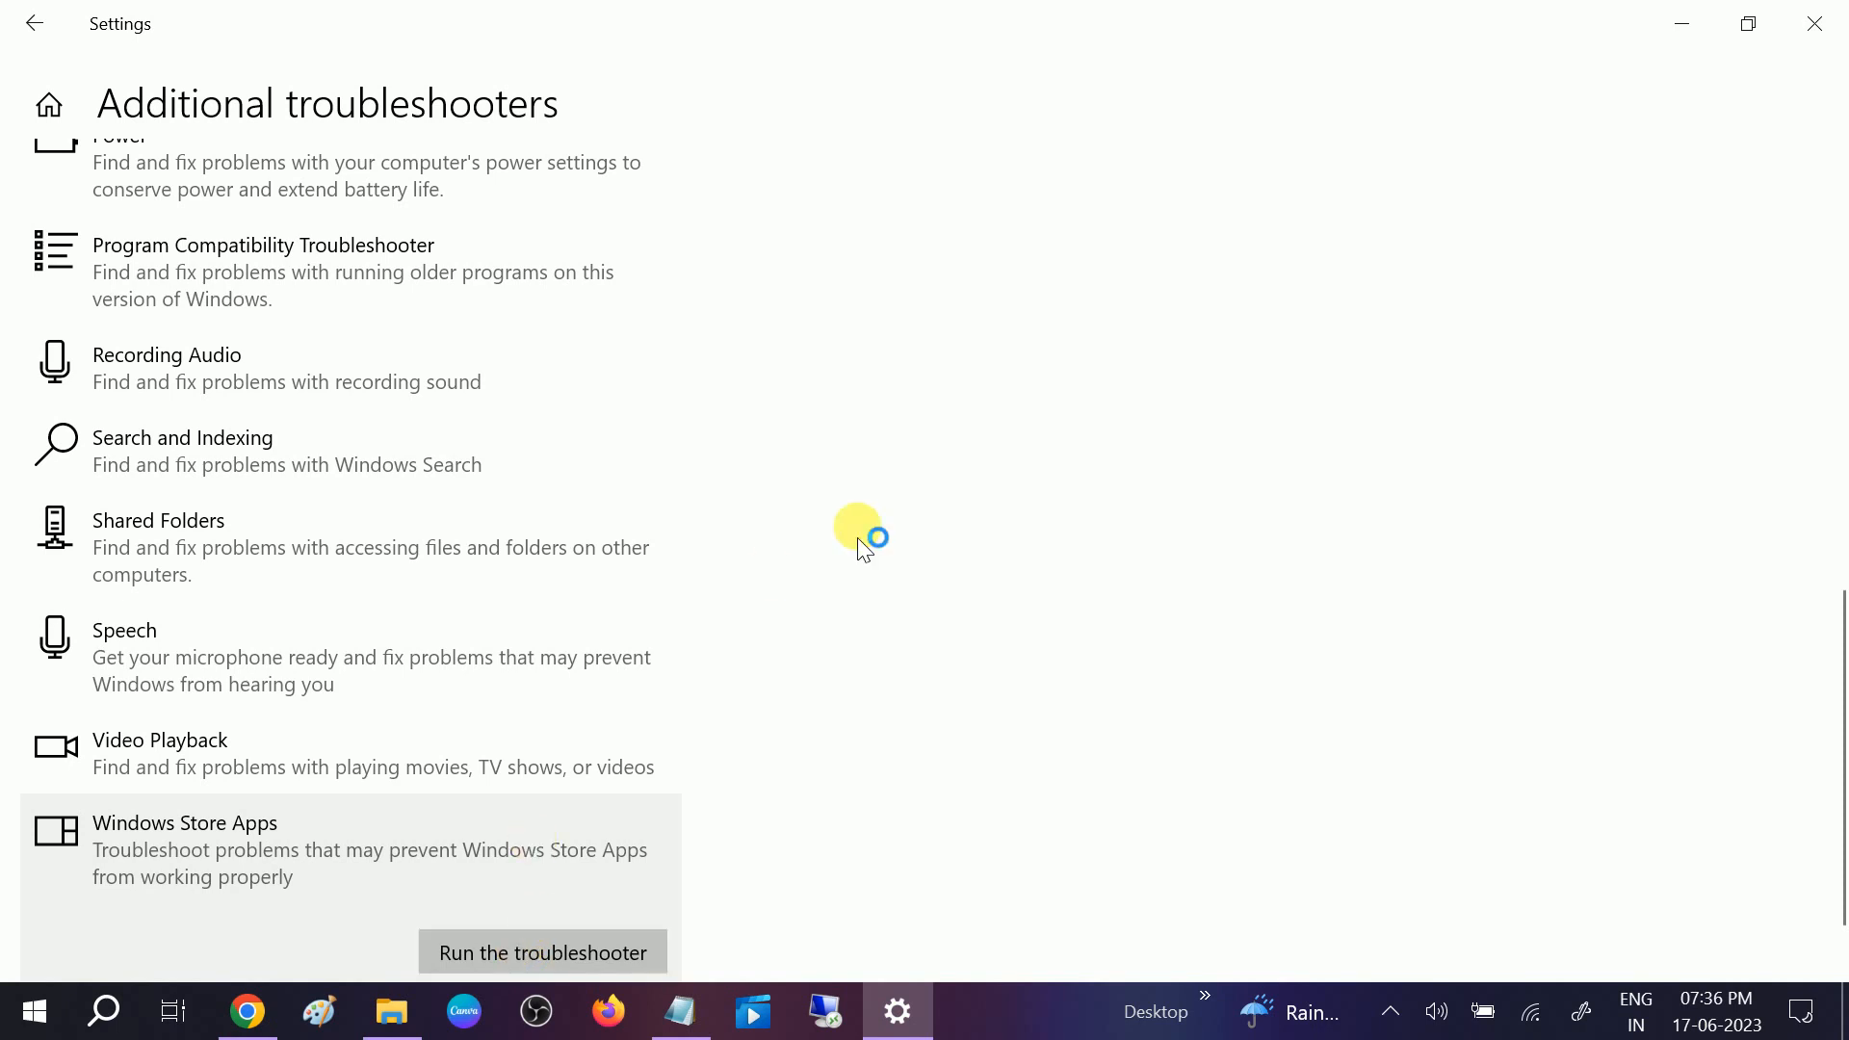
Let the troubleshooter detect problems until it suggests resetting an app
left_click(541, 952)
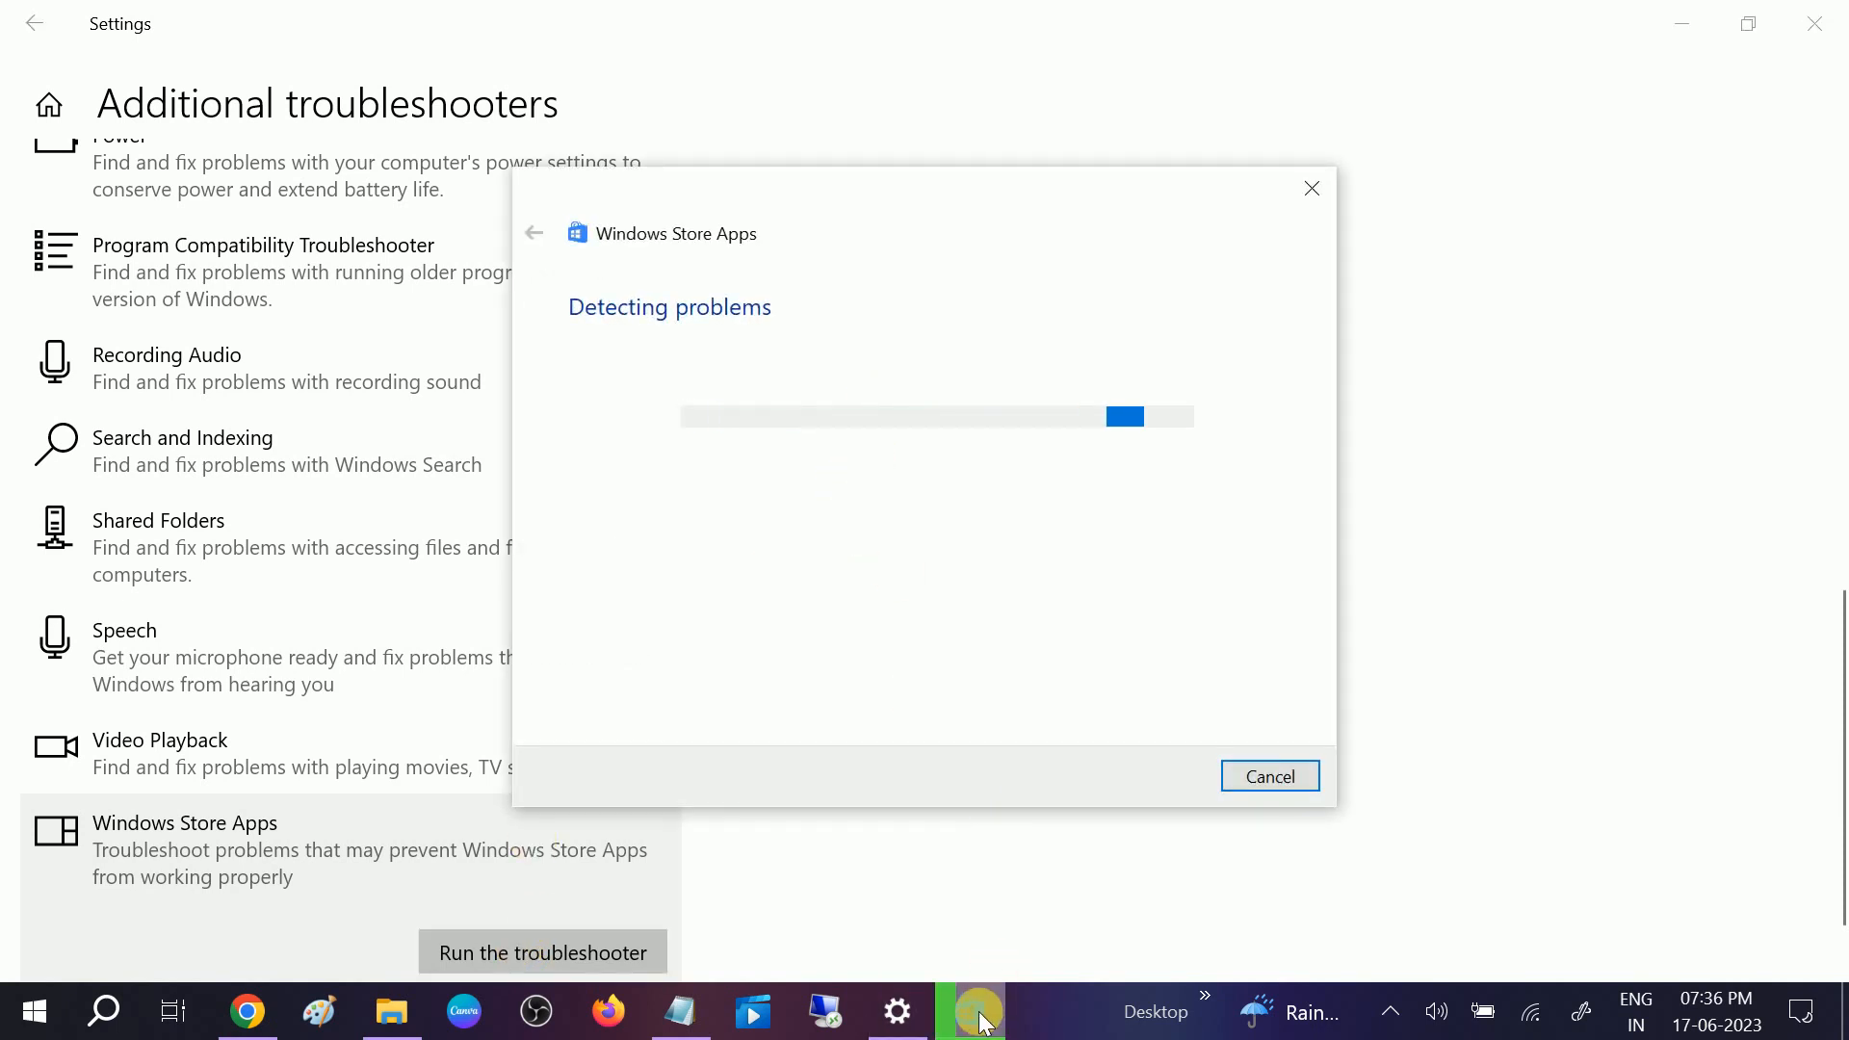
mouse_move(834, 532)
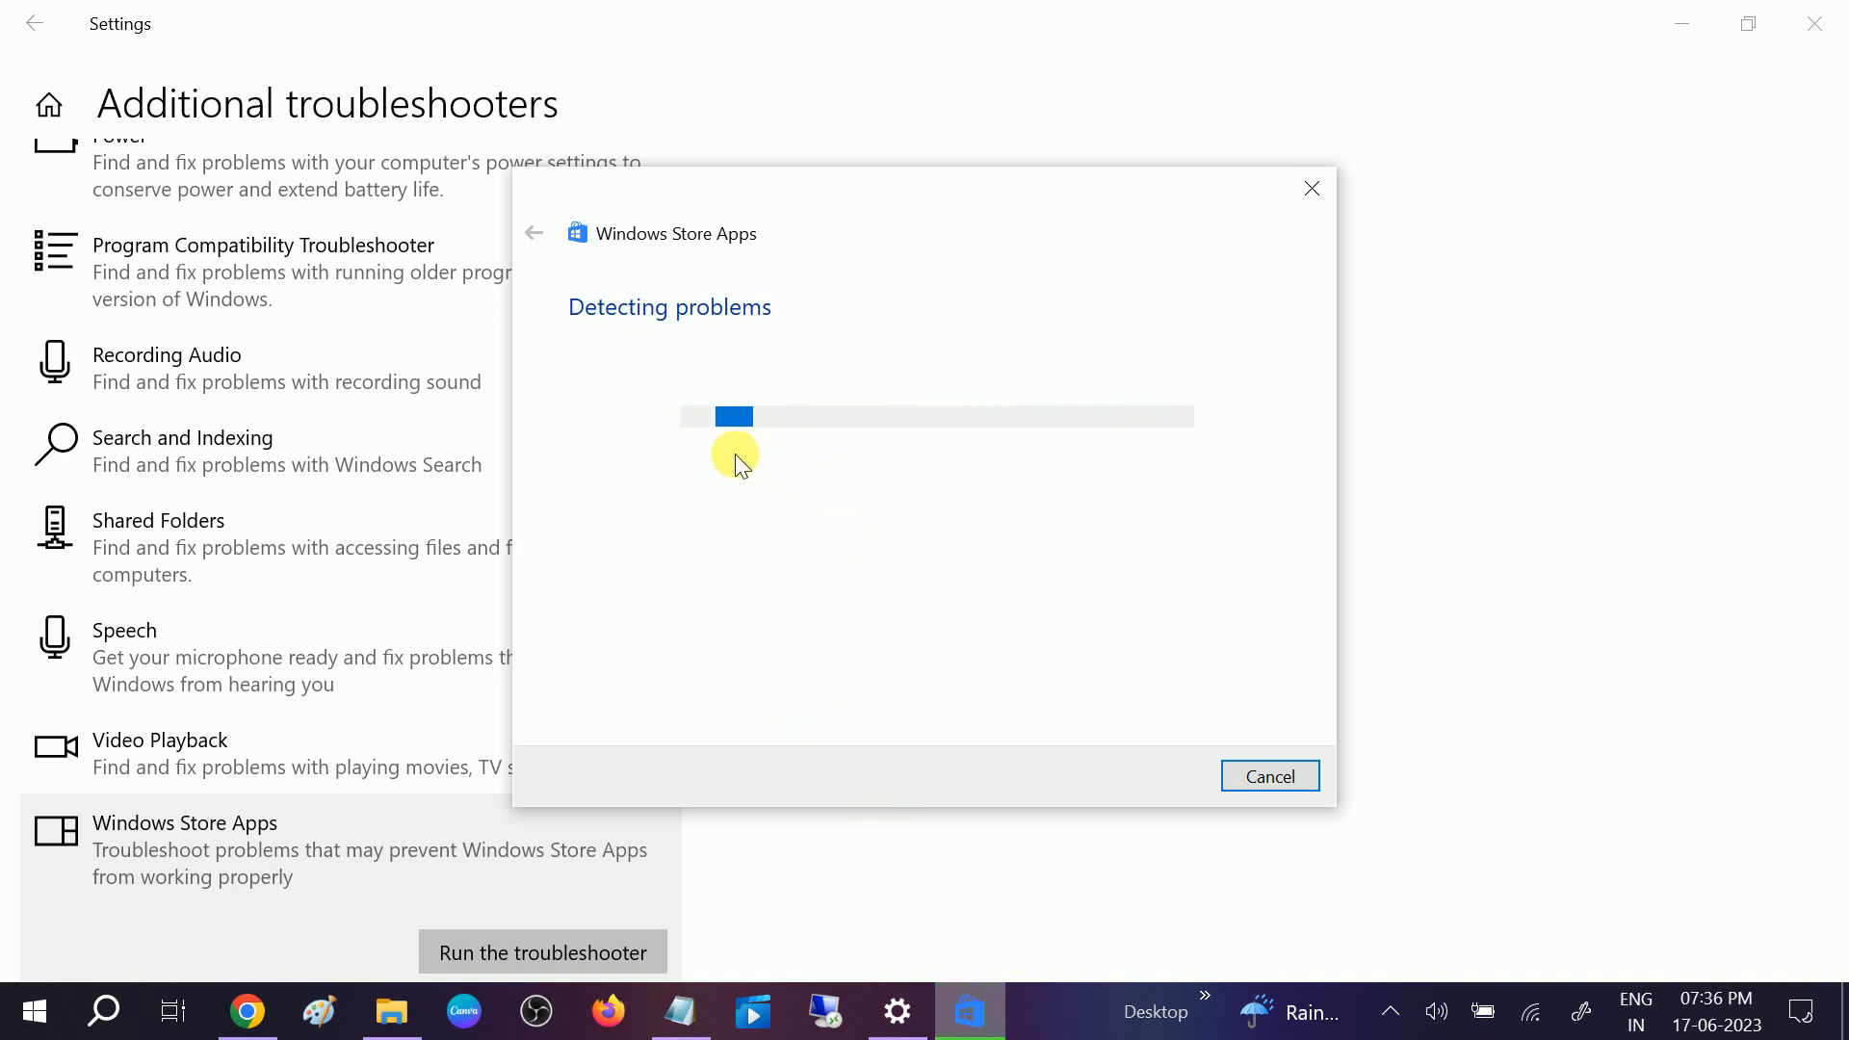
mouse_move(634, 358)
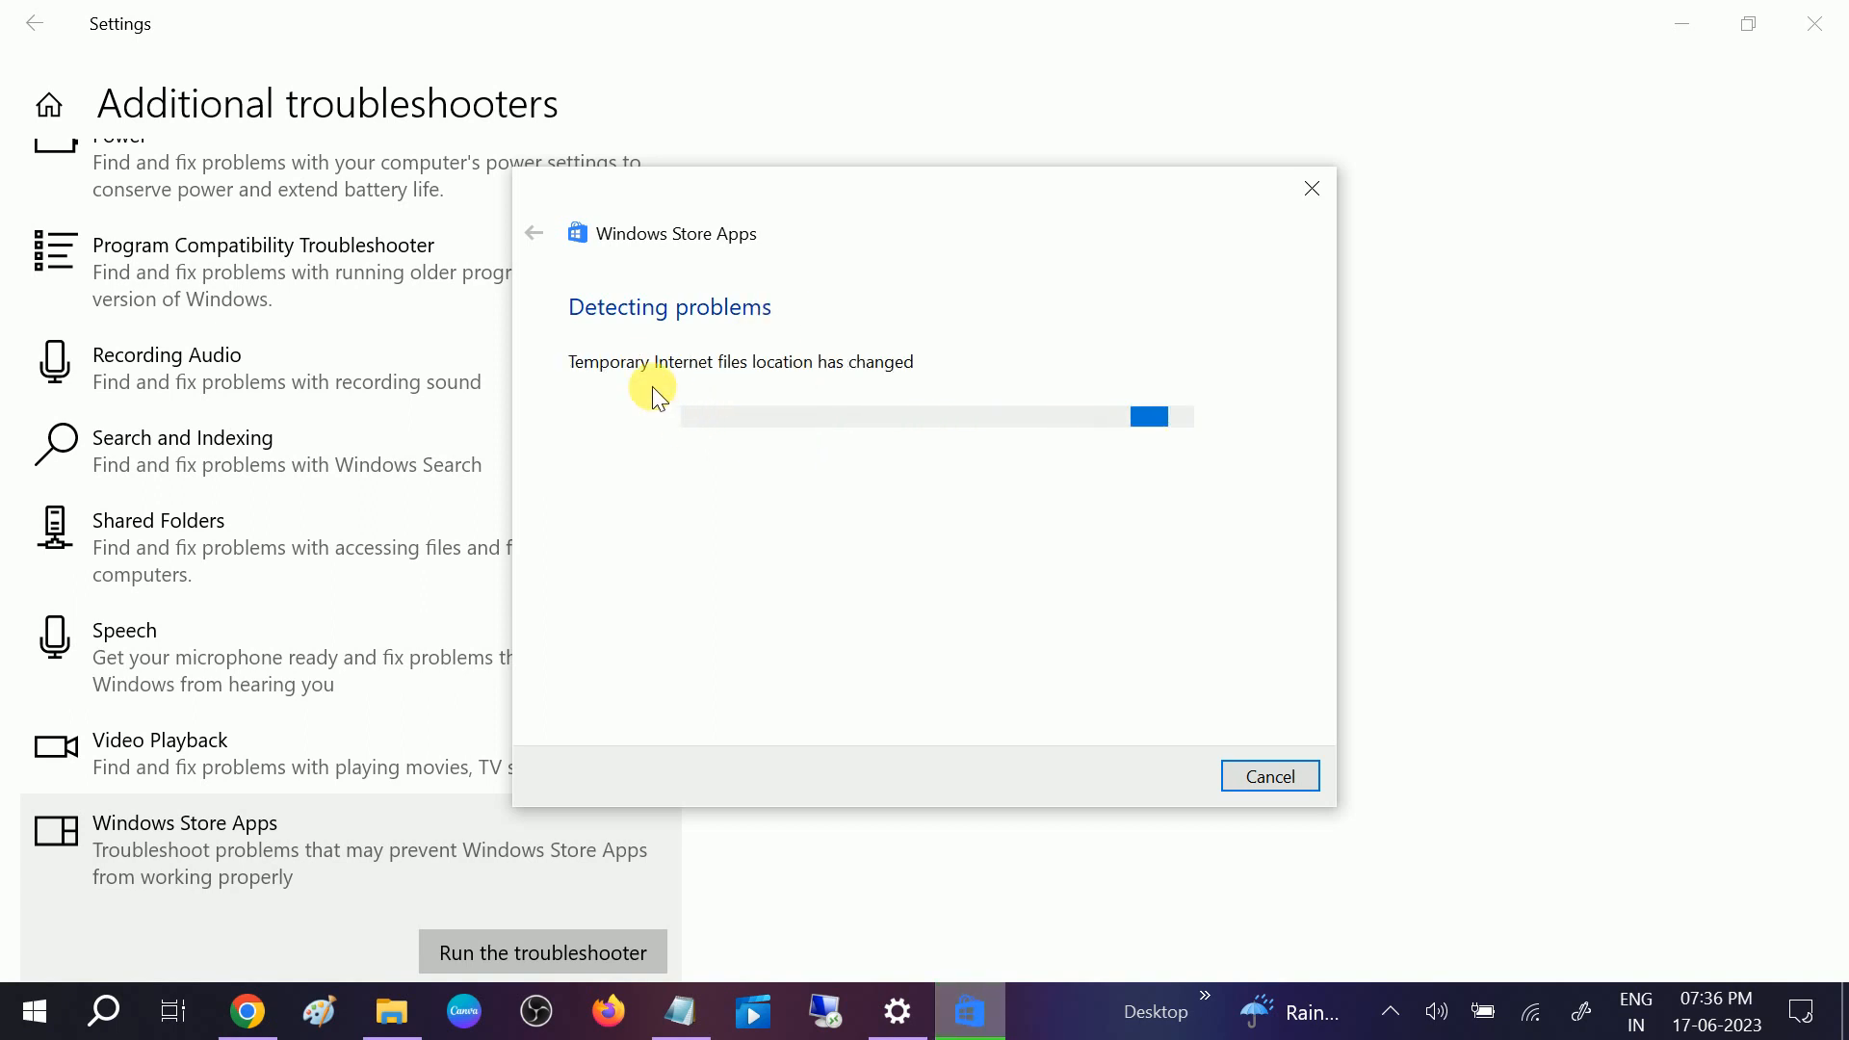
mouse_move(880, 391)
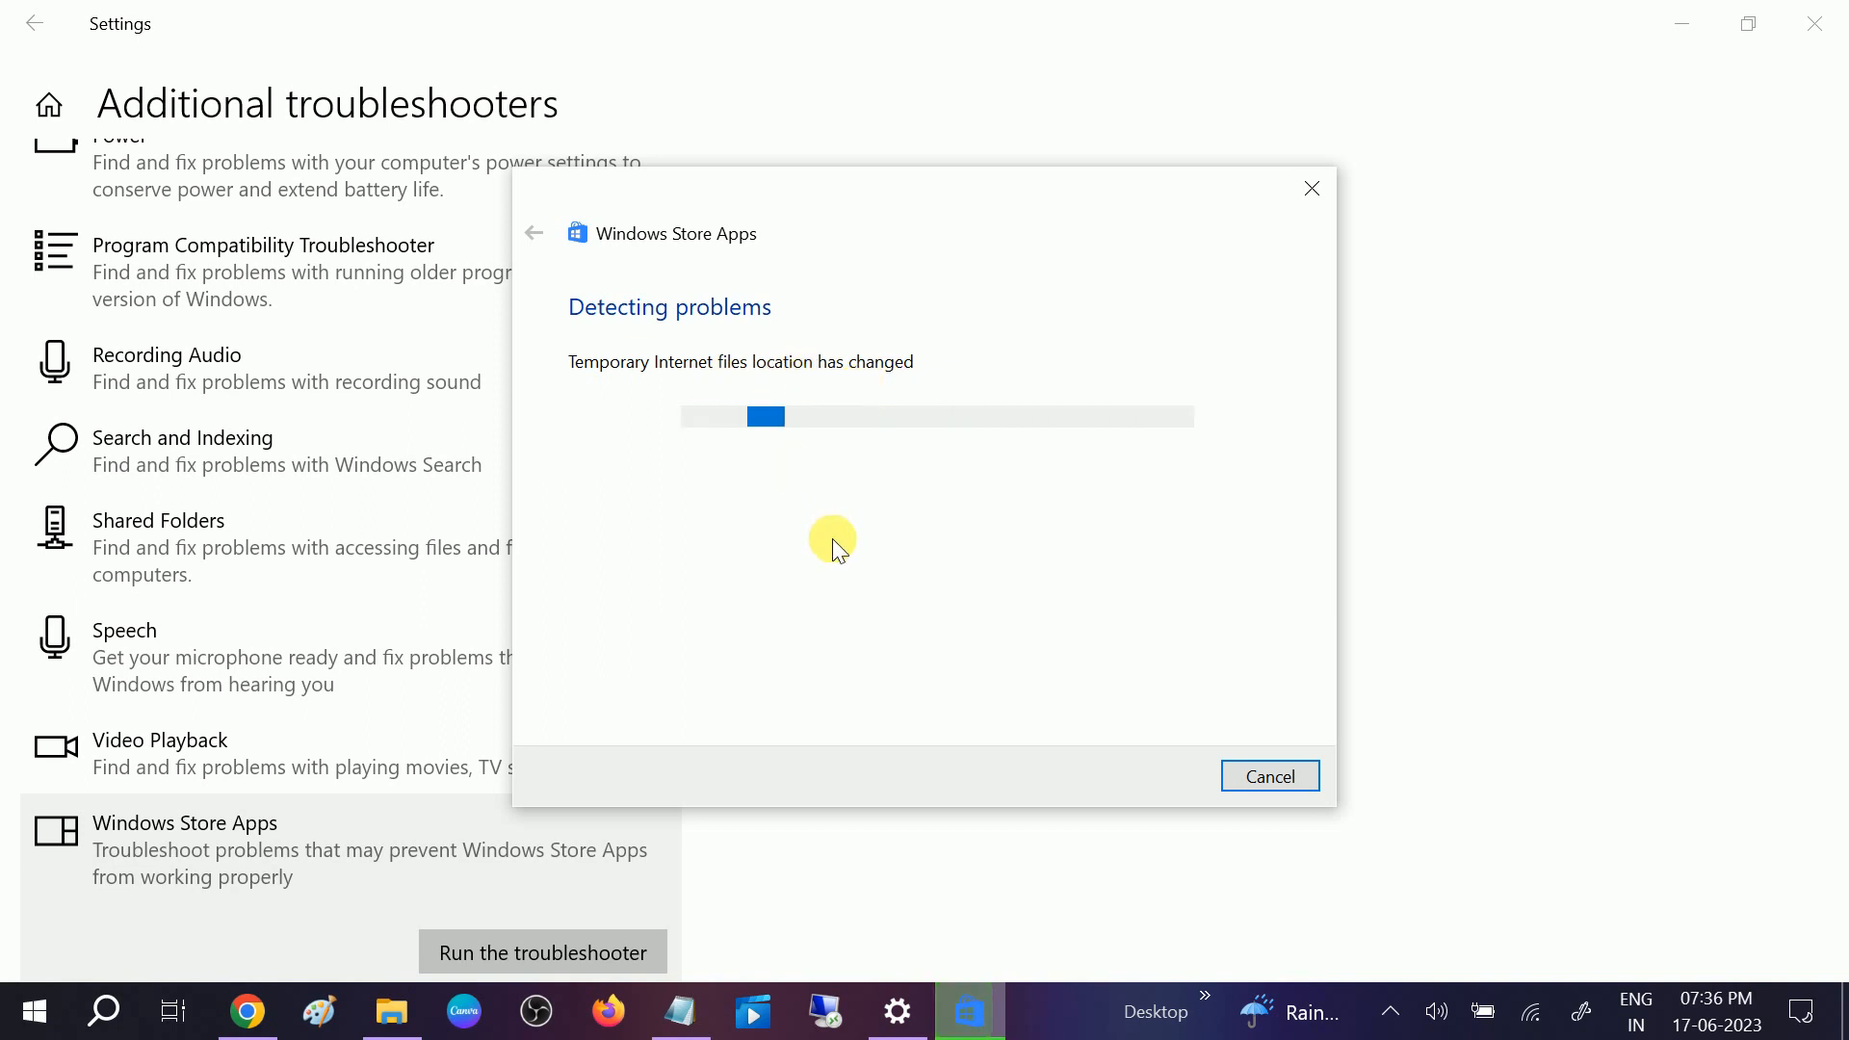
mouse_move(905, 522)
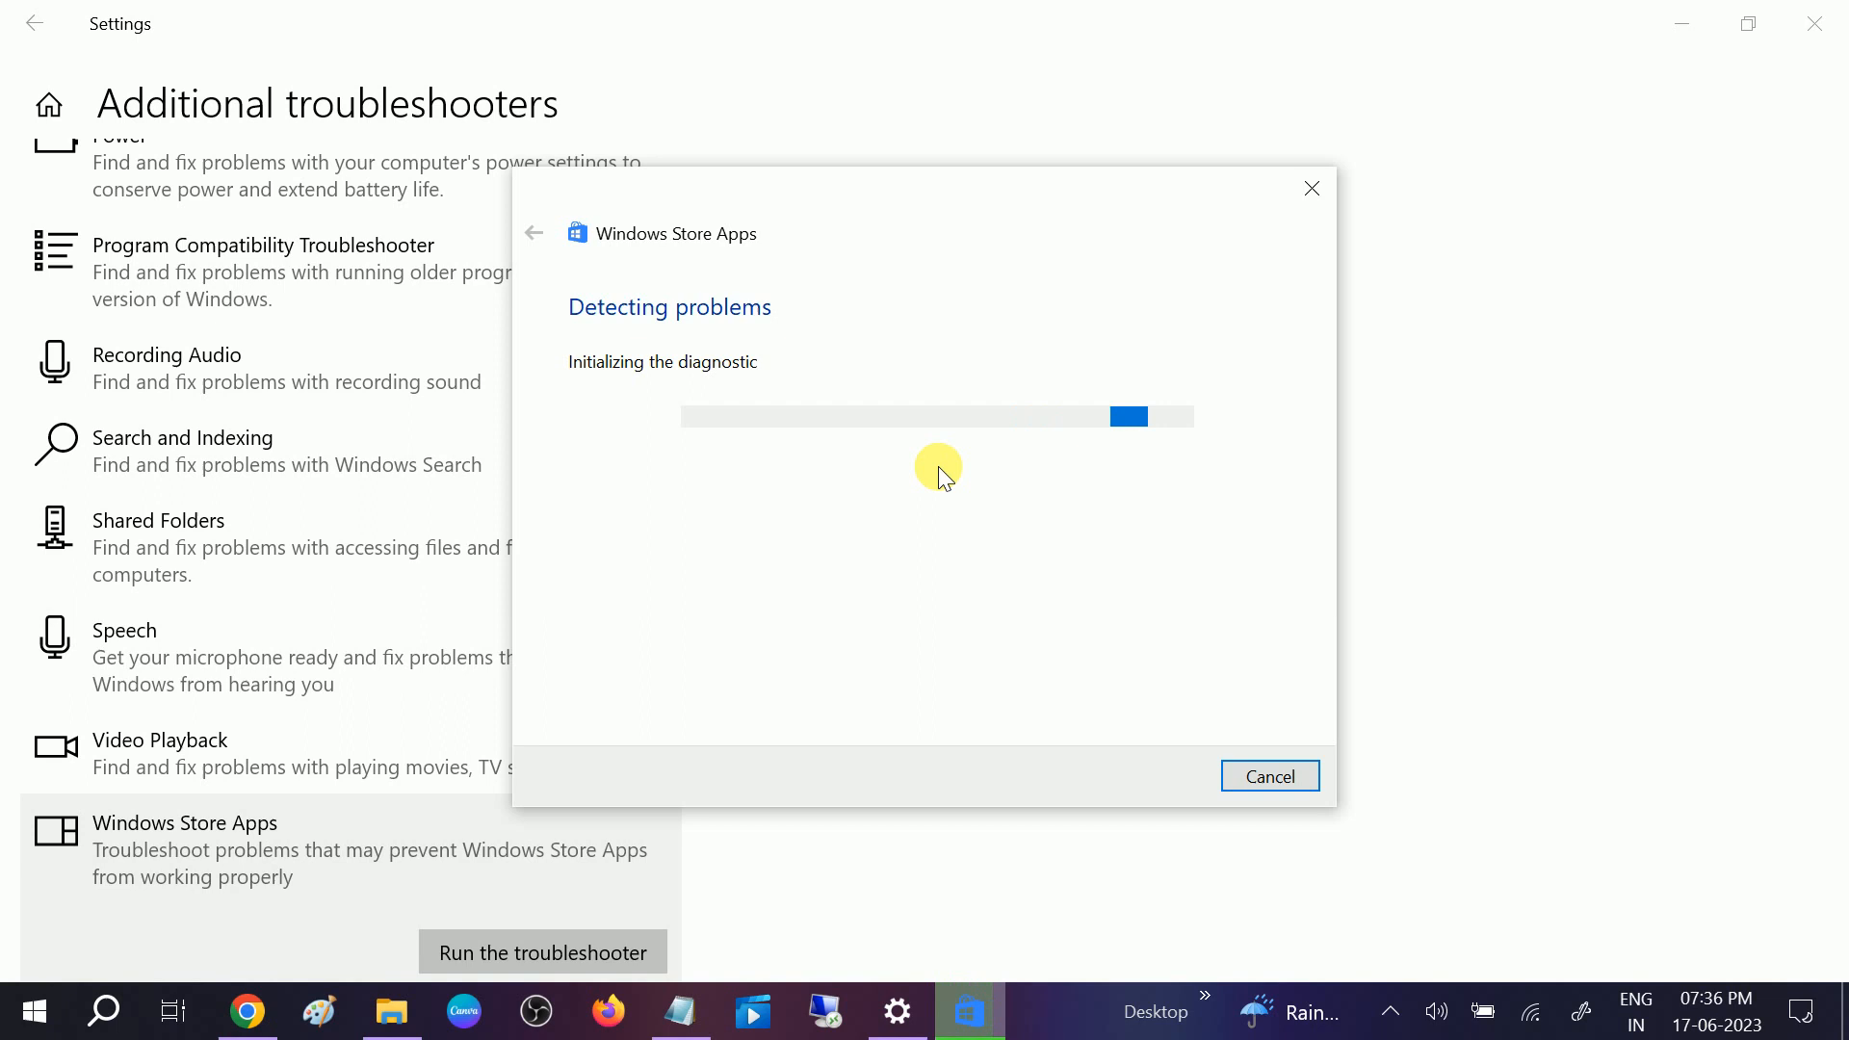
mouse_move(737, 385)
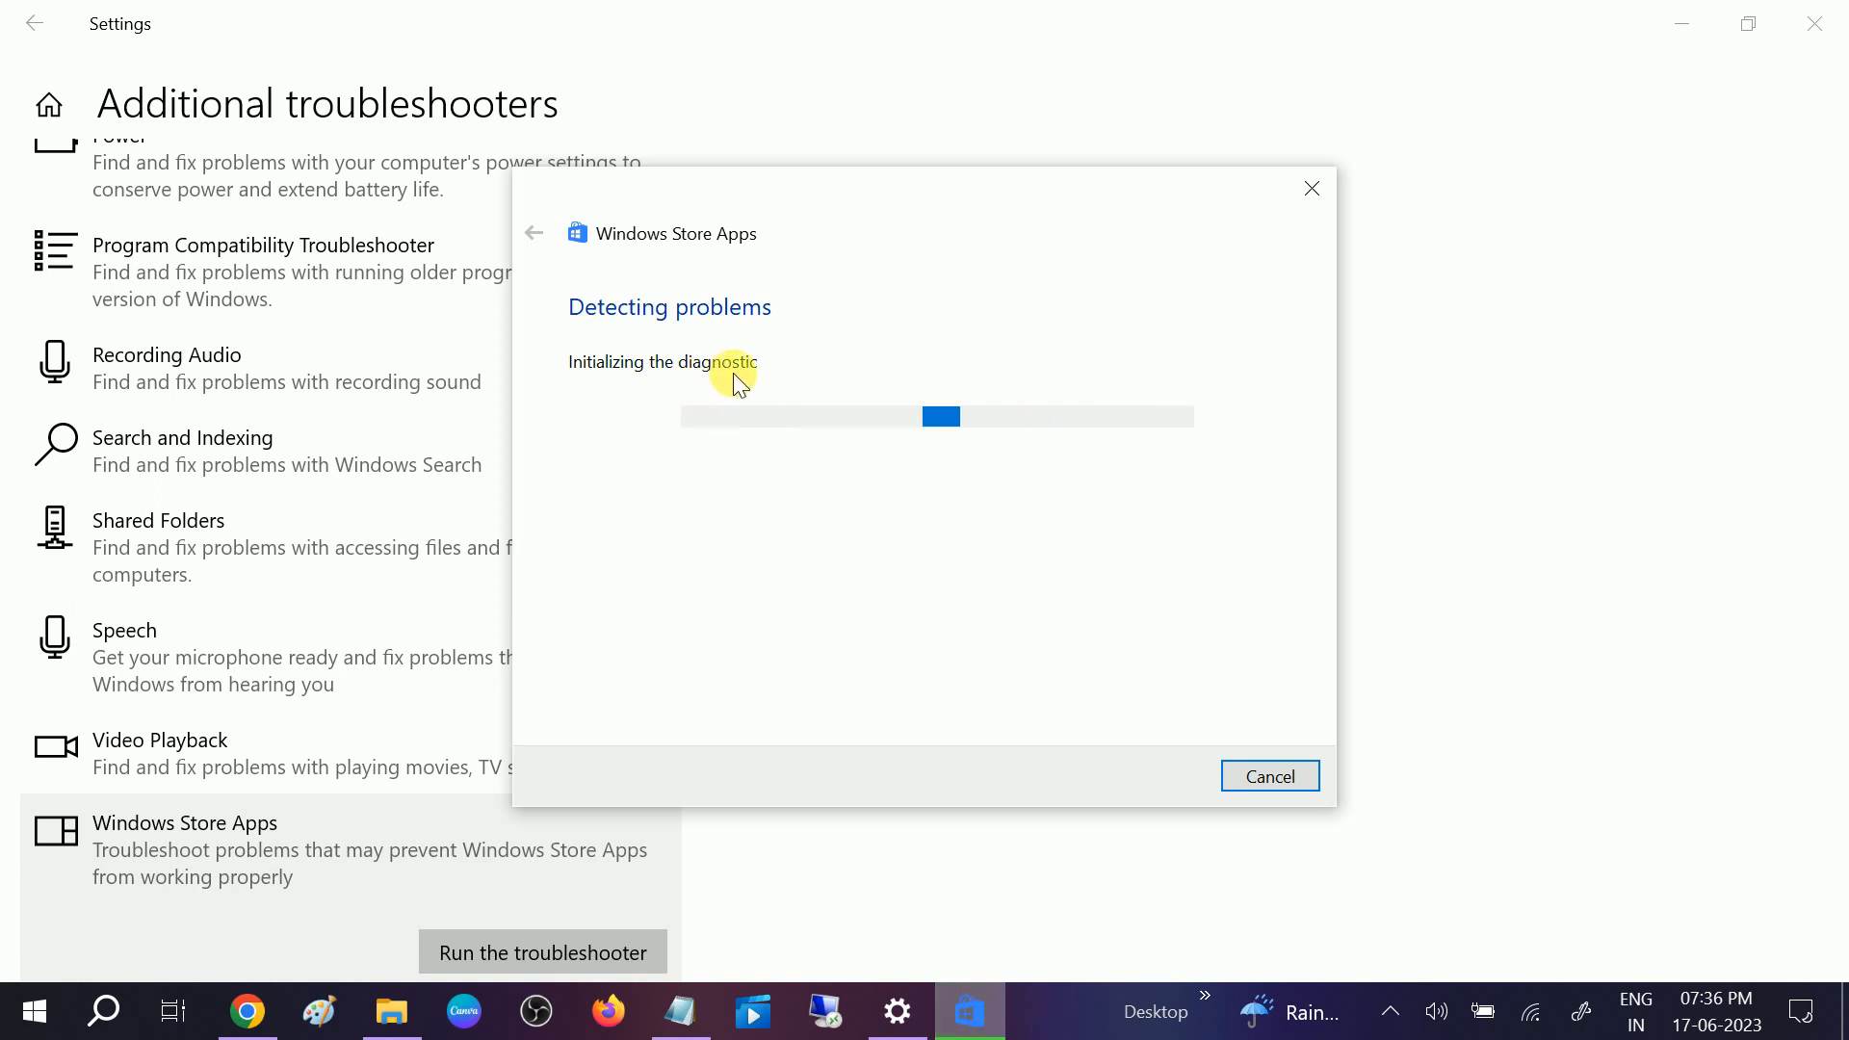
mouse_move(711, 395)
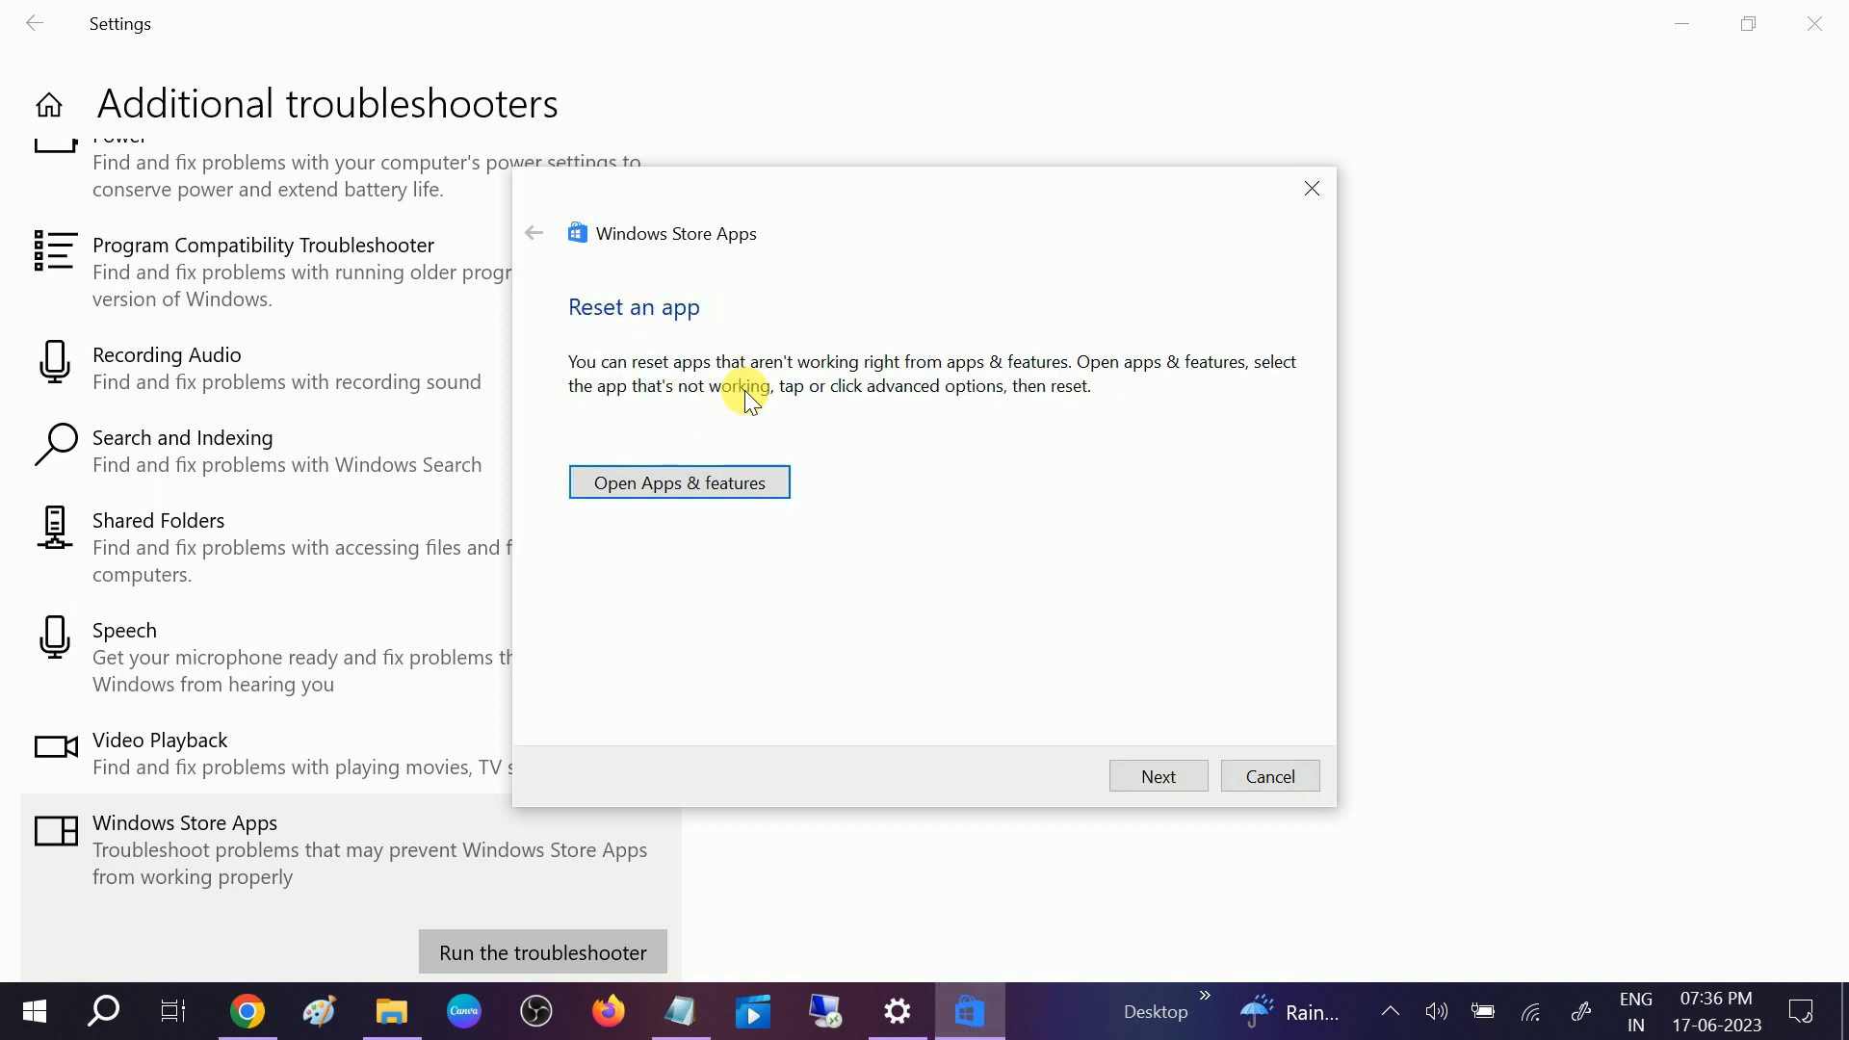
mouse_move(693, 342)
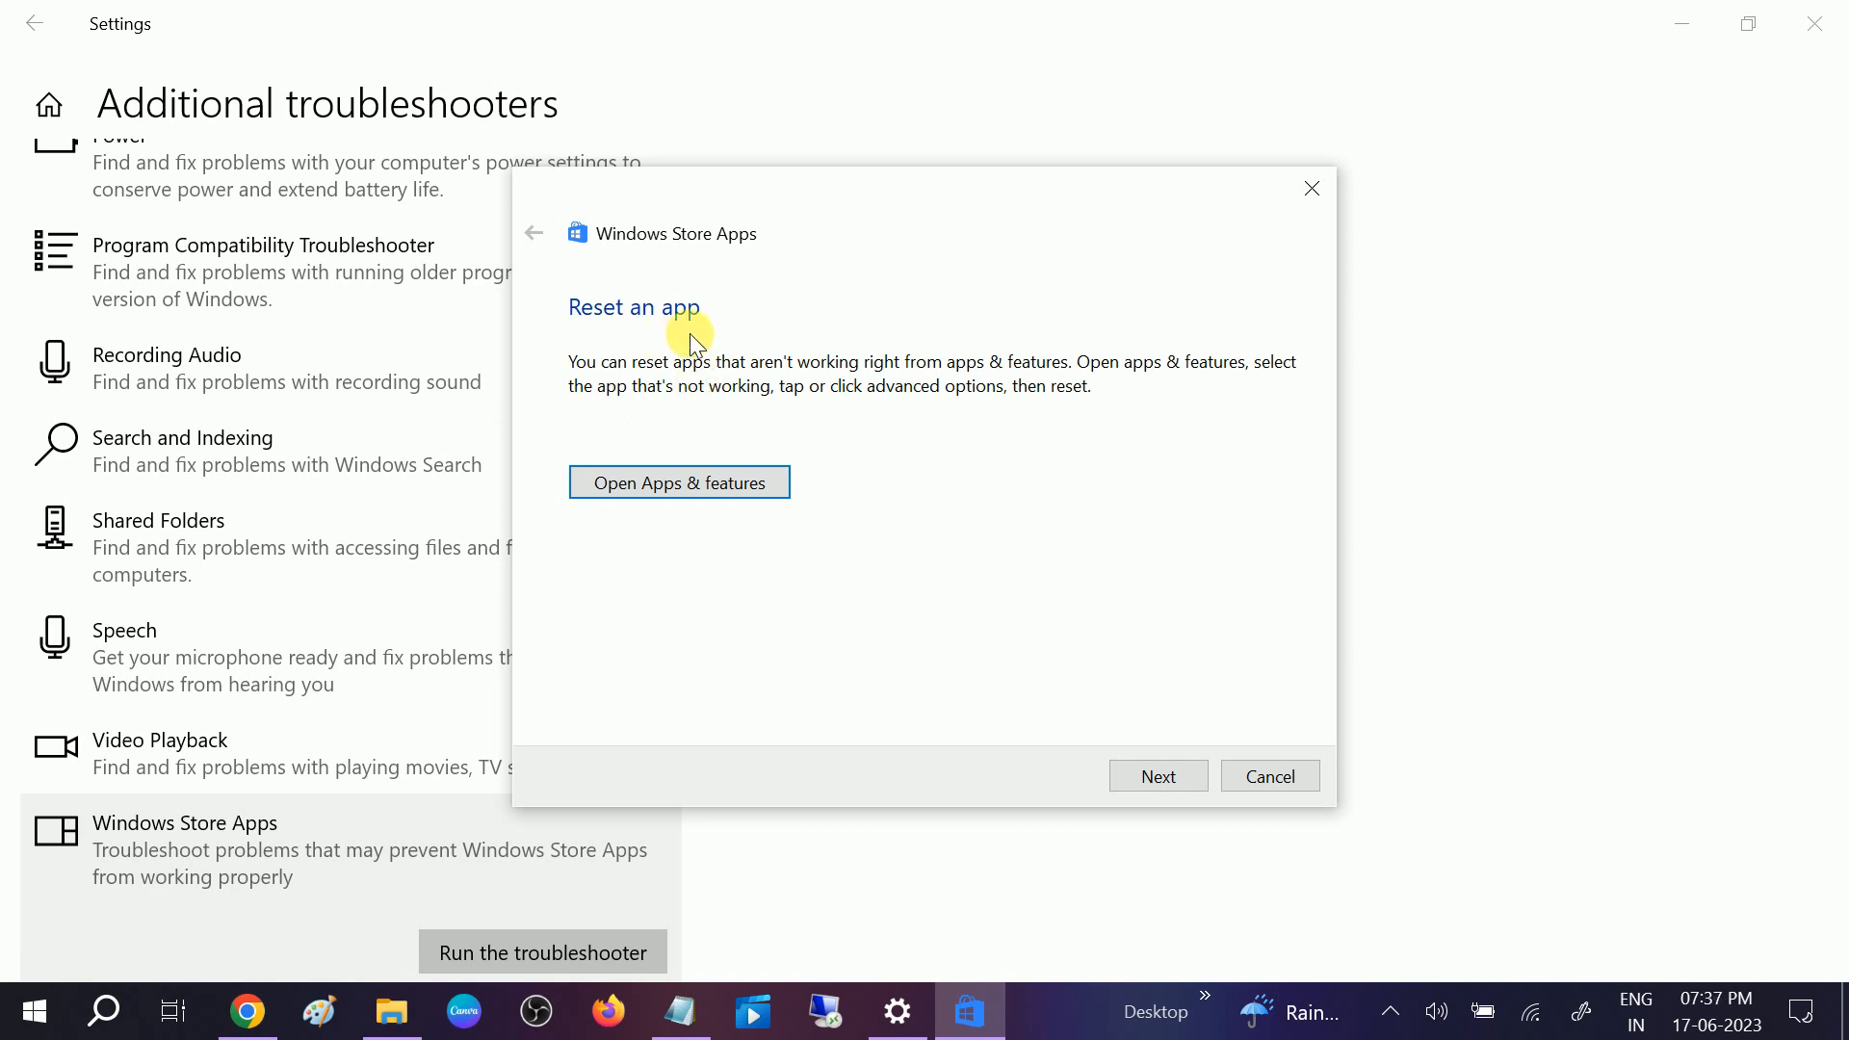
mouse_move(717, 312)
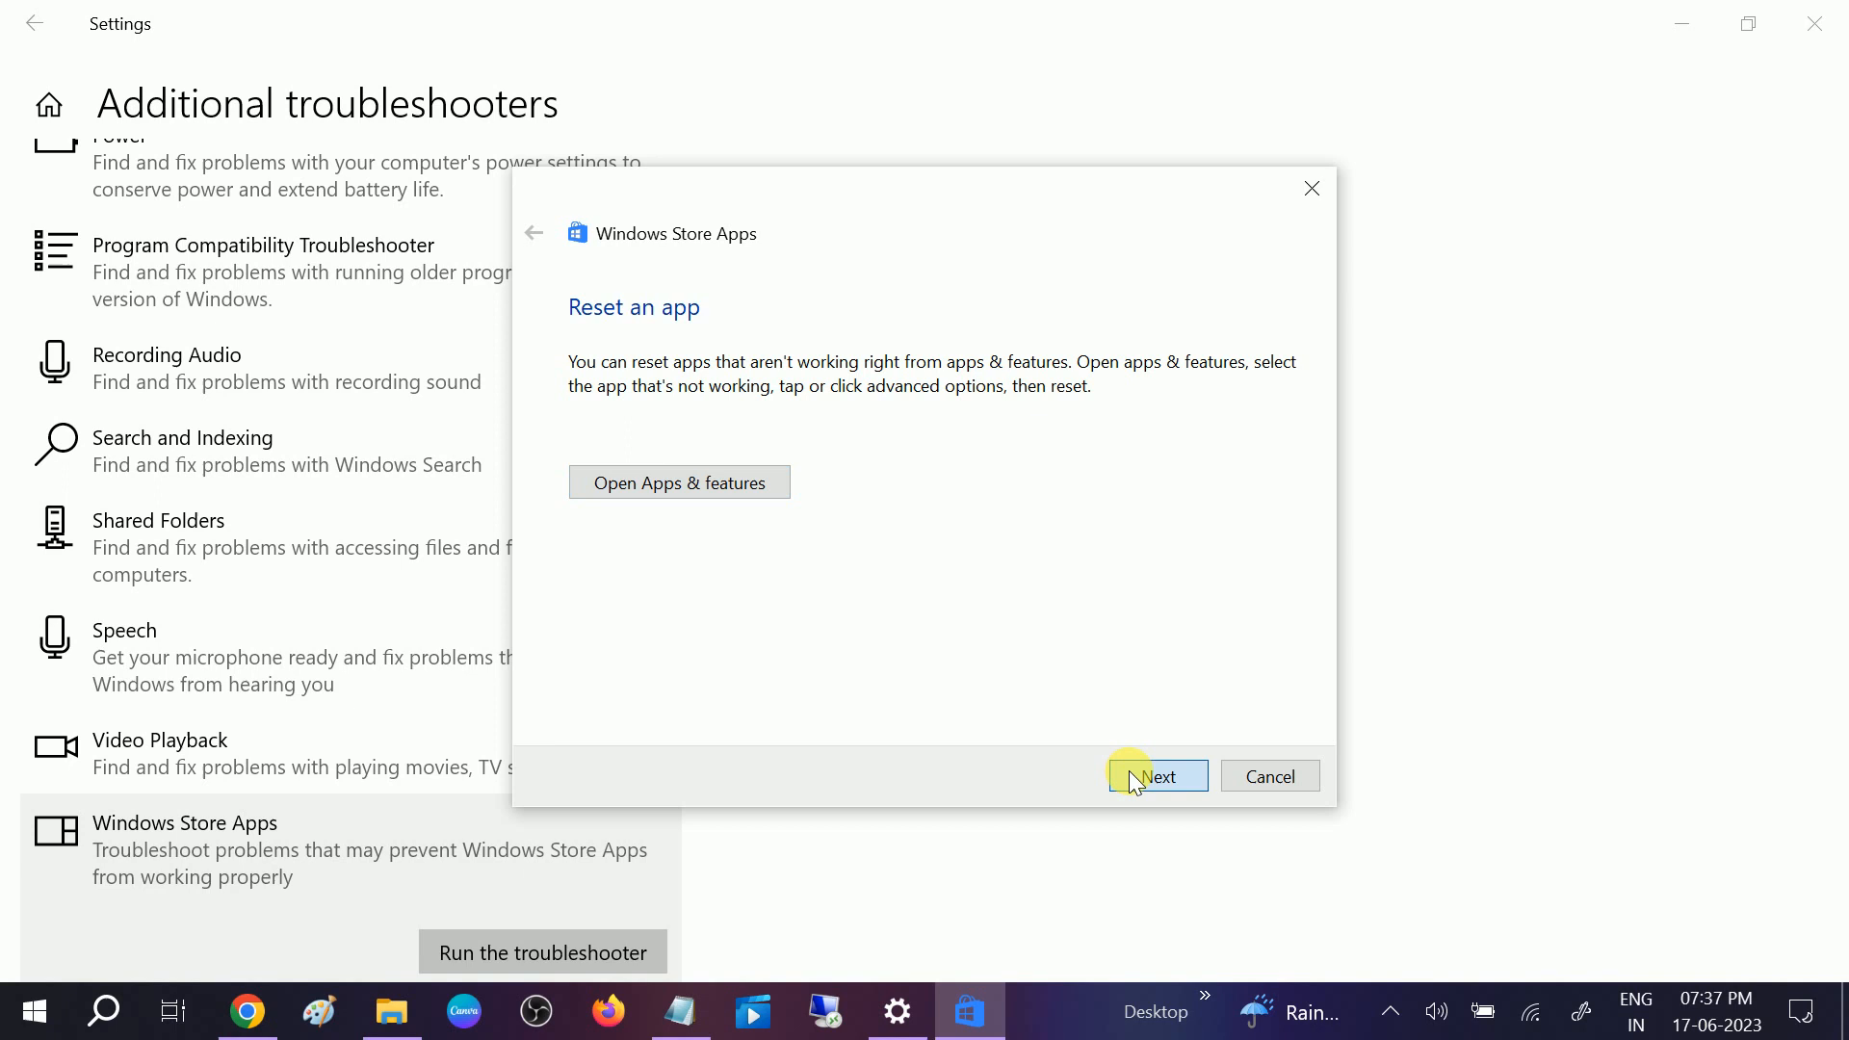
Continue past the reset suggestion and close the finished troubleshooter report
left_click(1155, 776)
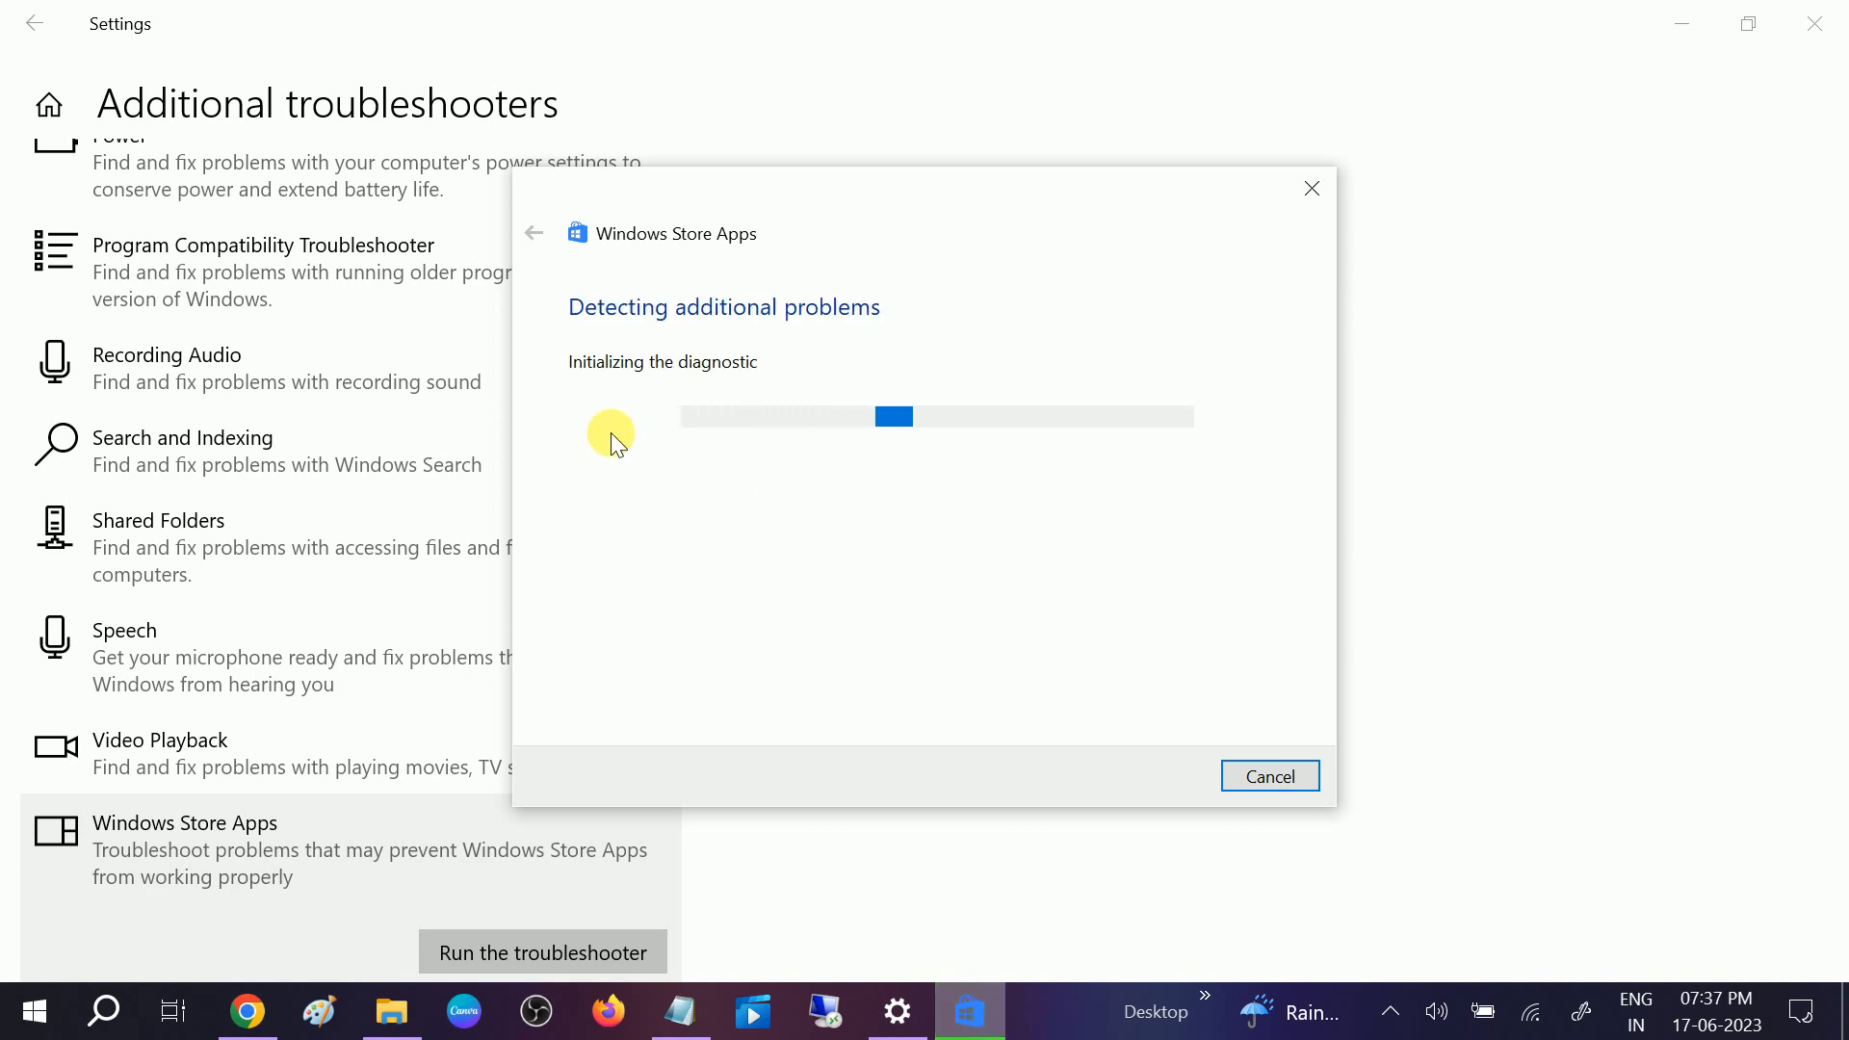
mouse_move(861, 381)
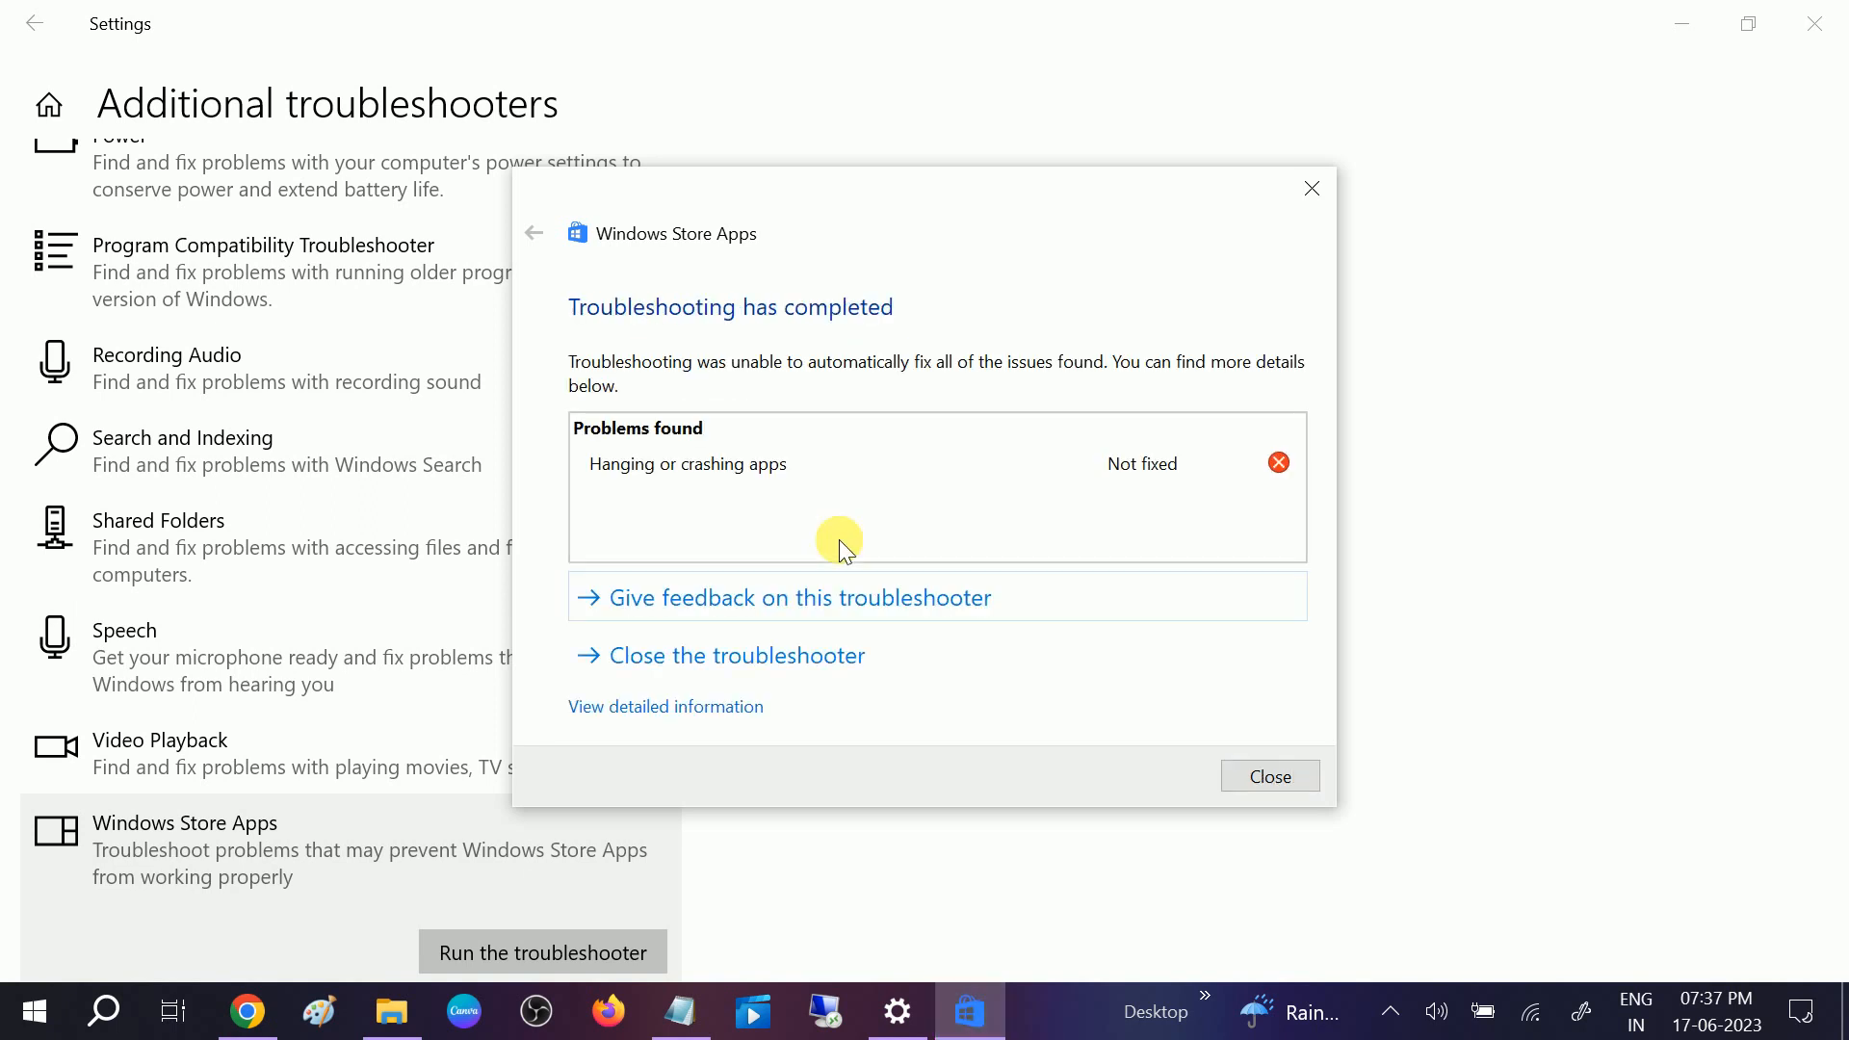
mouse_move(672, 443)
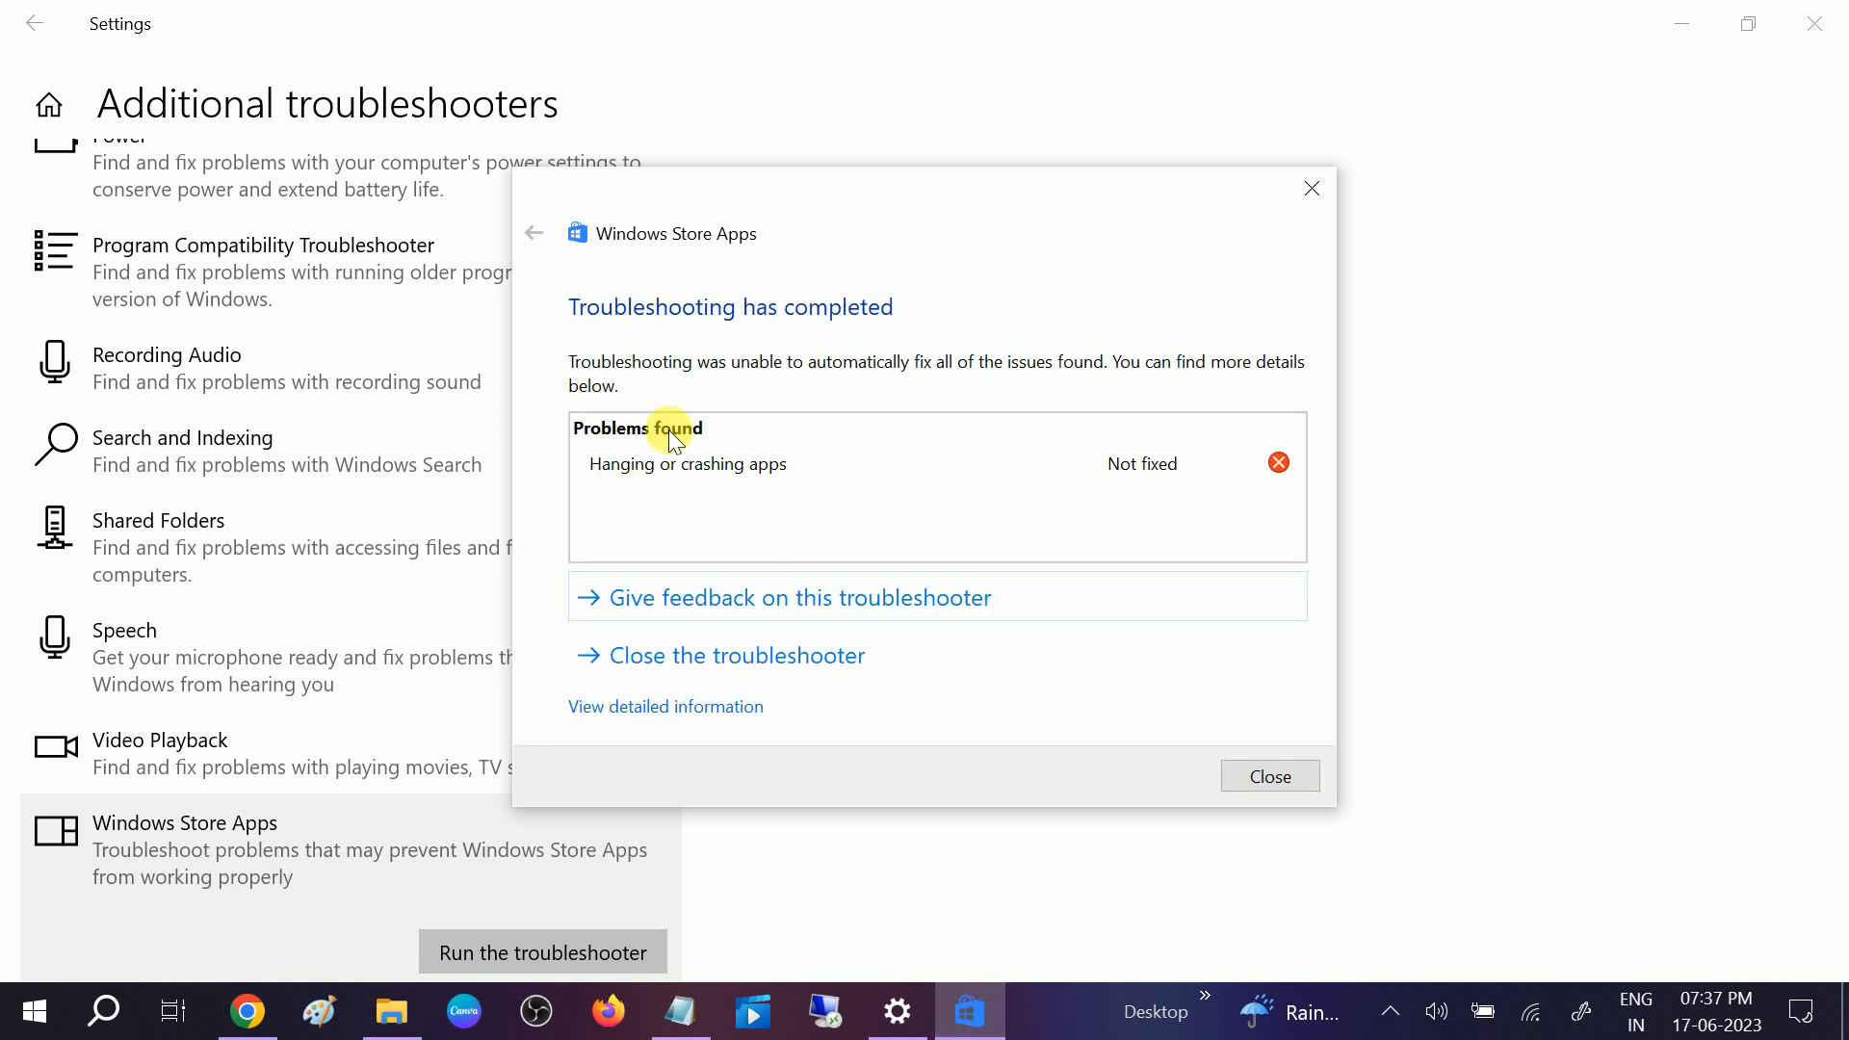
mouse_move(628, 348)
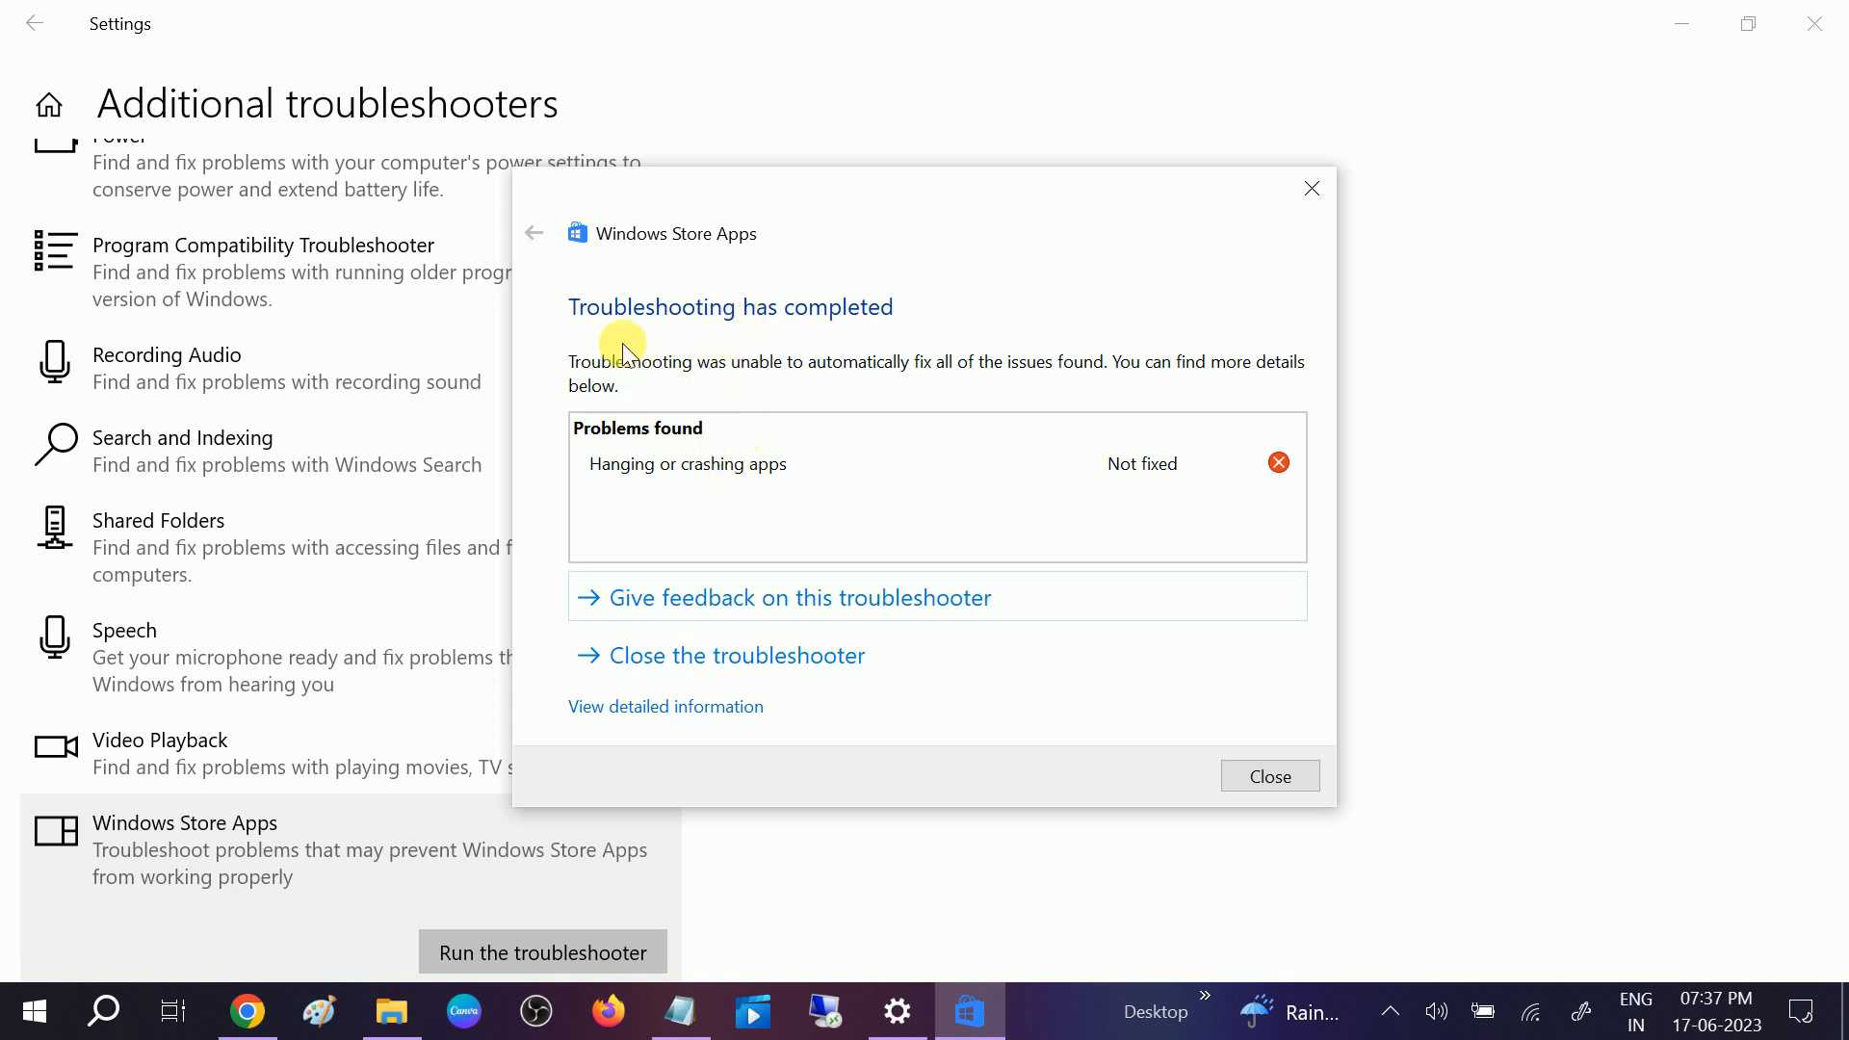
mouse_move(778, 354)
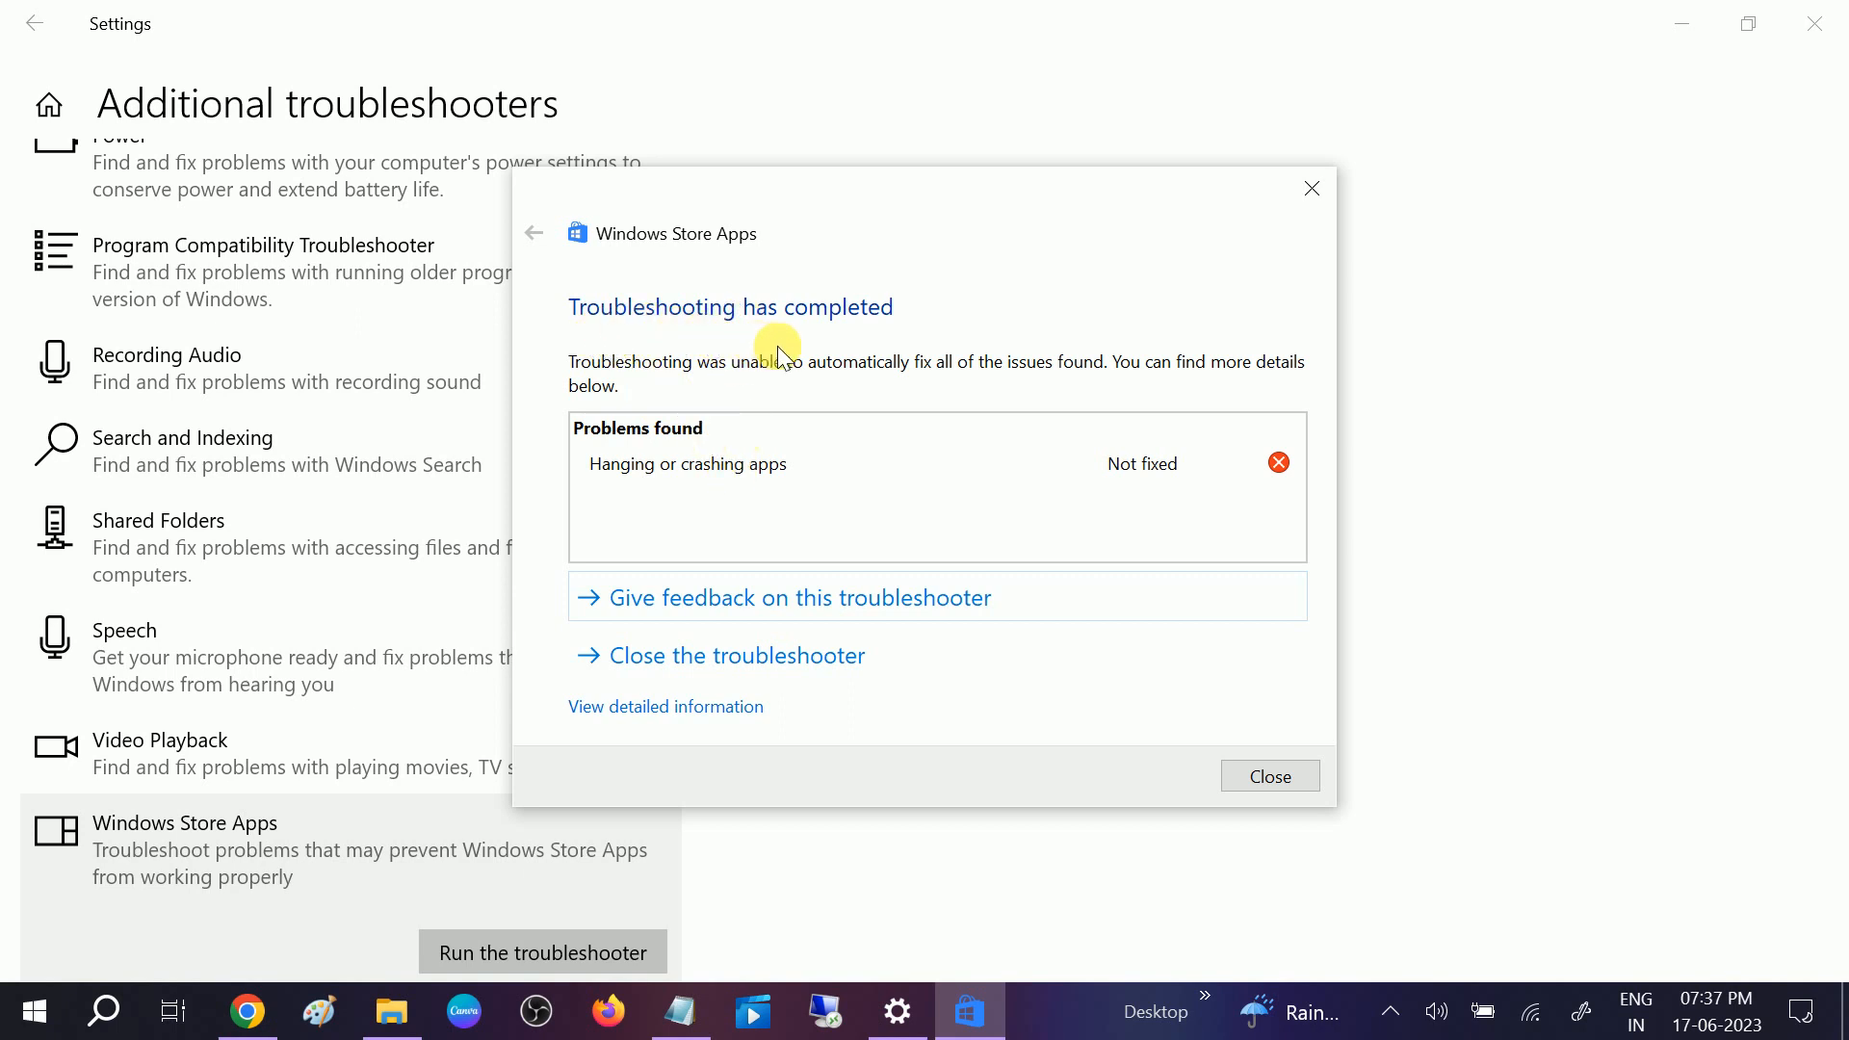
mouse_move(718, 477)
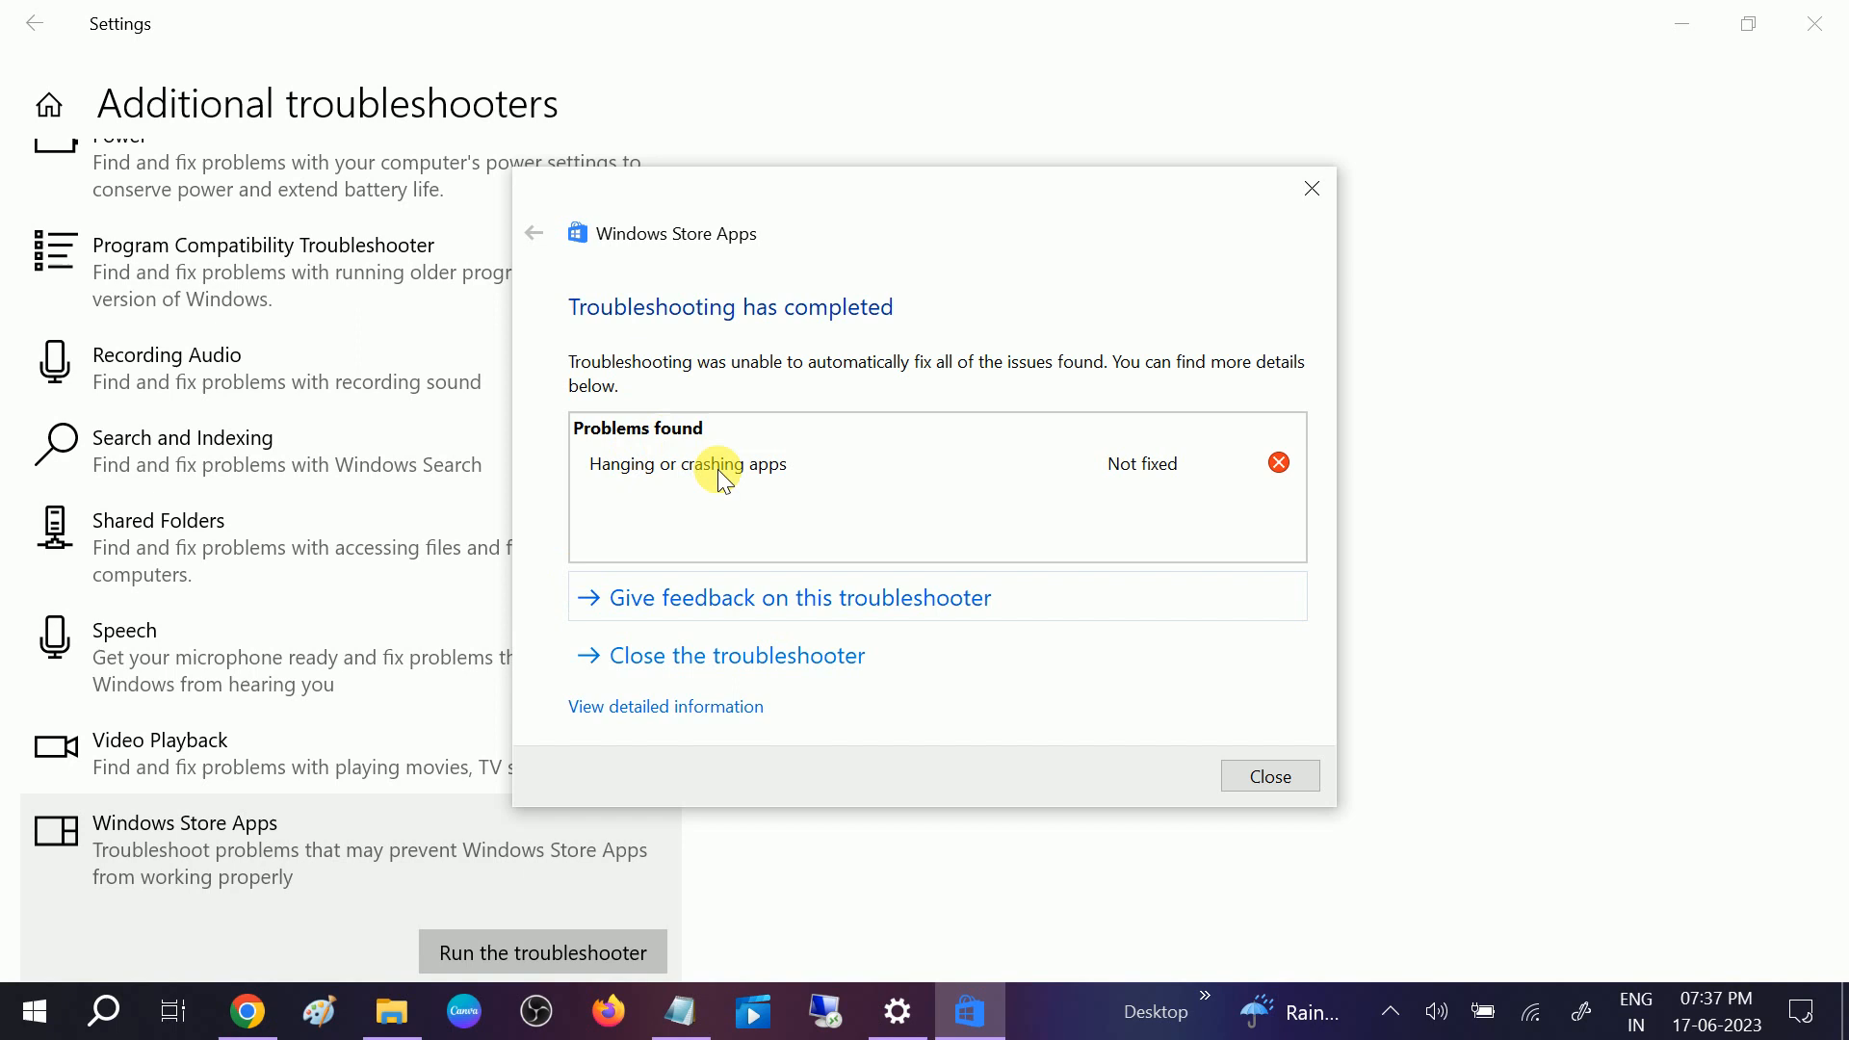
mouse_move(749, 649)
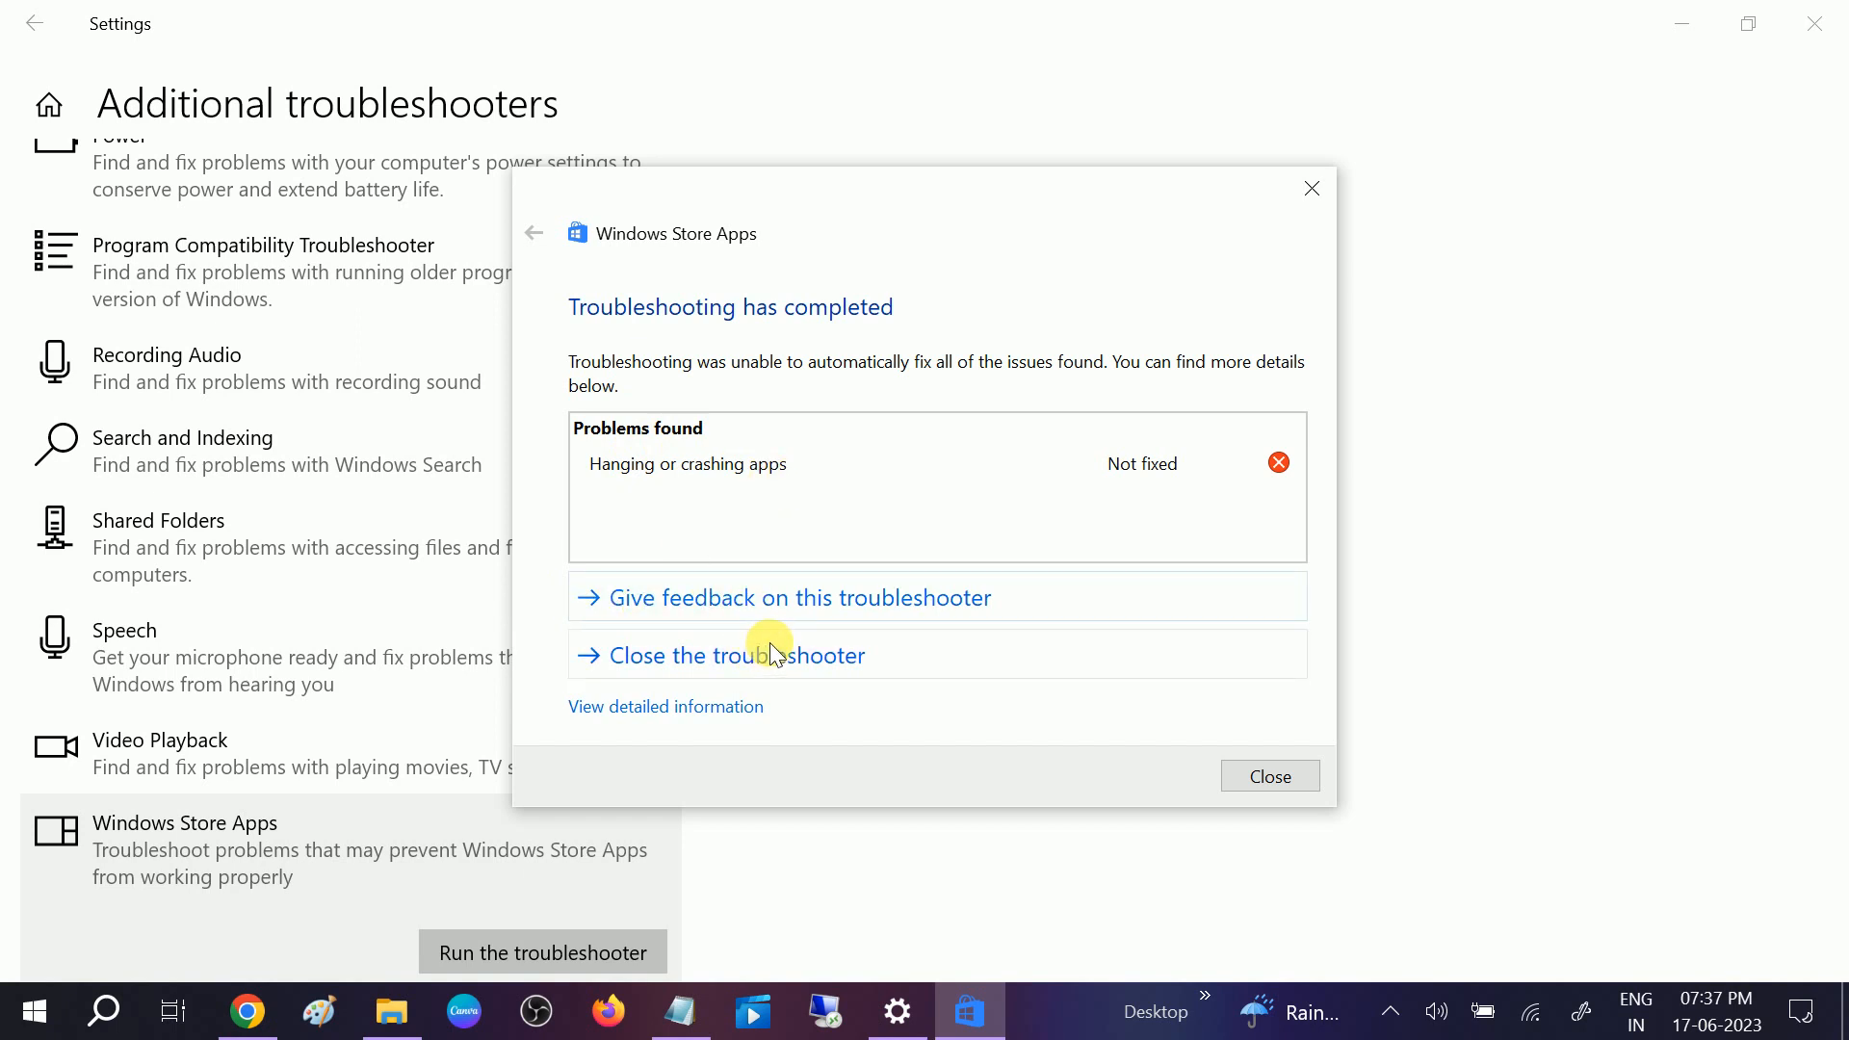
left_click(732, 655)
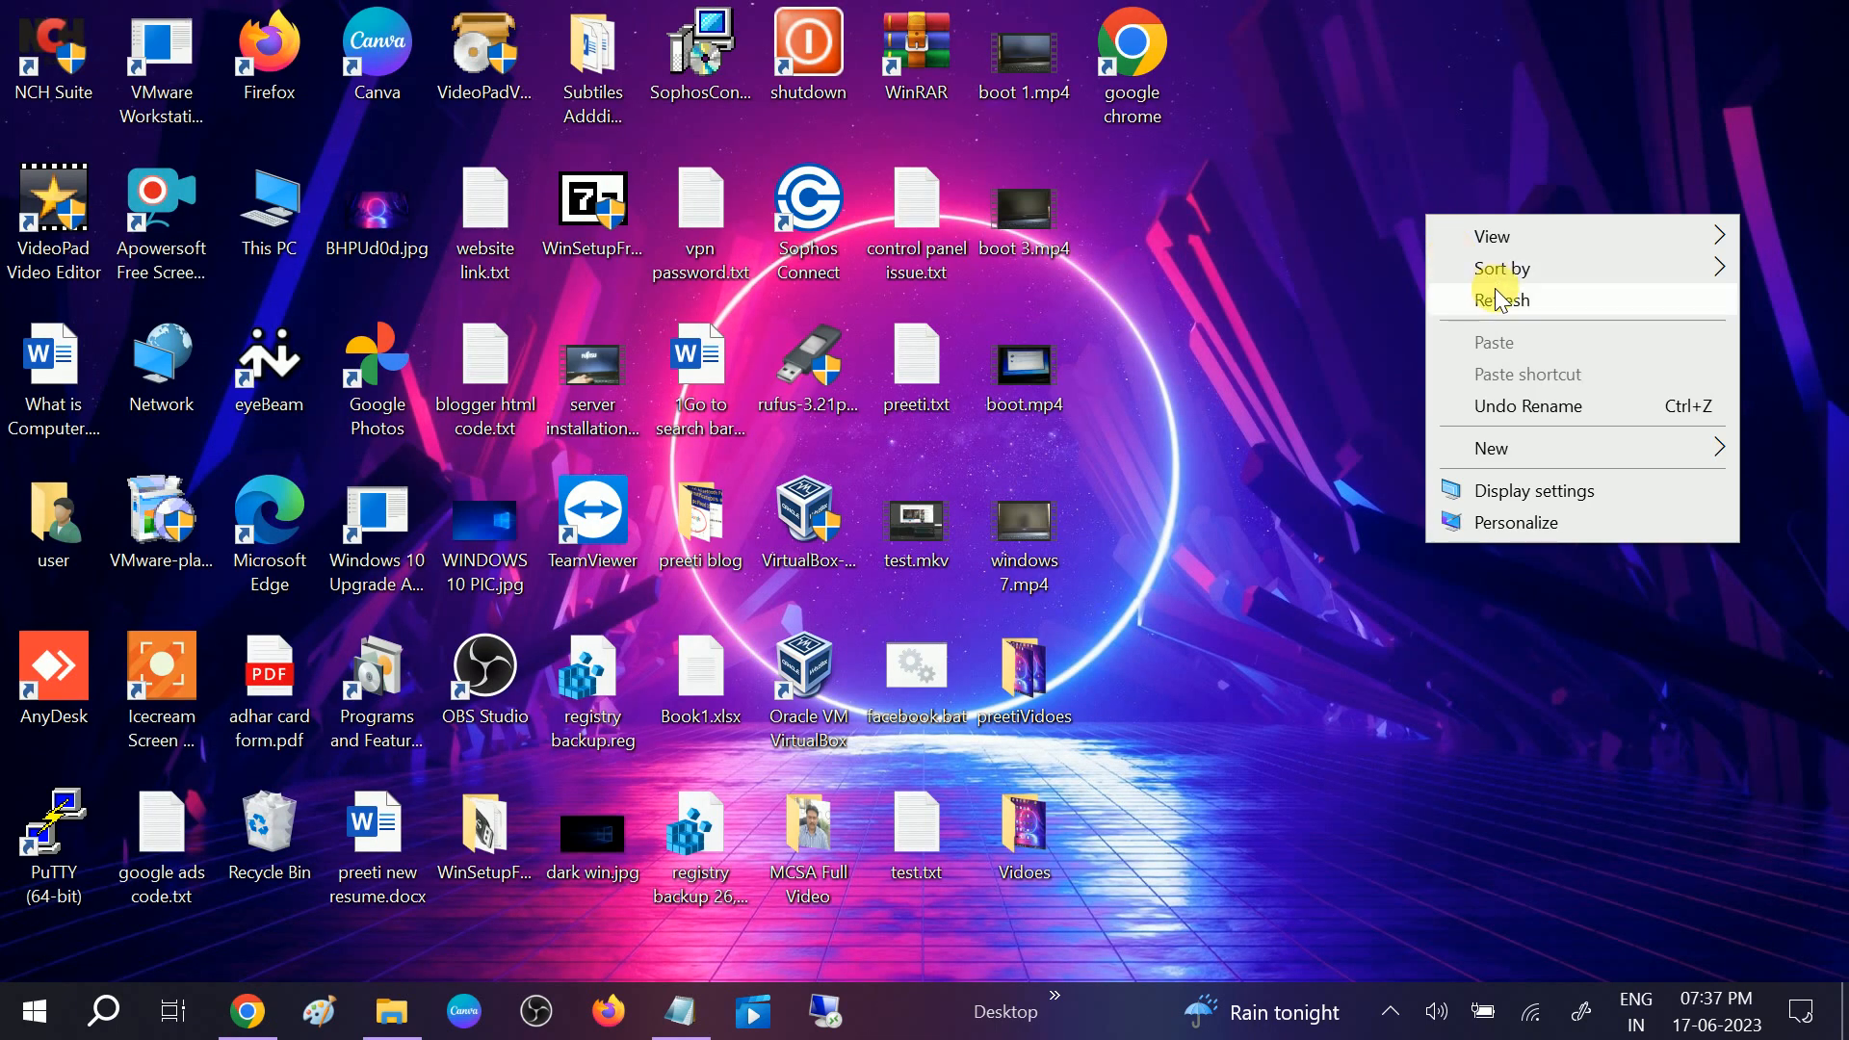
Refresh the desktop so its icons redraw, then reach for taskbar search
left_click(1504, 301)
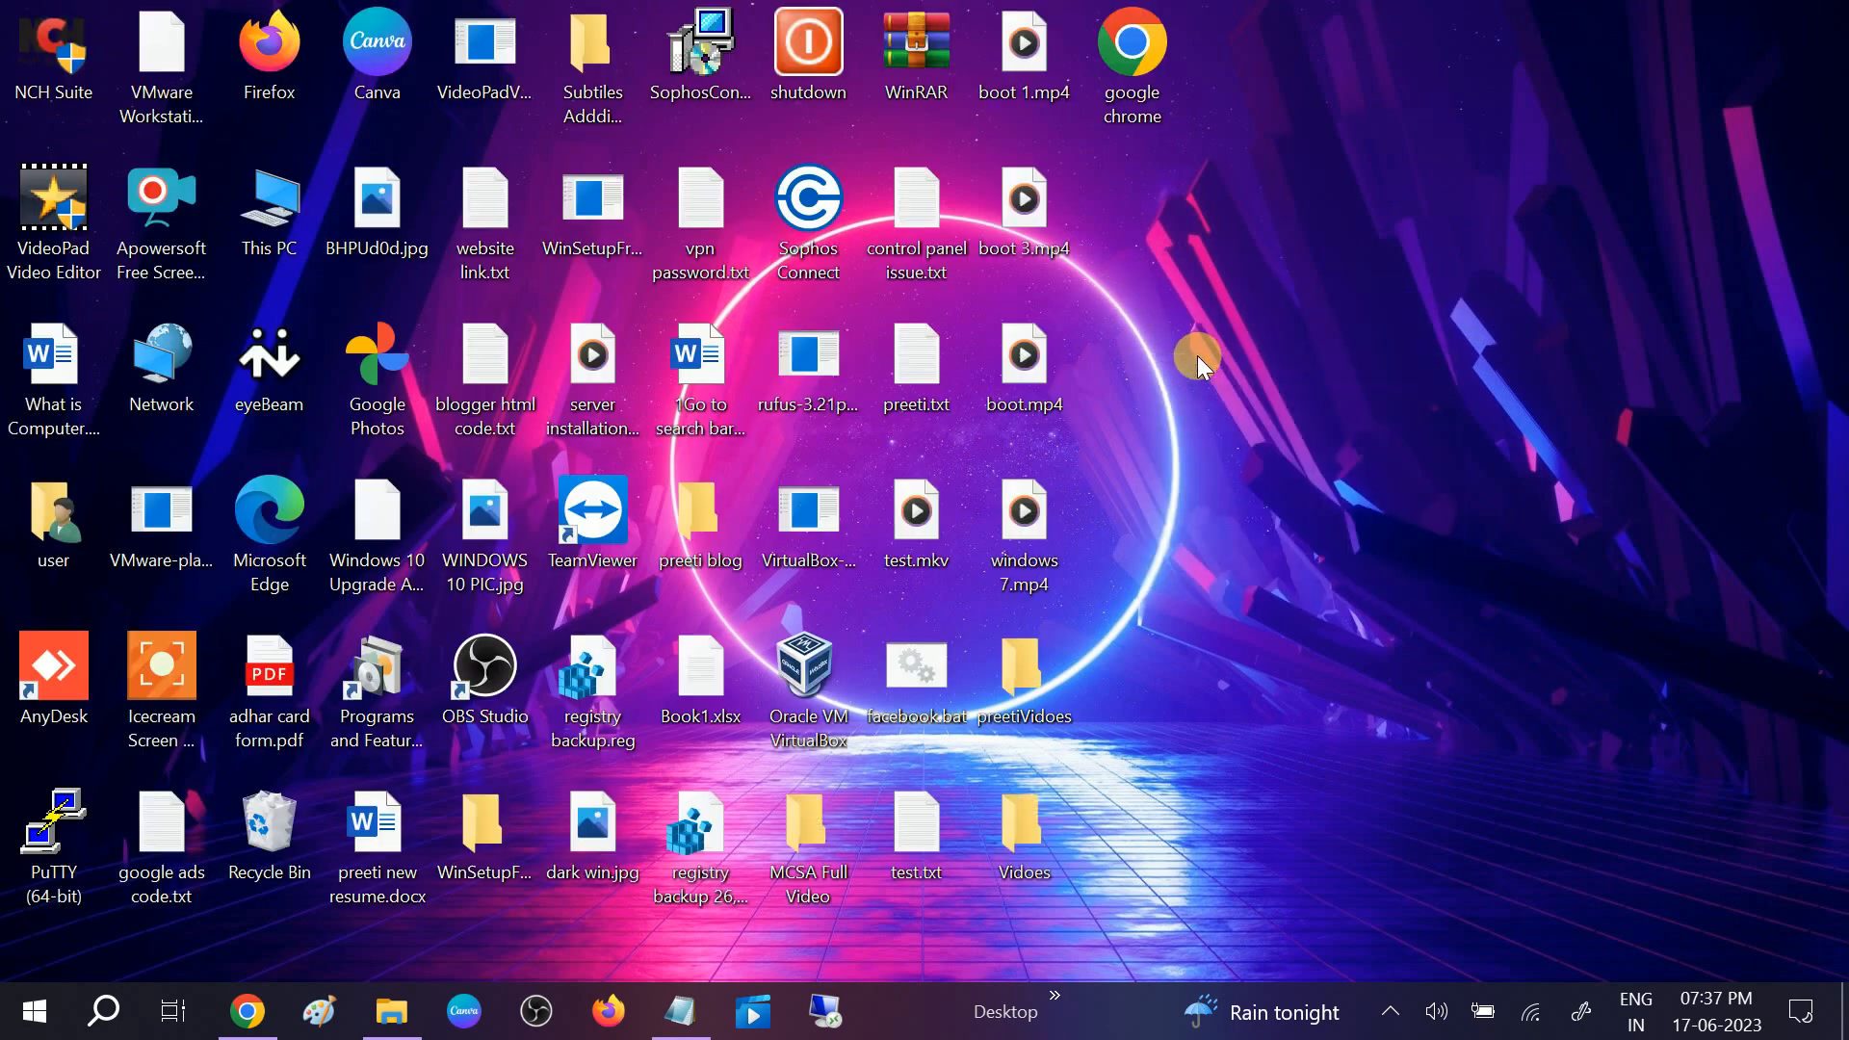
left_click(103, 1011)
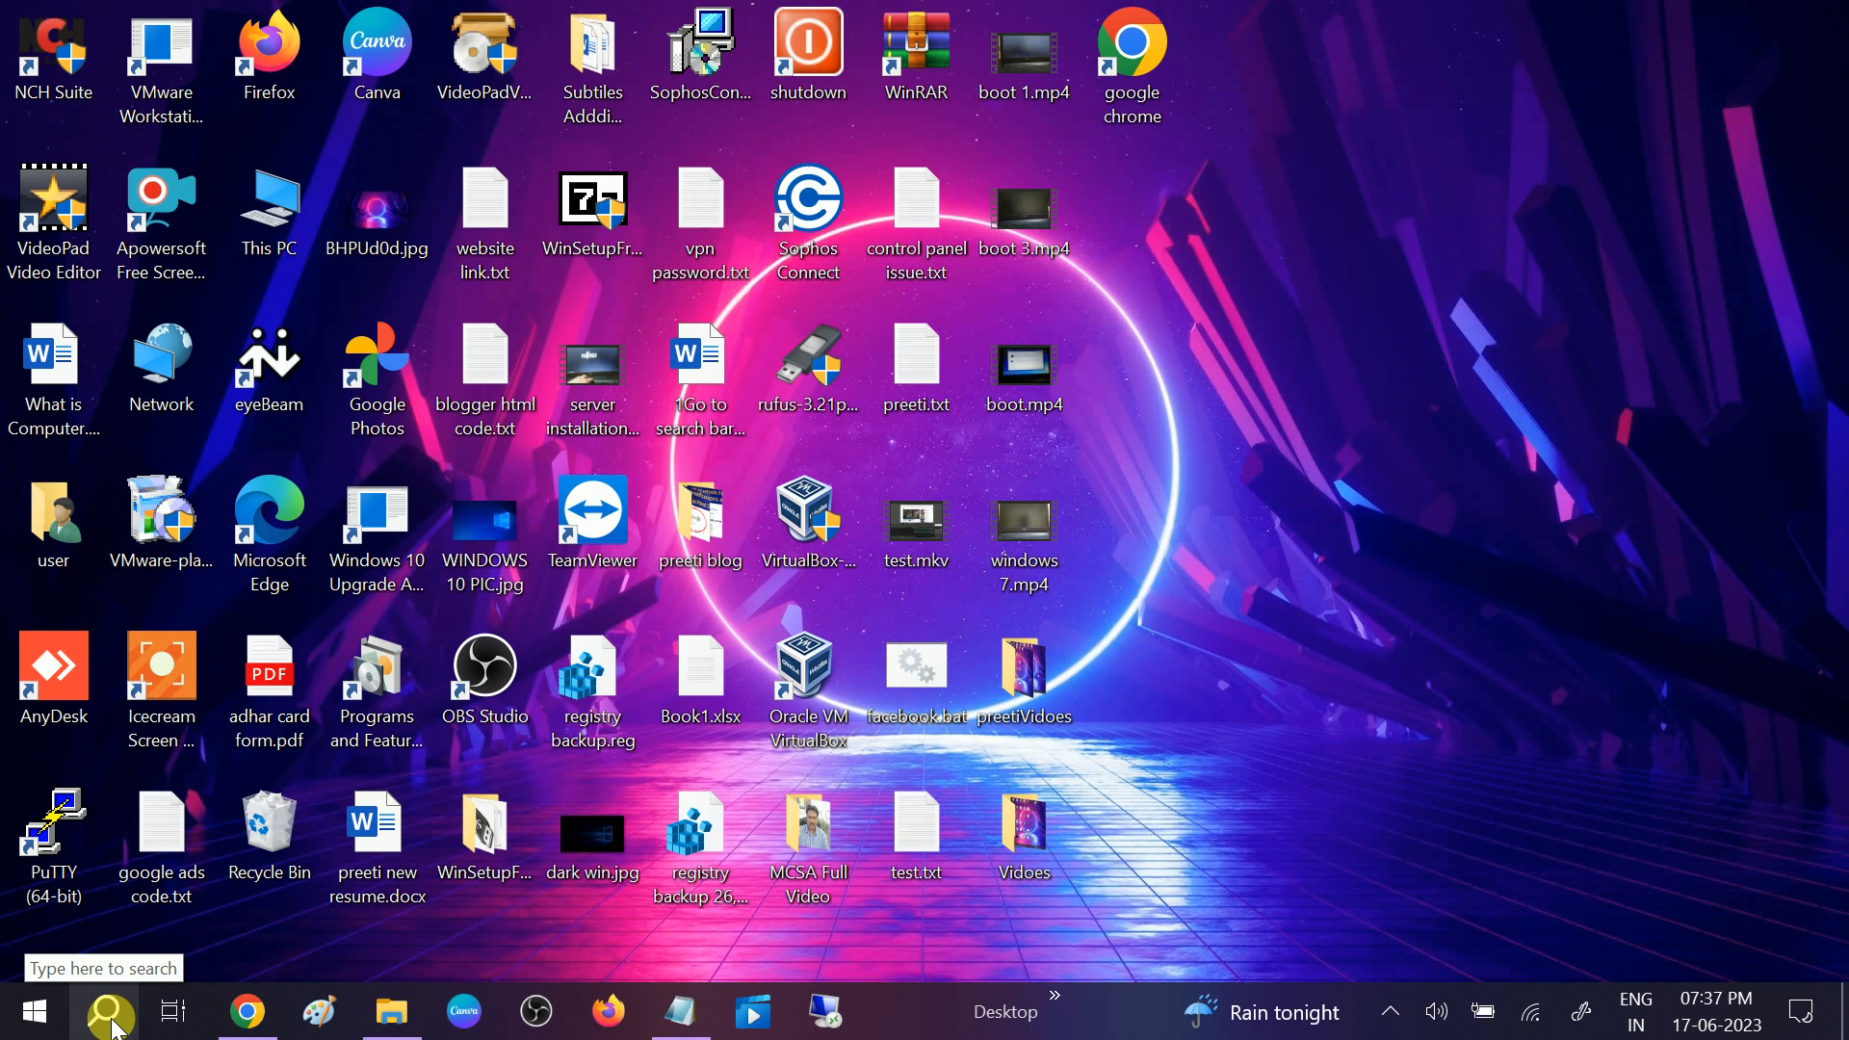
left_click(104, 1011)
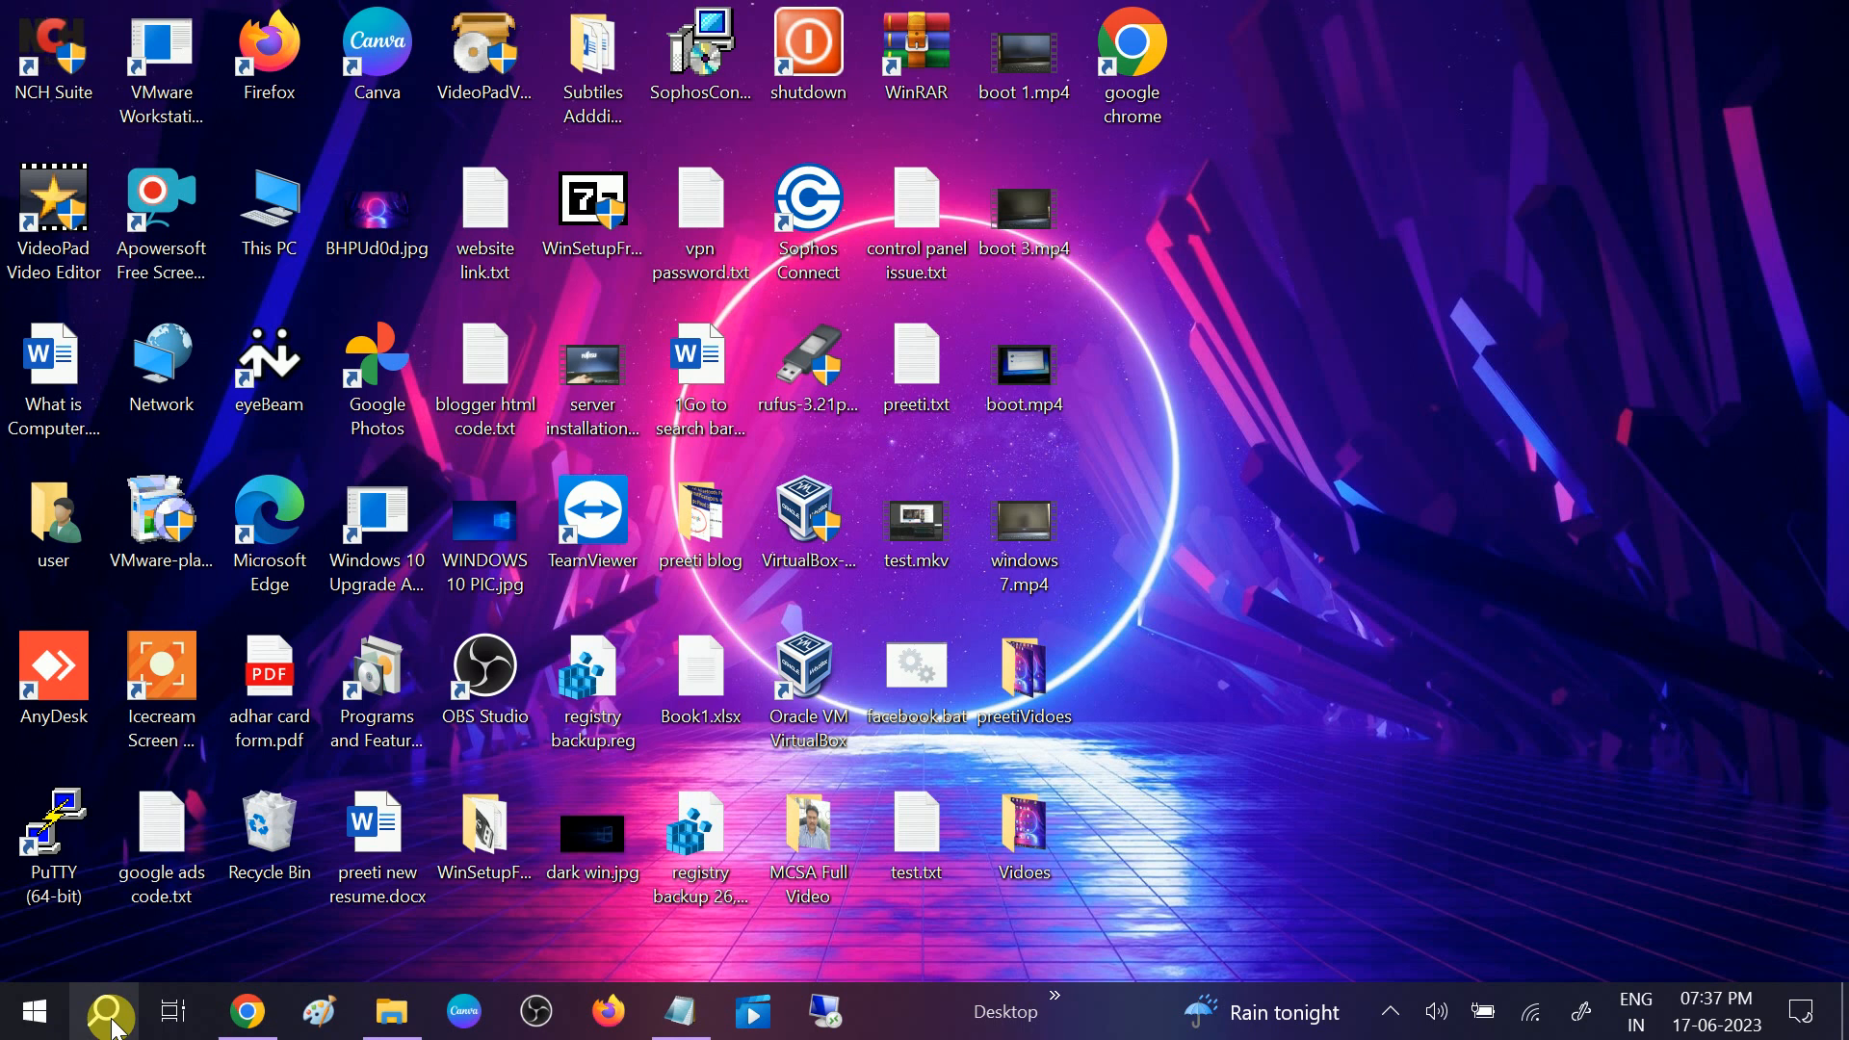
Search 'app' for Apps & features, dismiss it, and bring up the Start menu
left_click(108, 1011)
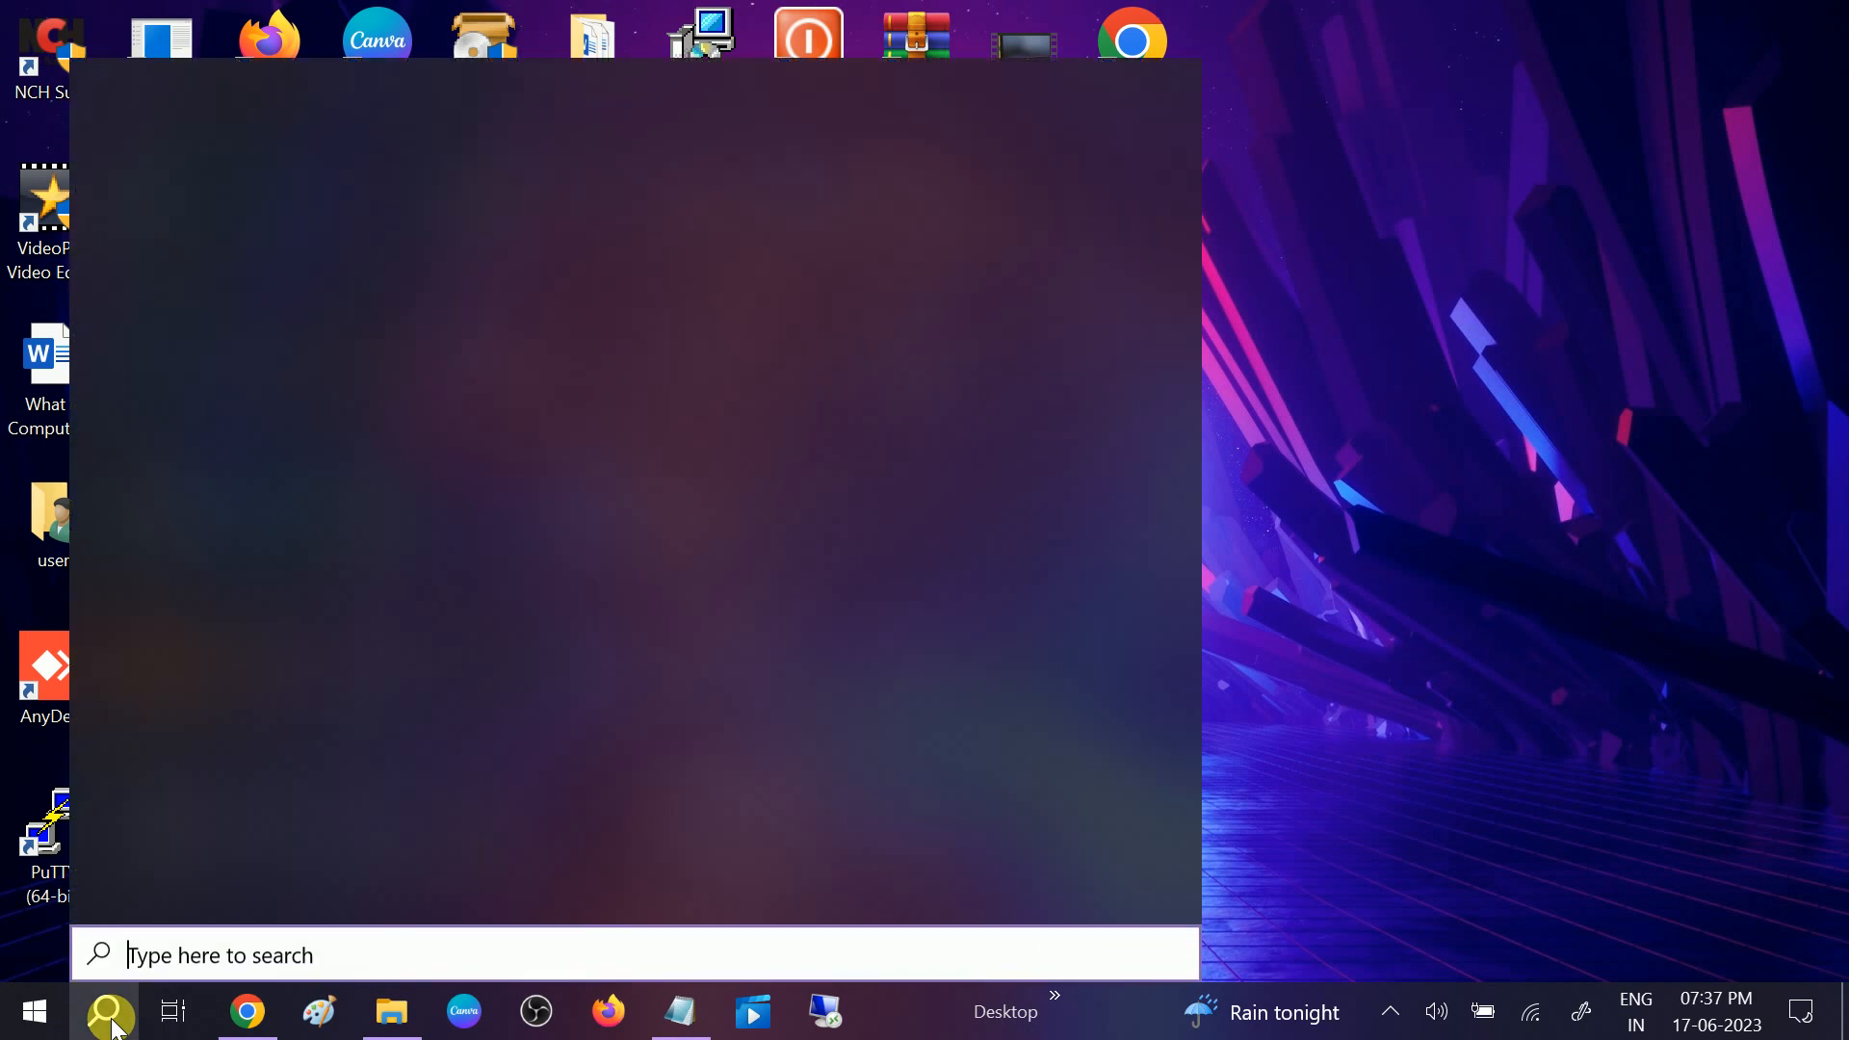
type("app")
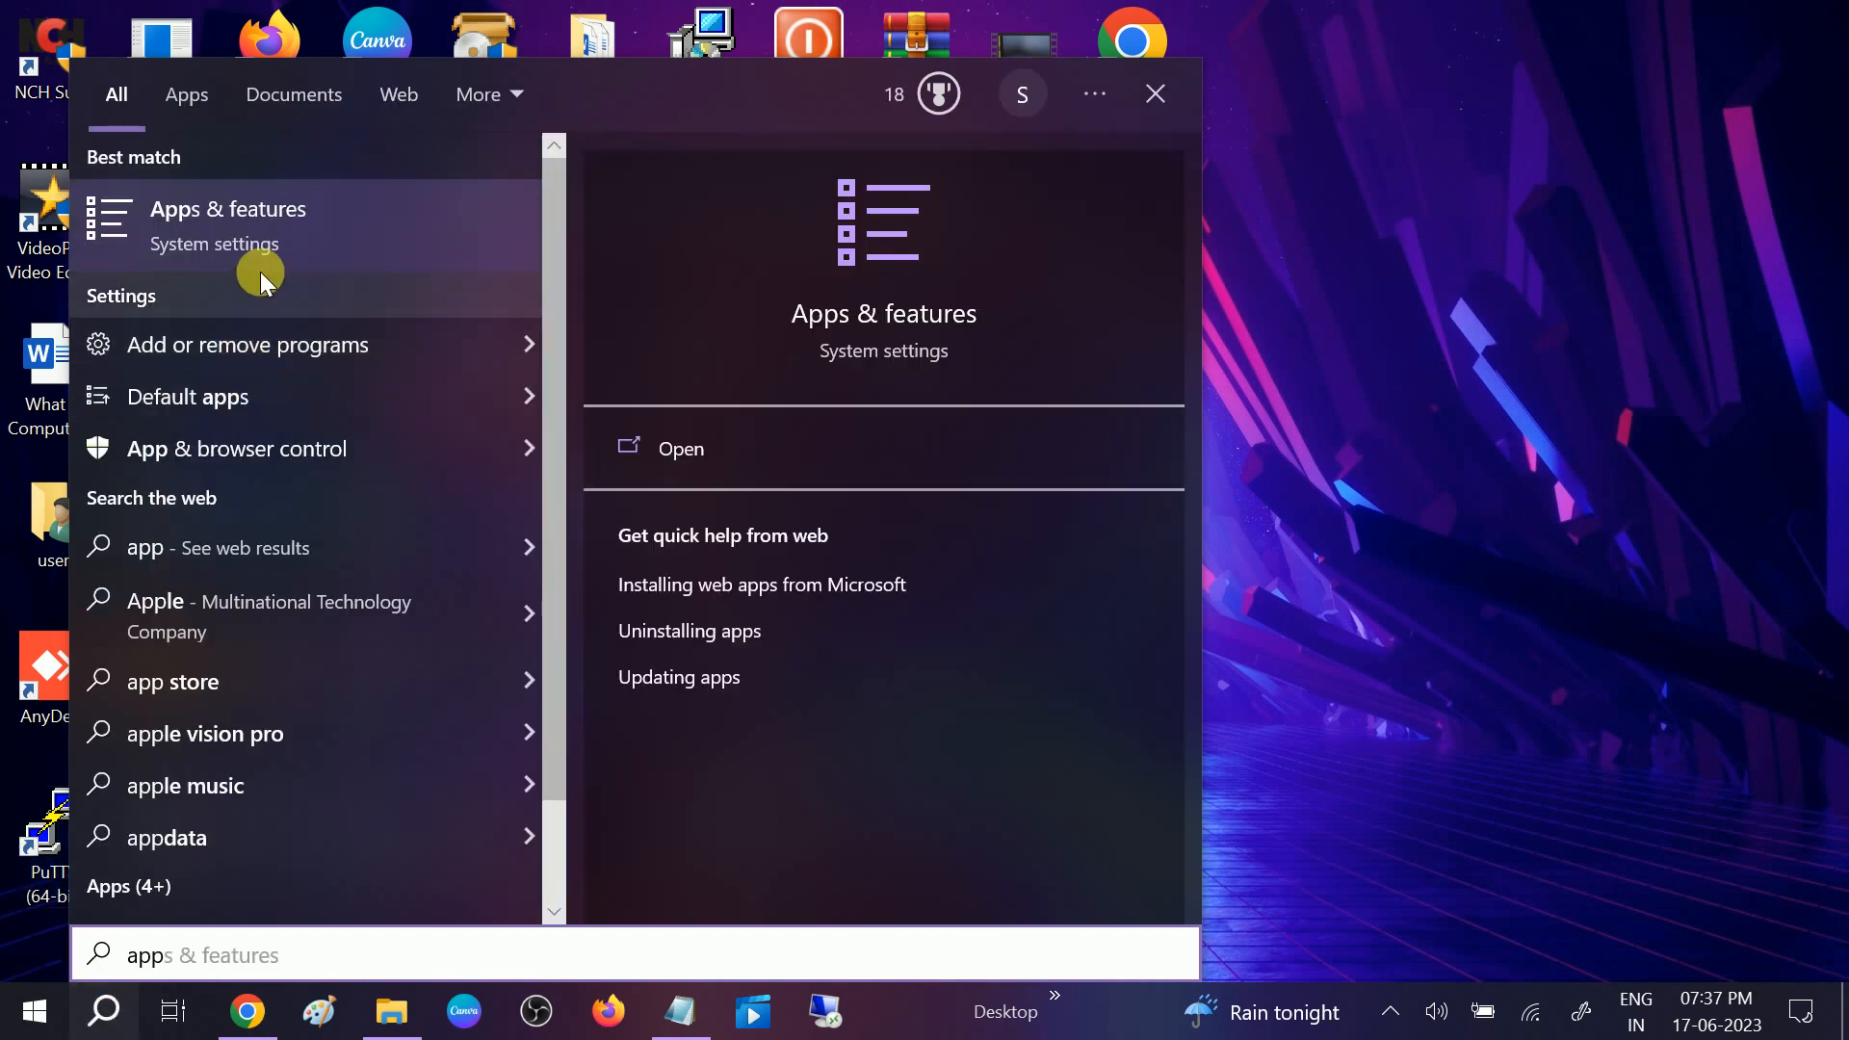
mouse_move(175, 354)
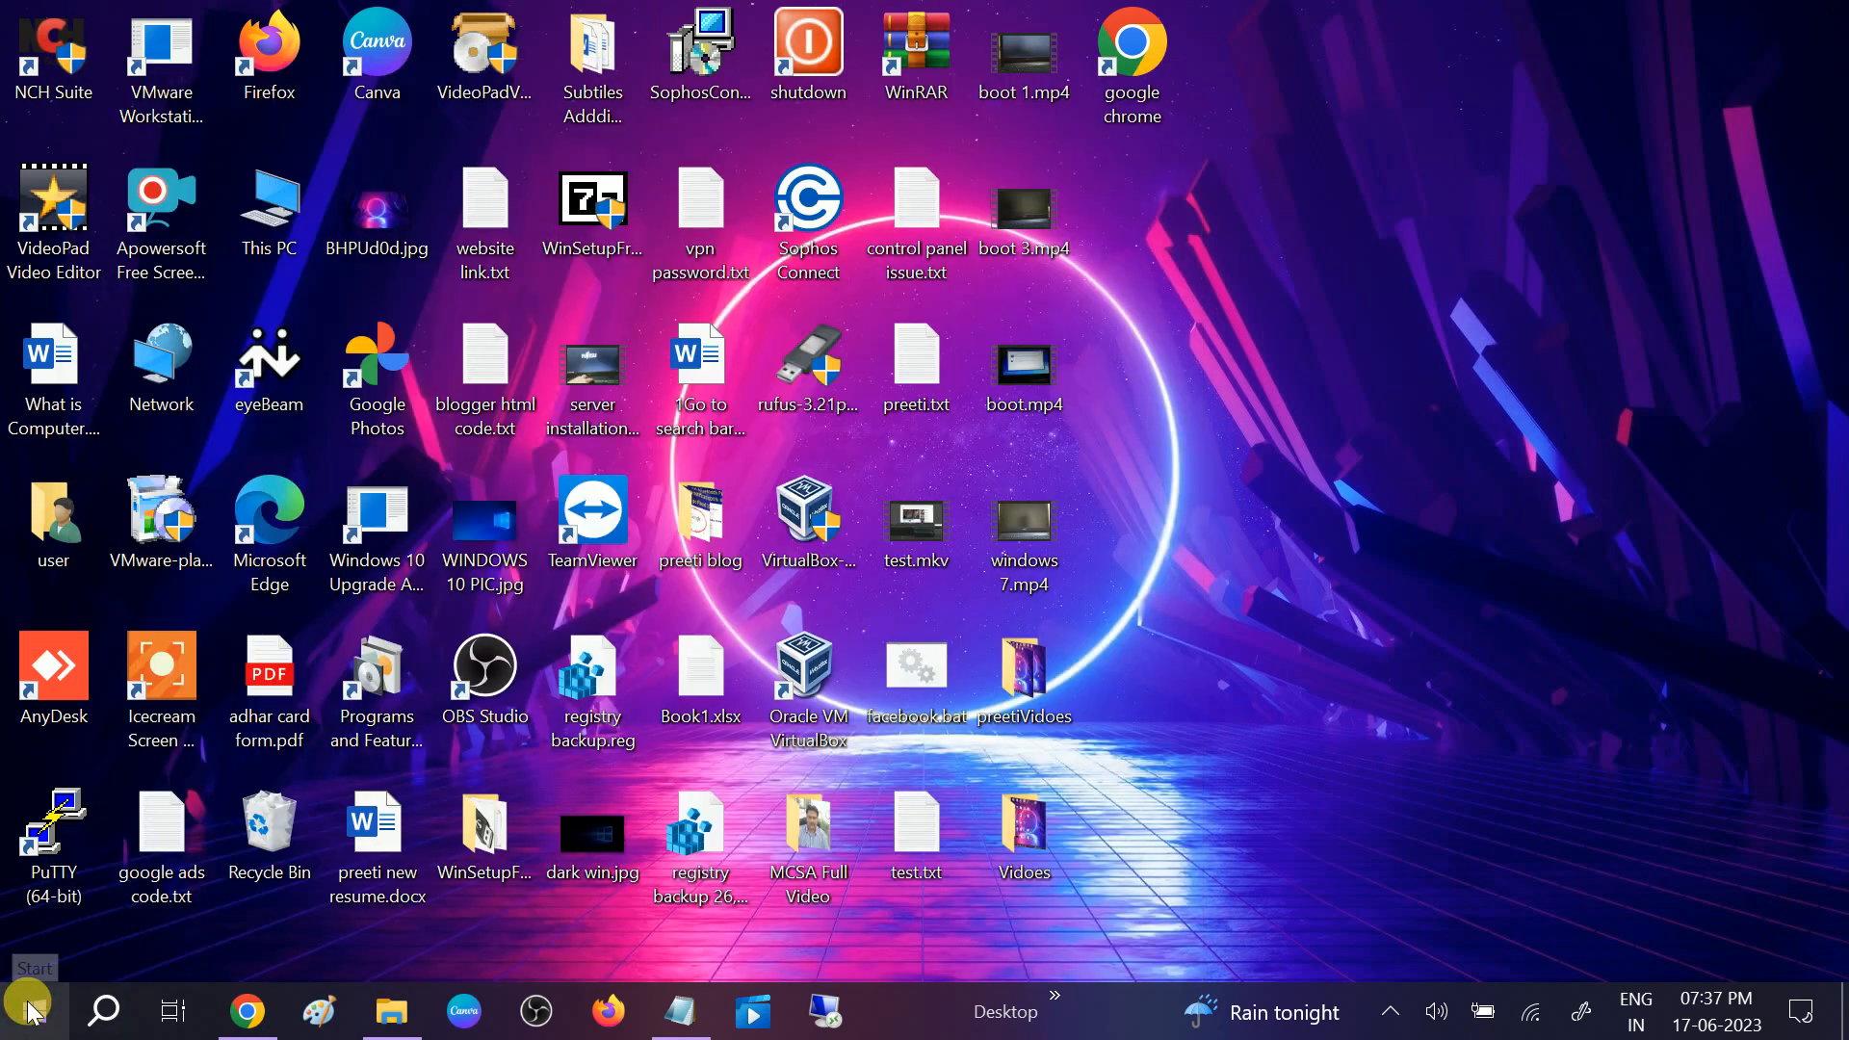
left_click(29, 1011)
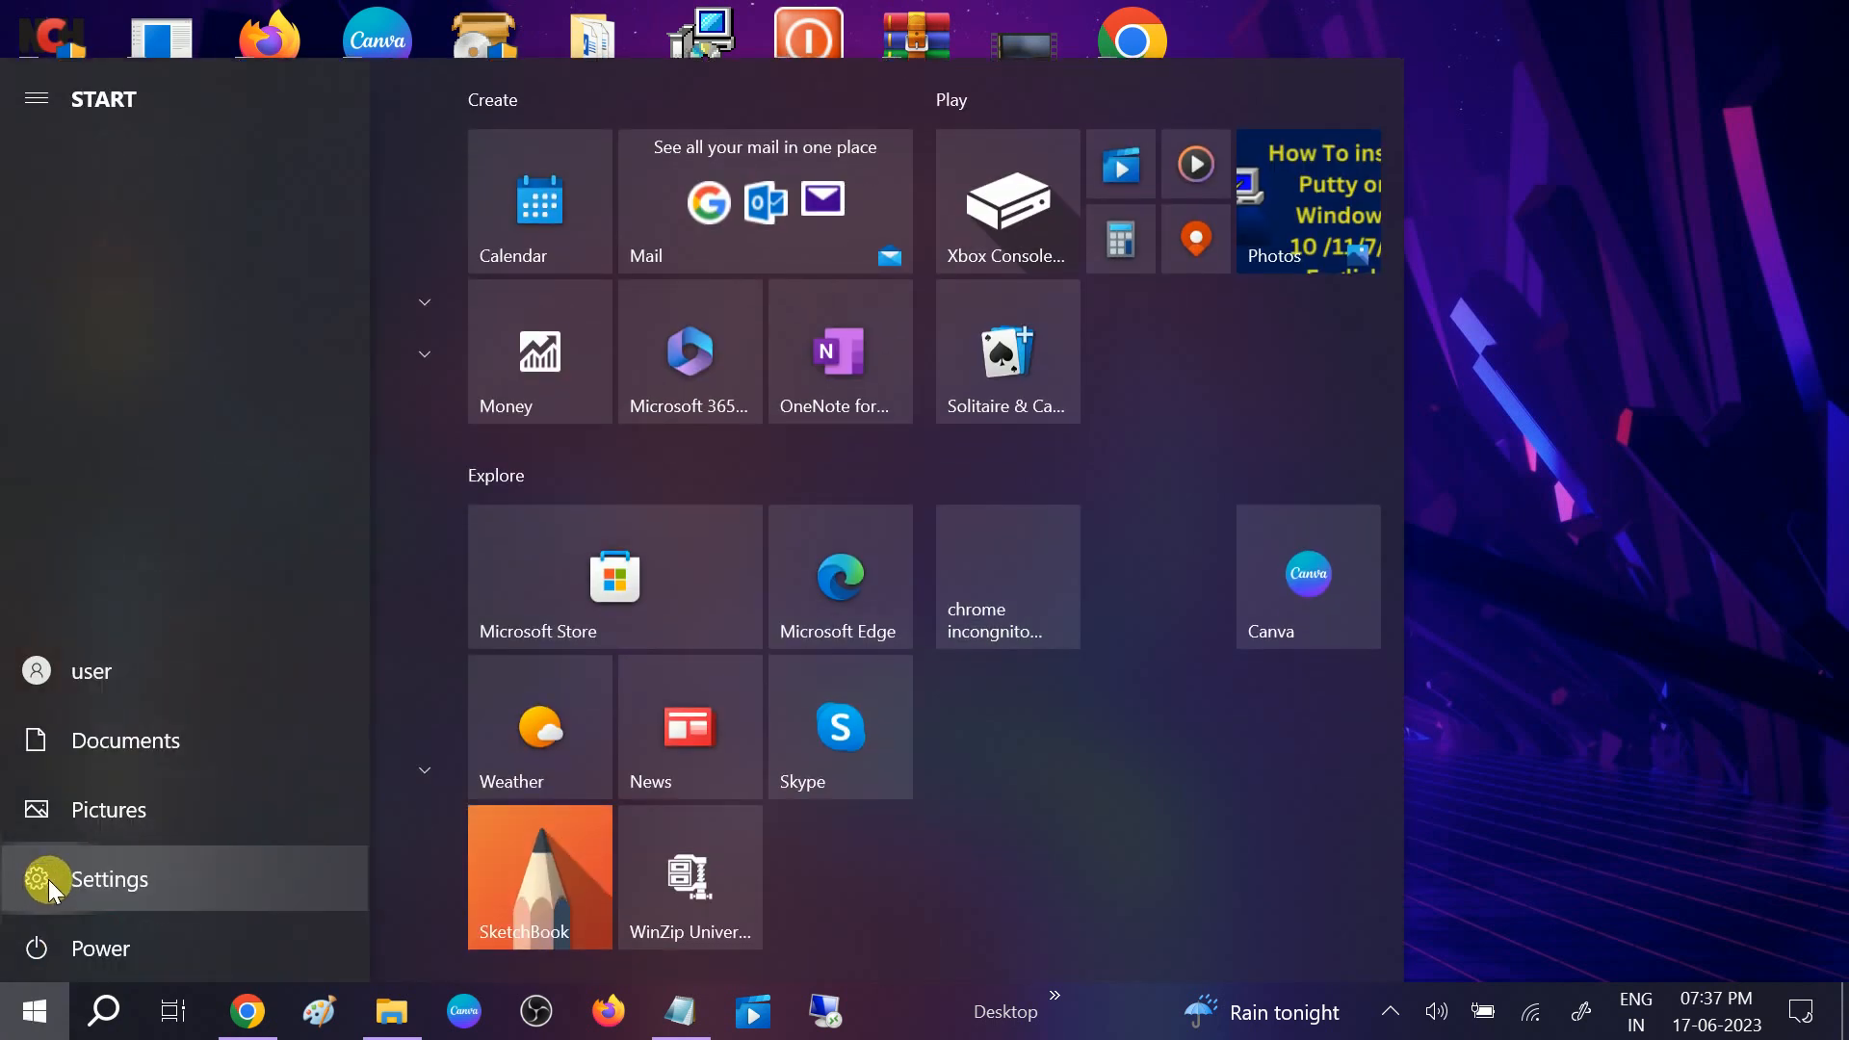
Open Settings from Start and go to Apps > Apps & features
left_click(110, 878)
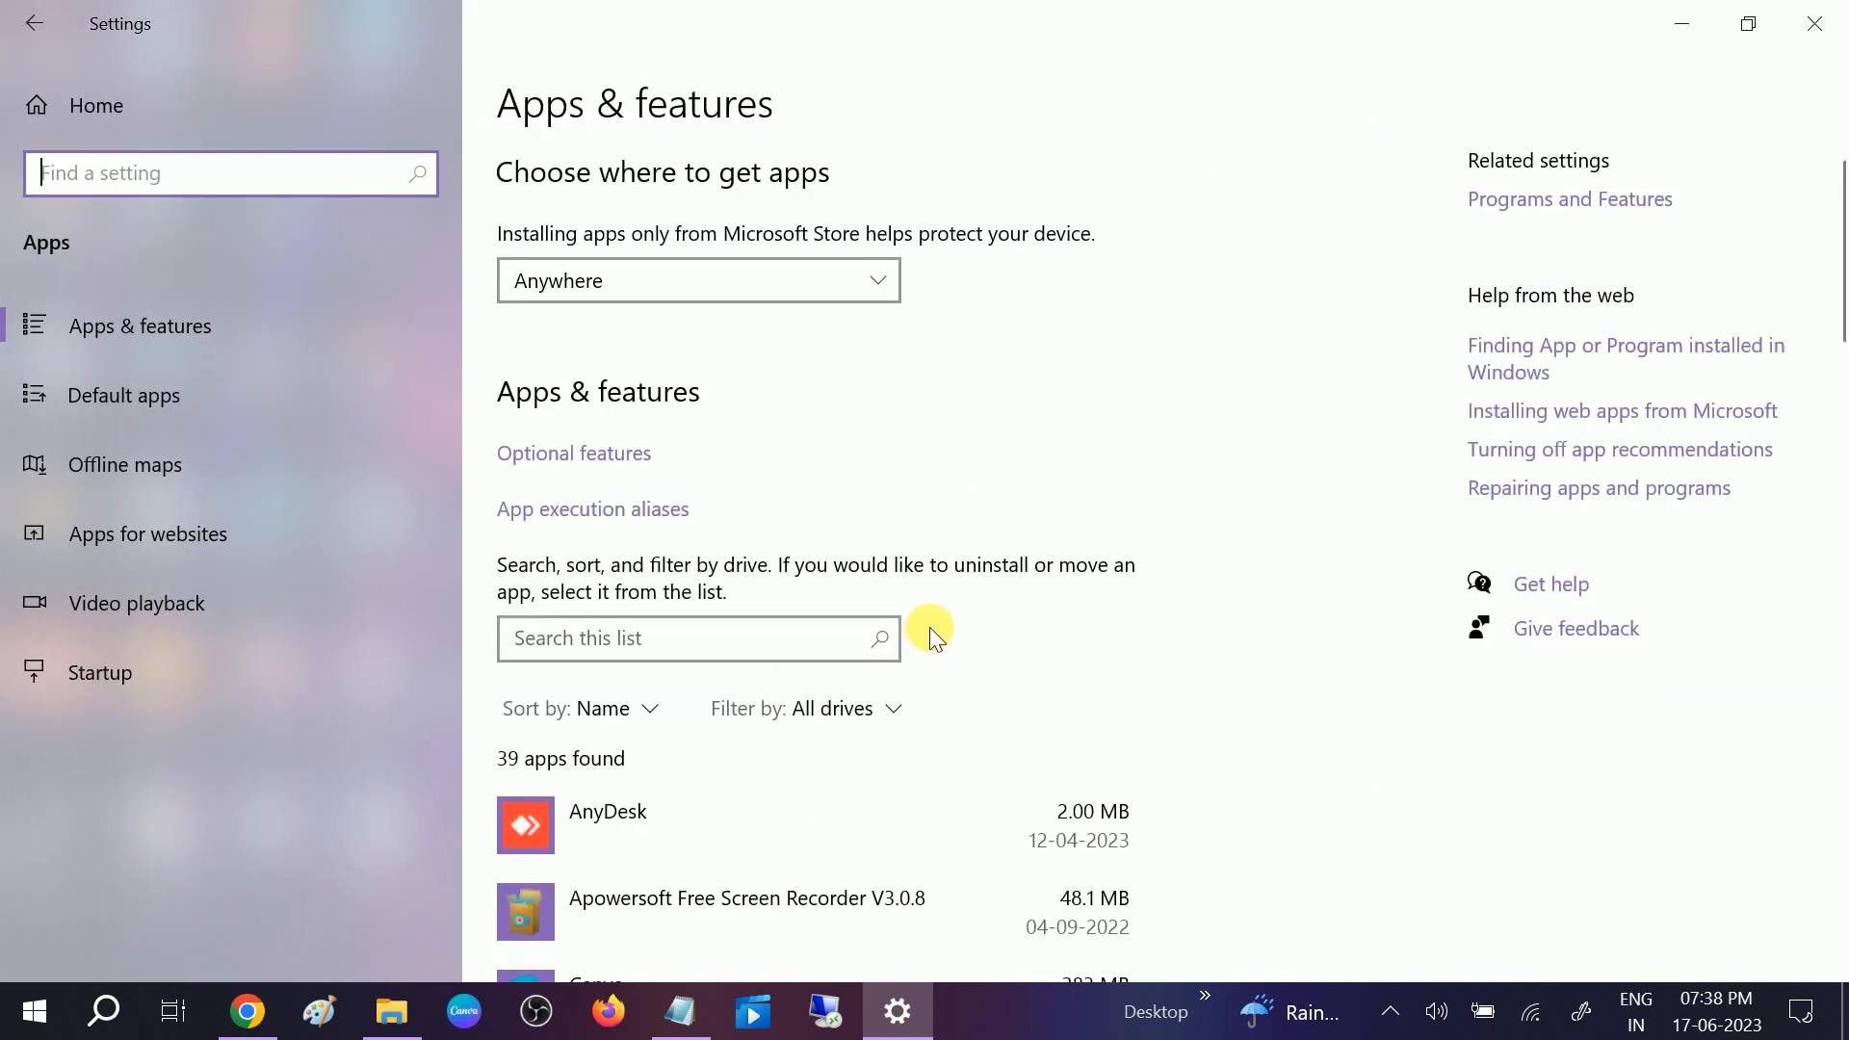
mouse_move(932, 595)
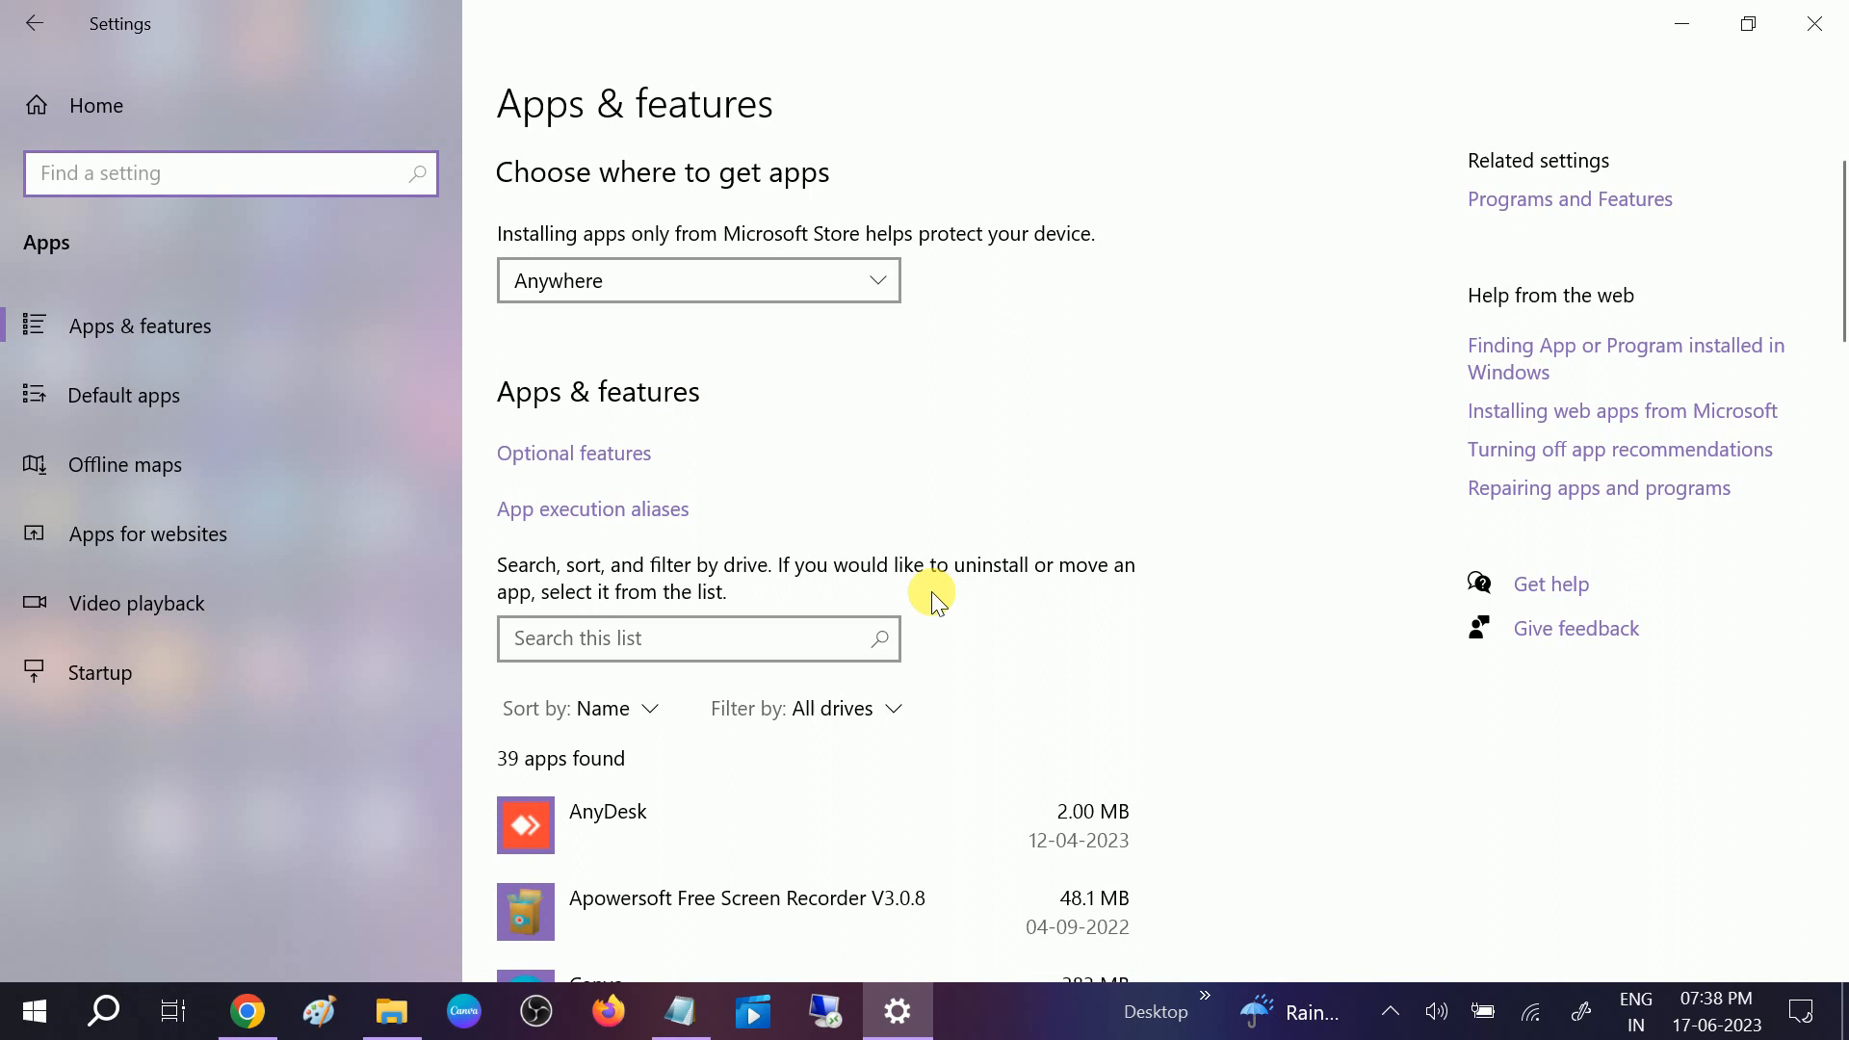
Scroll through the 84 installed apps to the end and back to the top
scroll("down", 3)
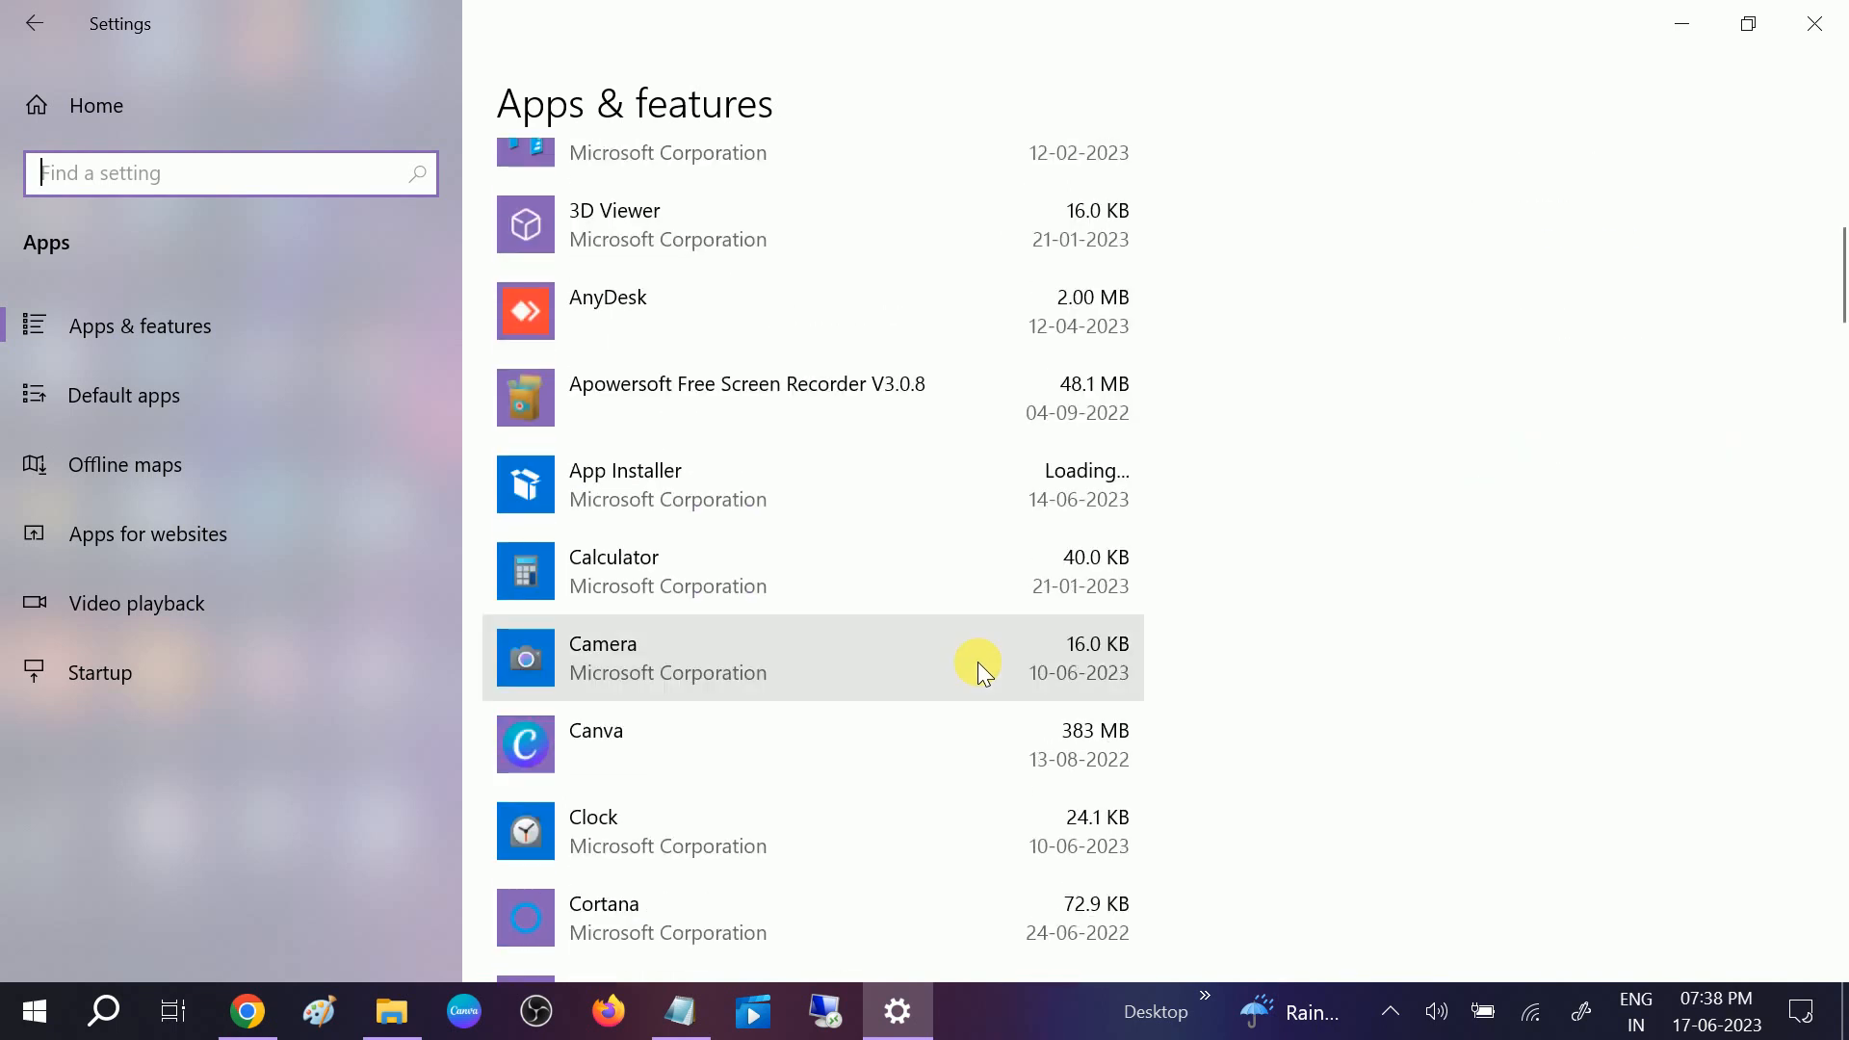
scroll("down", 3)
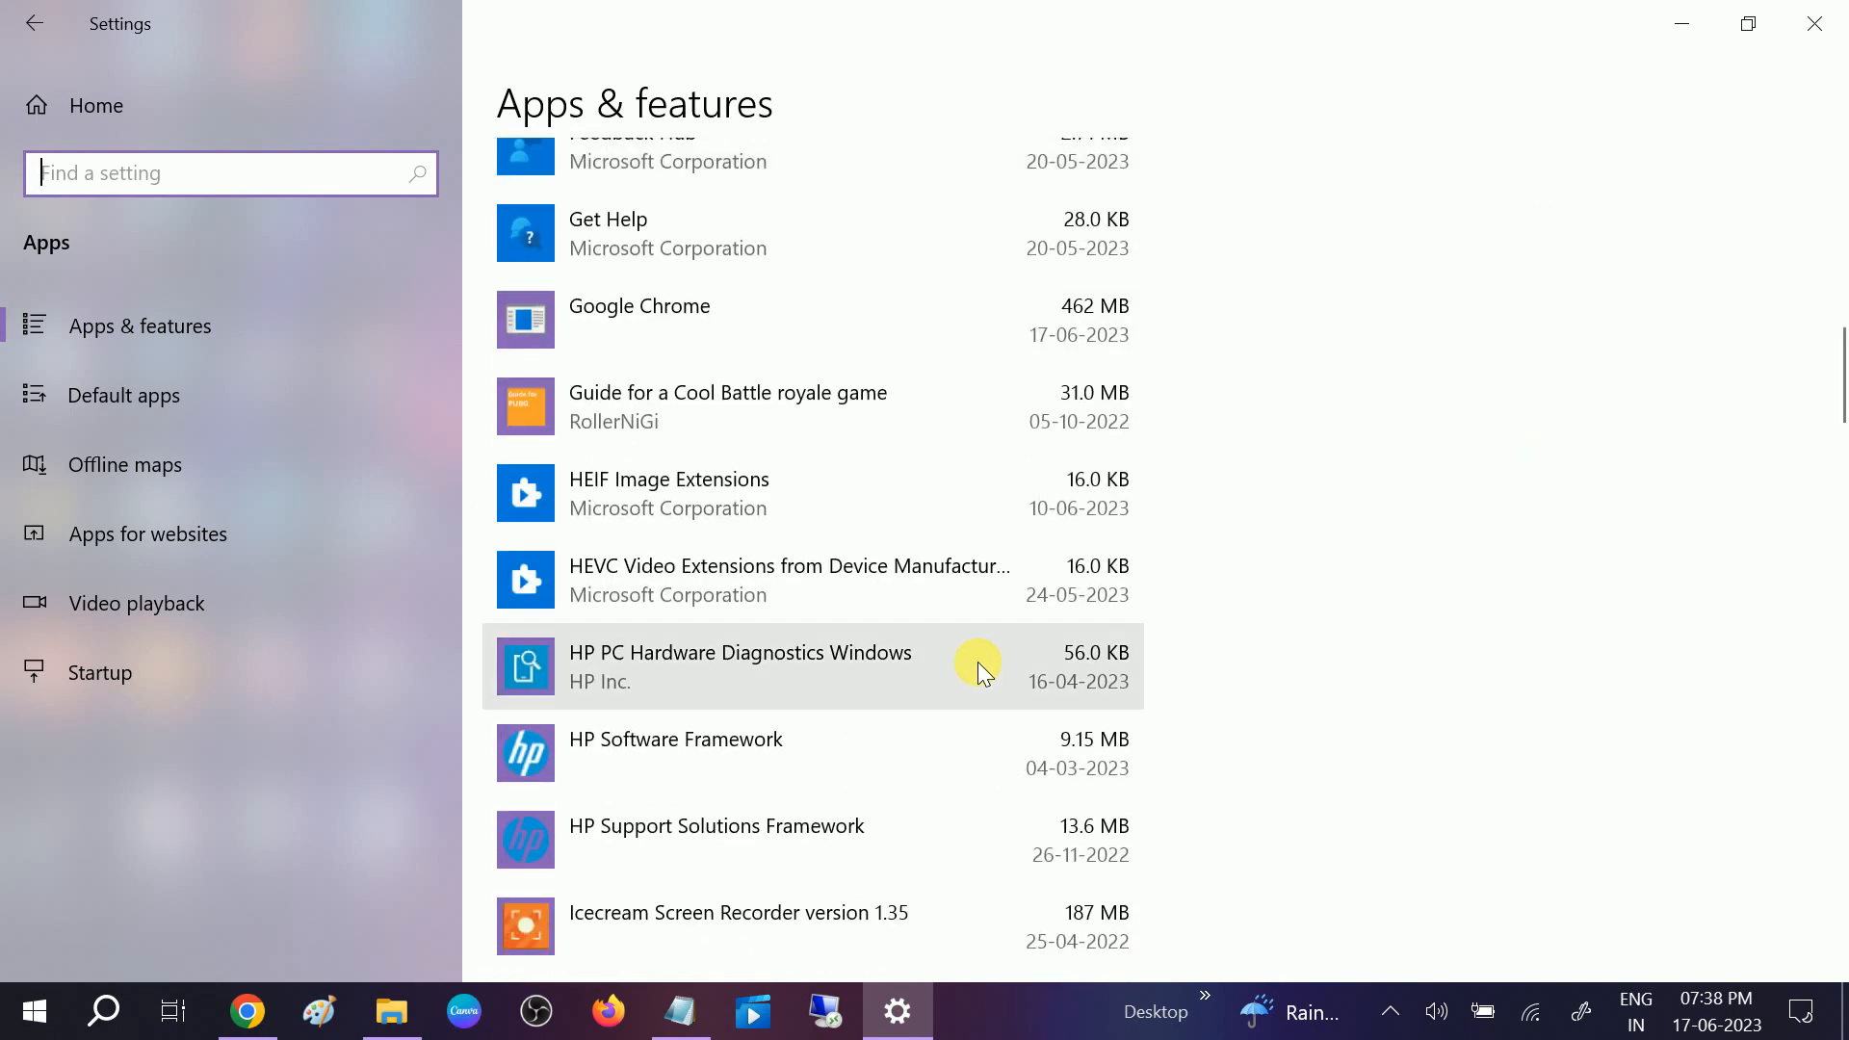
scroll("down", 3)
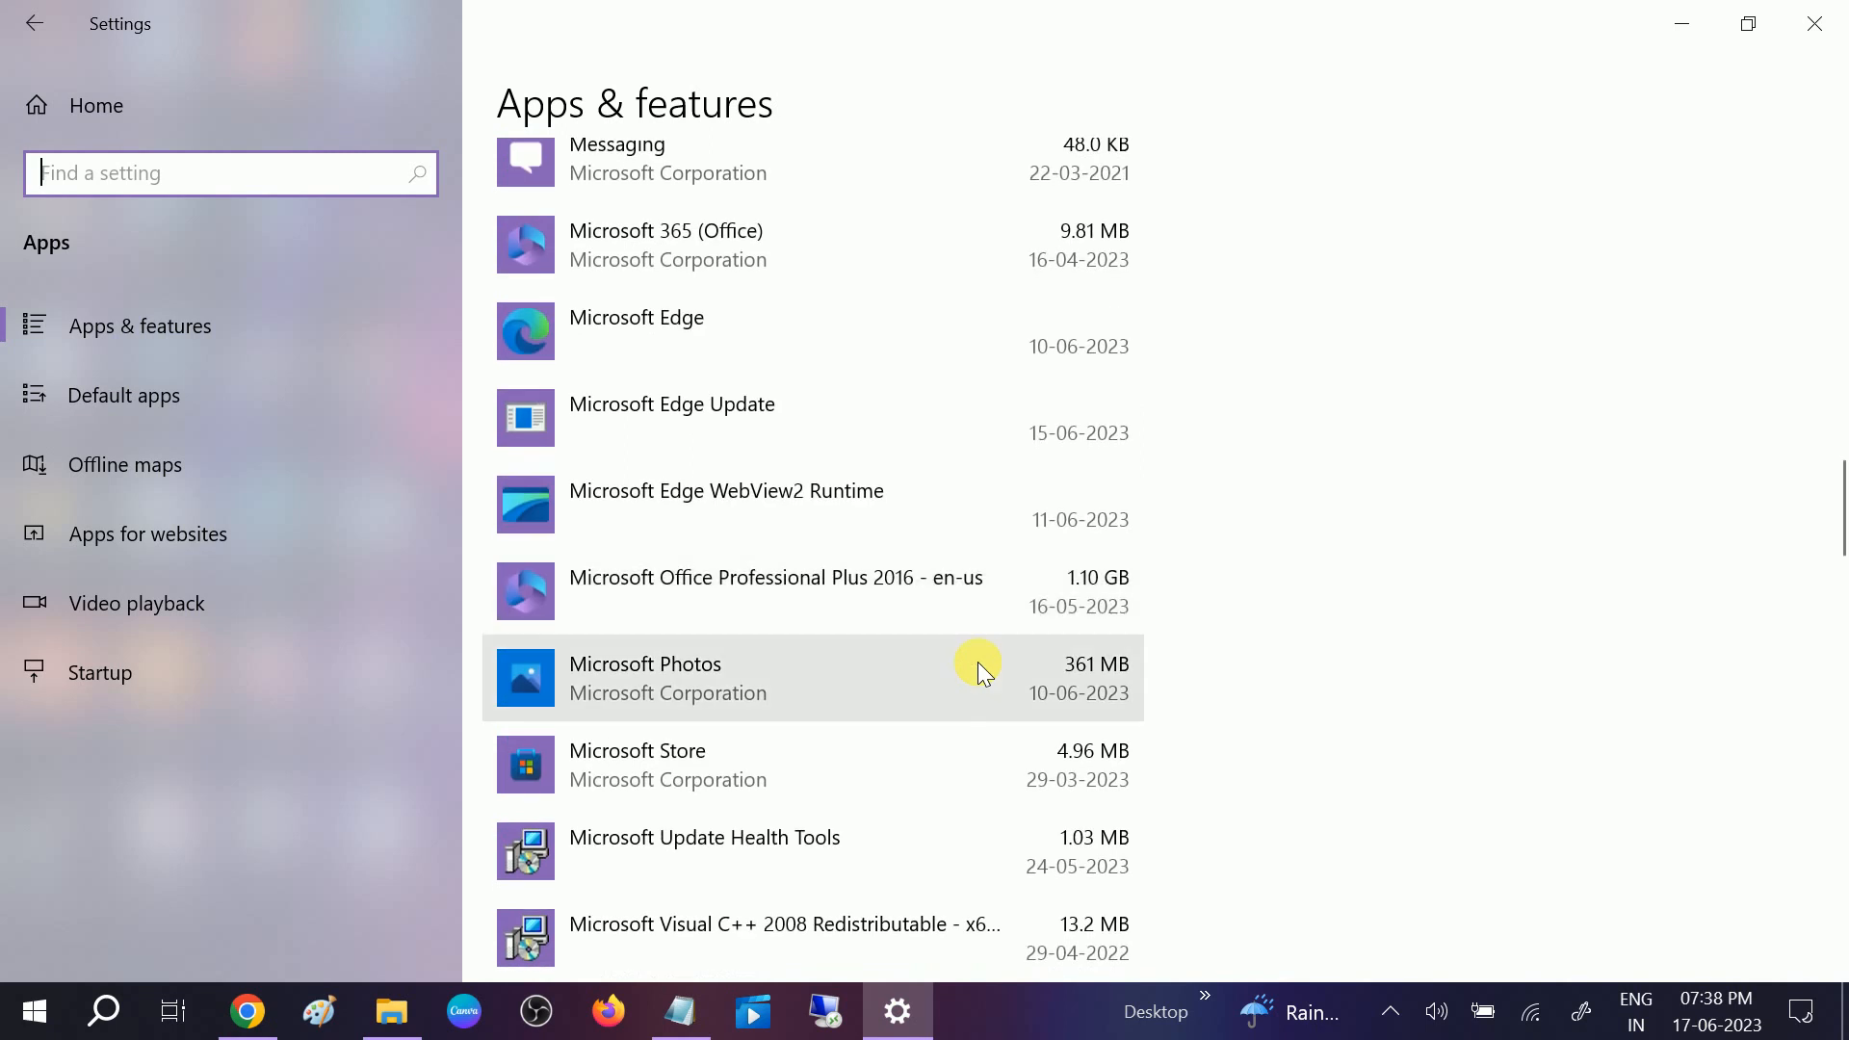
scroll("down", 3)
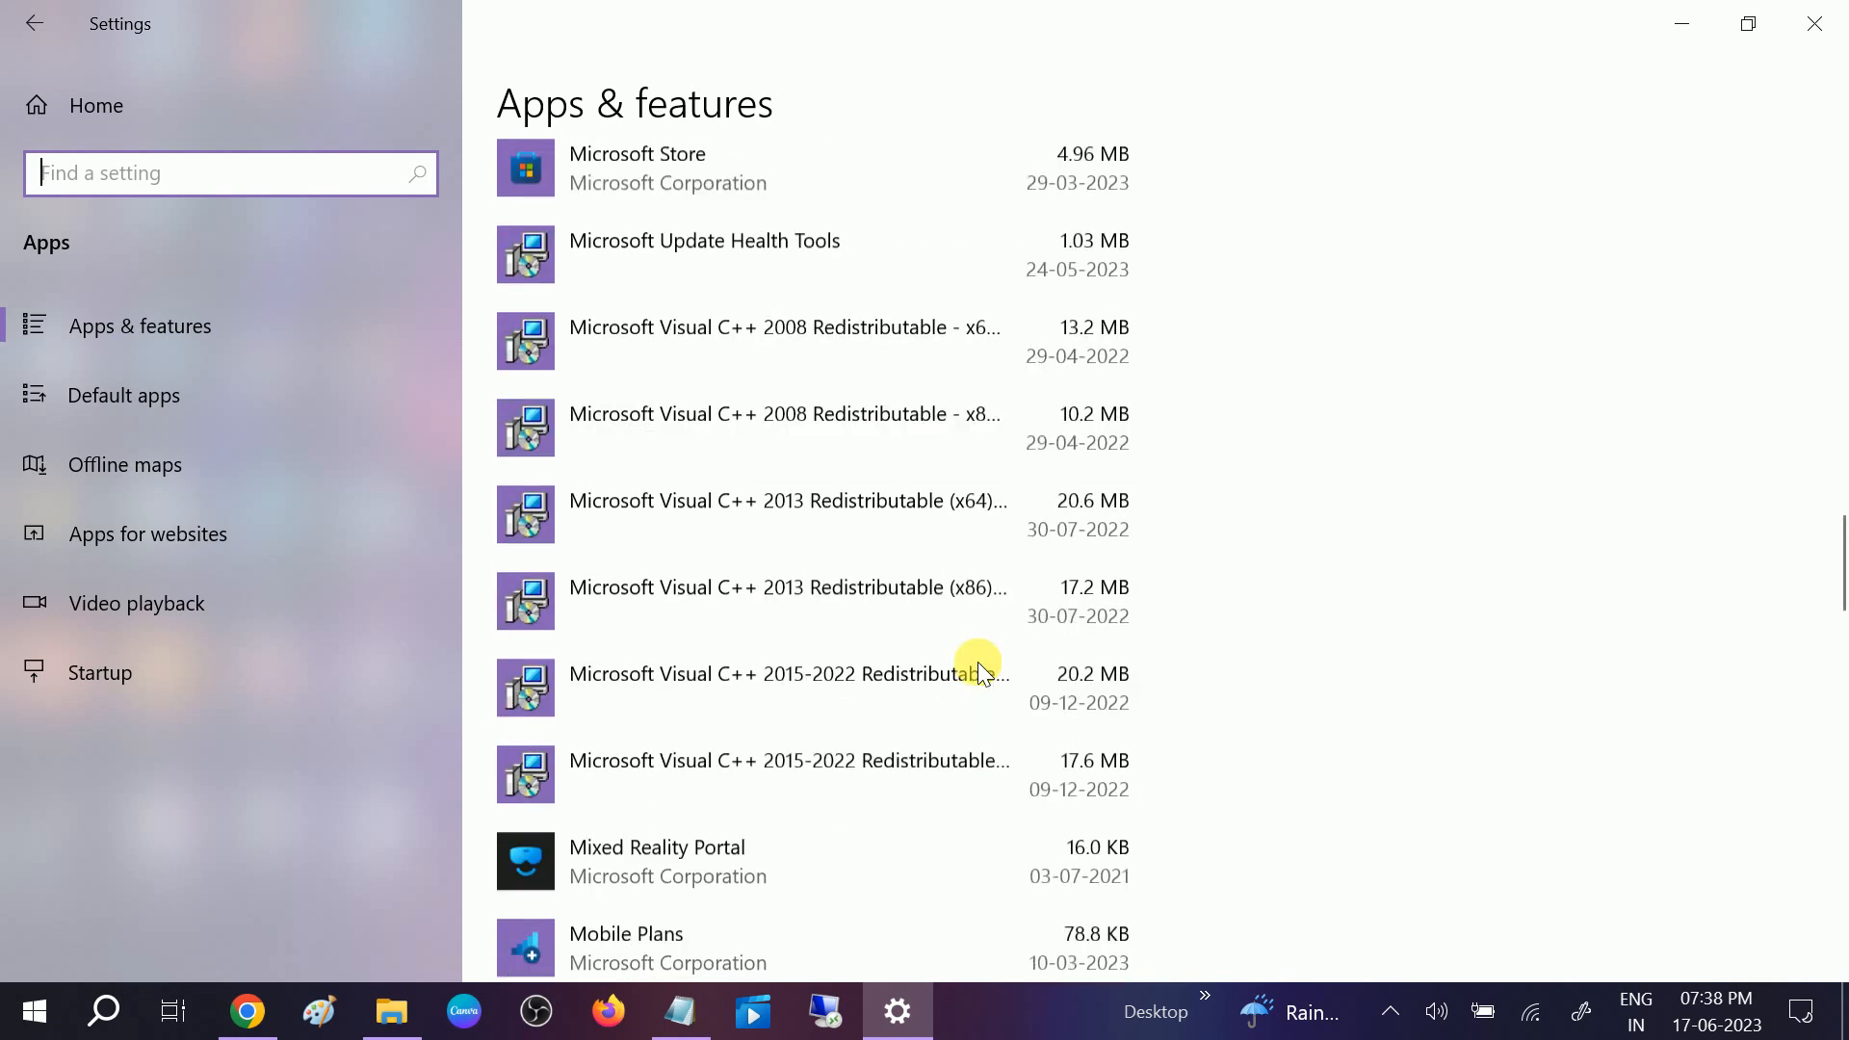
scroll("down", 3)
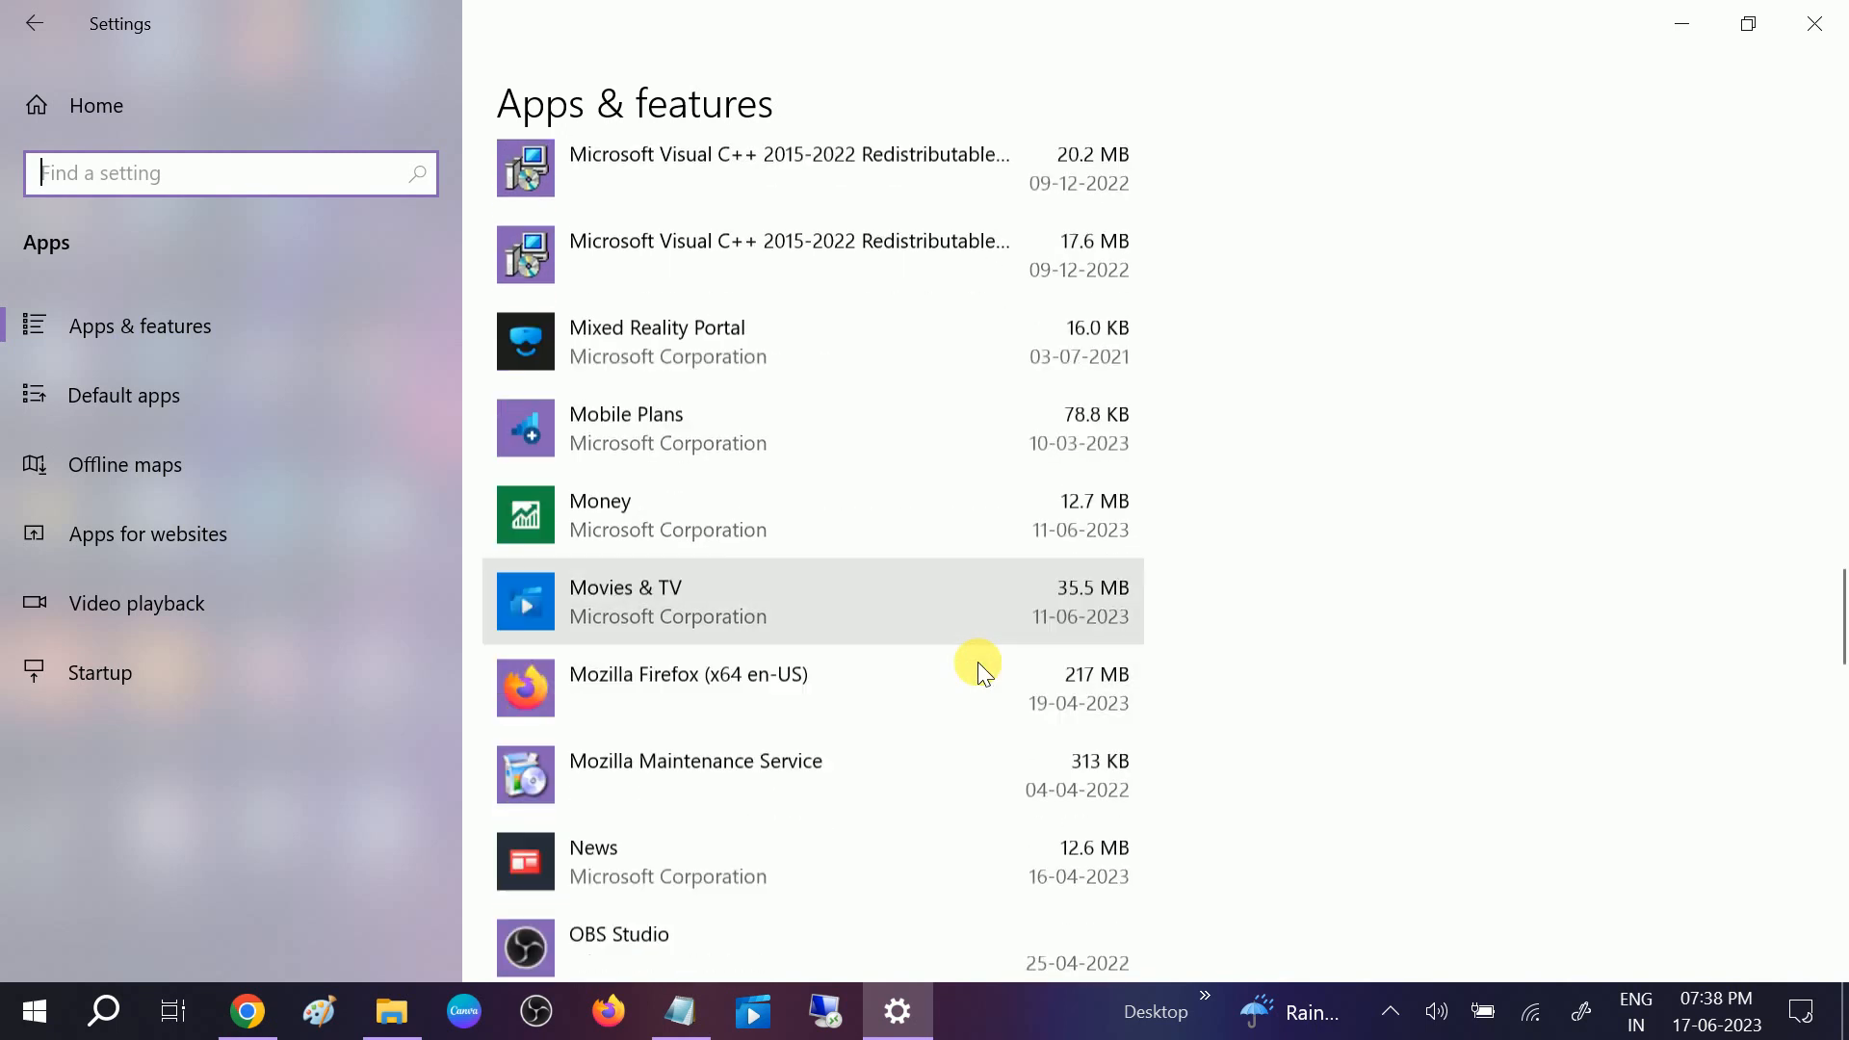
scroll("down", 3)
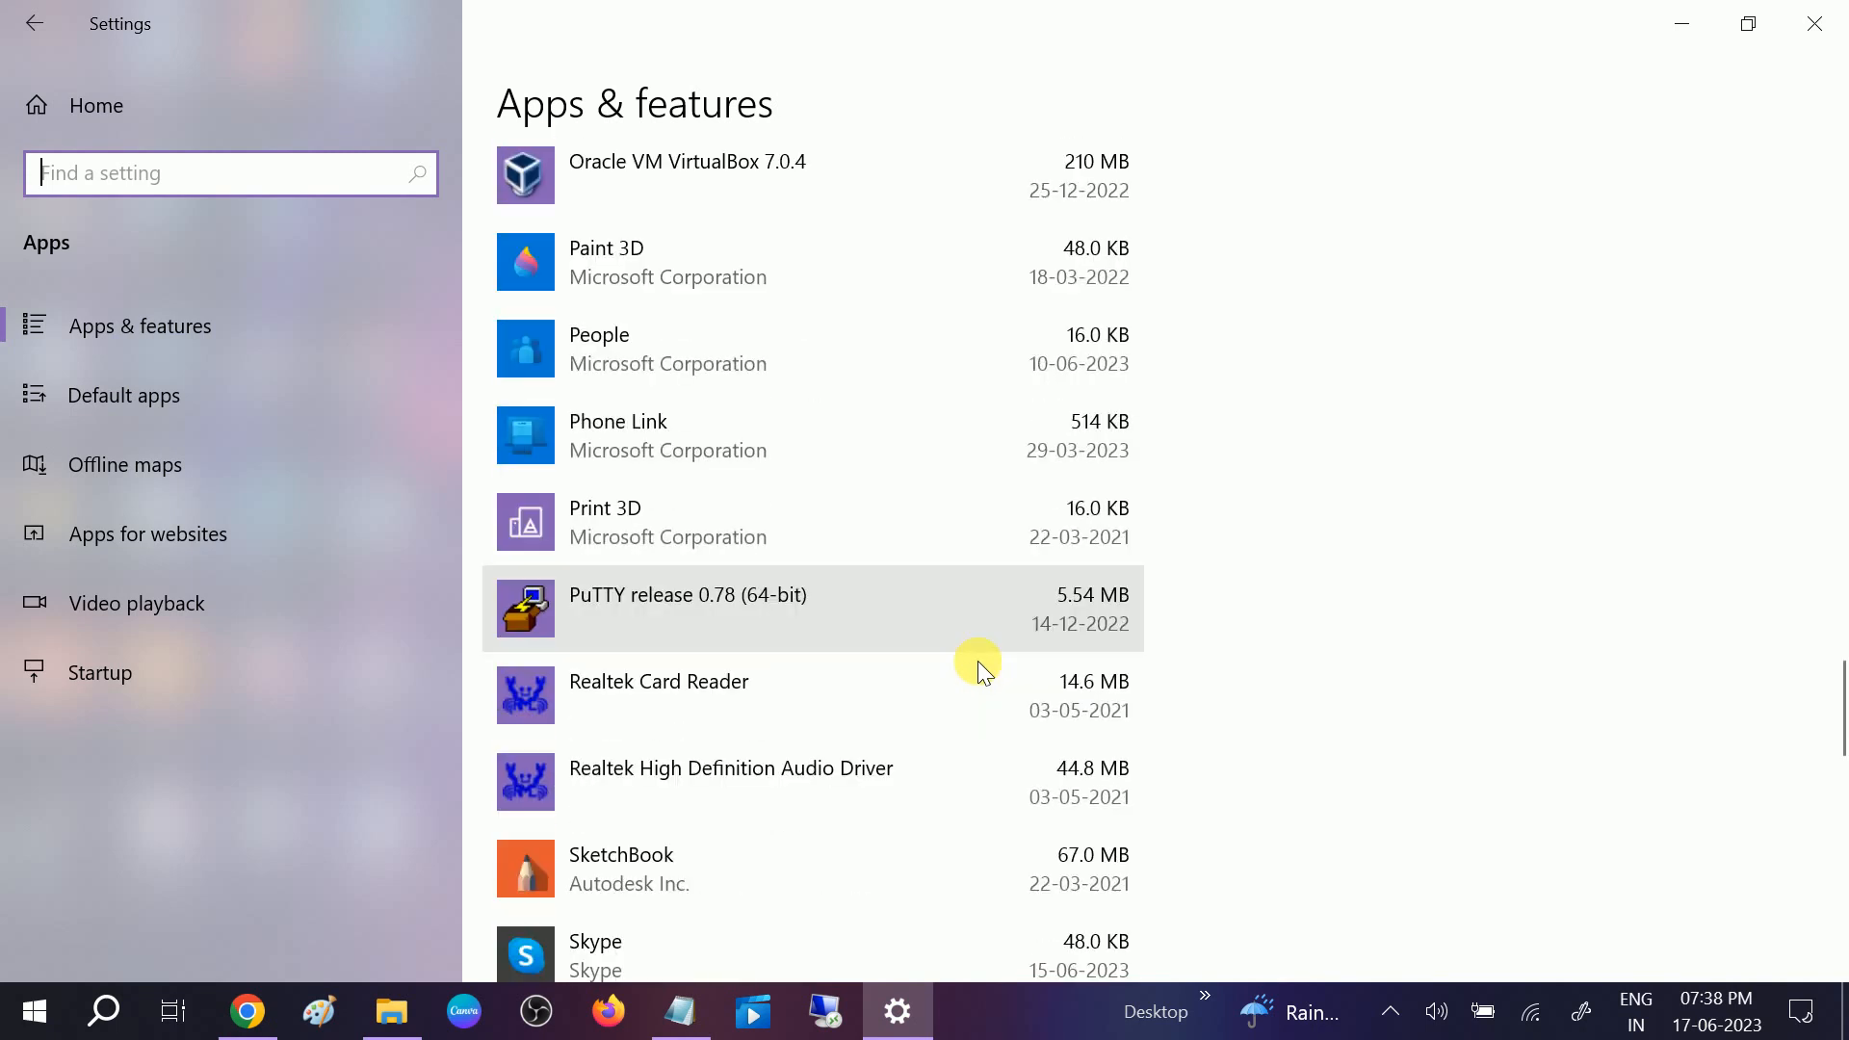
scroll("up", 3)
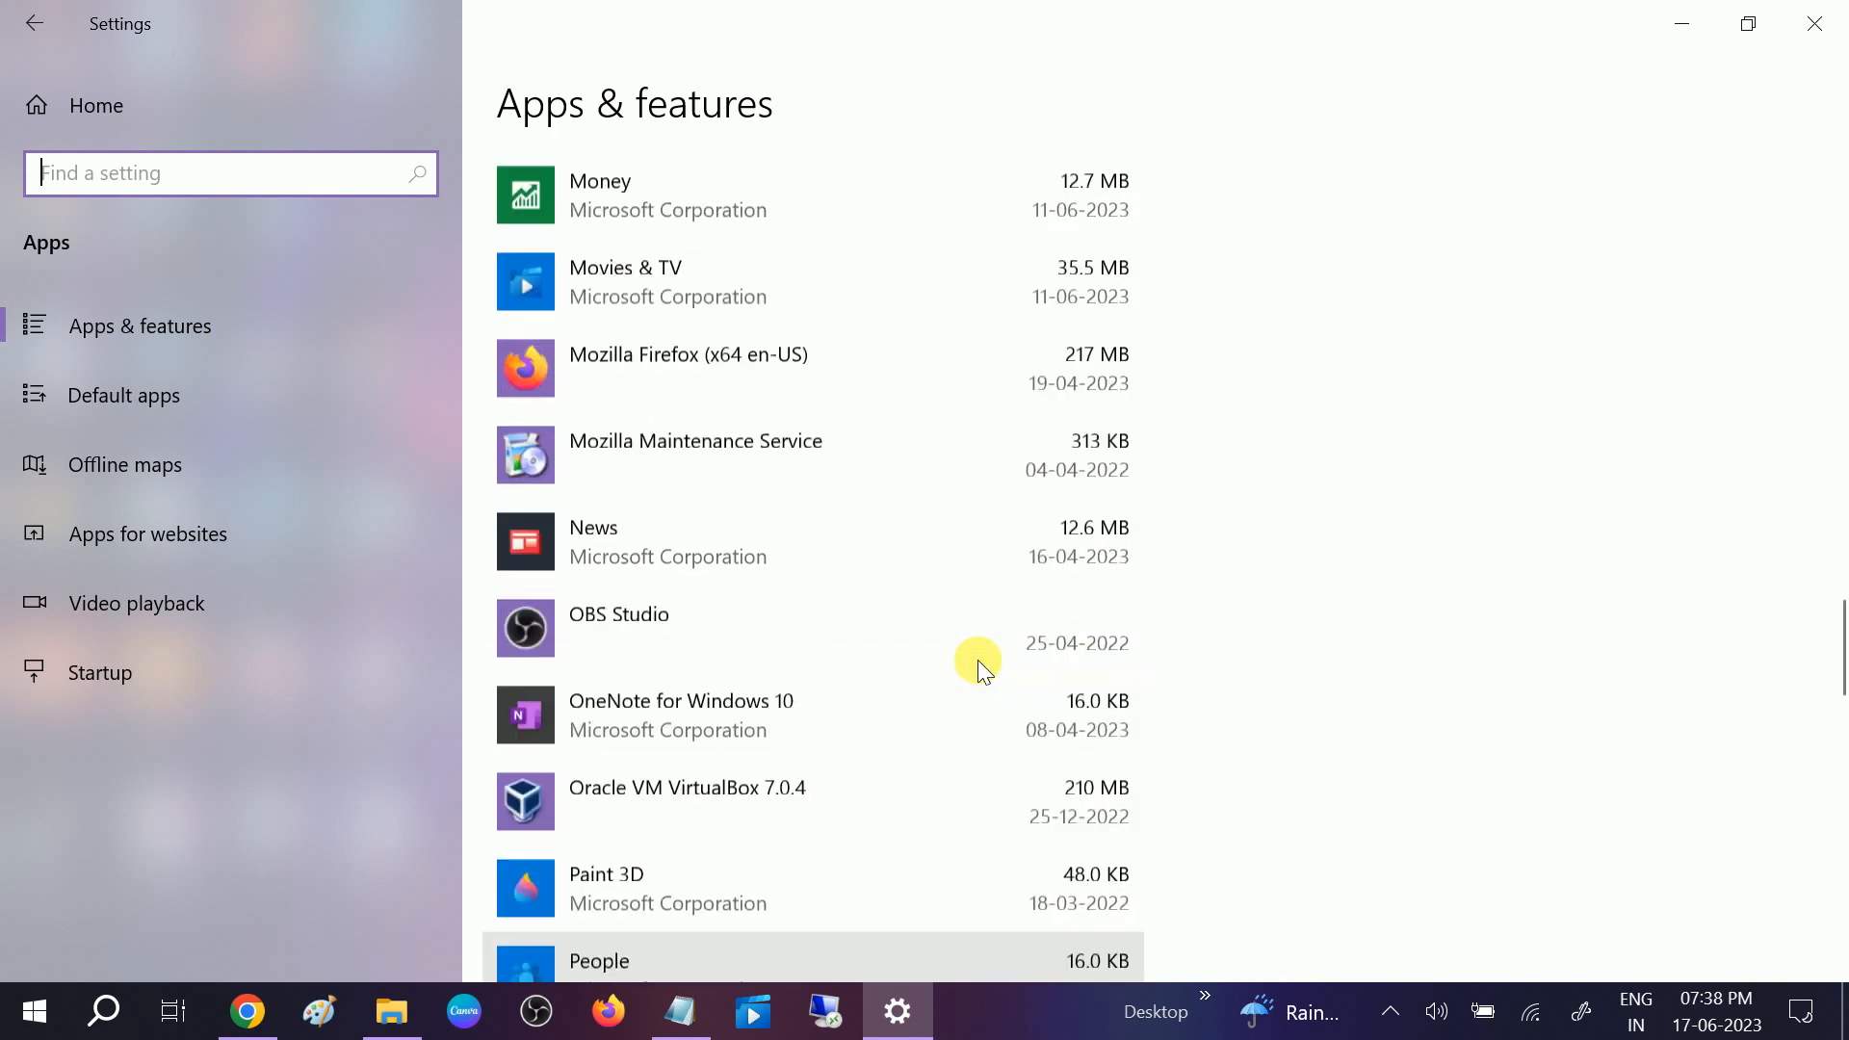
scroll("up", 3)
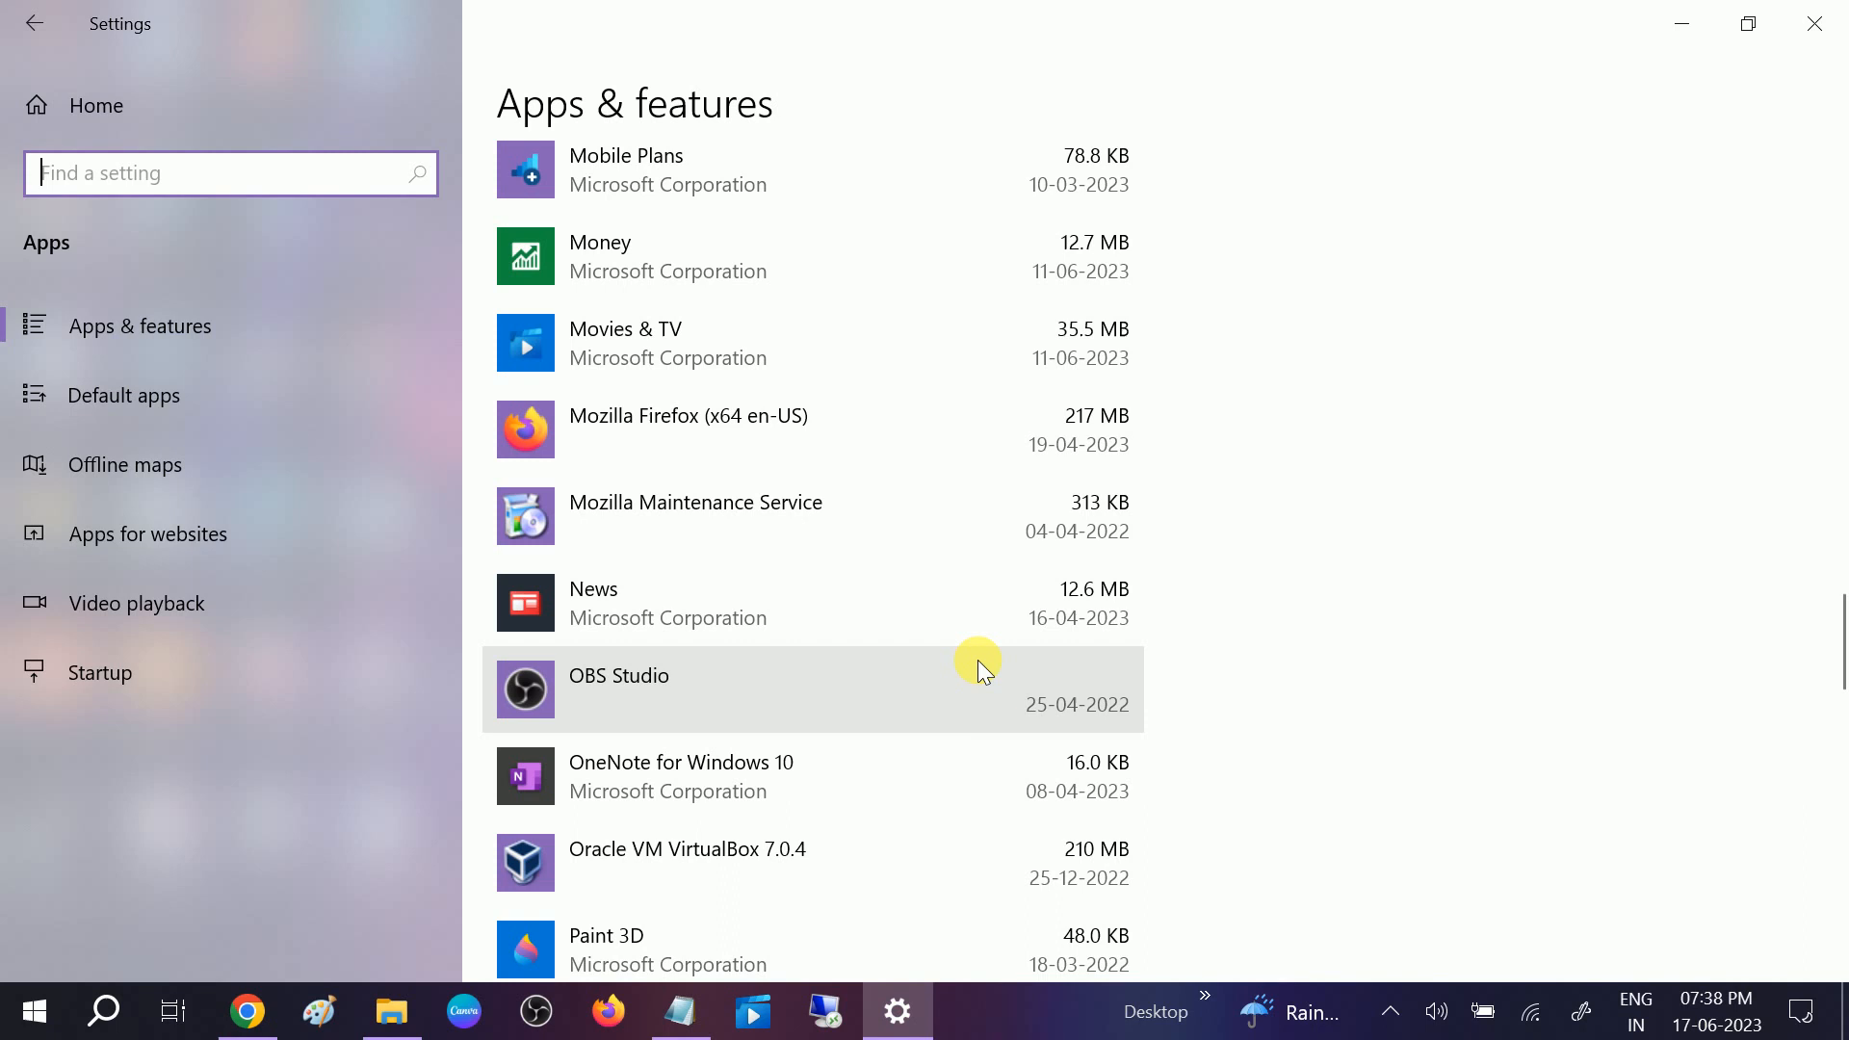
scroll("down", 3)
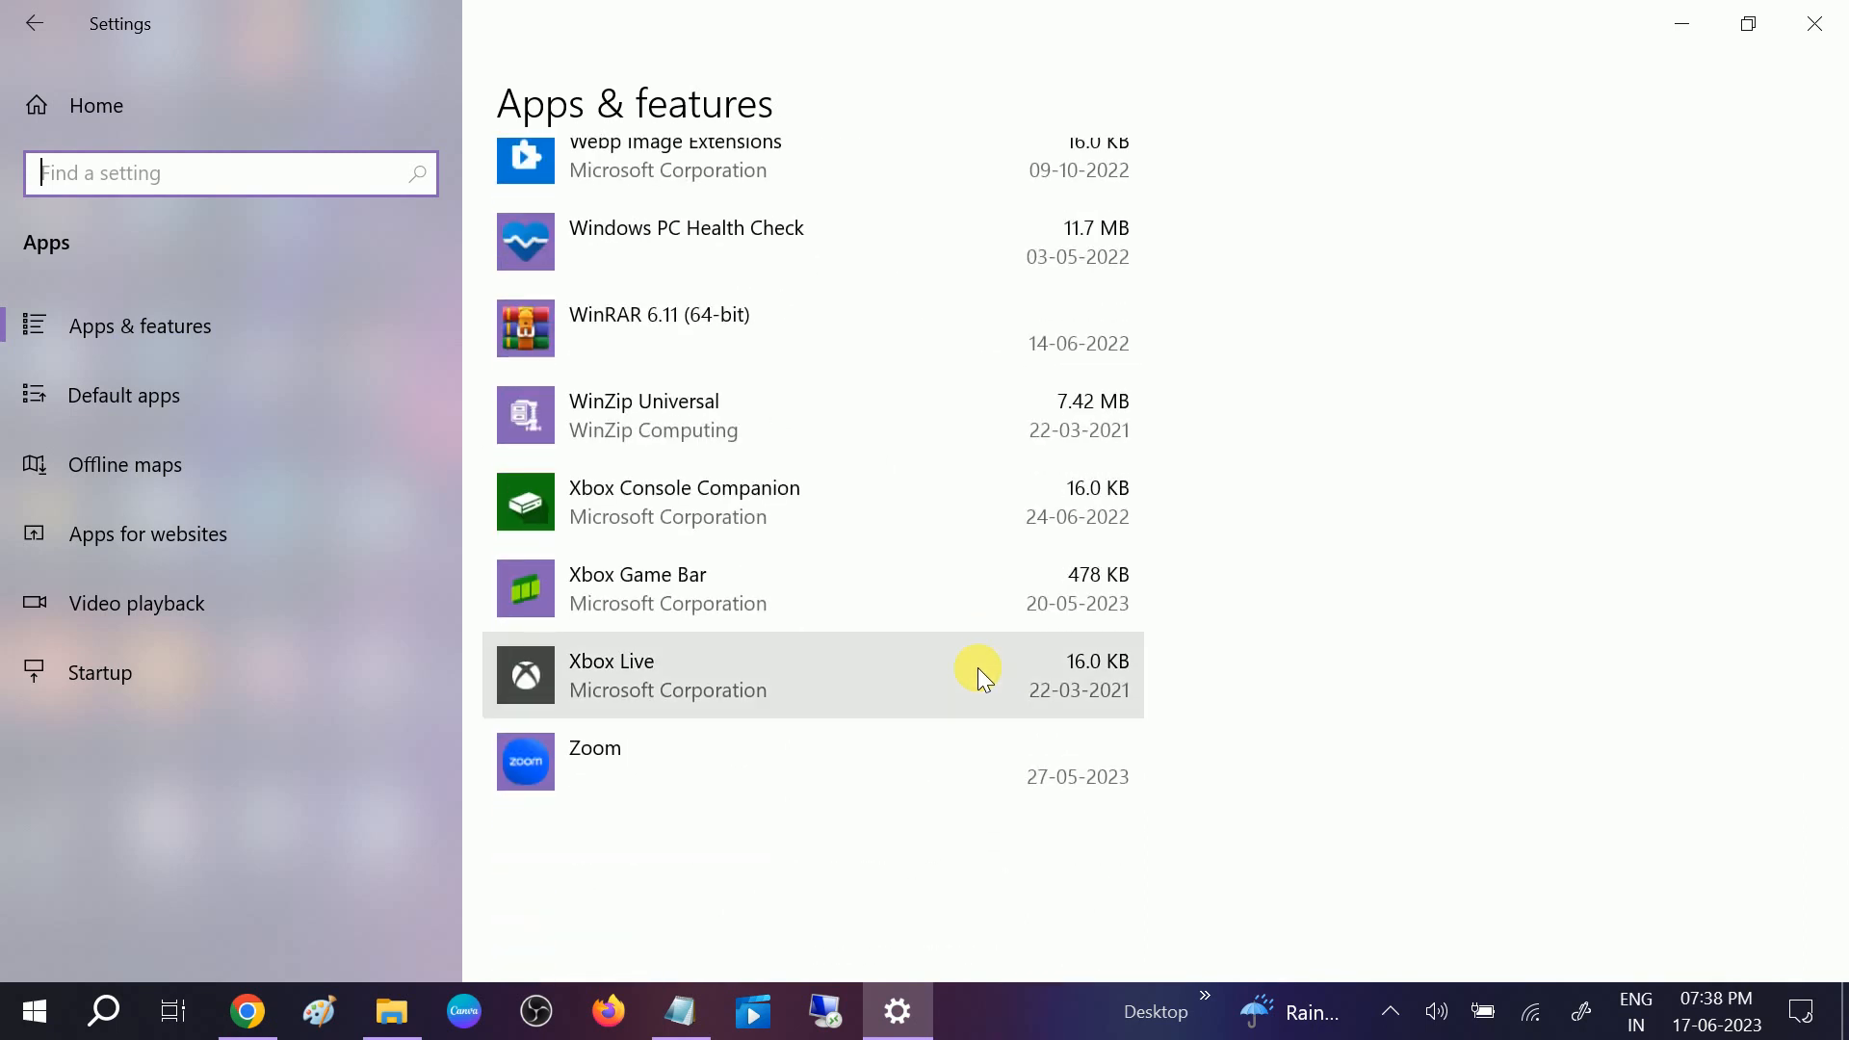
scroll("up", 3)
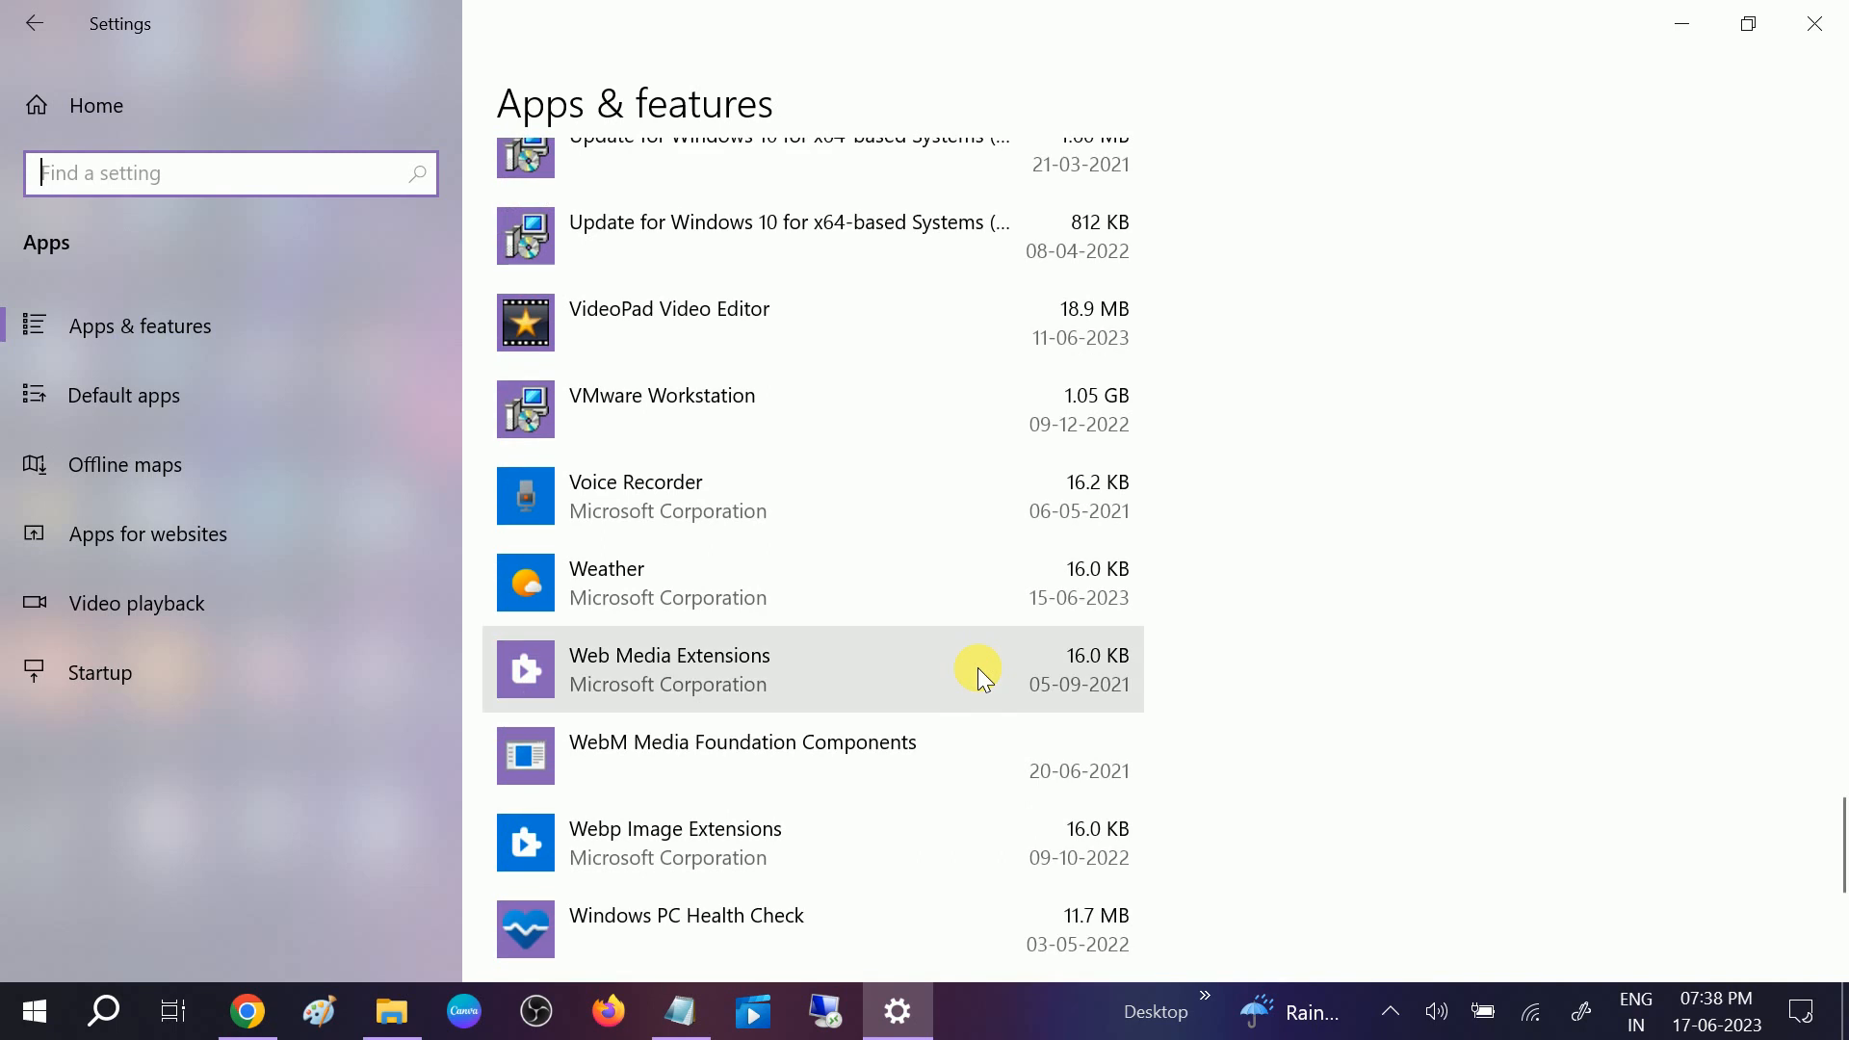
scroll("up", 3)
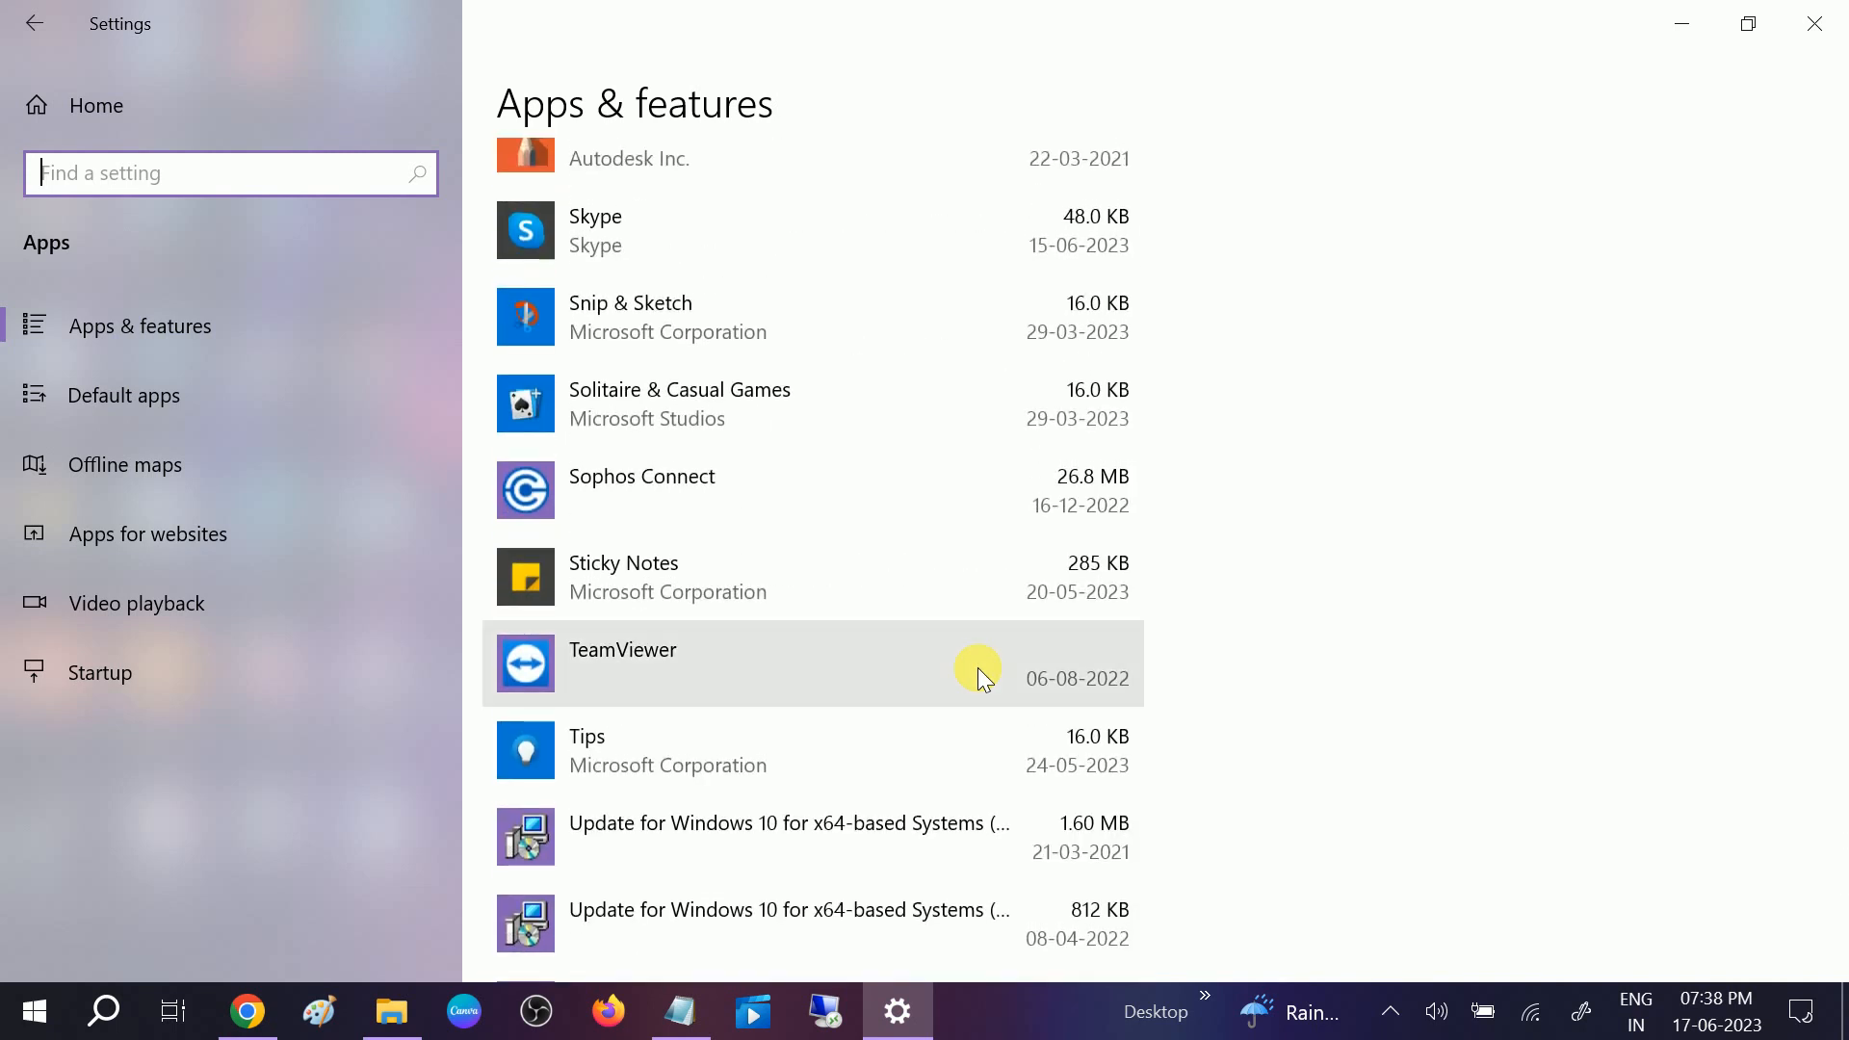
scroll("up", 3)
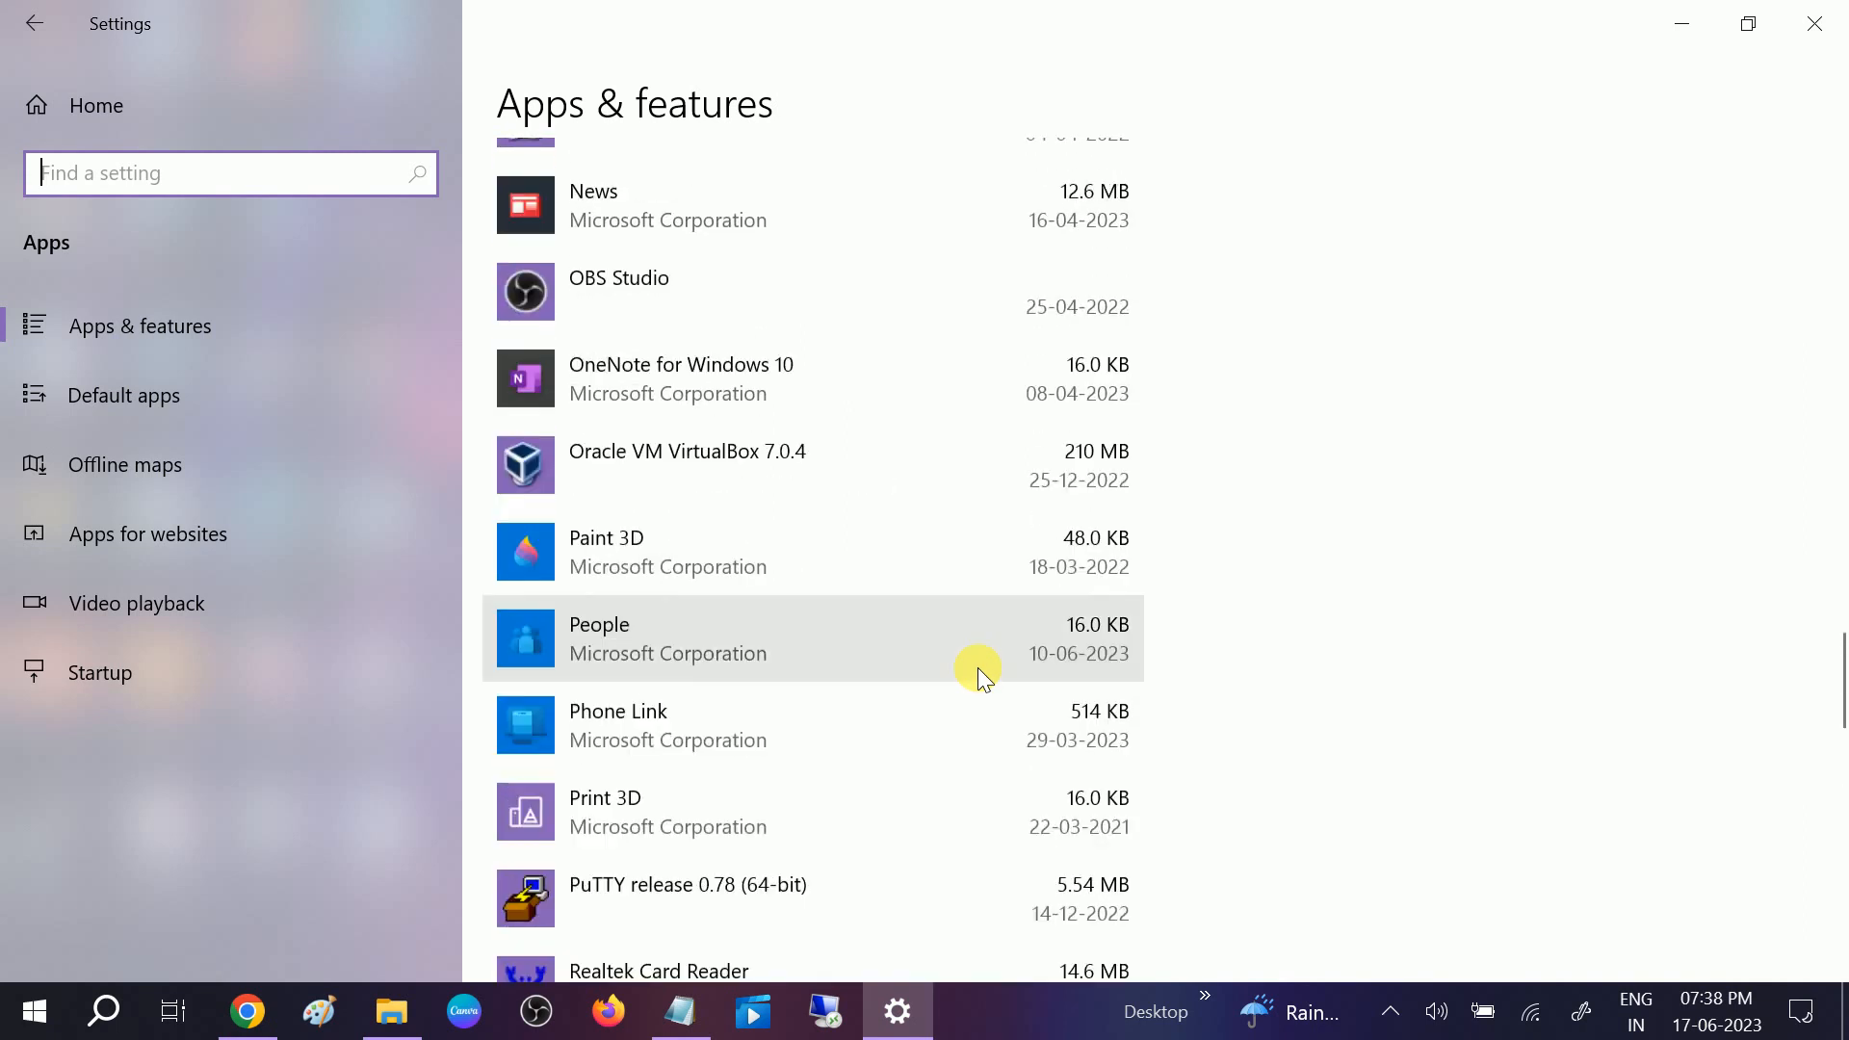
scroll("up", 3)
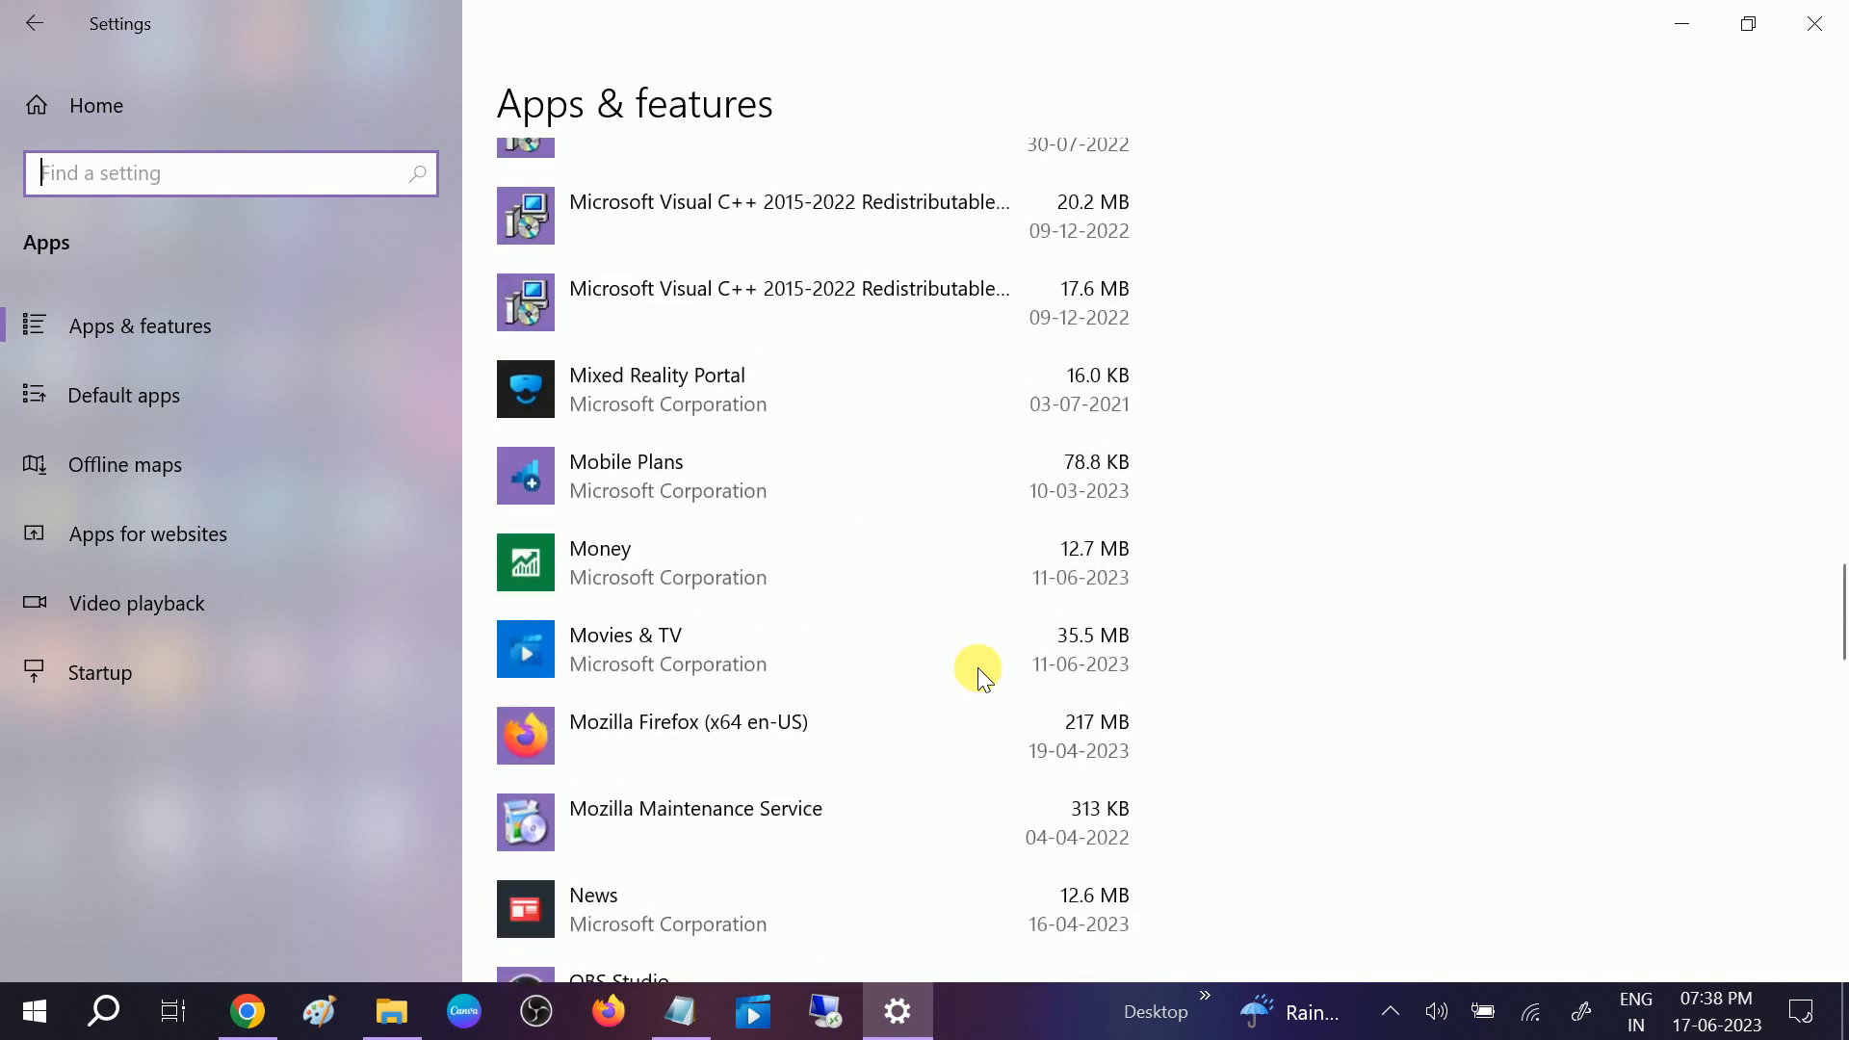
scroll("up", 3)
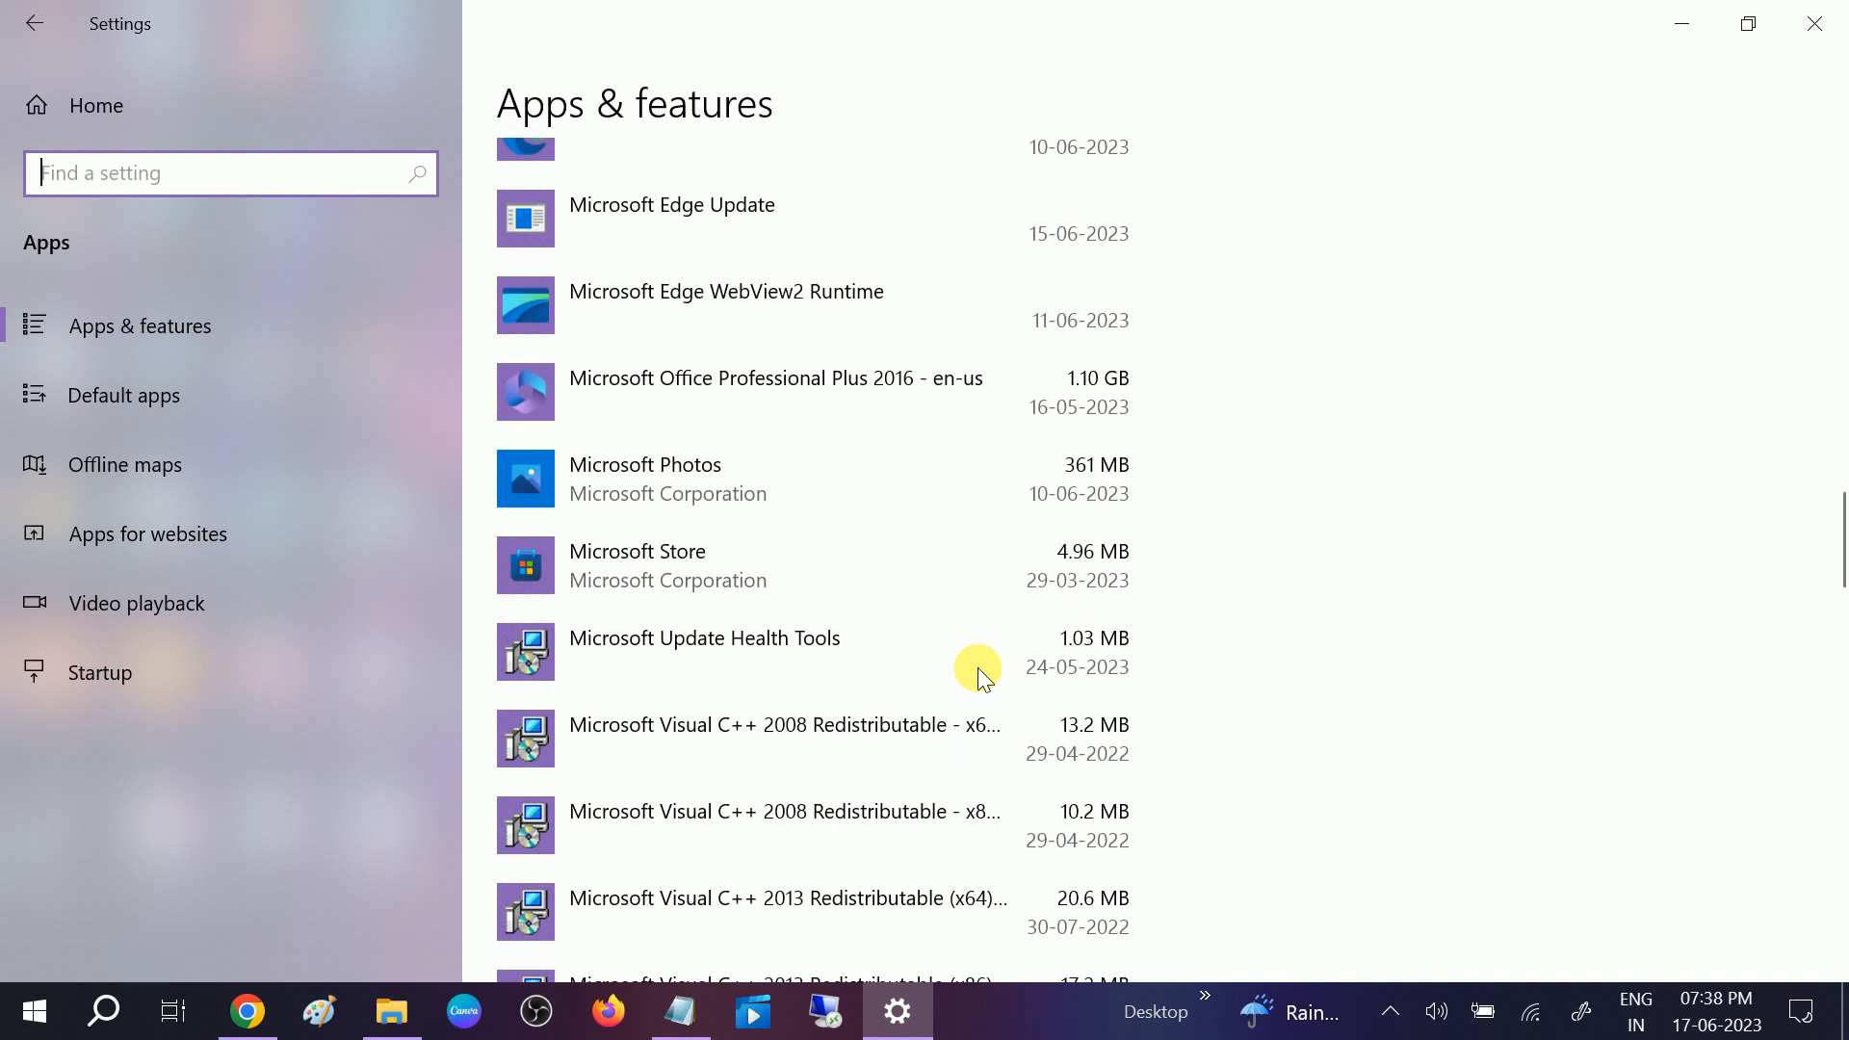
scroll("up", 3)
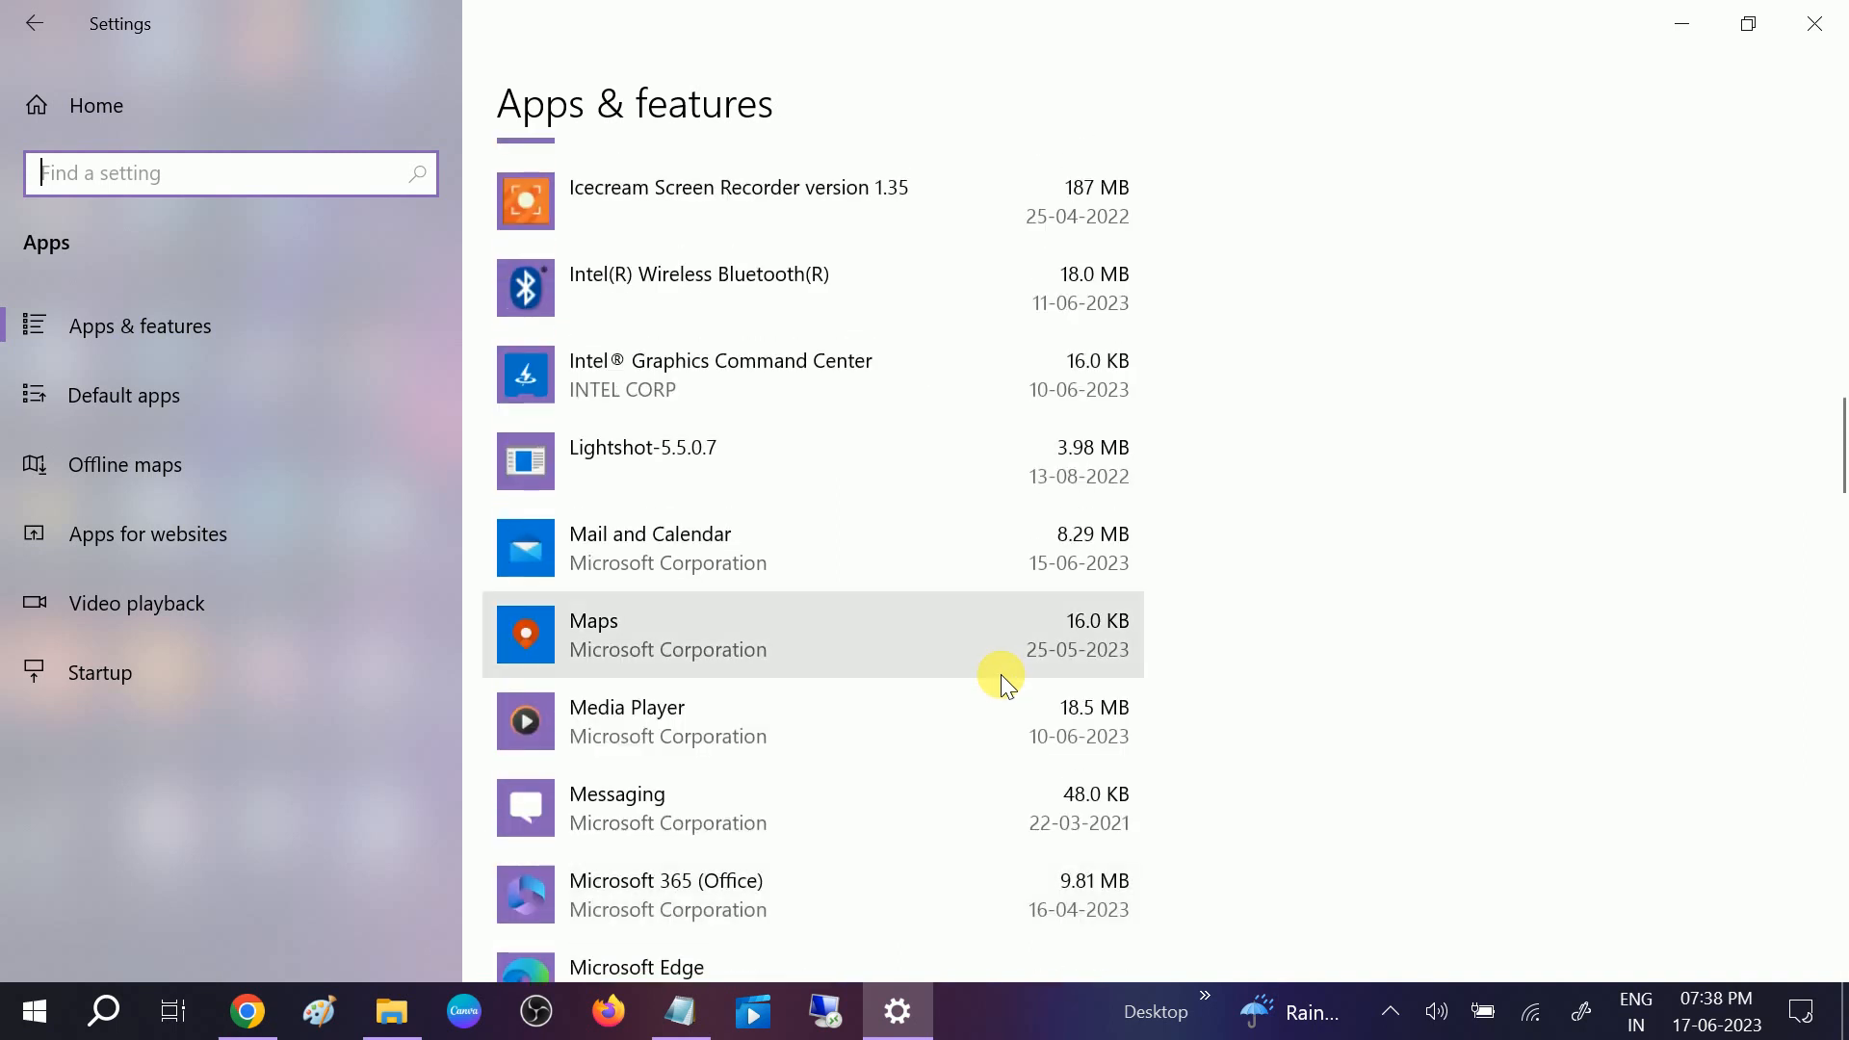
scroll("up", 3)
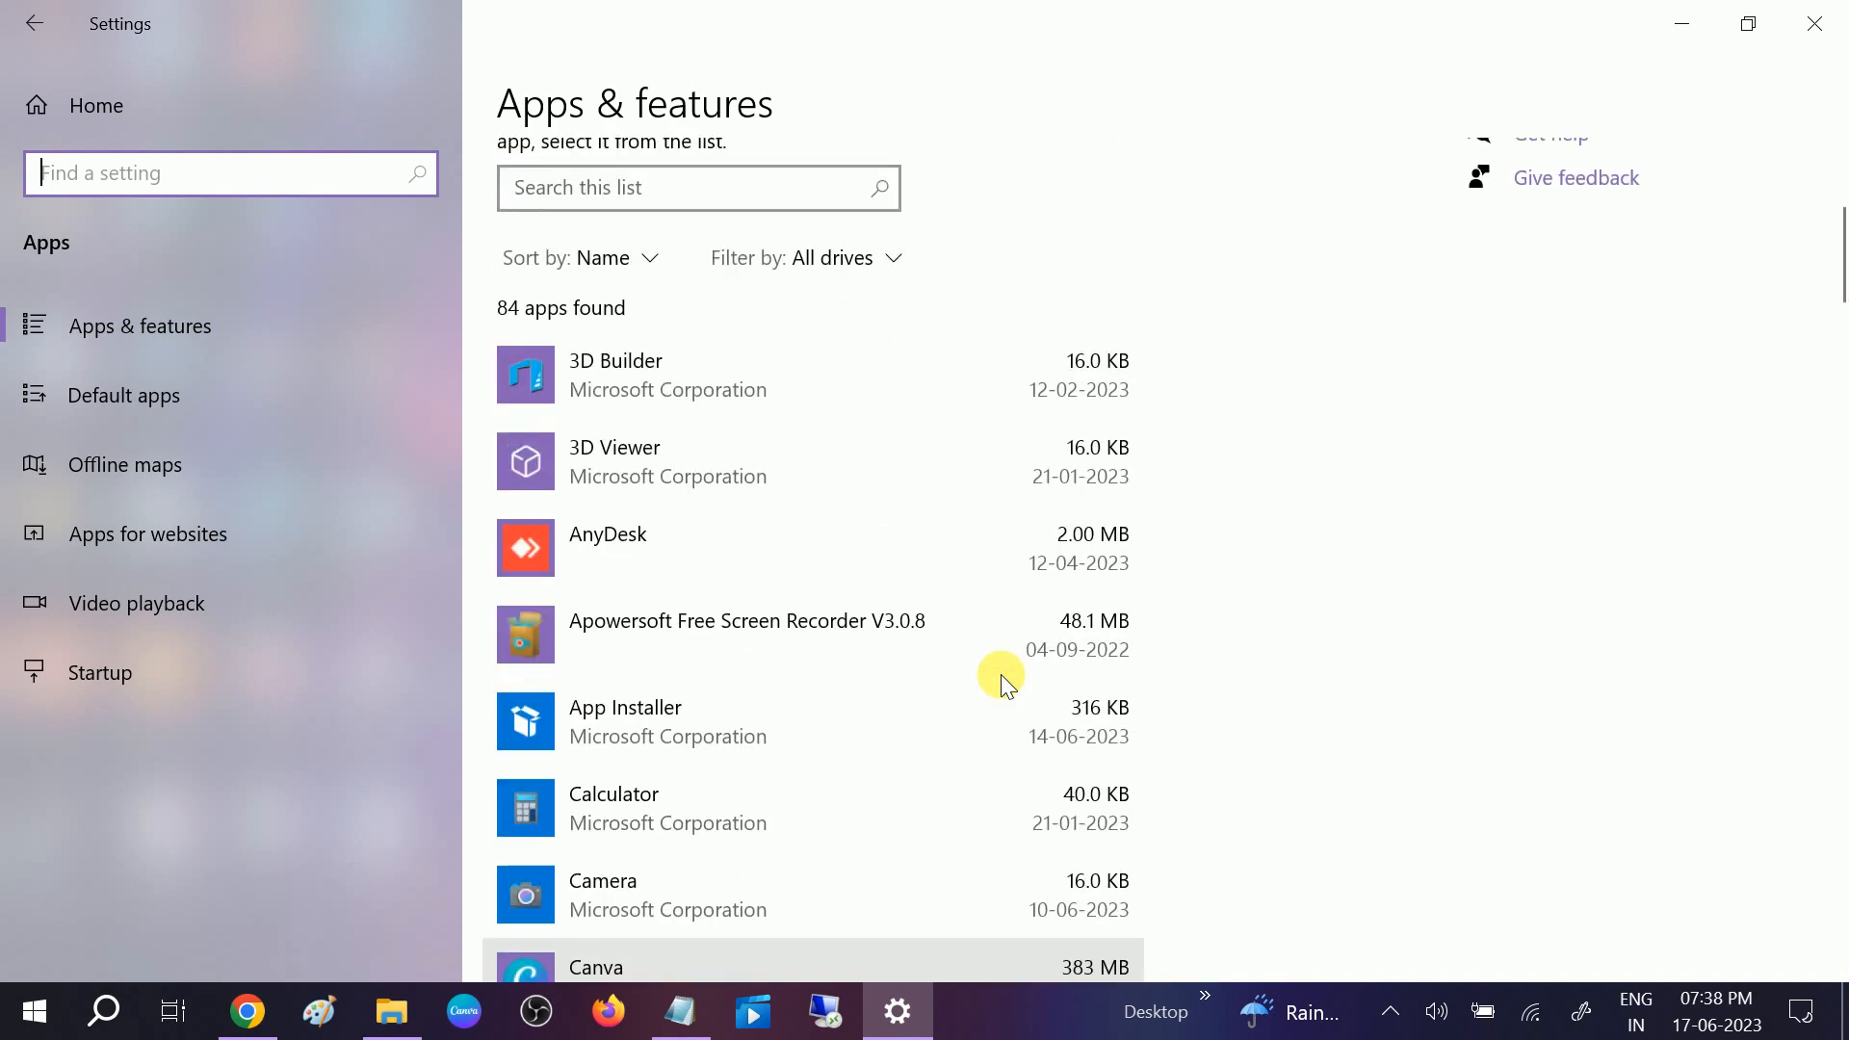
scroll("up", 3)
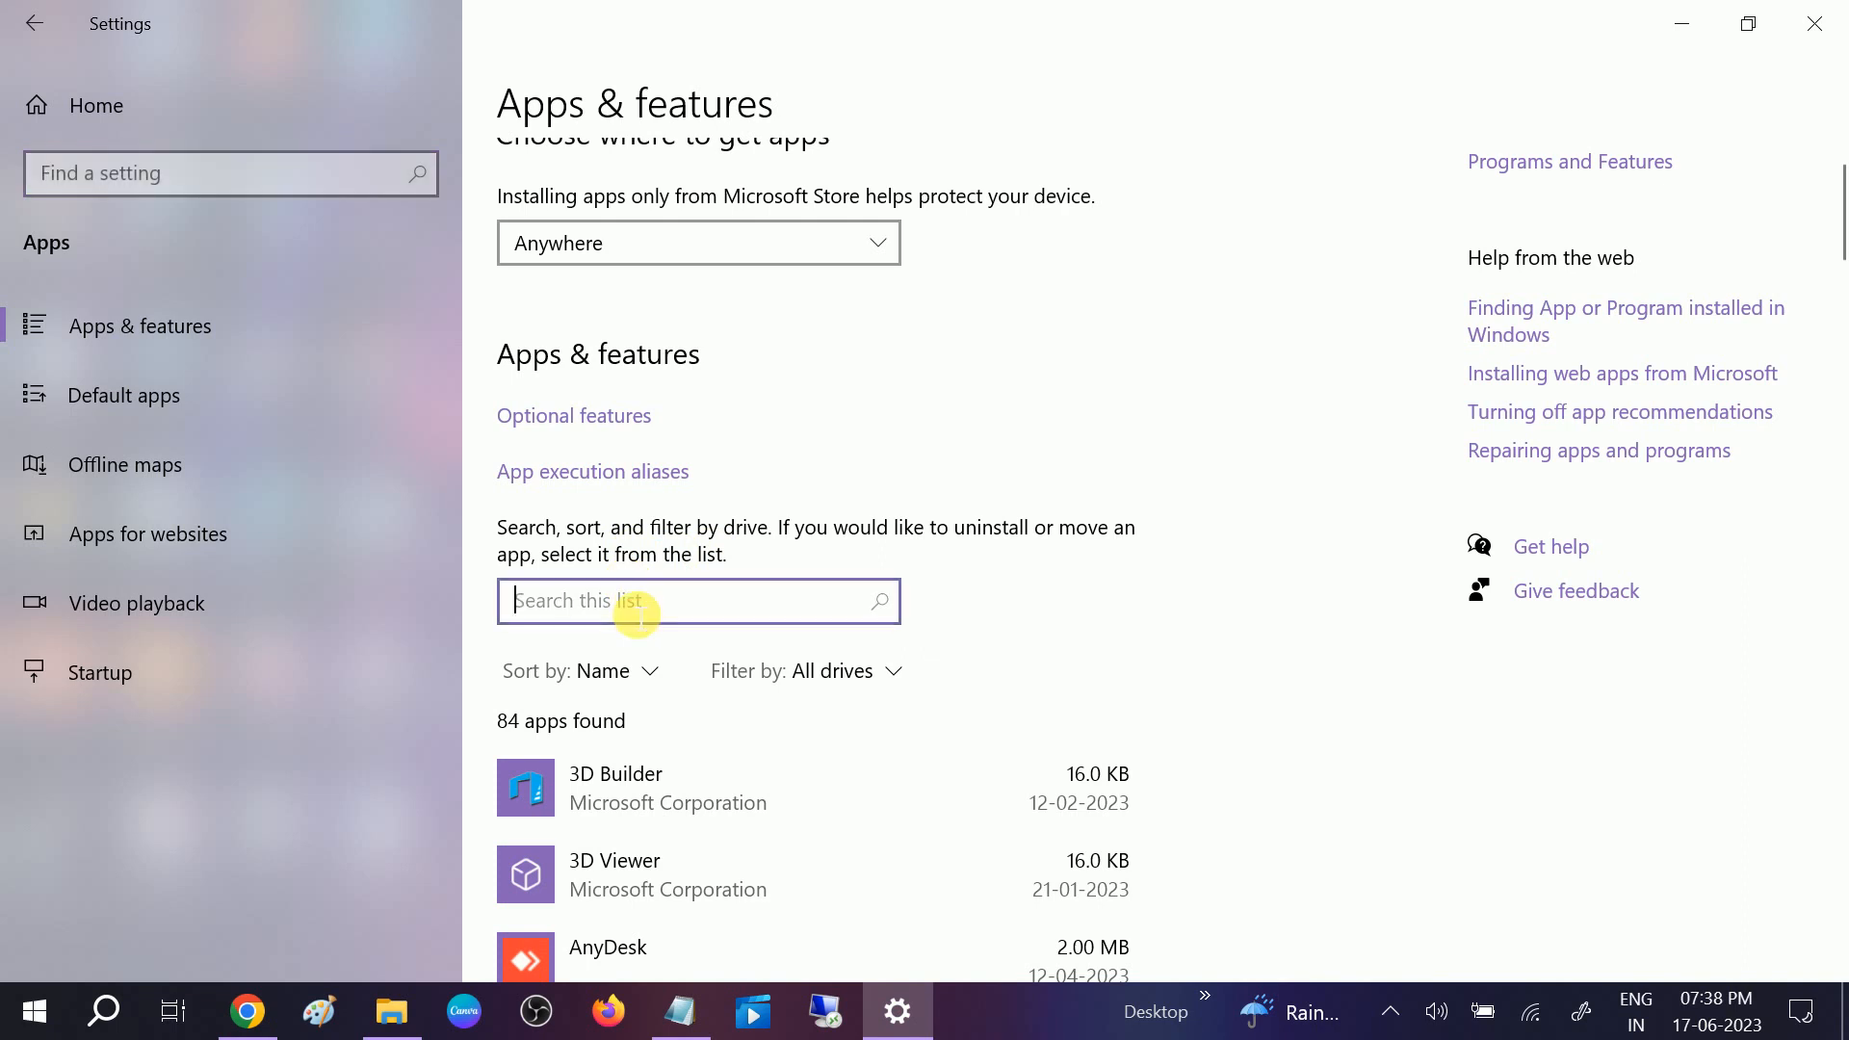
Filter the list to 'Microsoft store', select it and open its Advanced options
type("mic")
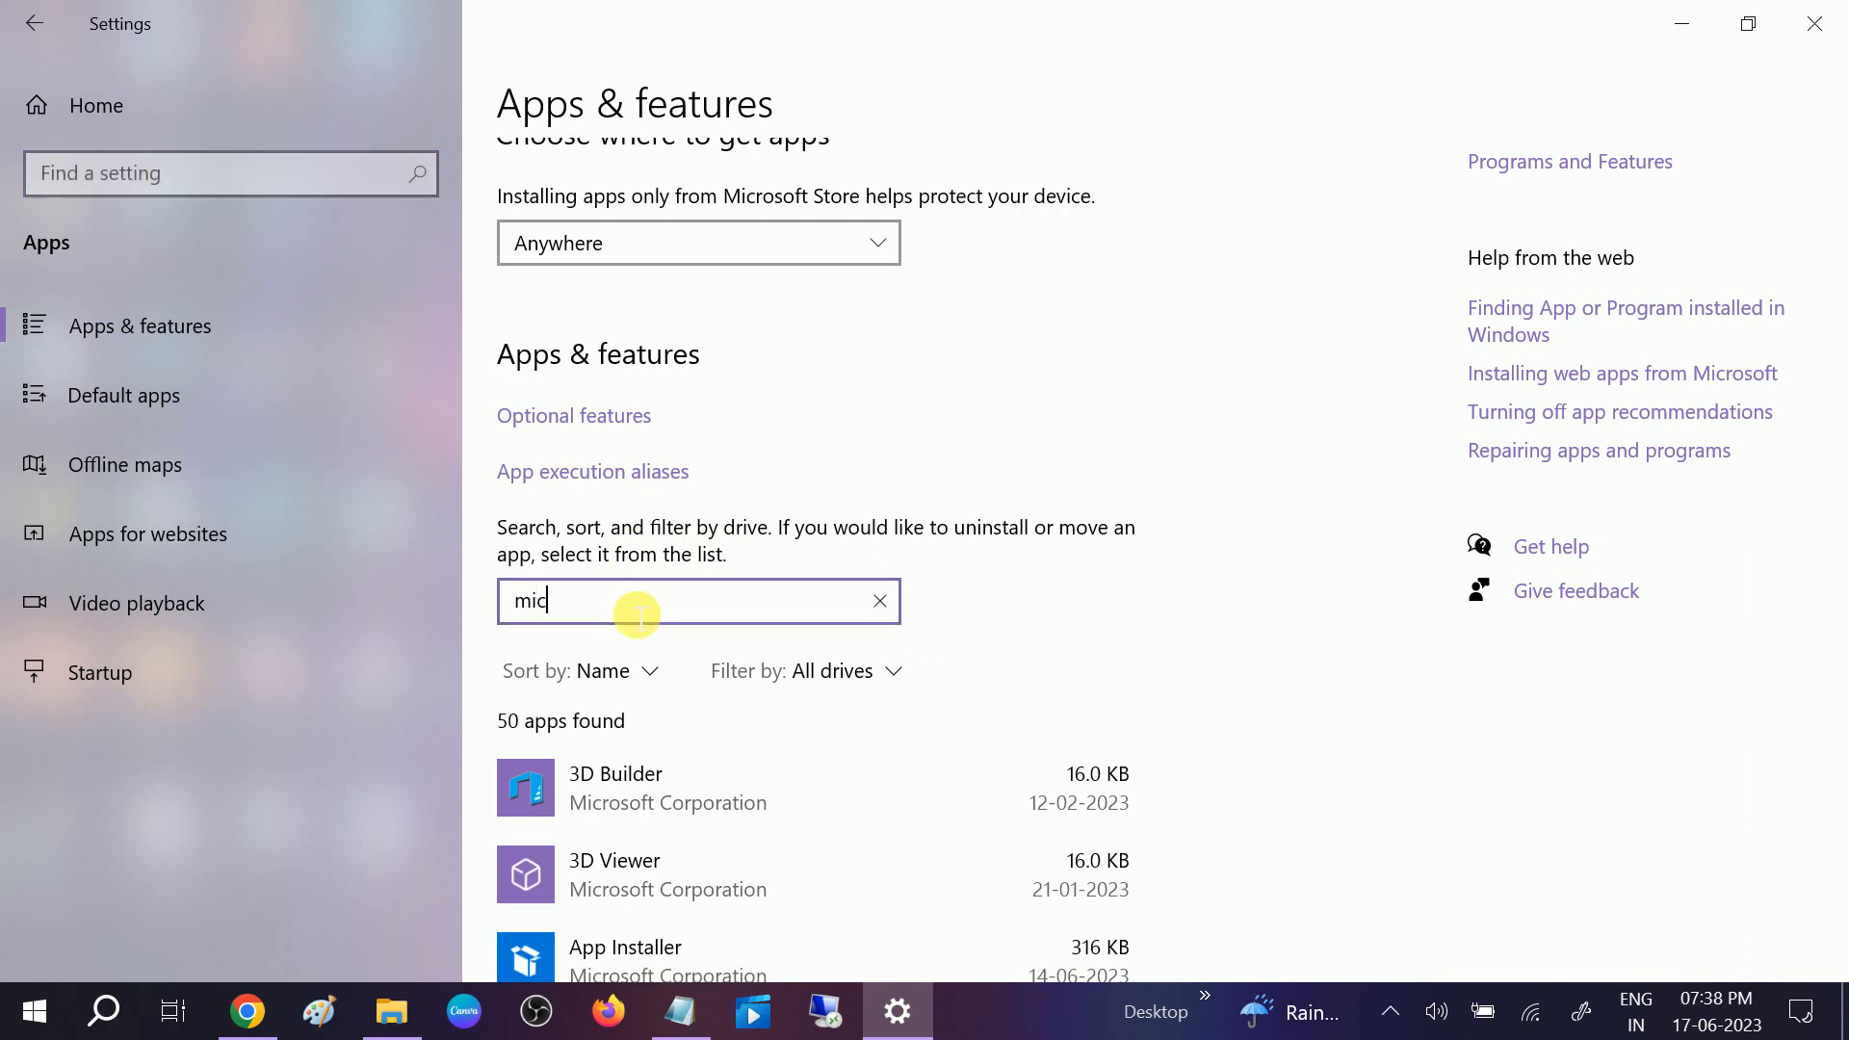
type("ro")
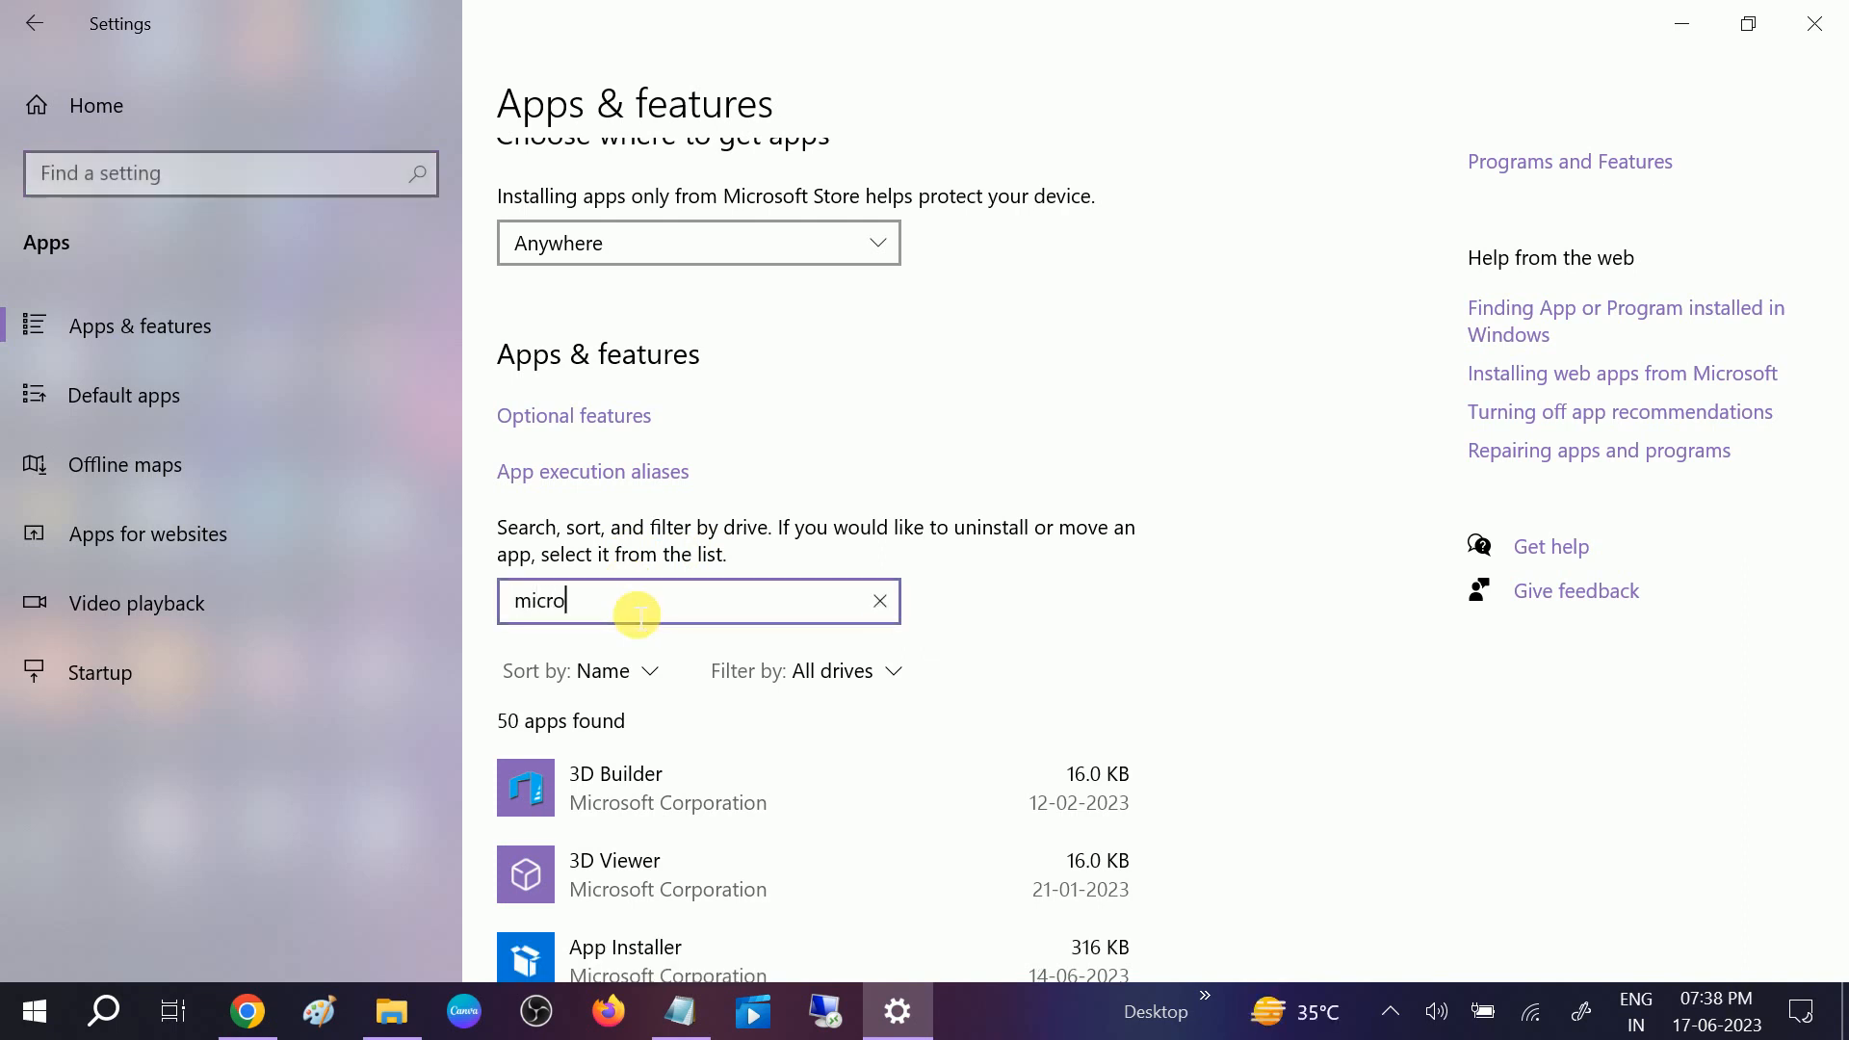
type("soft s")
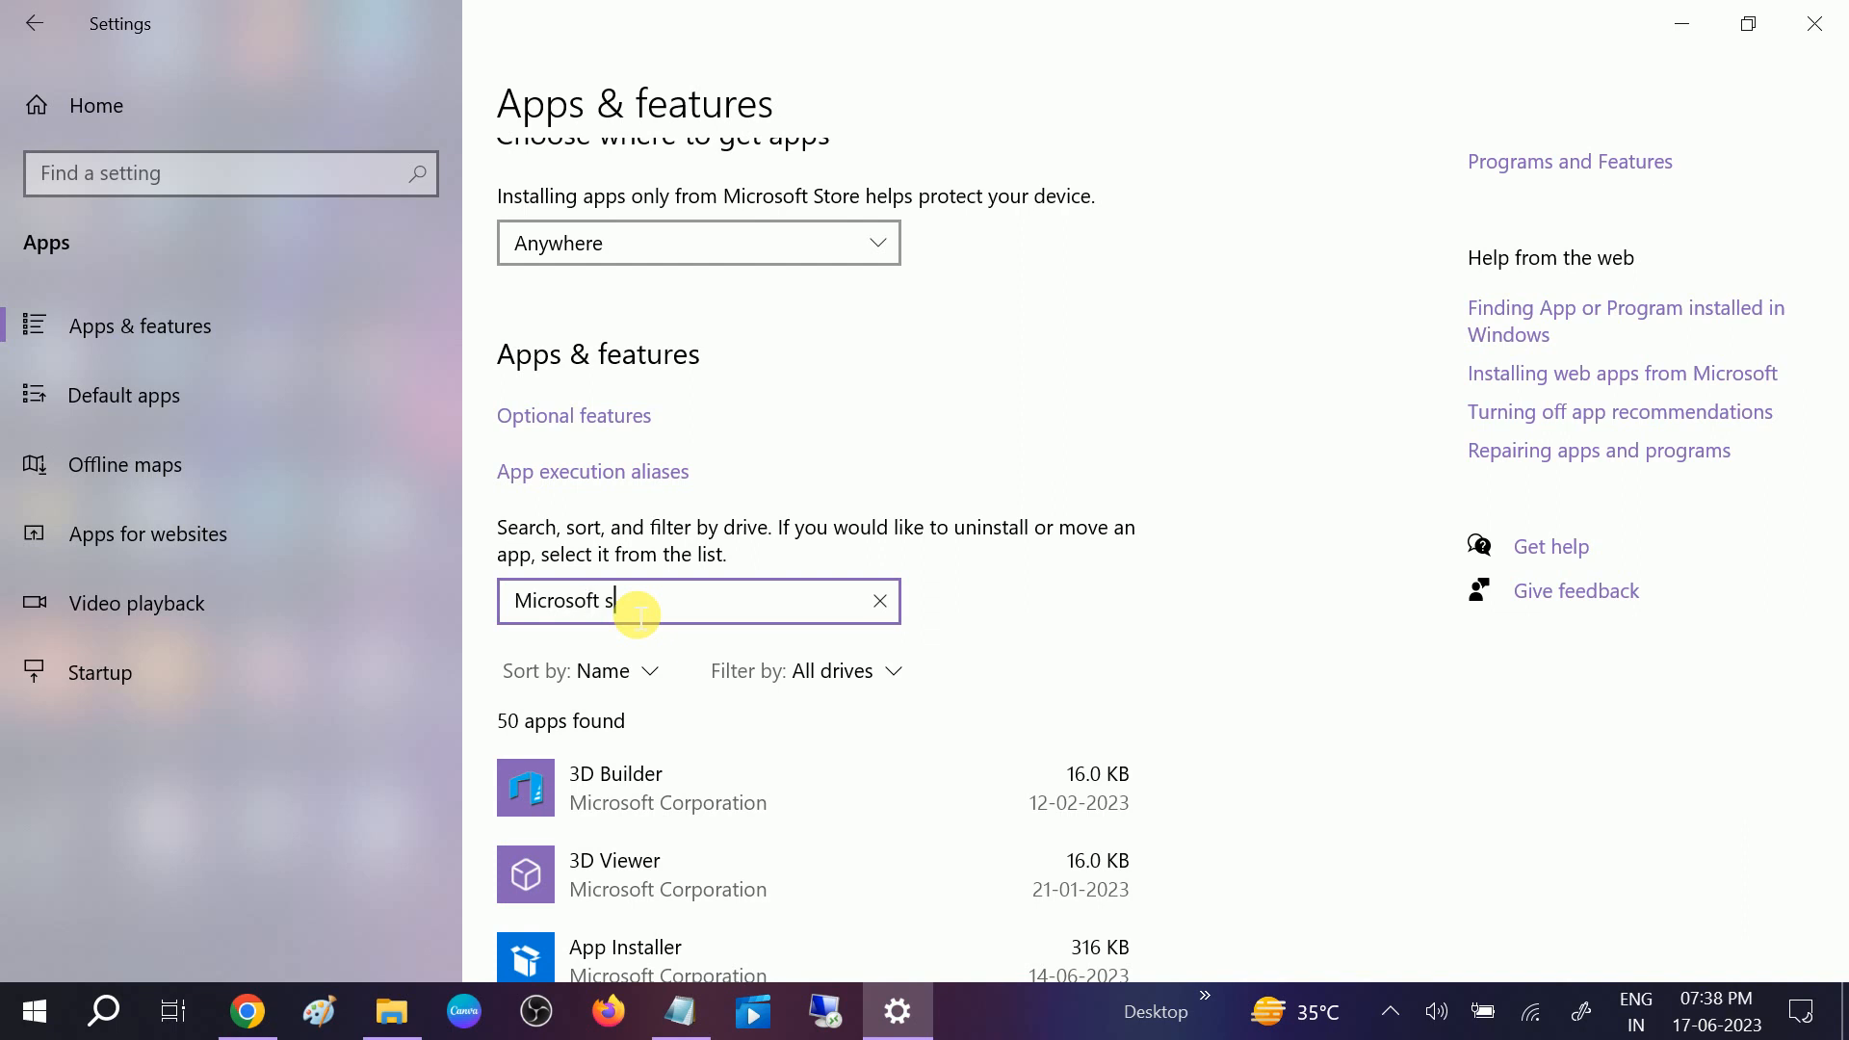
type("tore")
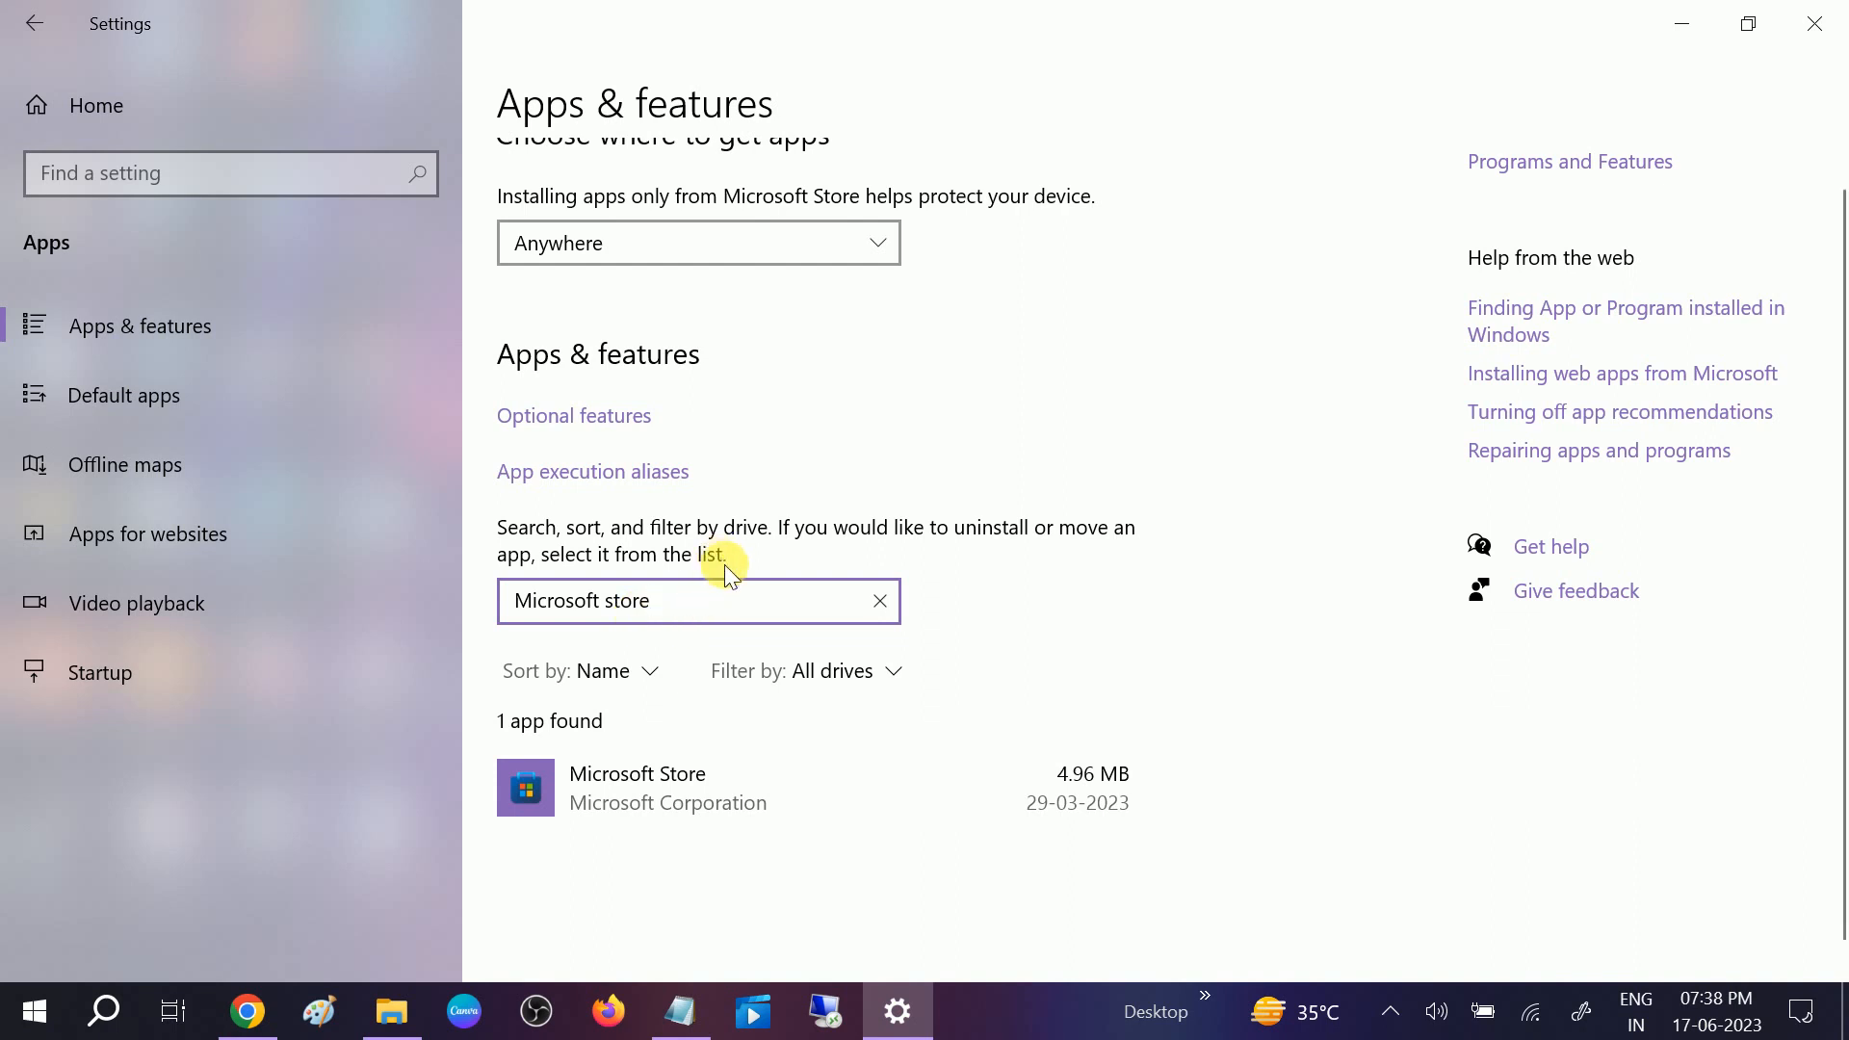
mouse_move(678, 788)
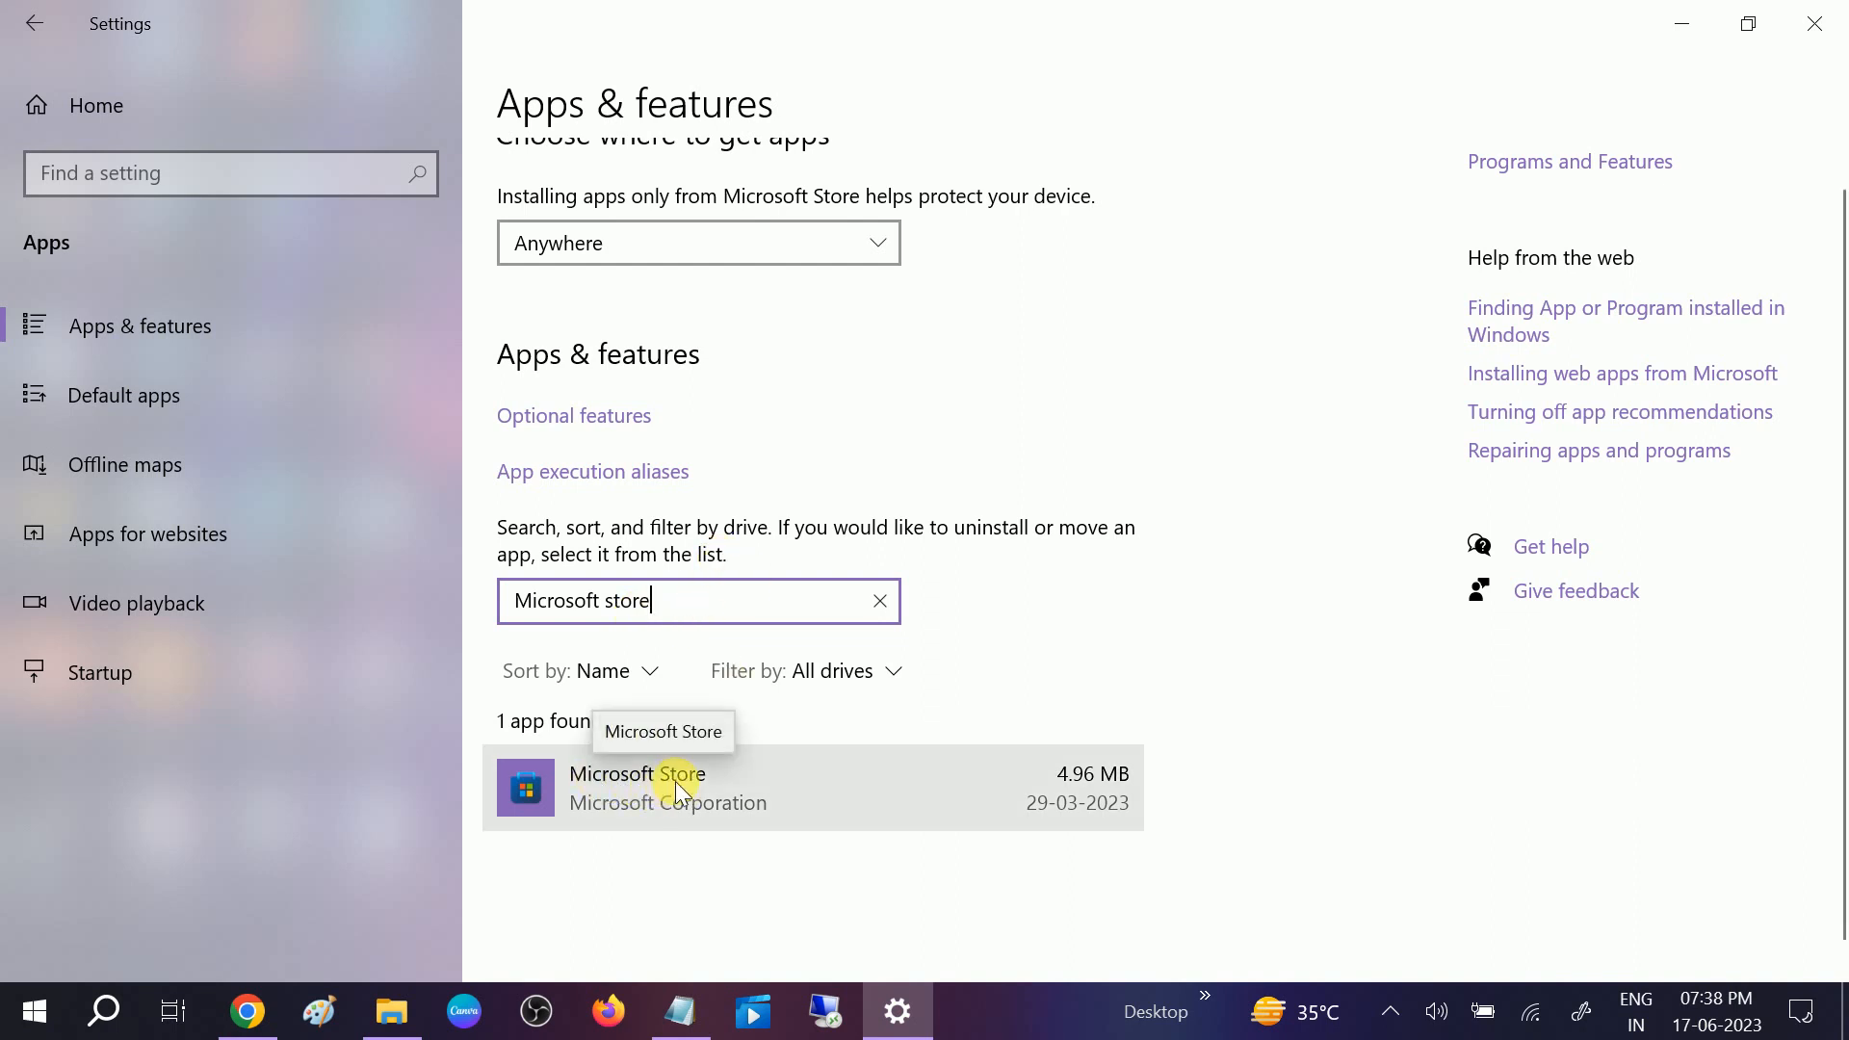
left_click(667, 788)
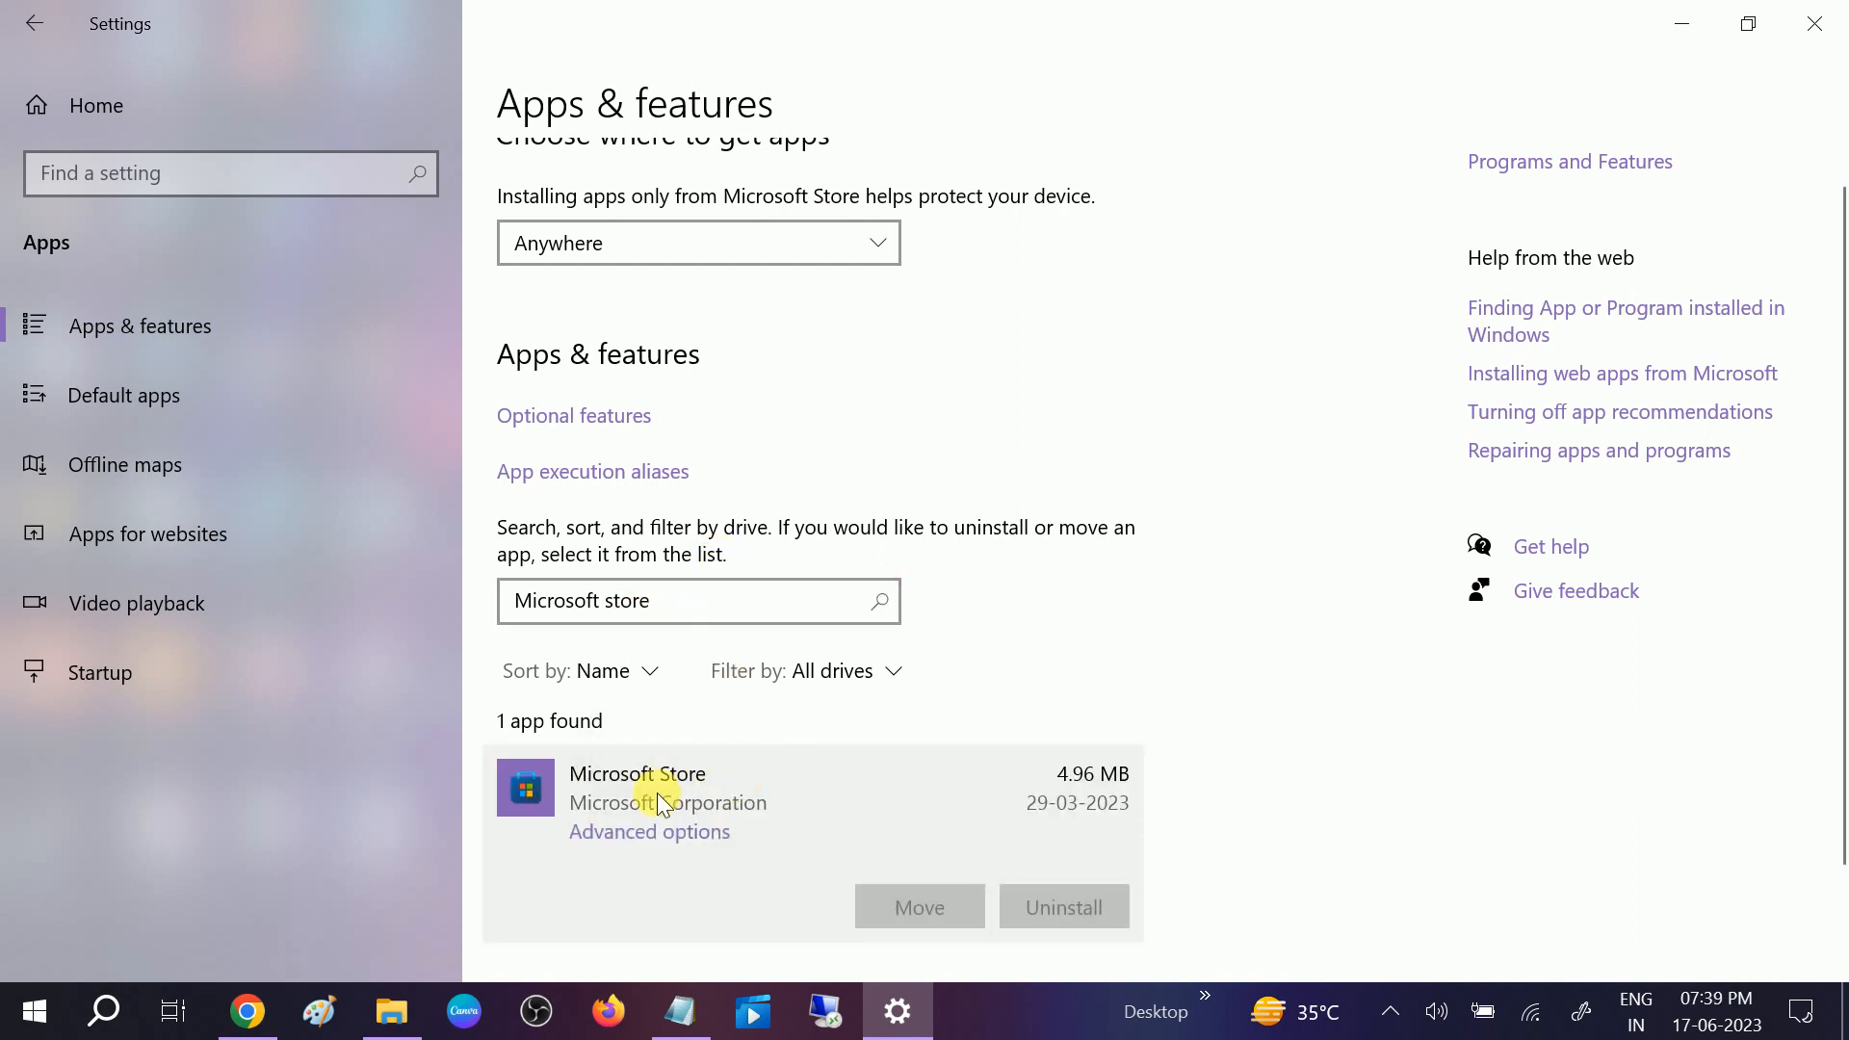
left_click(649, 832)
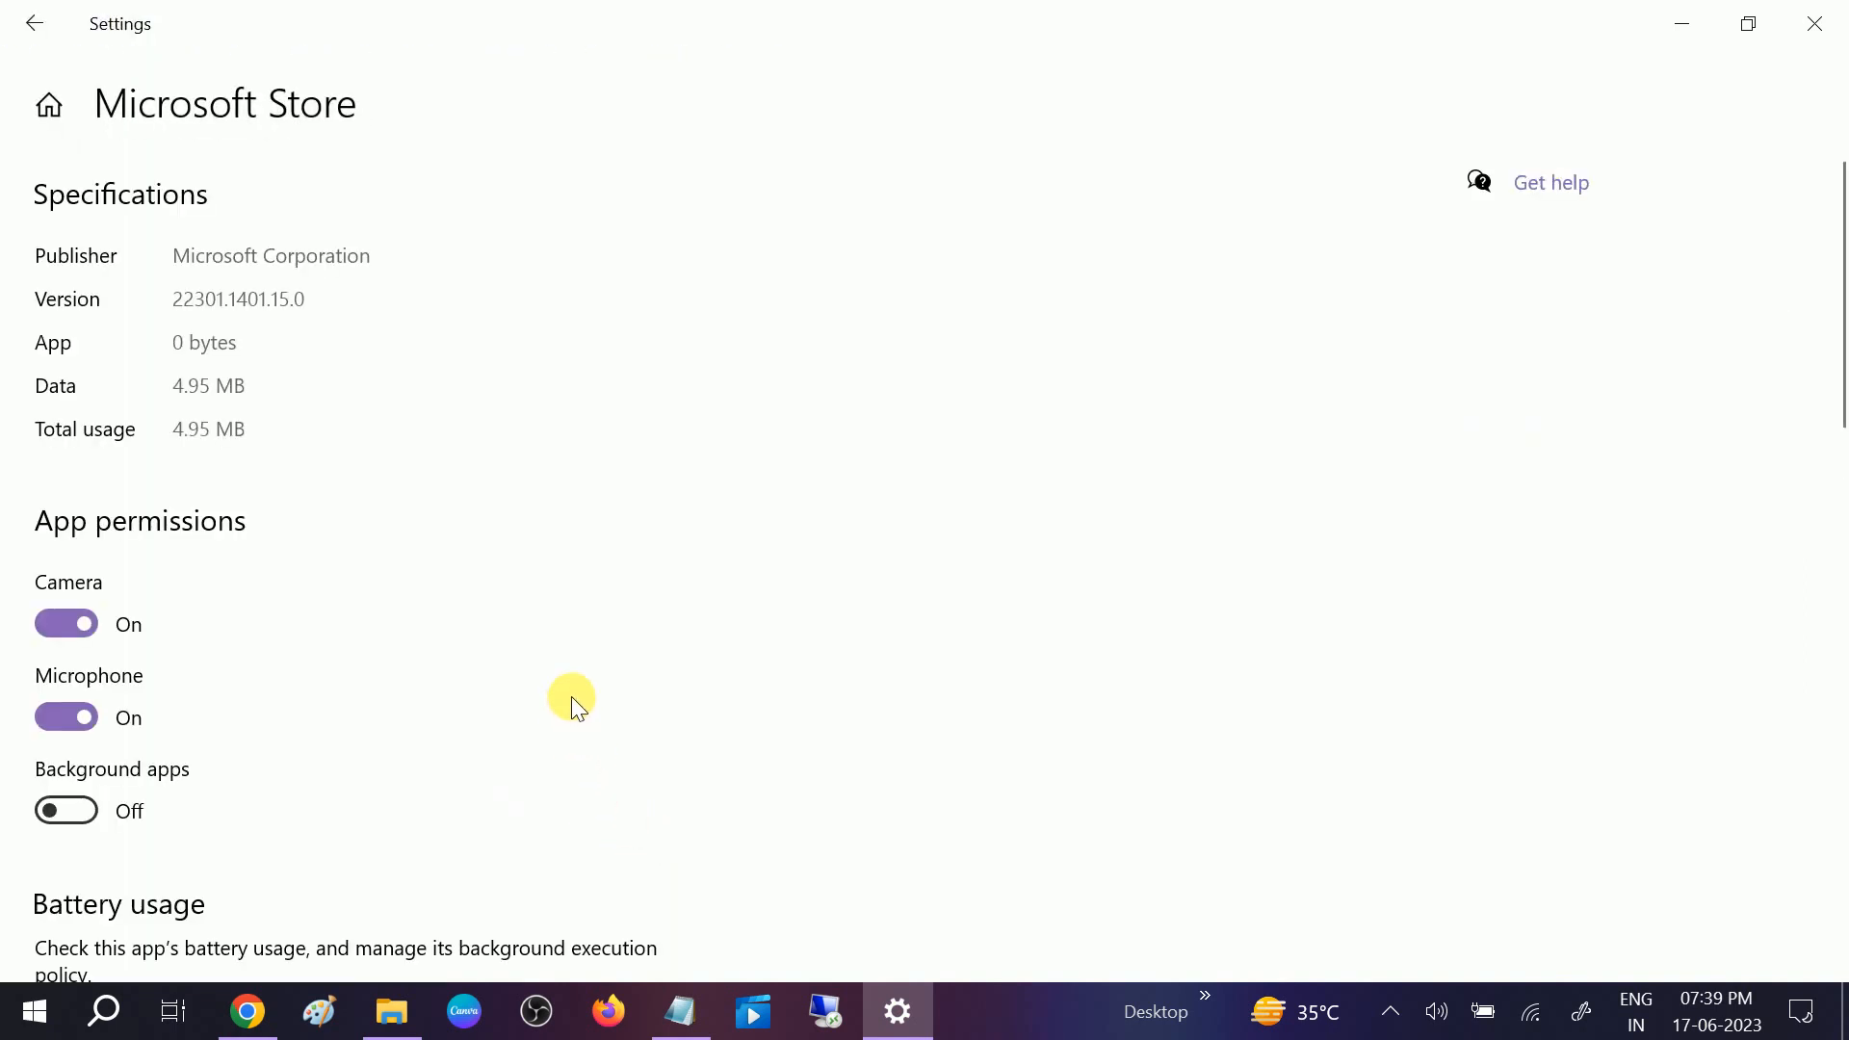
Start a Repair of Microsoft Store from its advanced options, keeping its data
scroll("down", 3)
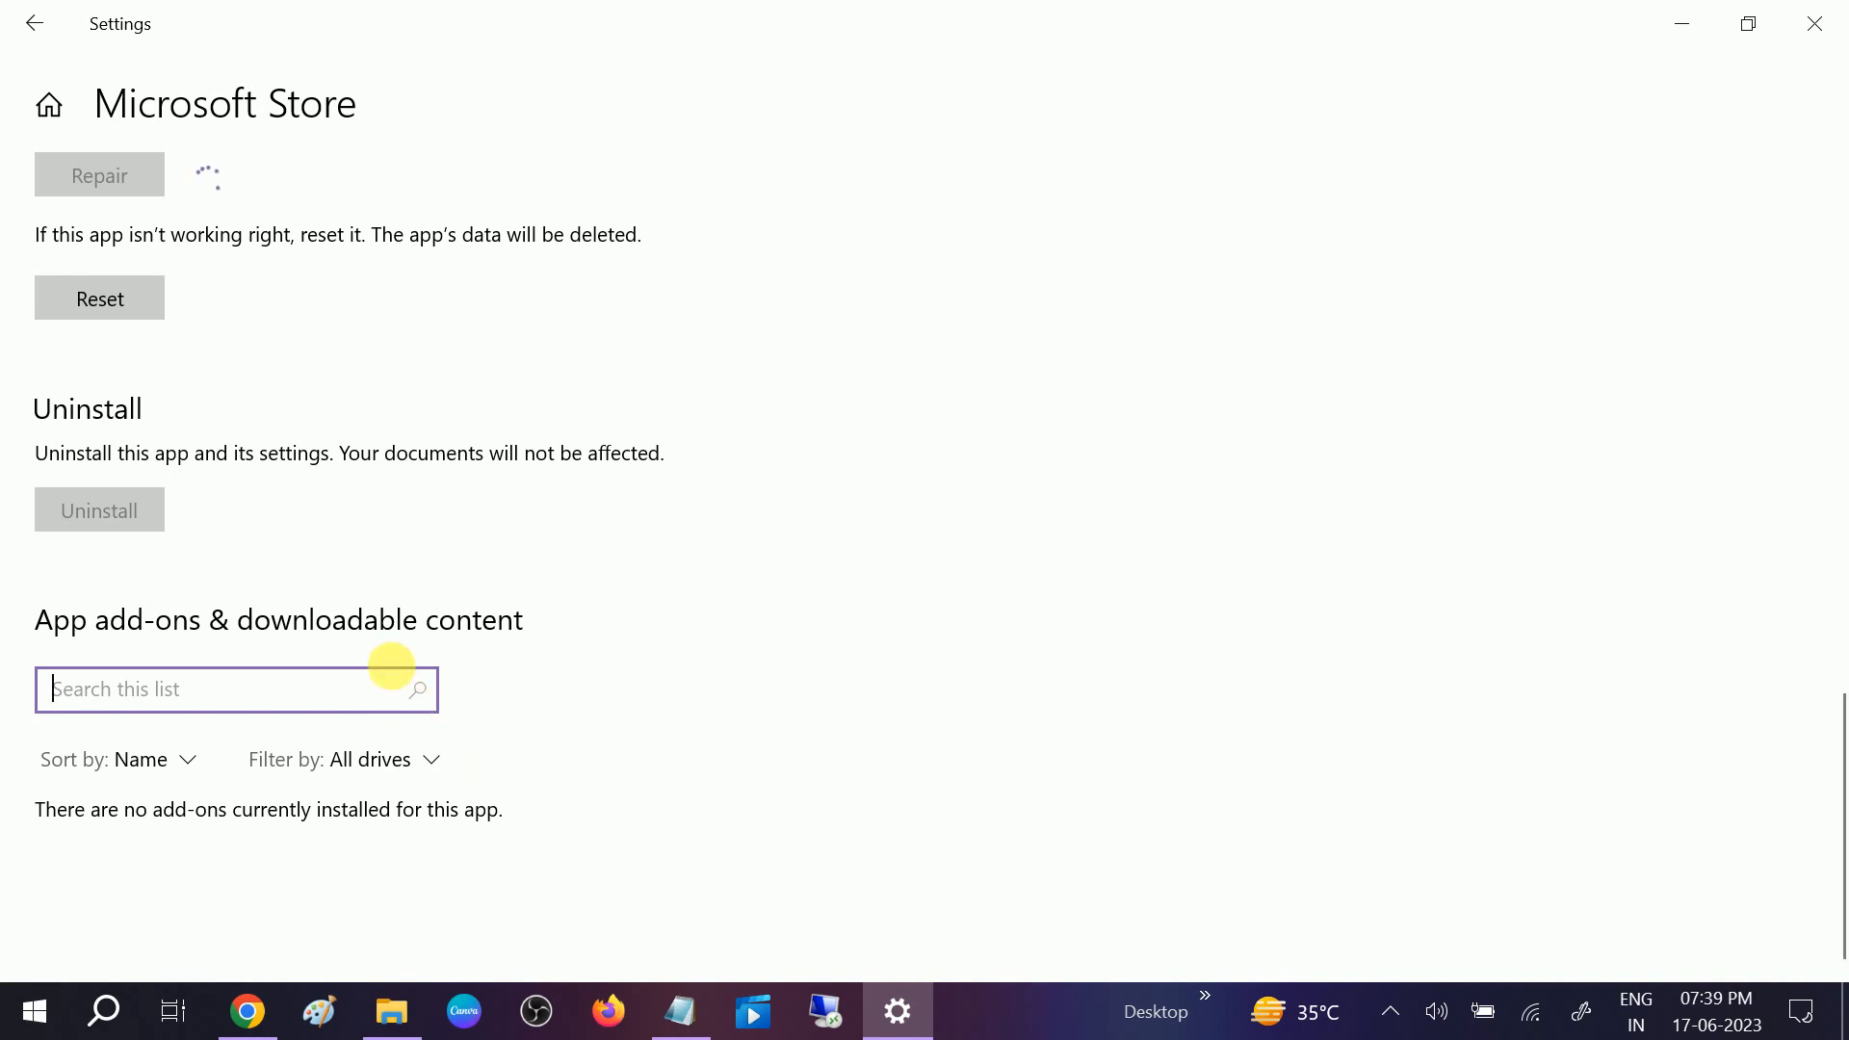
mouse_move(501, 678)
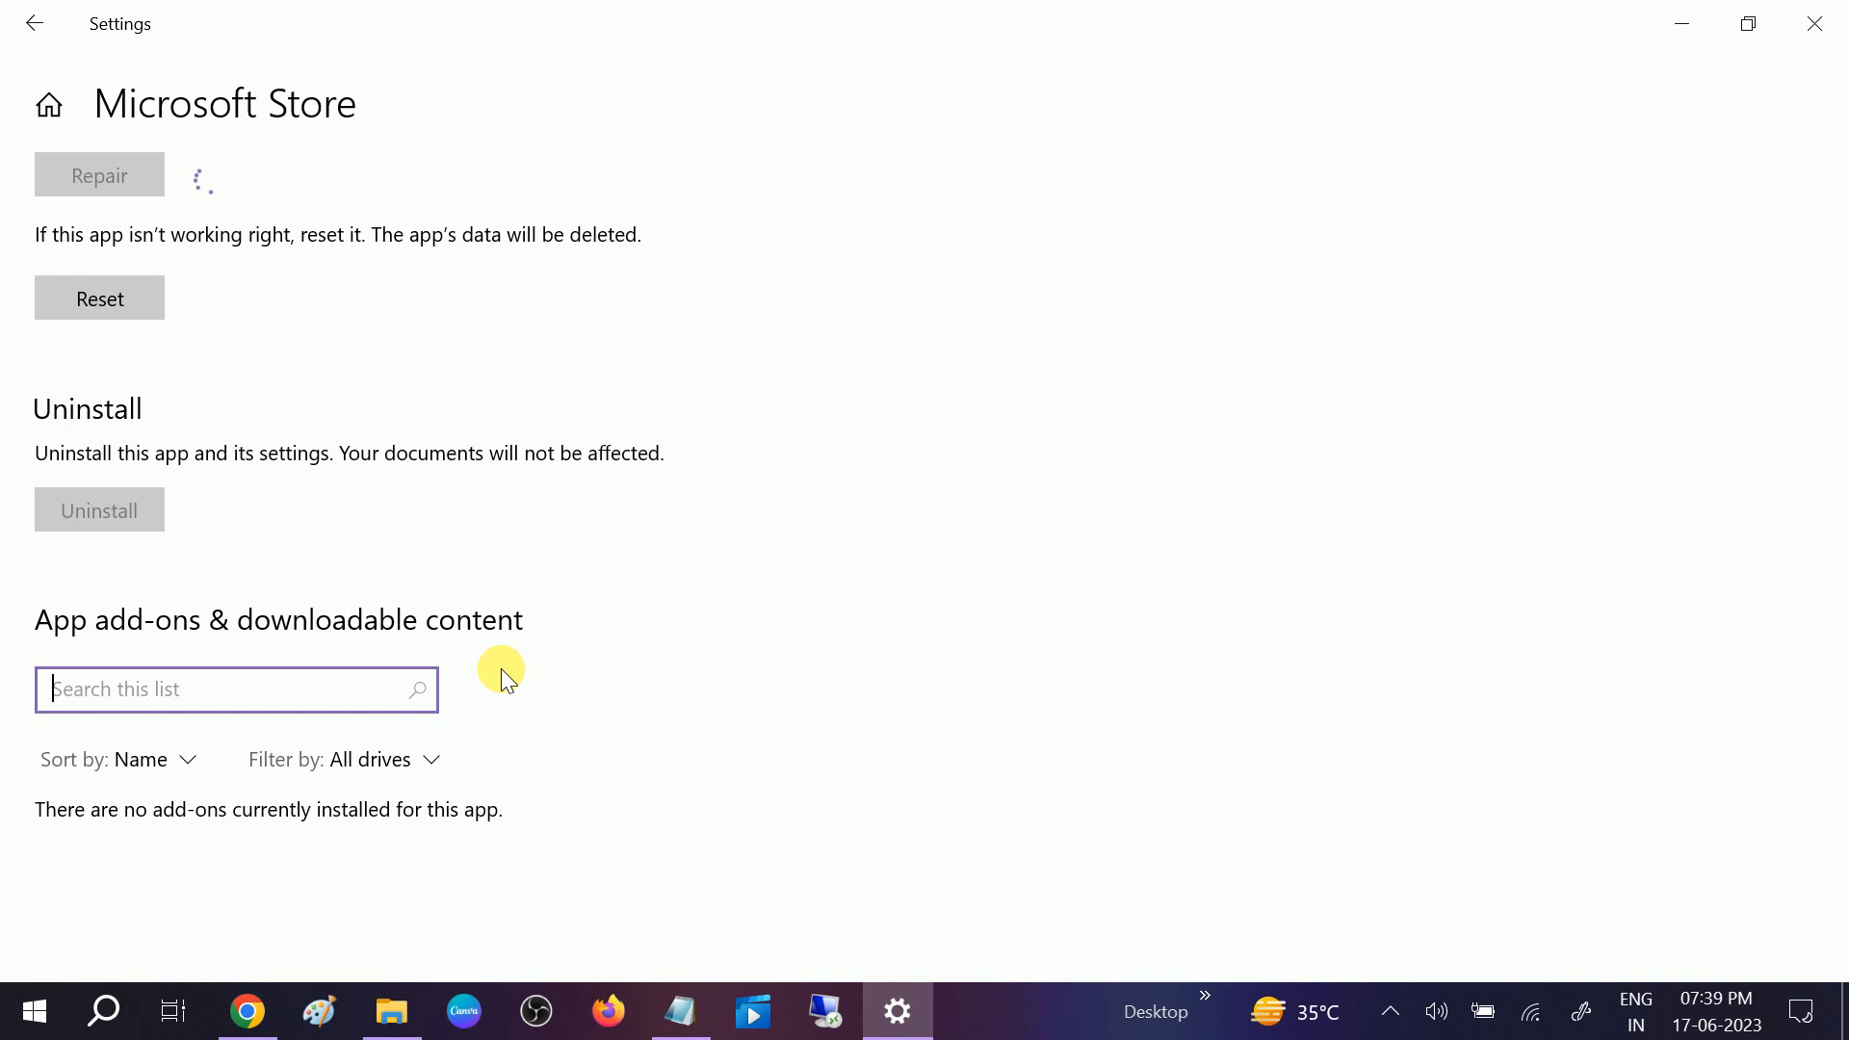
mouse_move(693, 653)
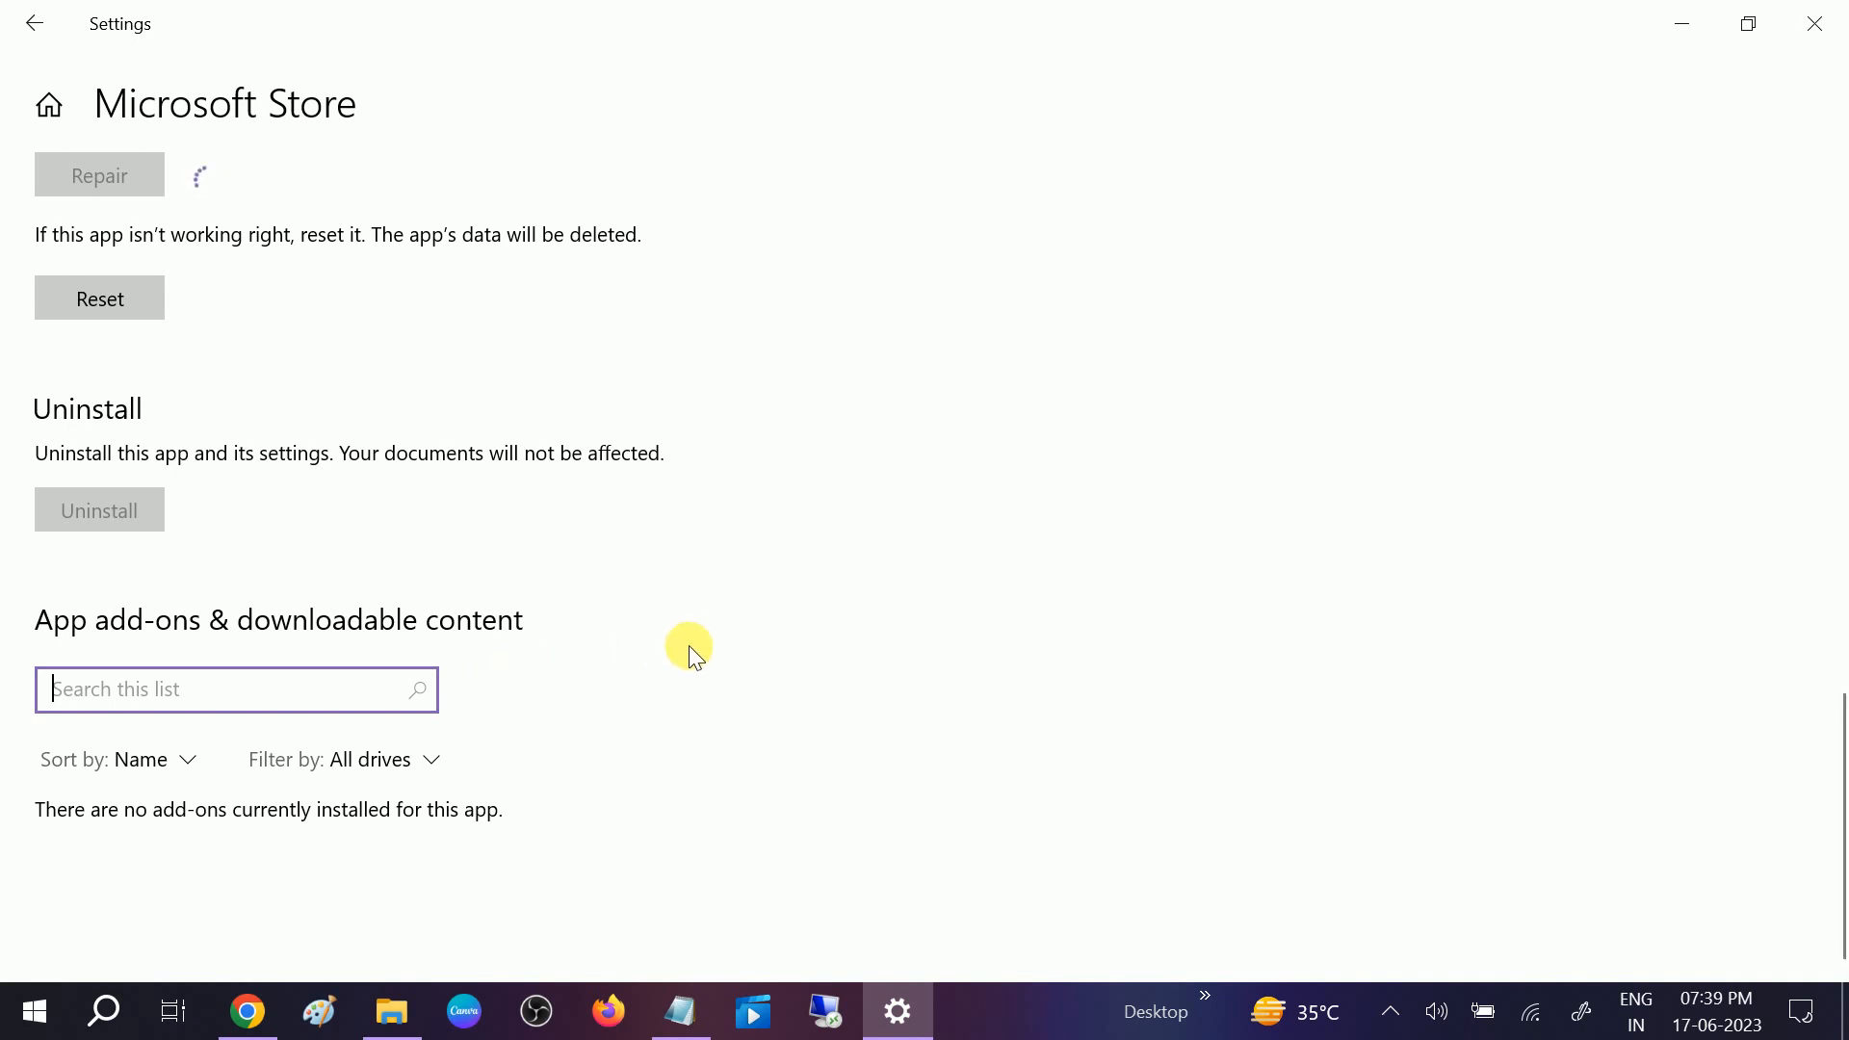
scroll("up", 3)
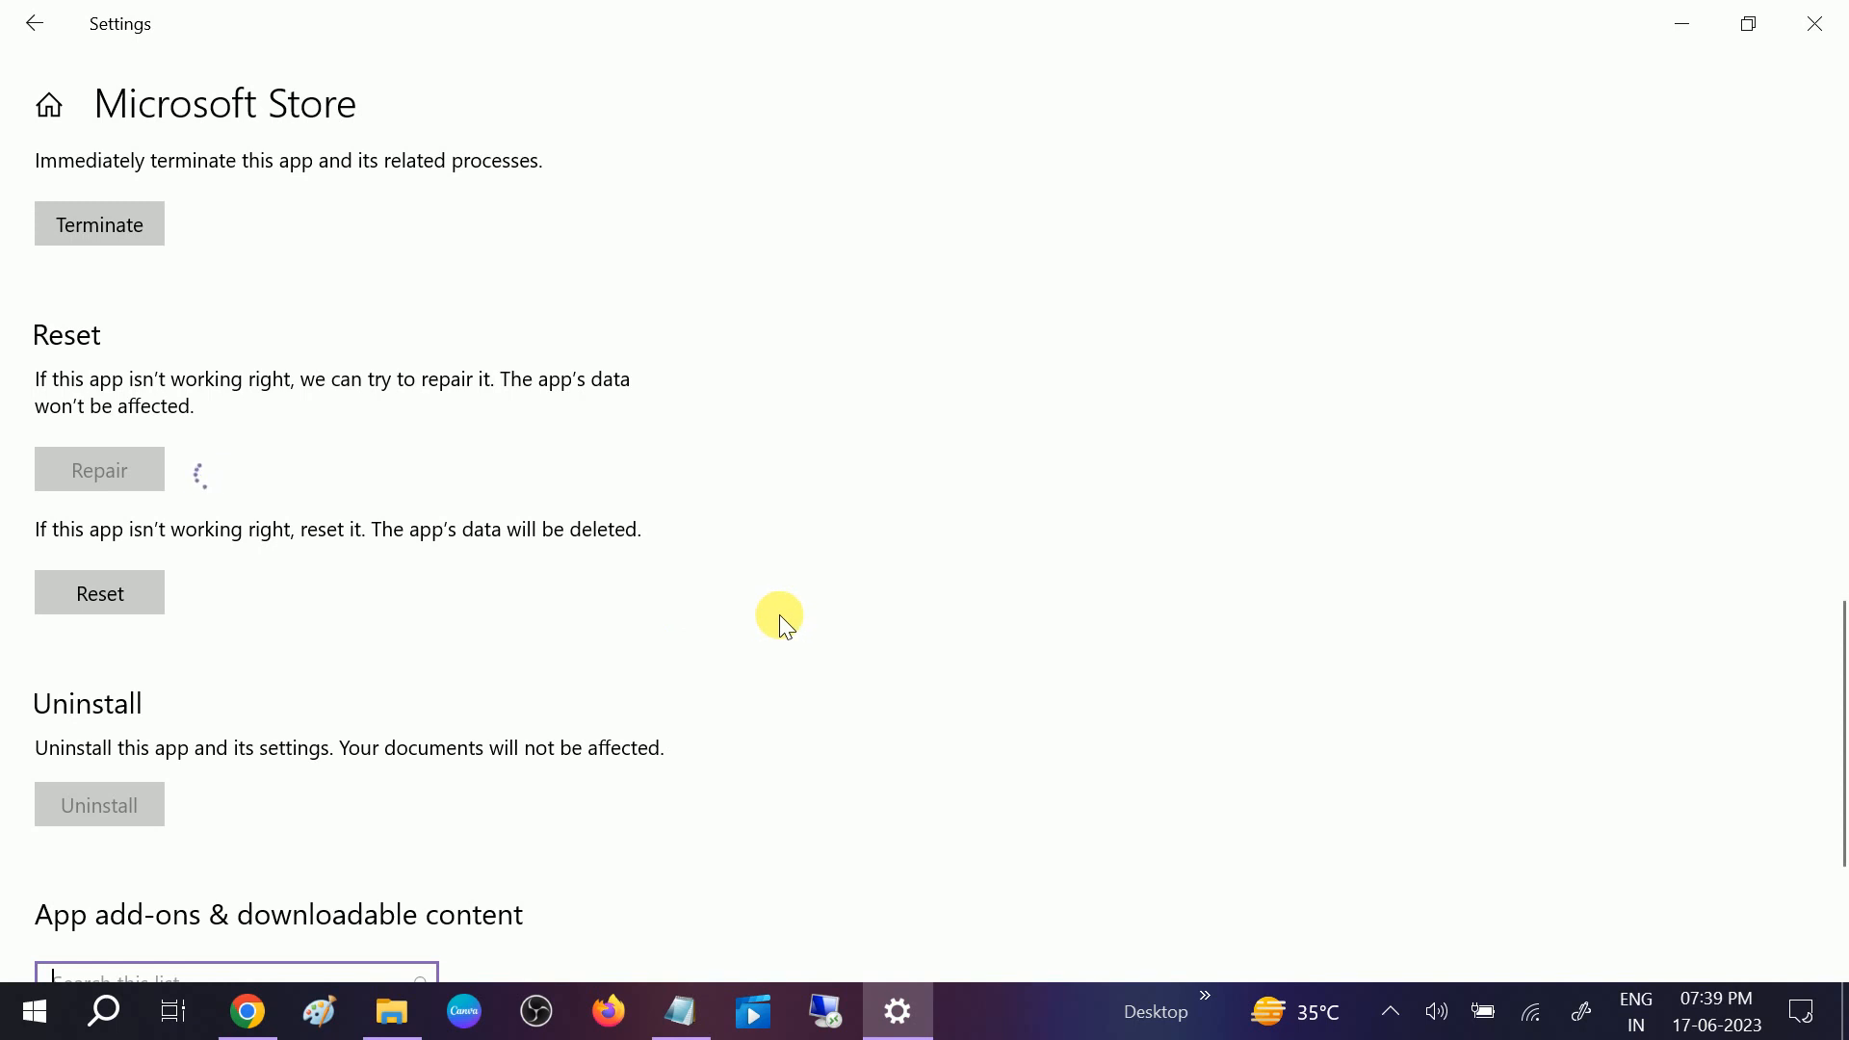
mouse_move(643, 706)
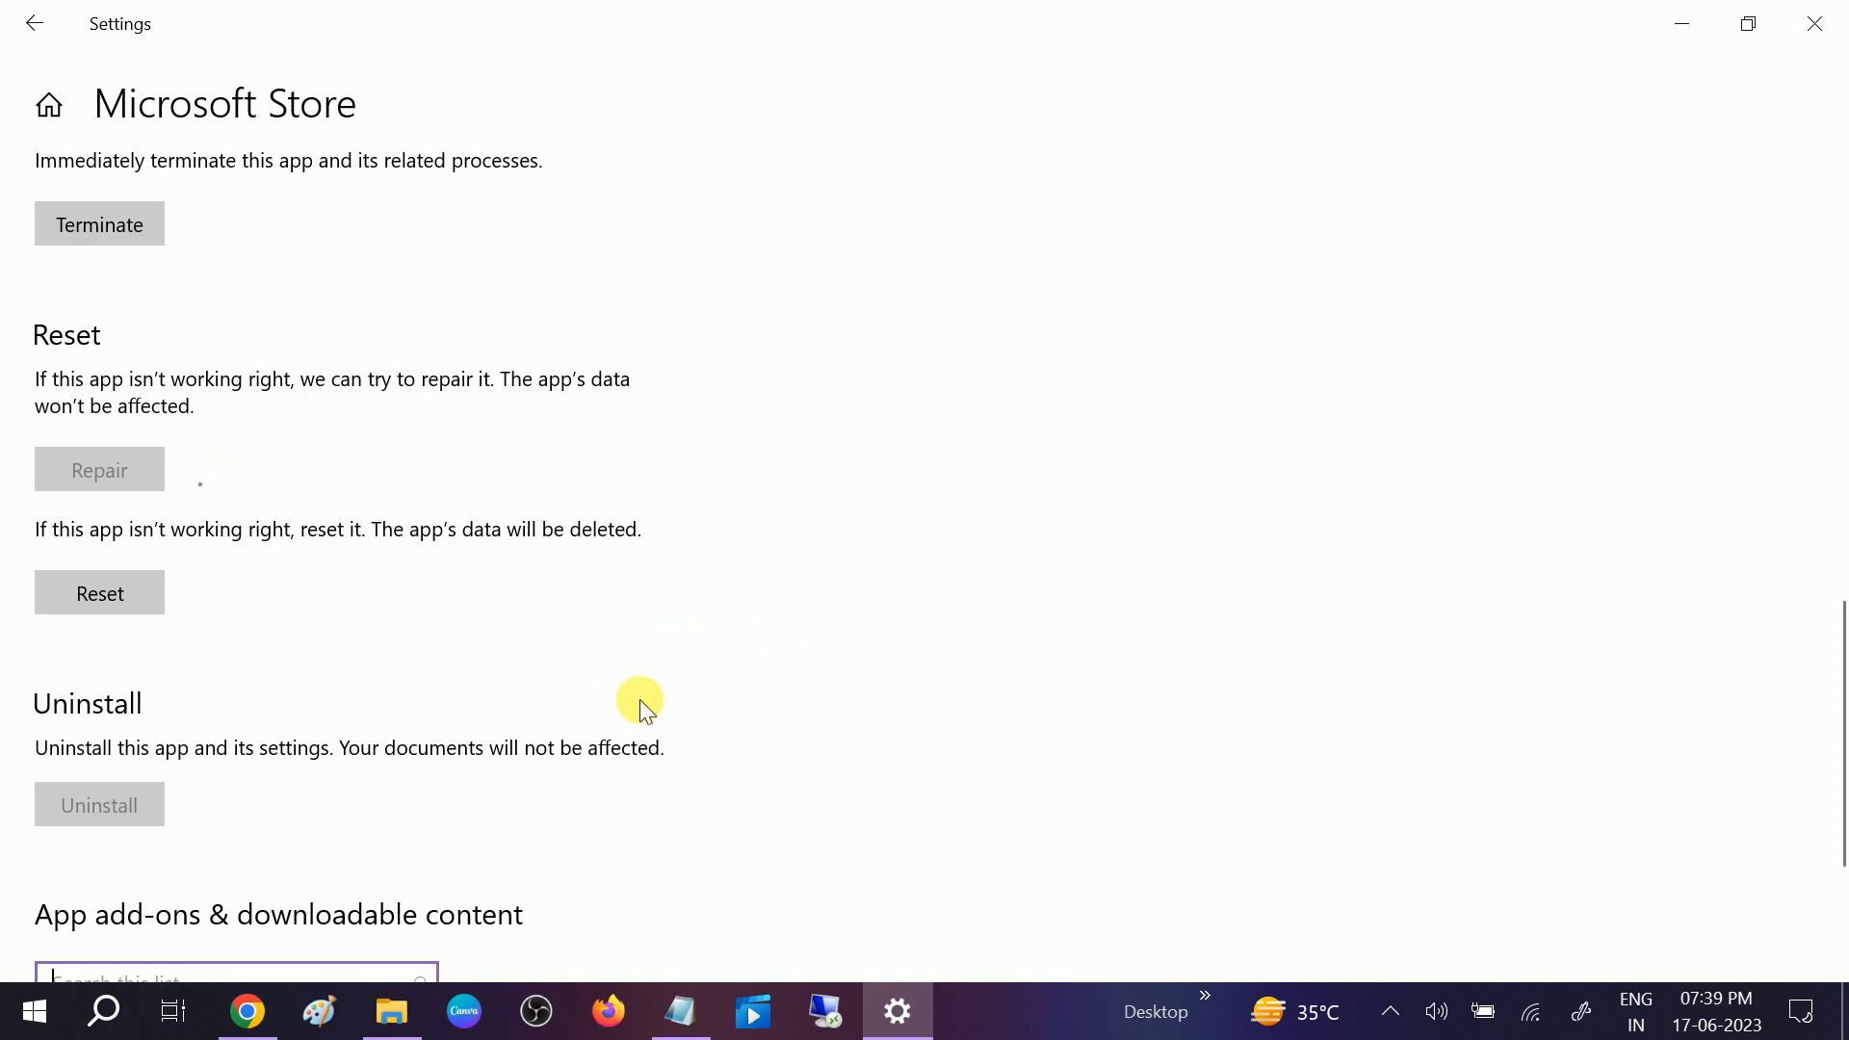
Terminate Microsoft Store and start its repair a second time
left_click(98, 468)
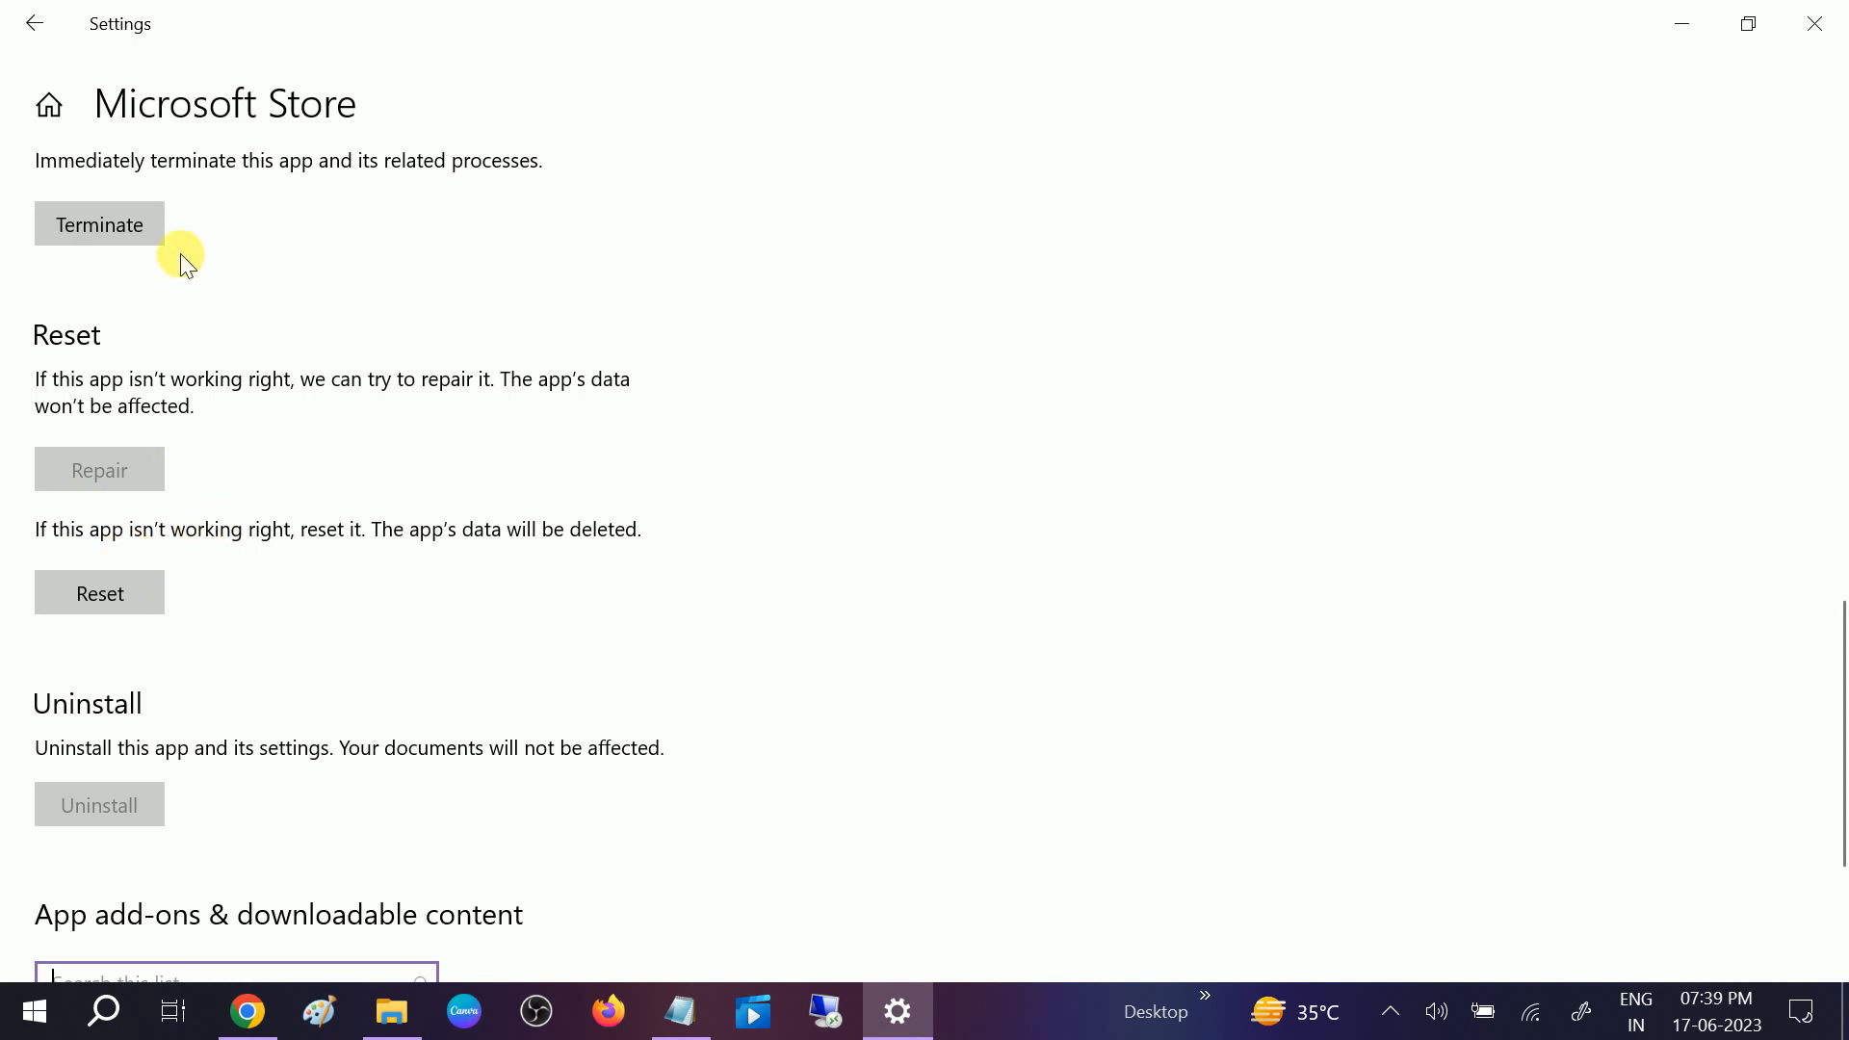
left_click(98, 470)
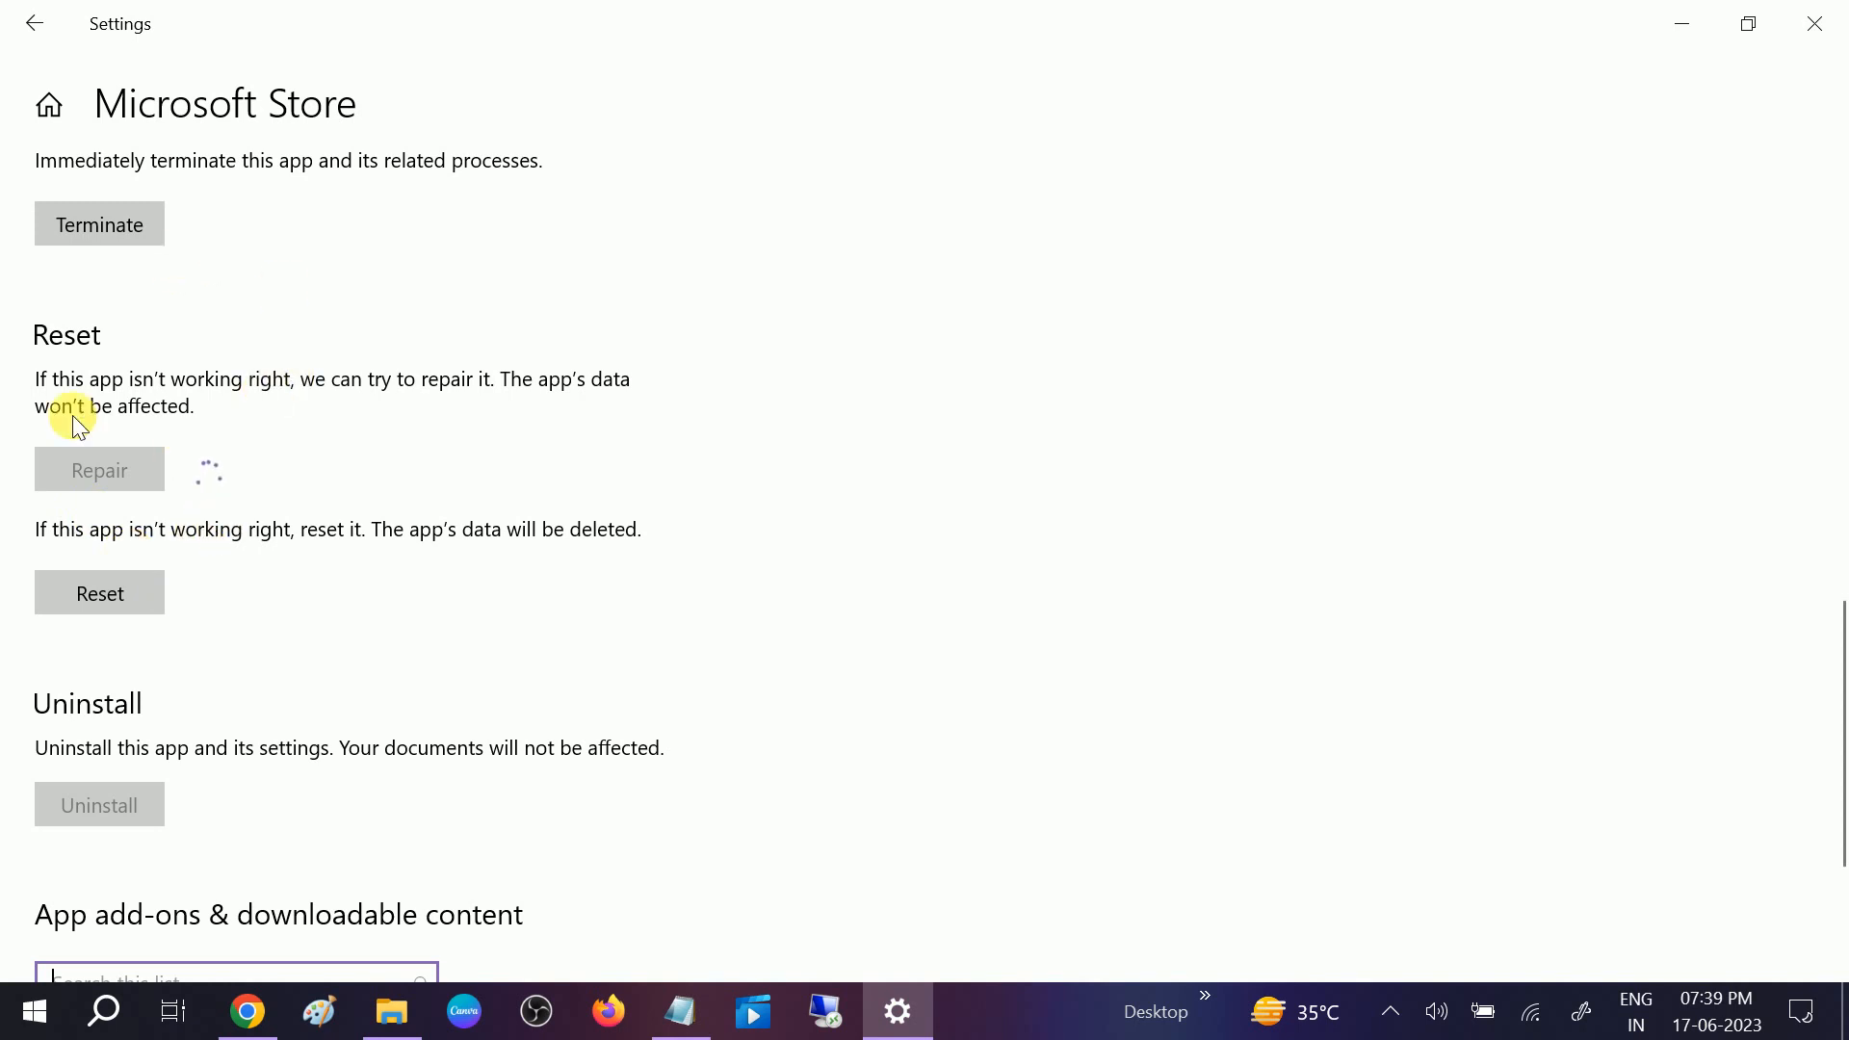
mouse_move(370, 437)
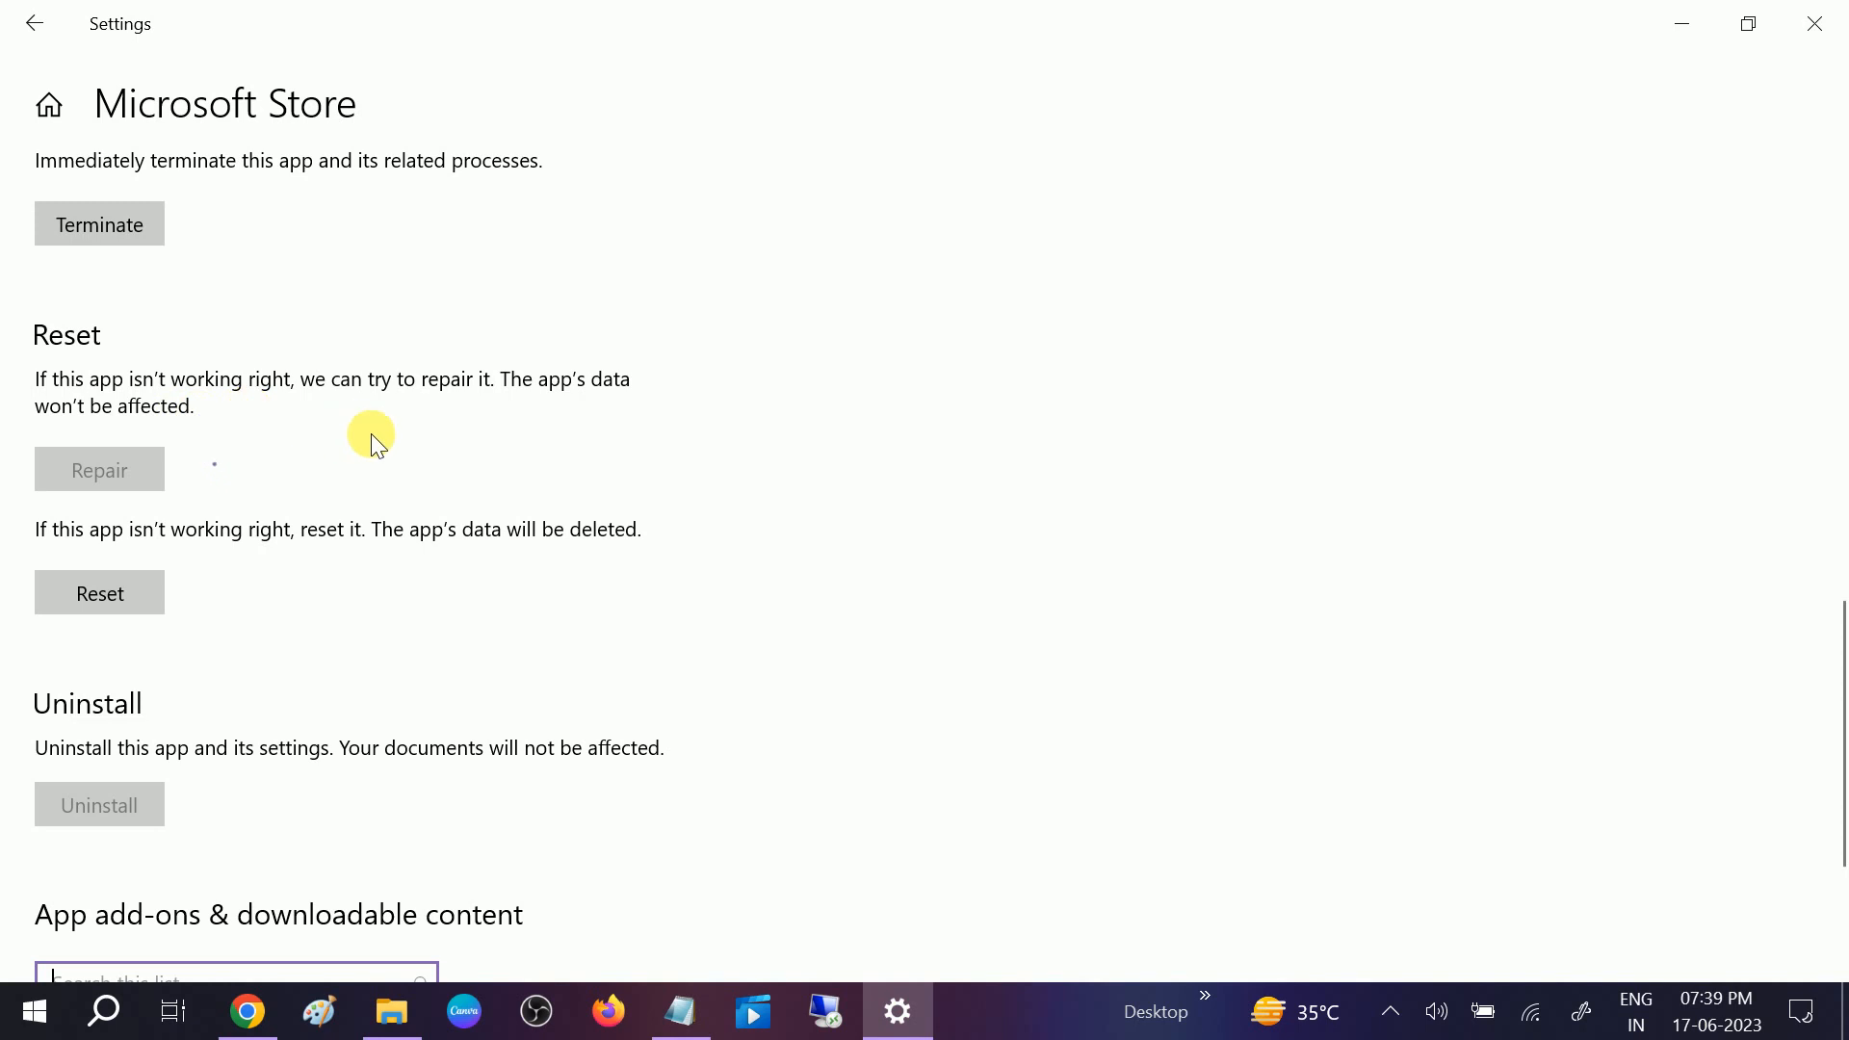
mouse_move(56, 697)
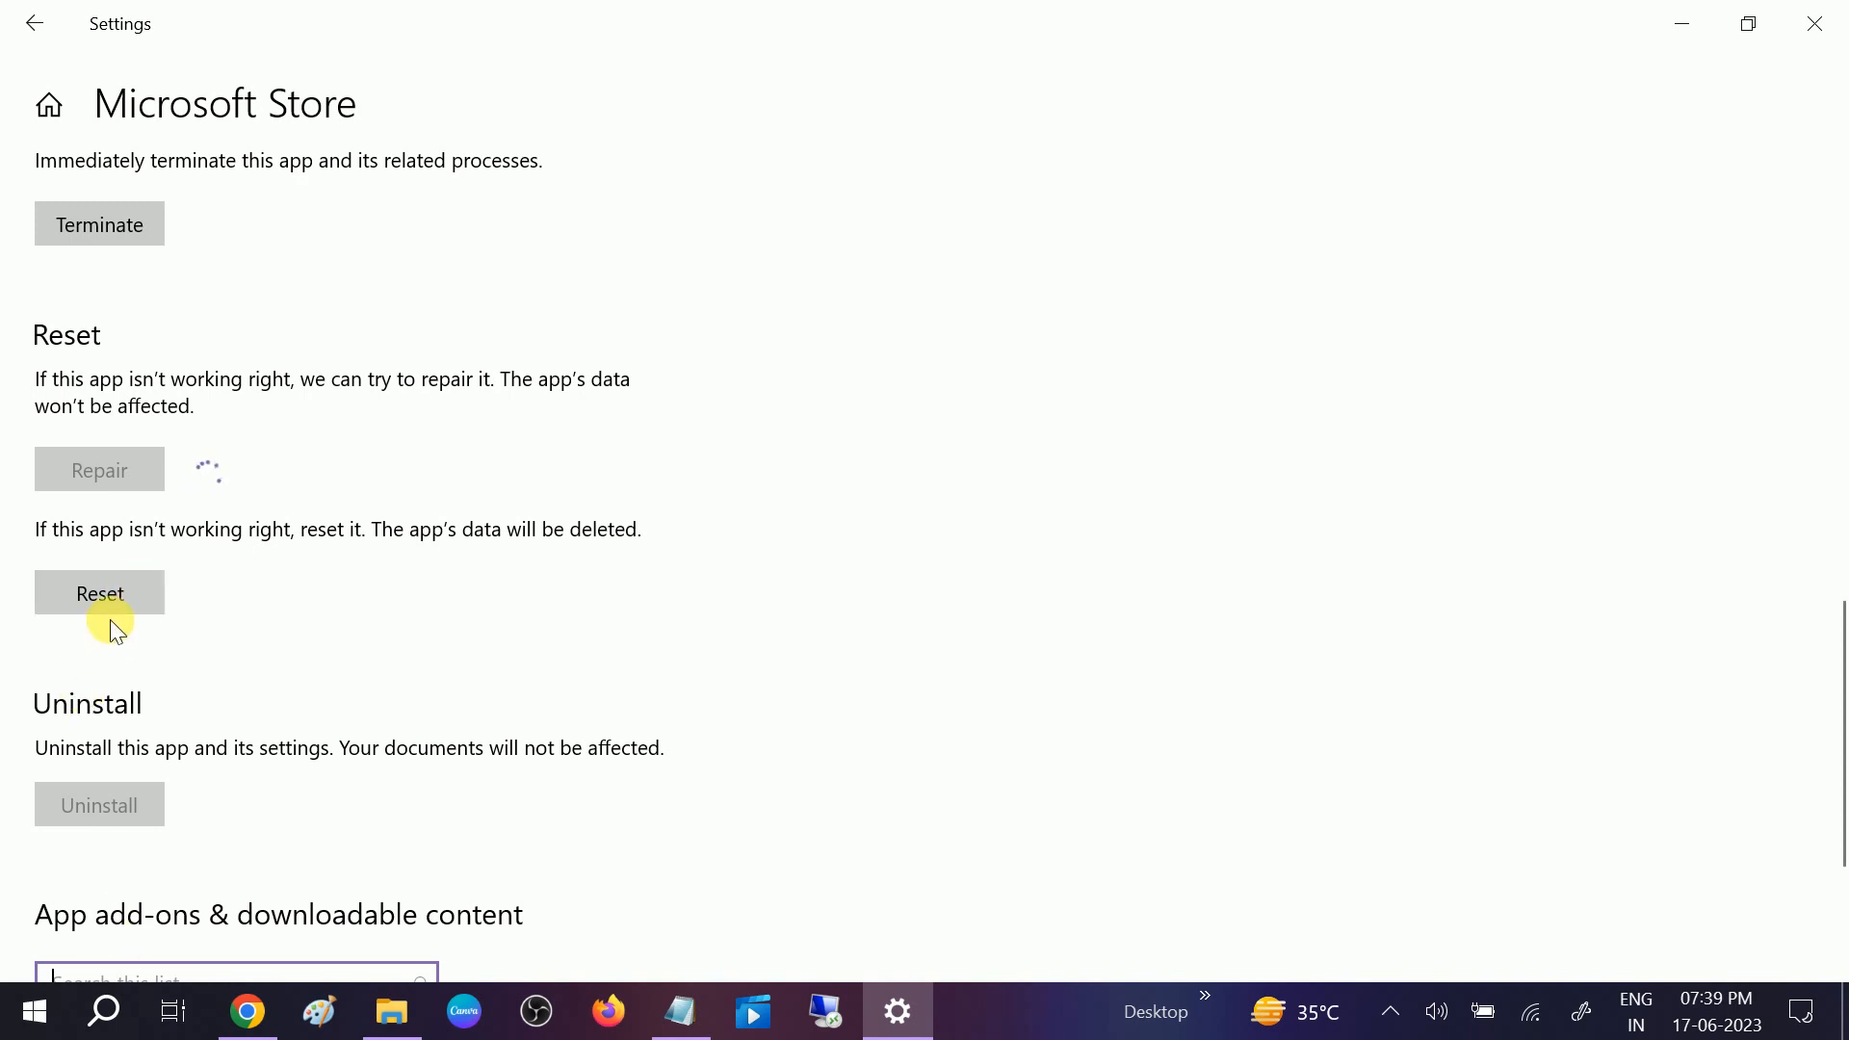
mouse_move(141, 907)
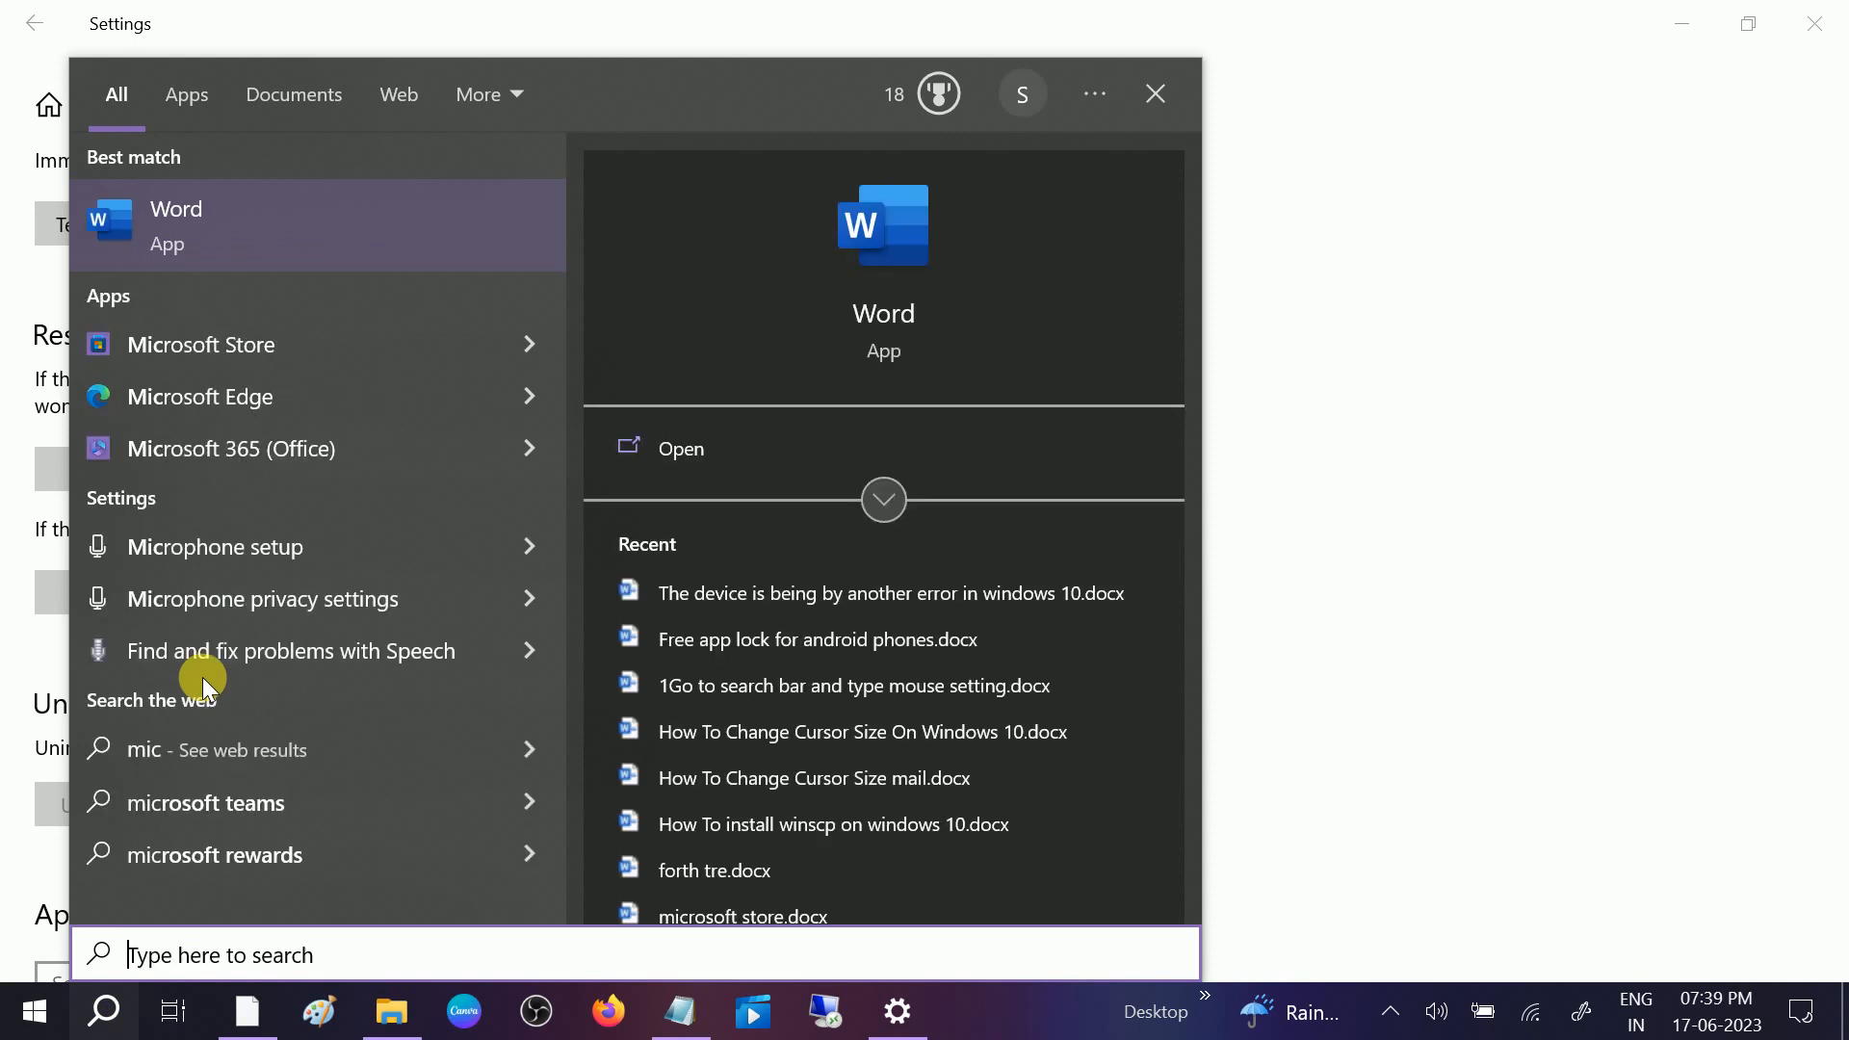
Find 'store' in Windows search and launch Microsoft Store to verify it opens
type("store")
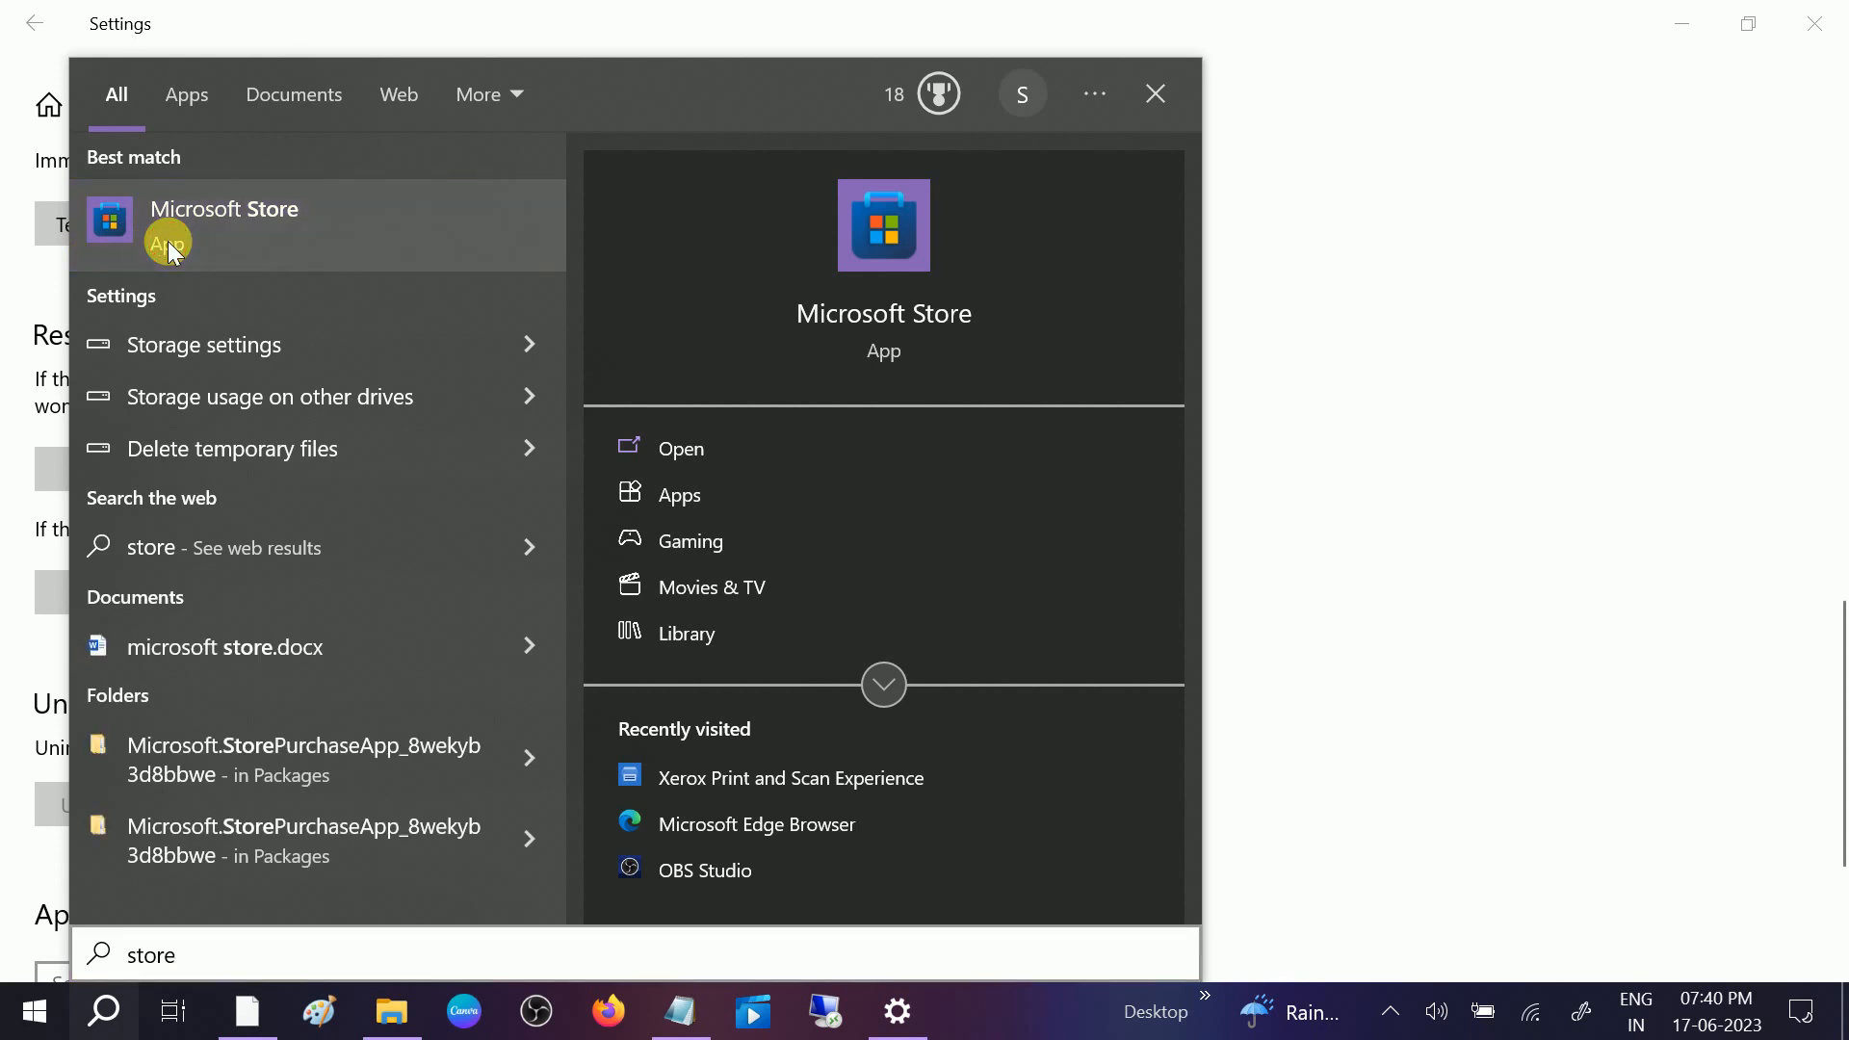
left_click(224, 208)
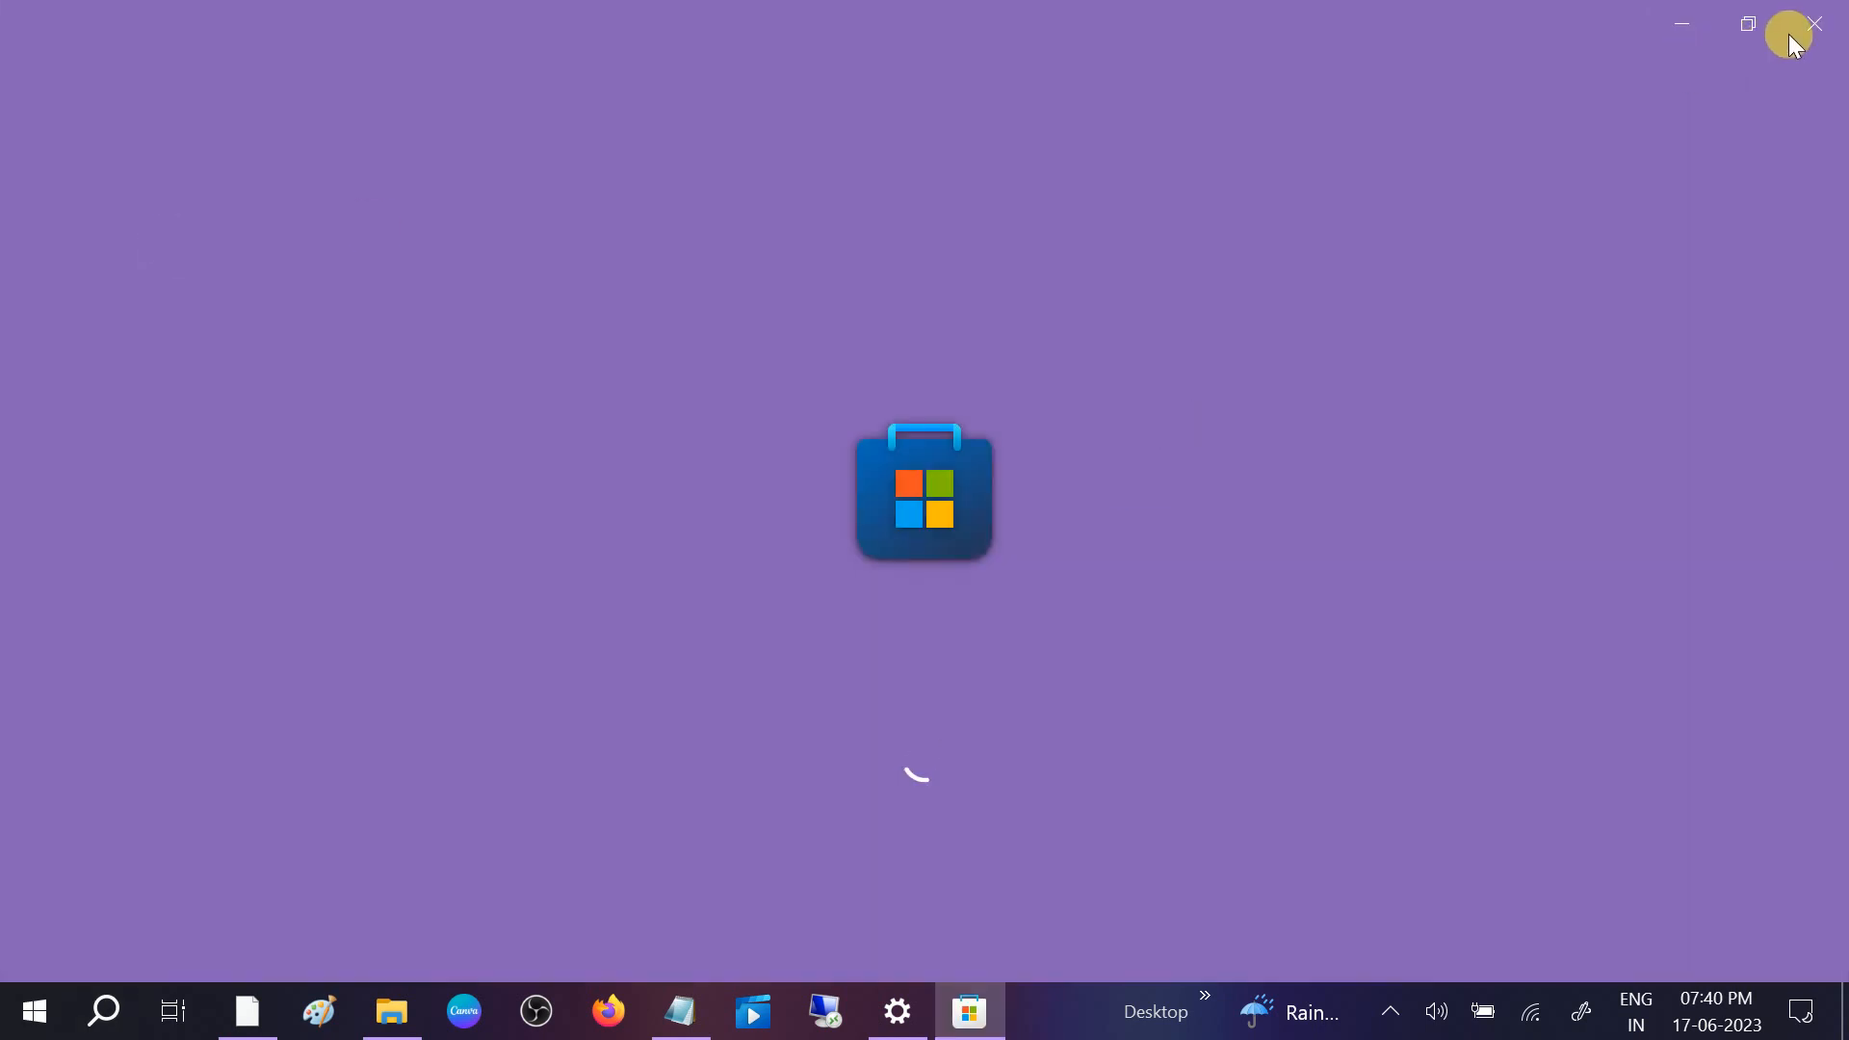
mouse_move(1810, 29)
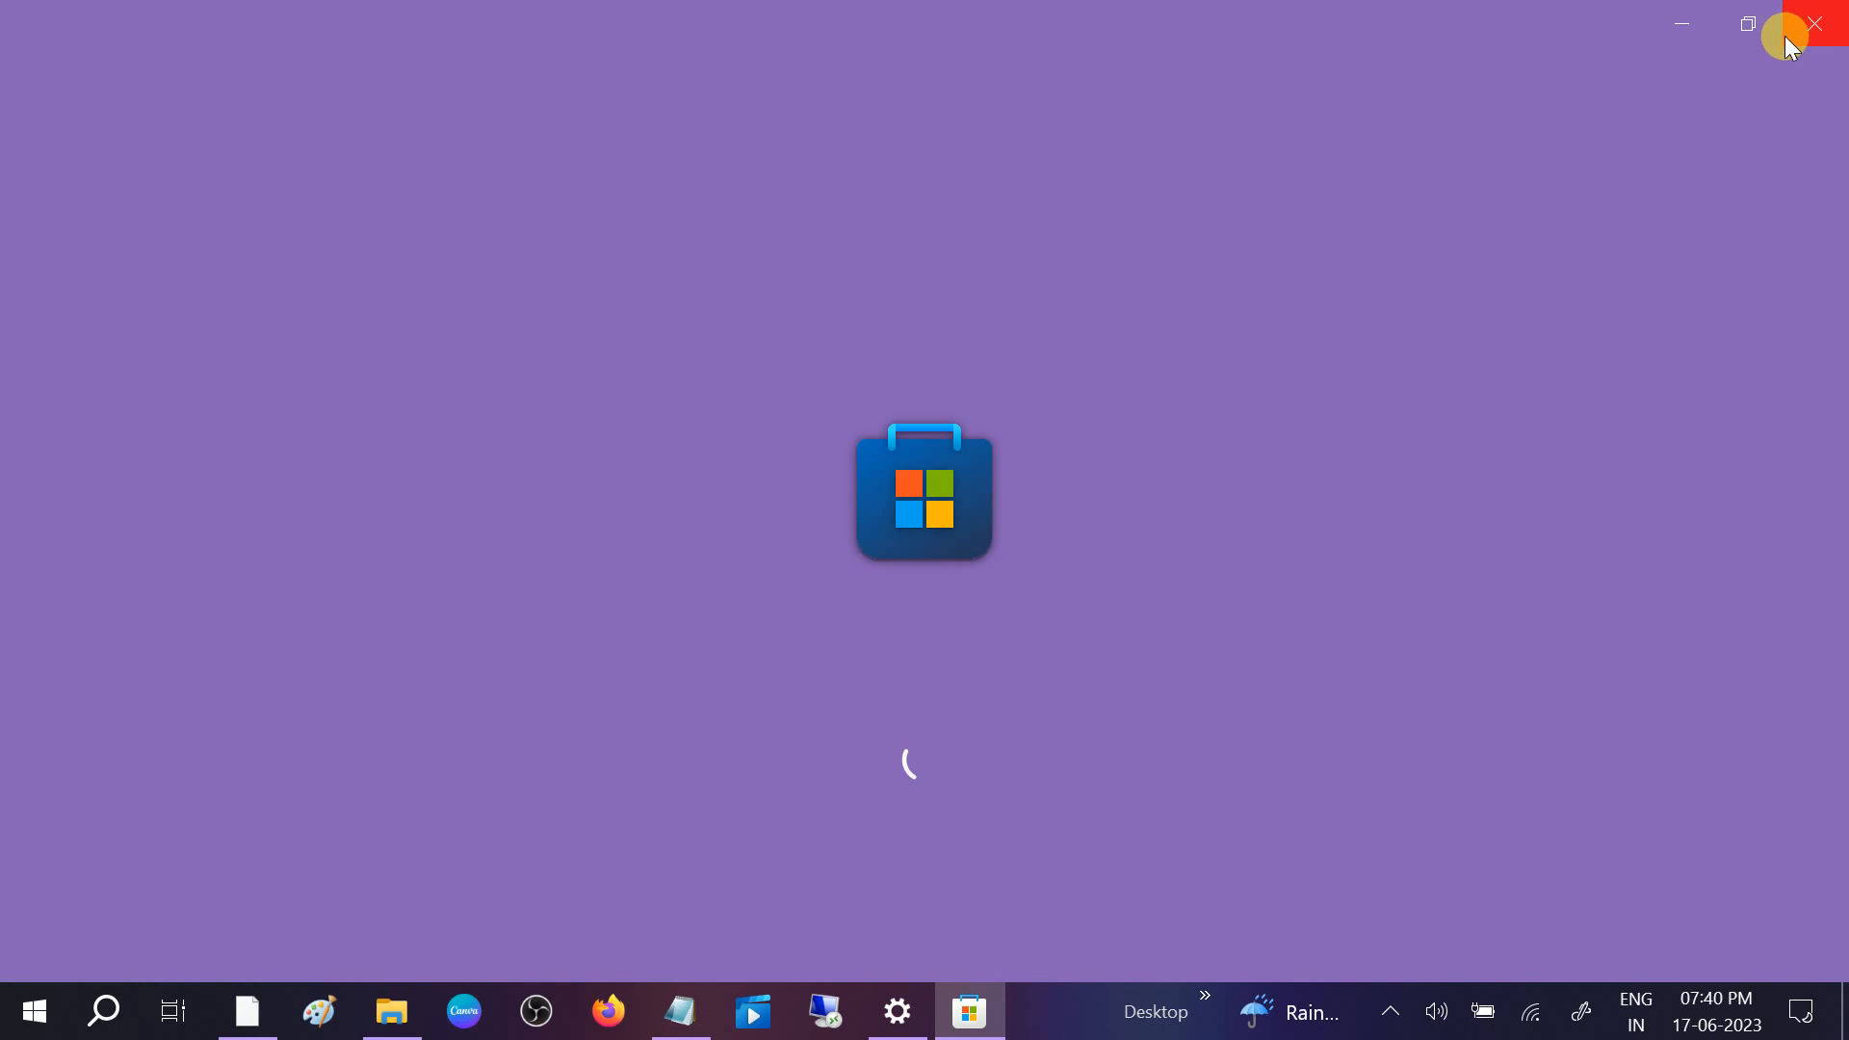
mouse_move(1814, 35)
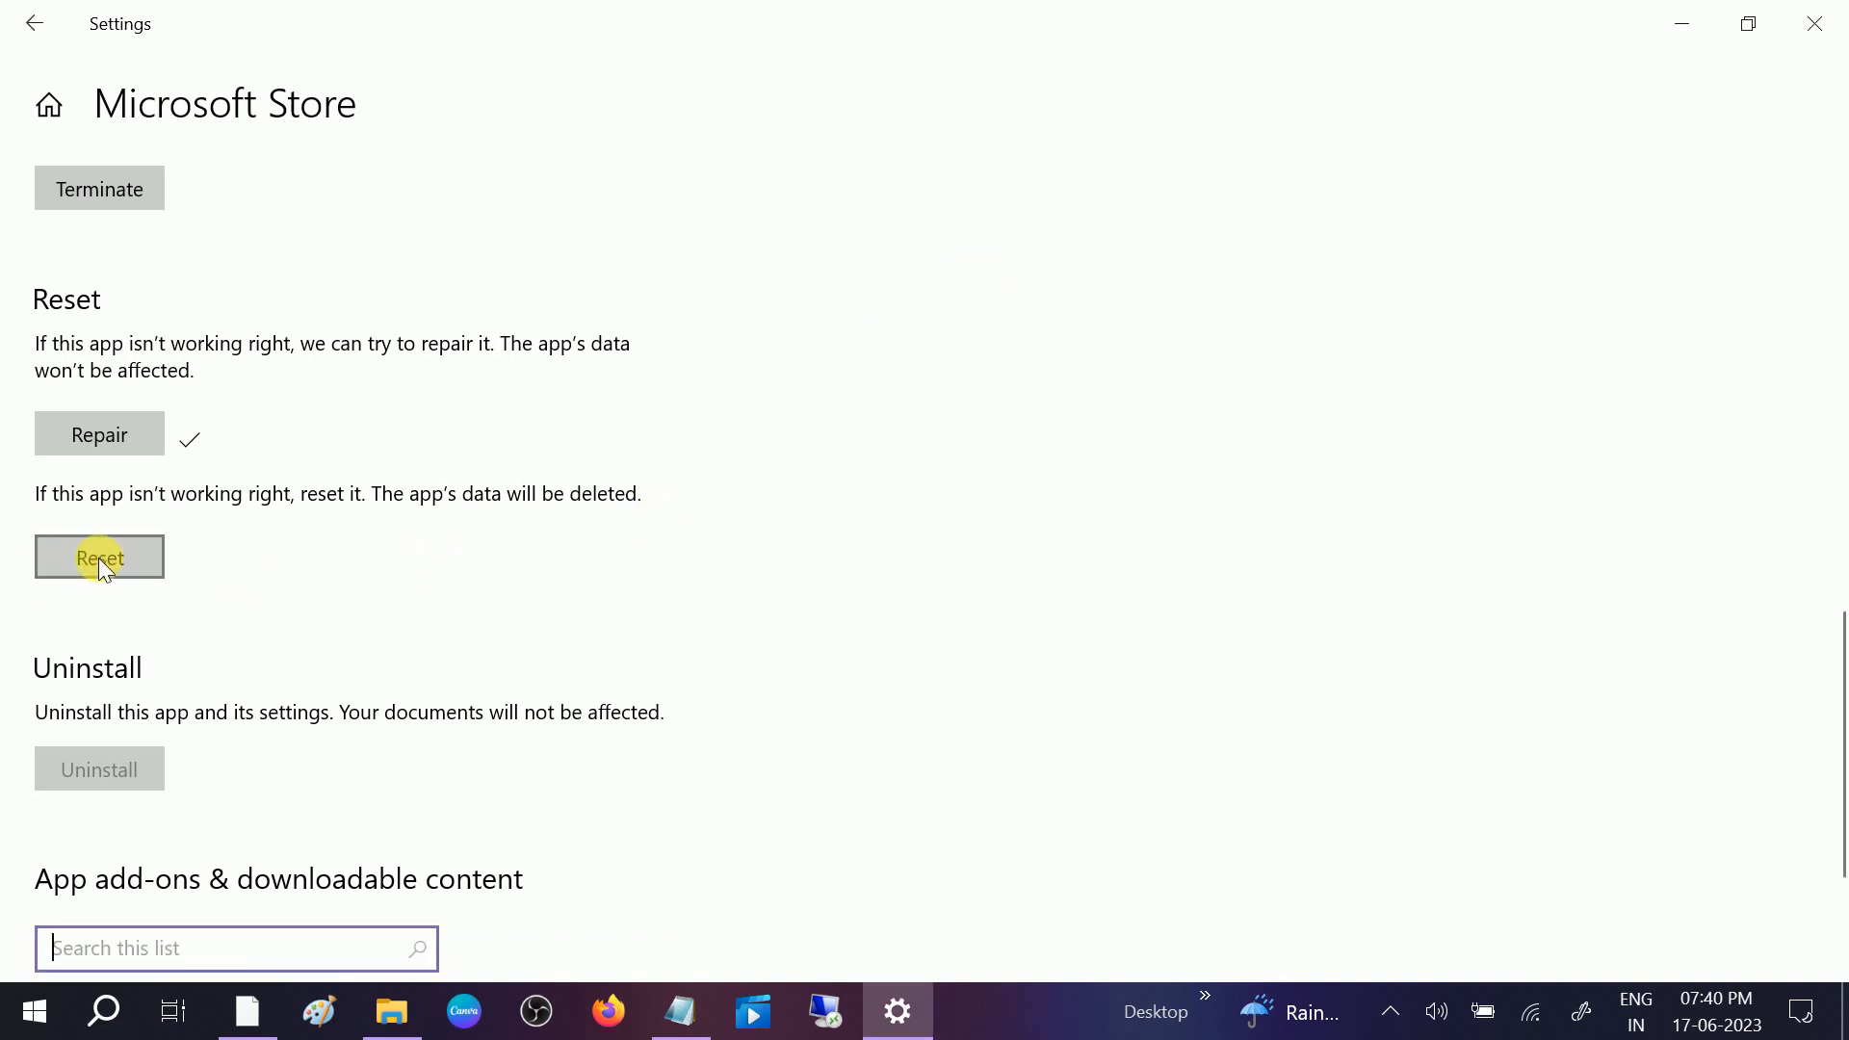
Reset Microsoft Store, confirming its data deletion, then close Settings
left_click(99, 557)
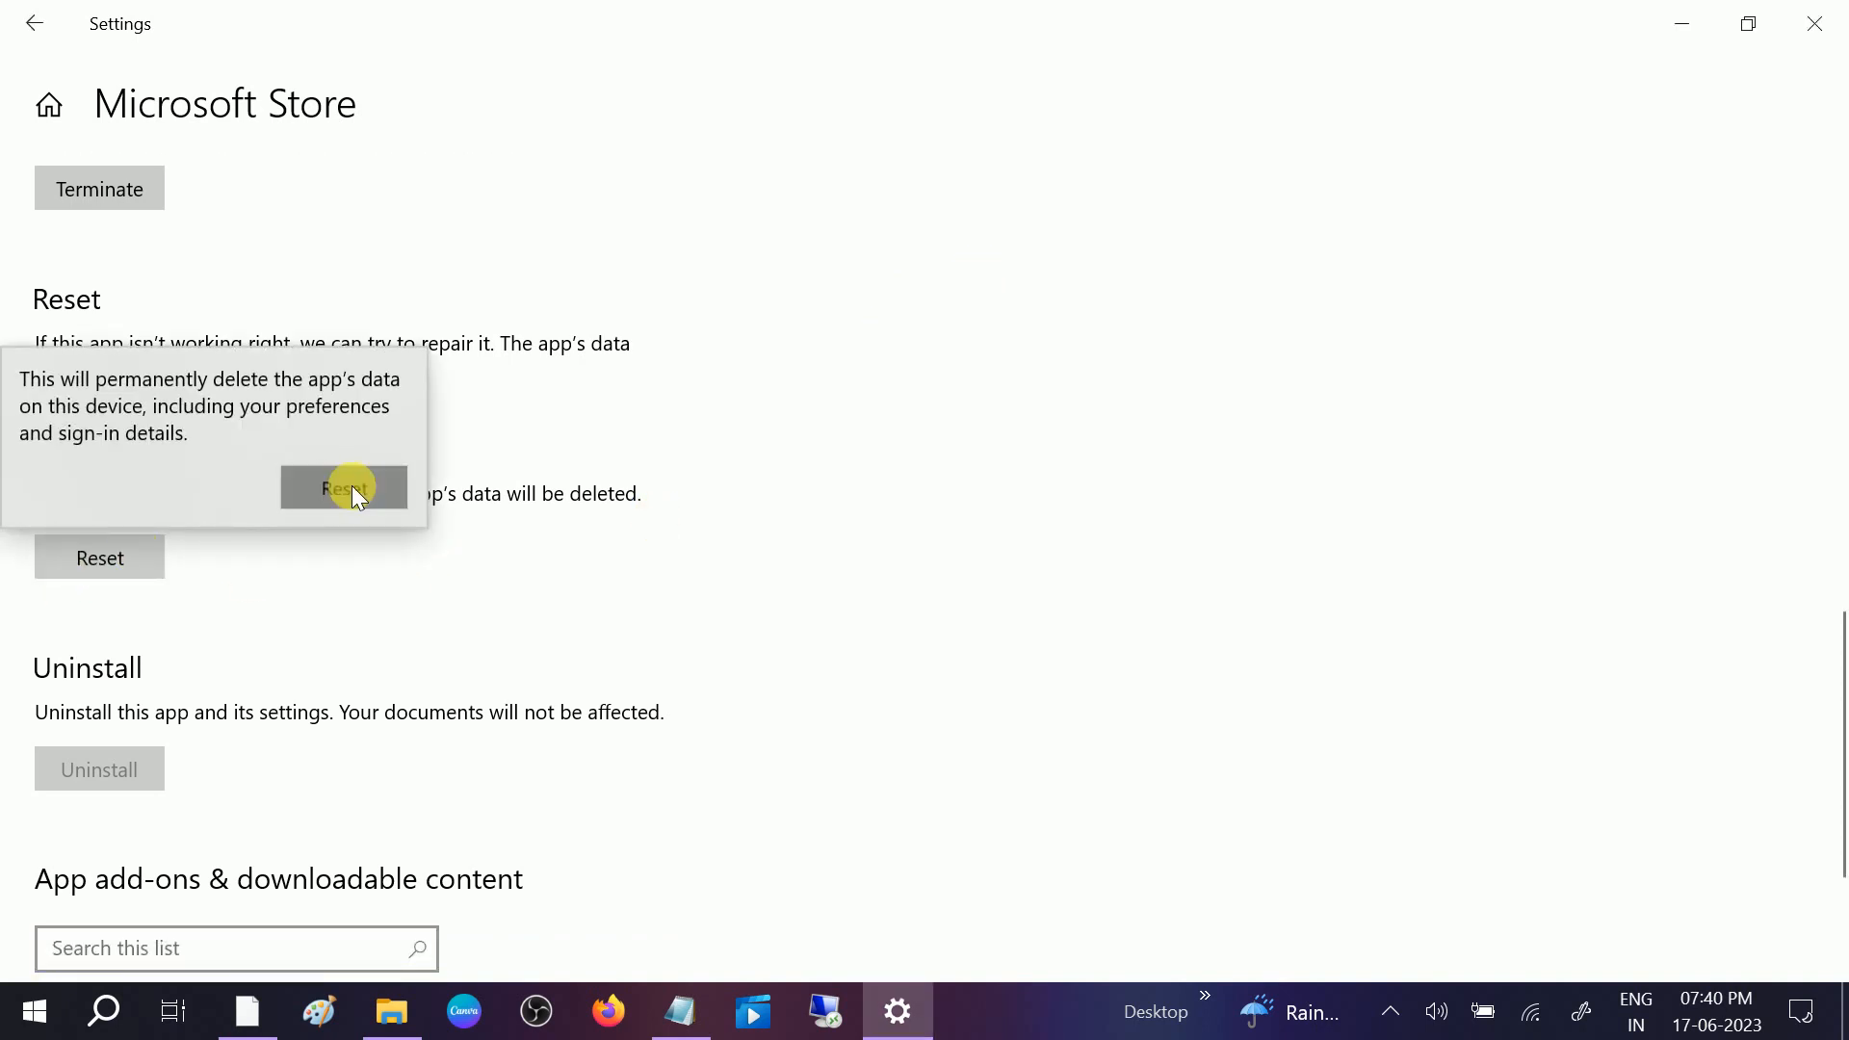
left_click(343, 487)
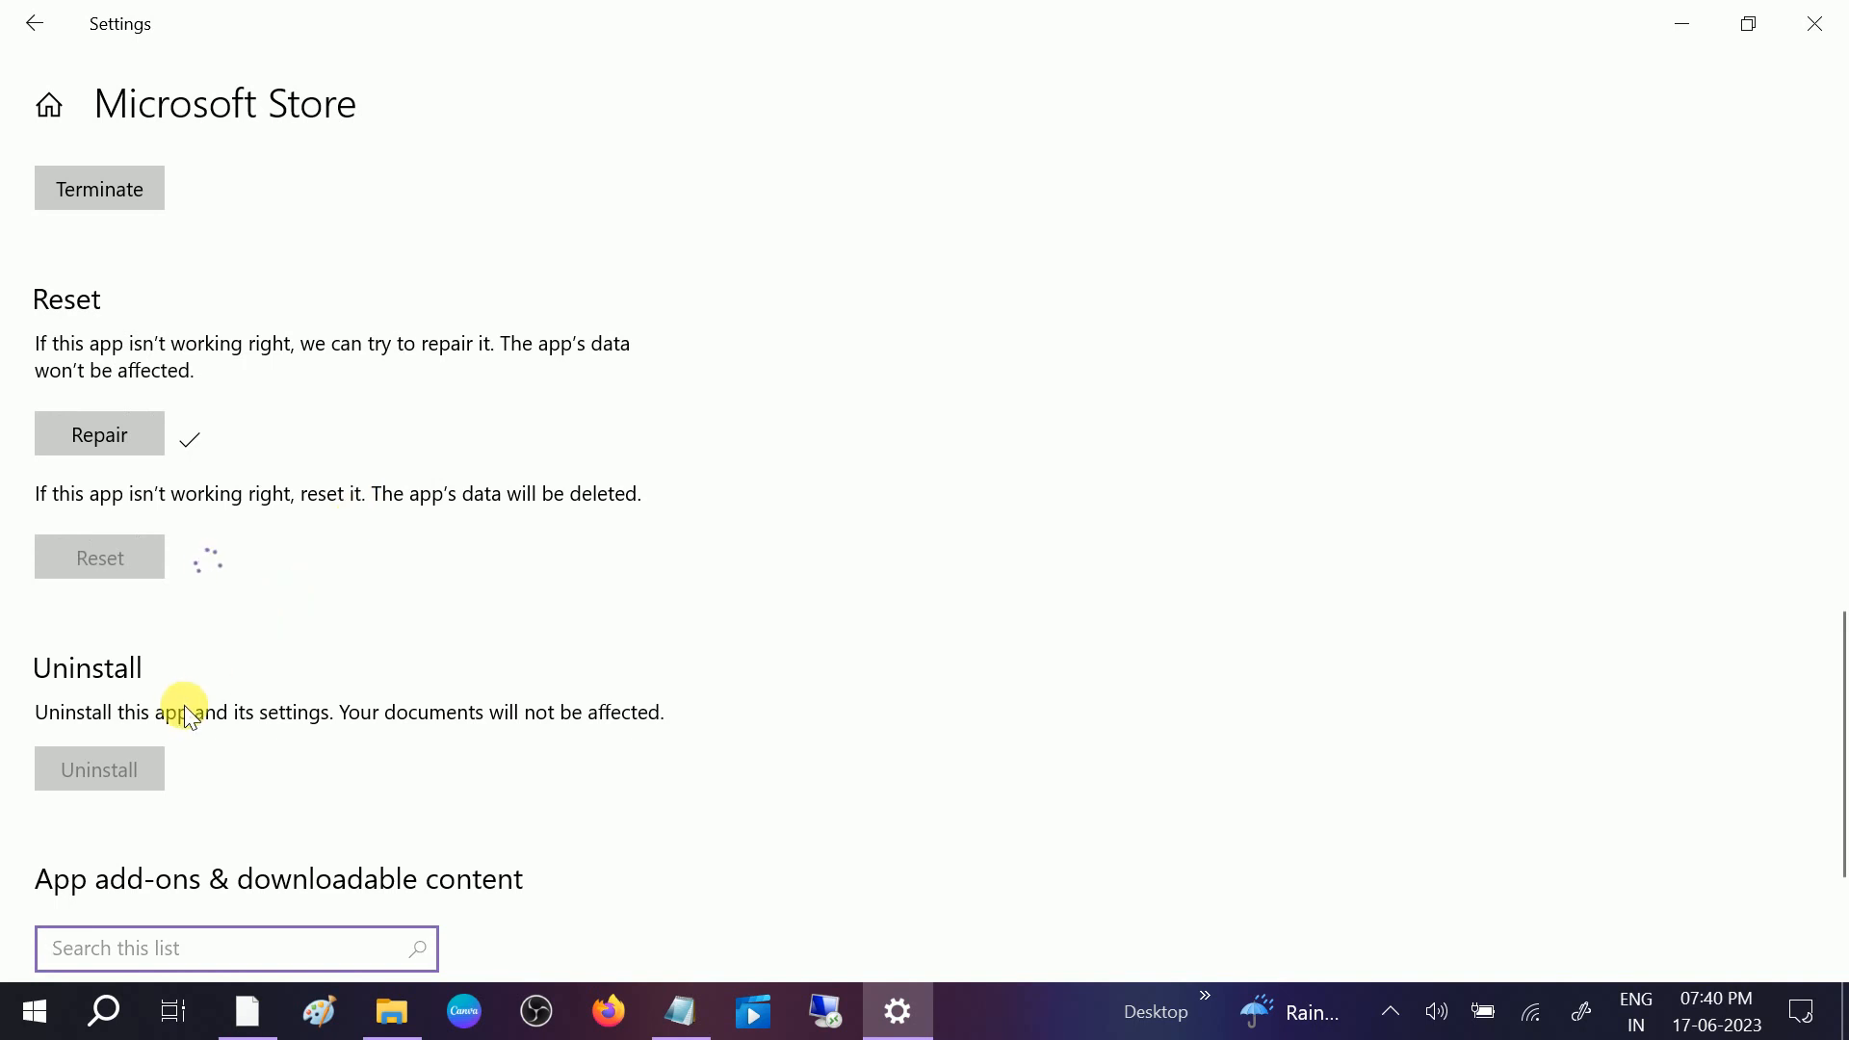
mouse_move(412, 572)
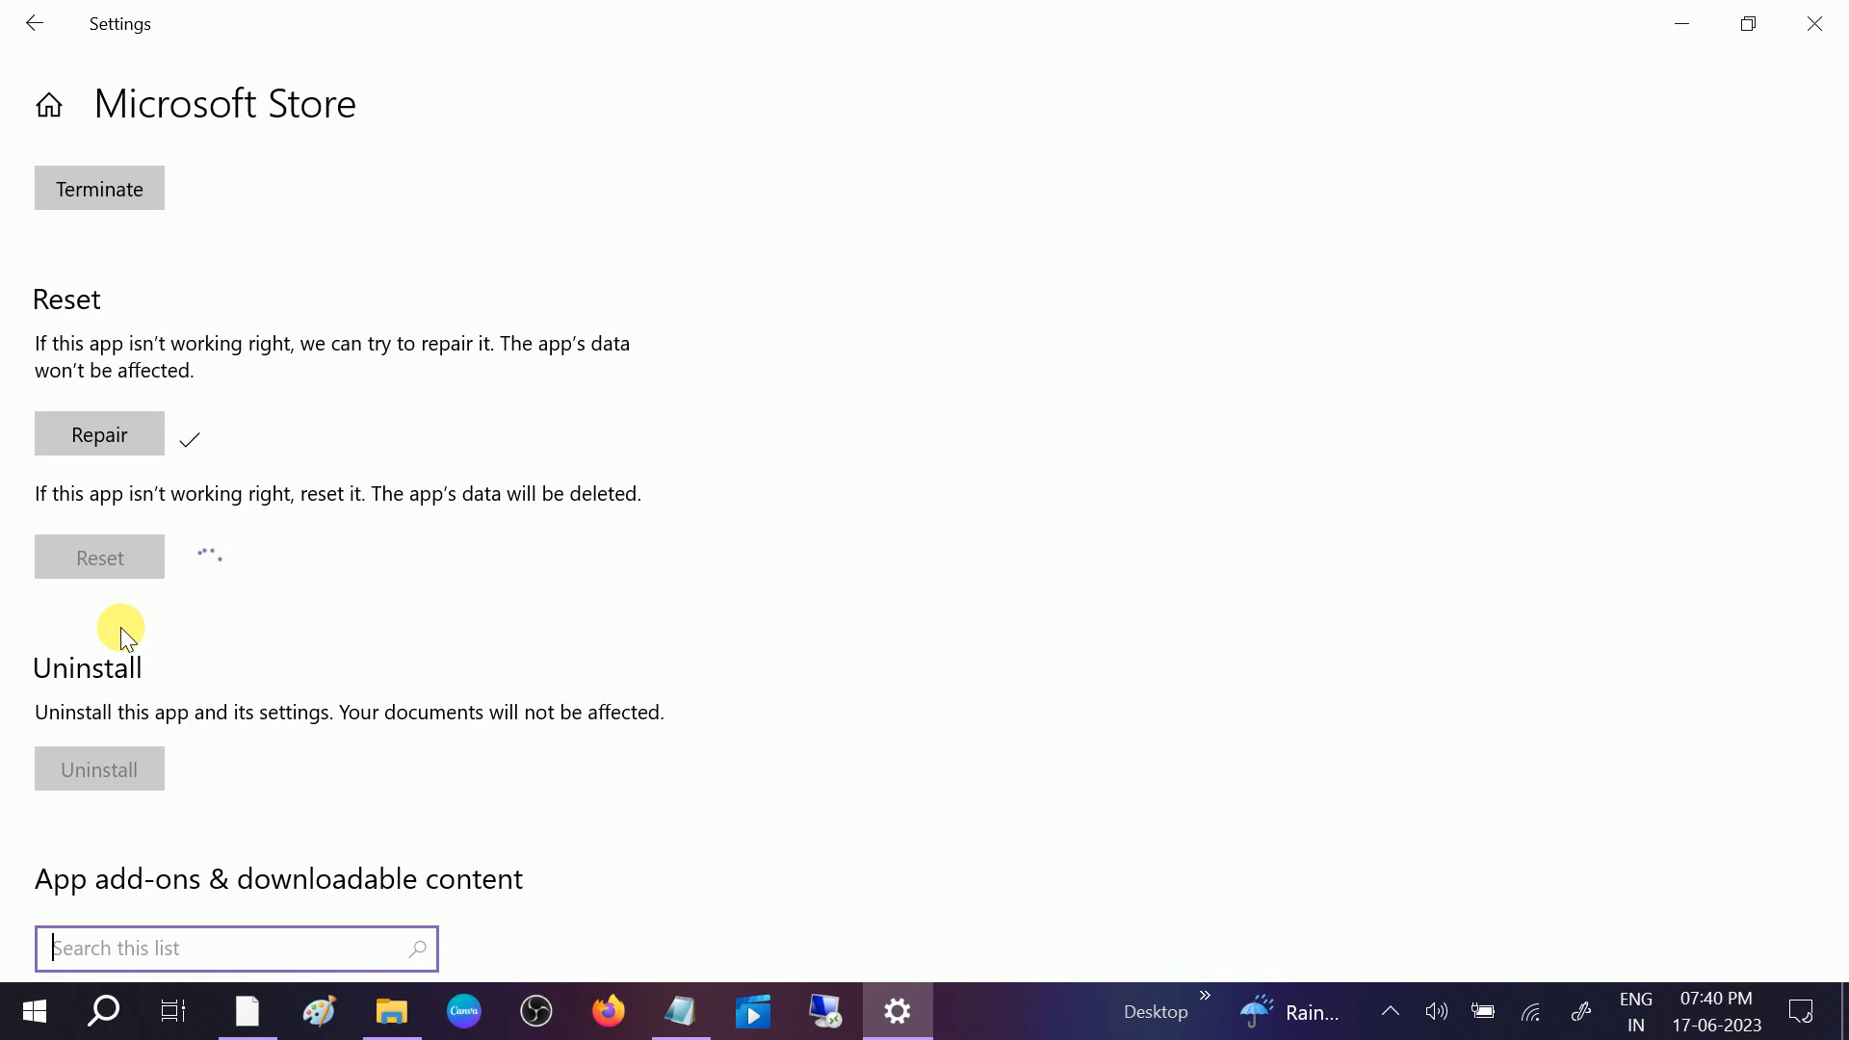
mouse_move(139, 657)
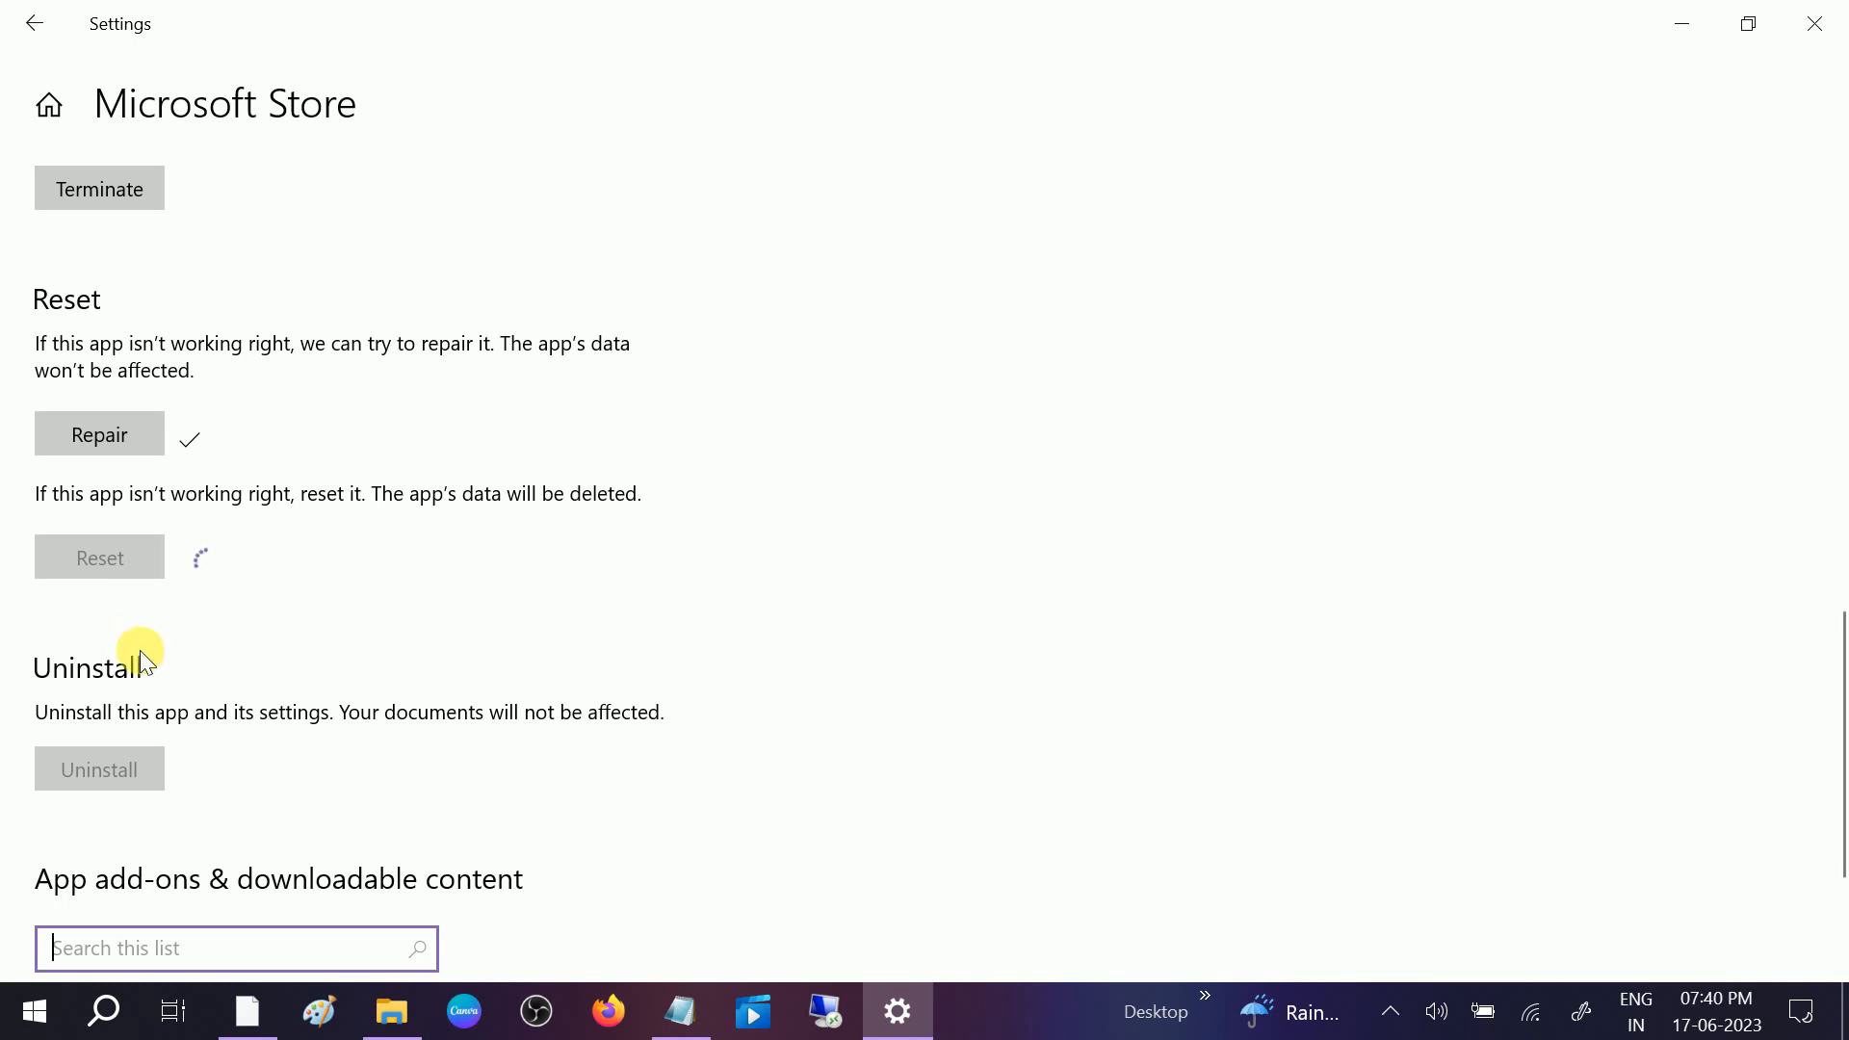
mouse_move(177, 574)
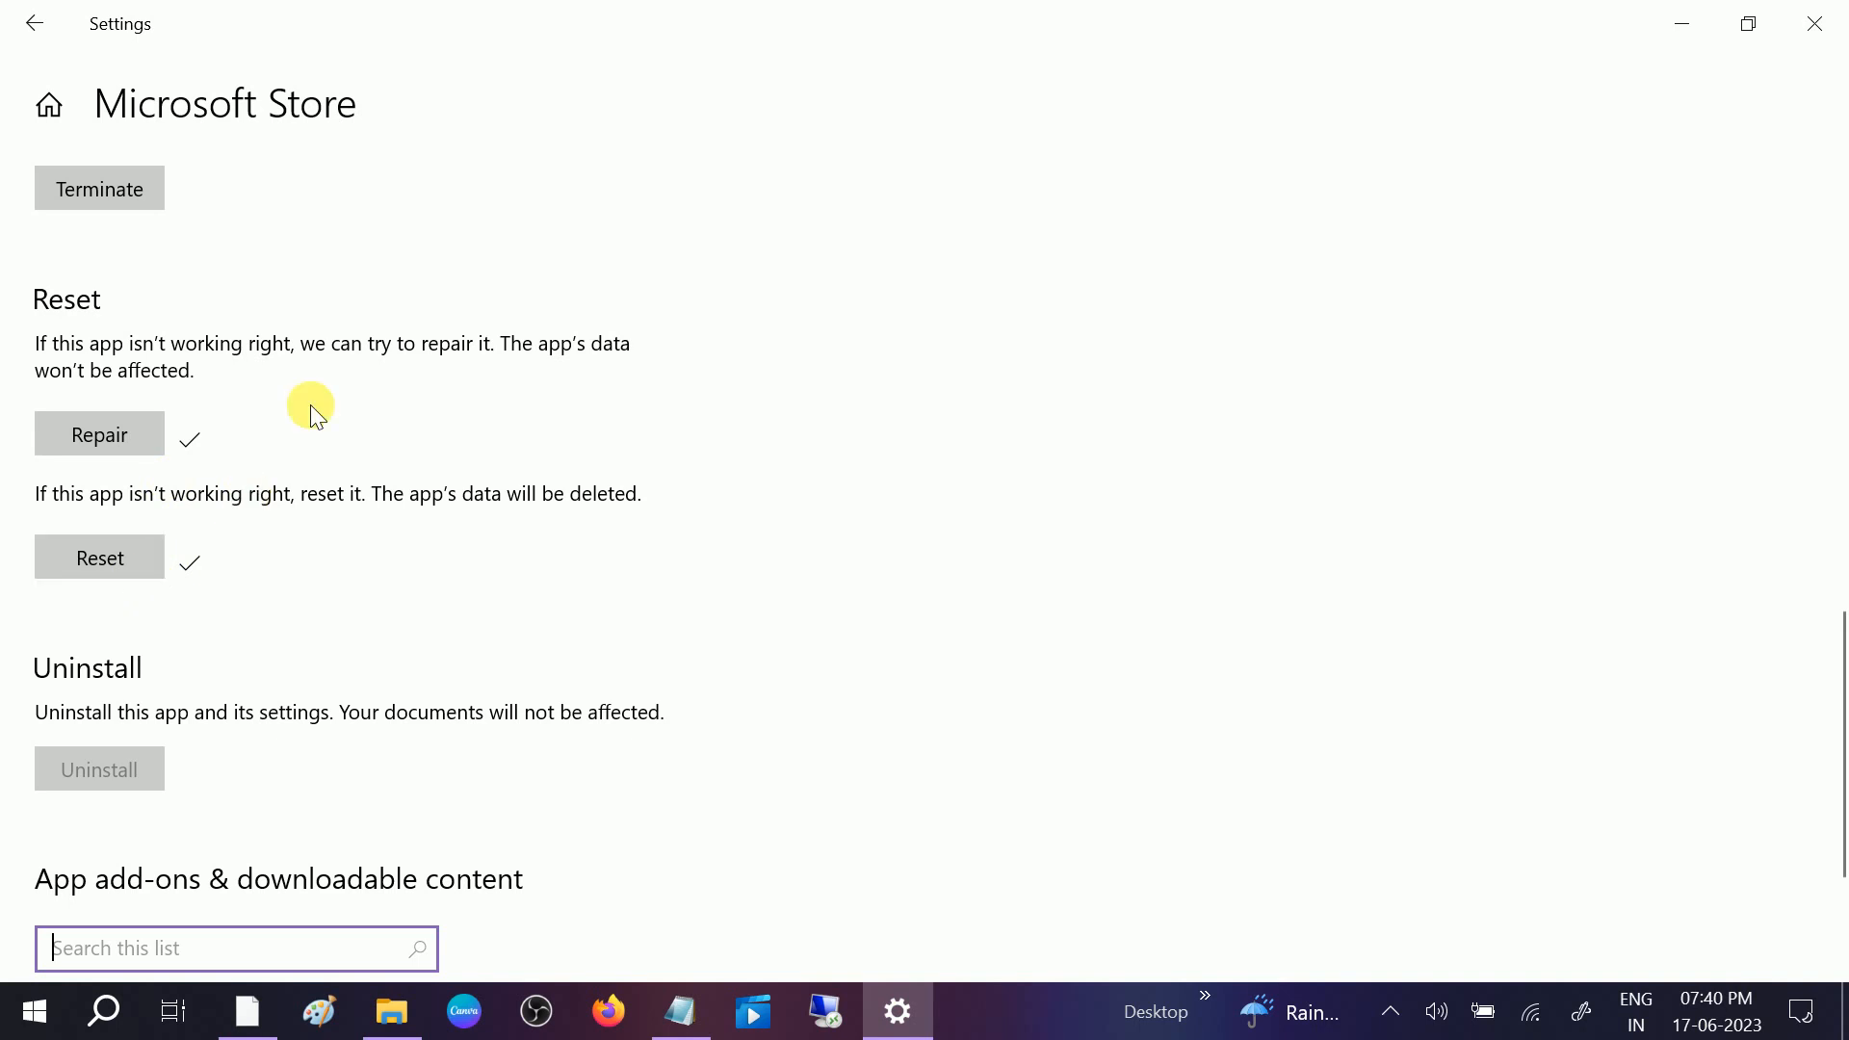
mouse_move(189, 570)
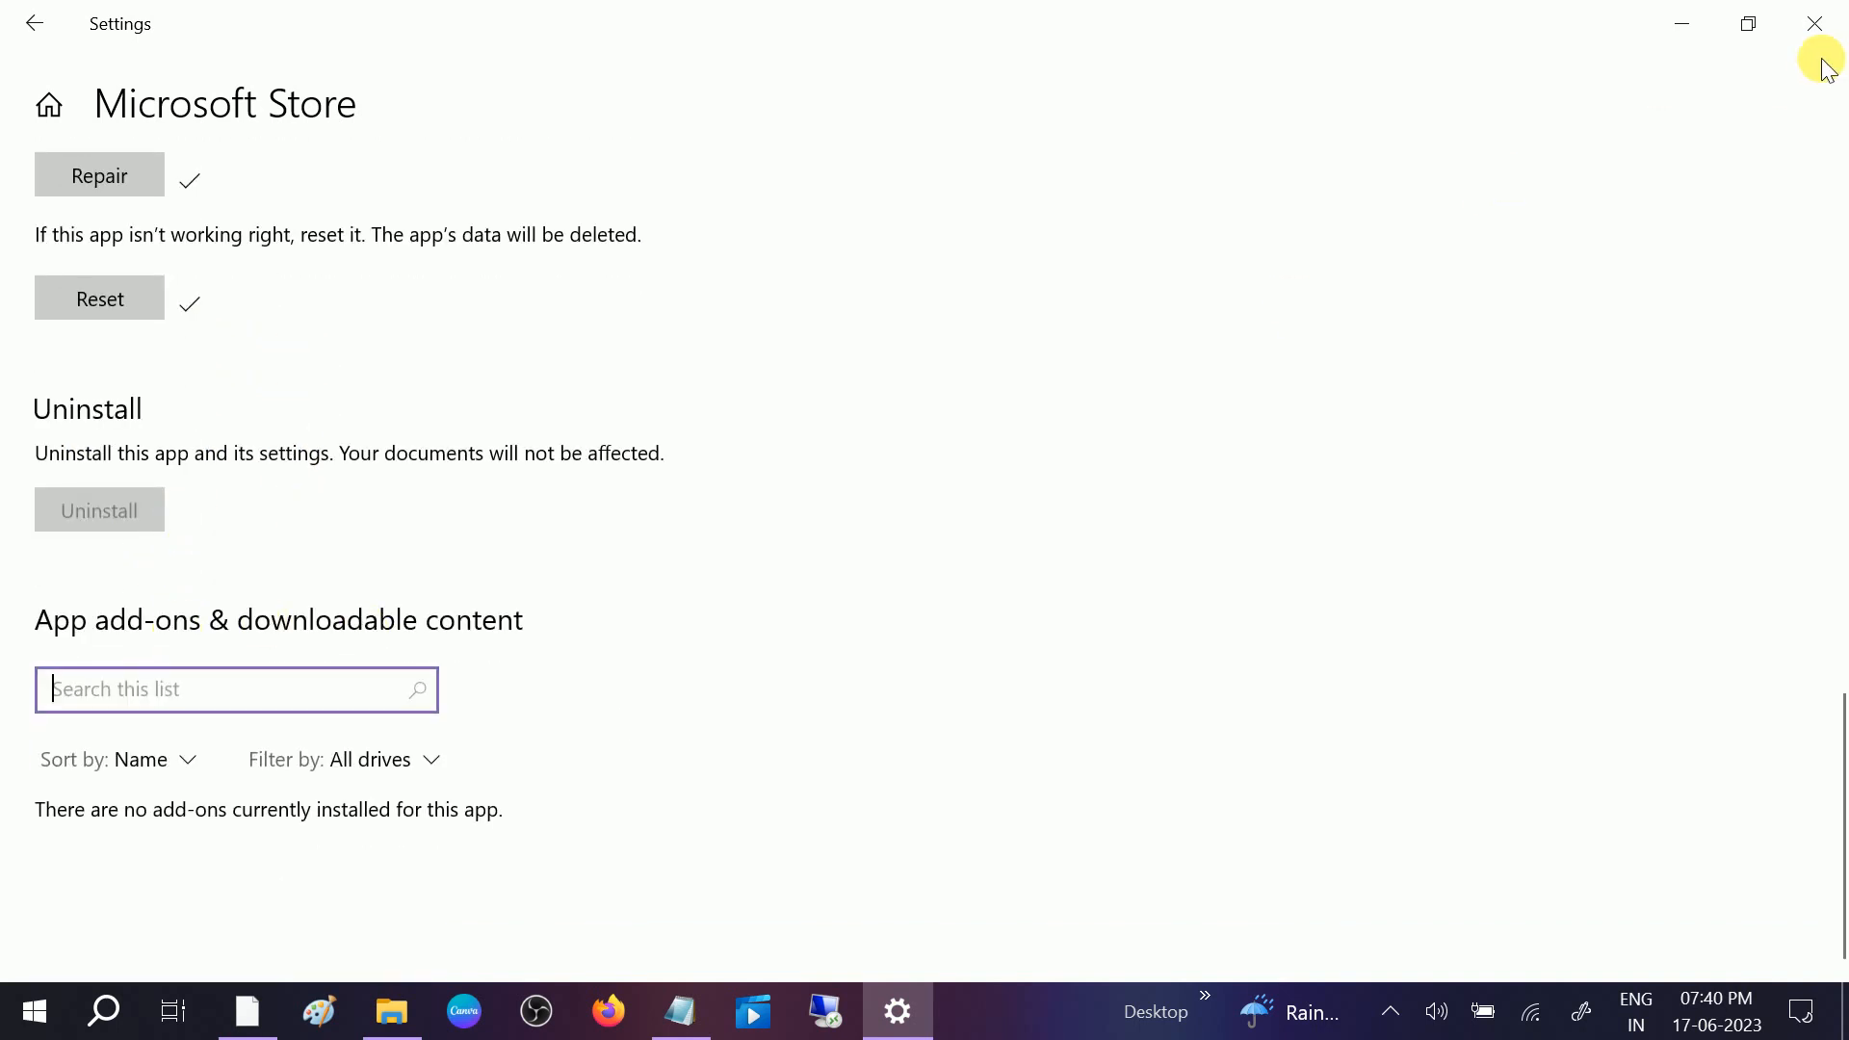
left_click(1814, 23)
type("che")
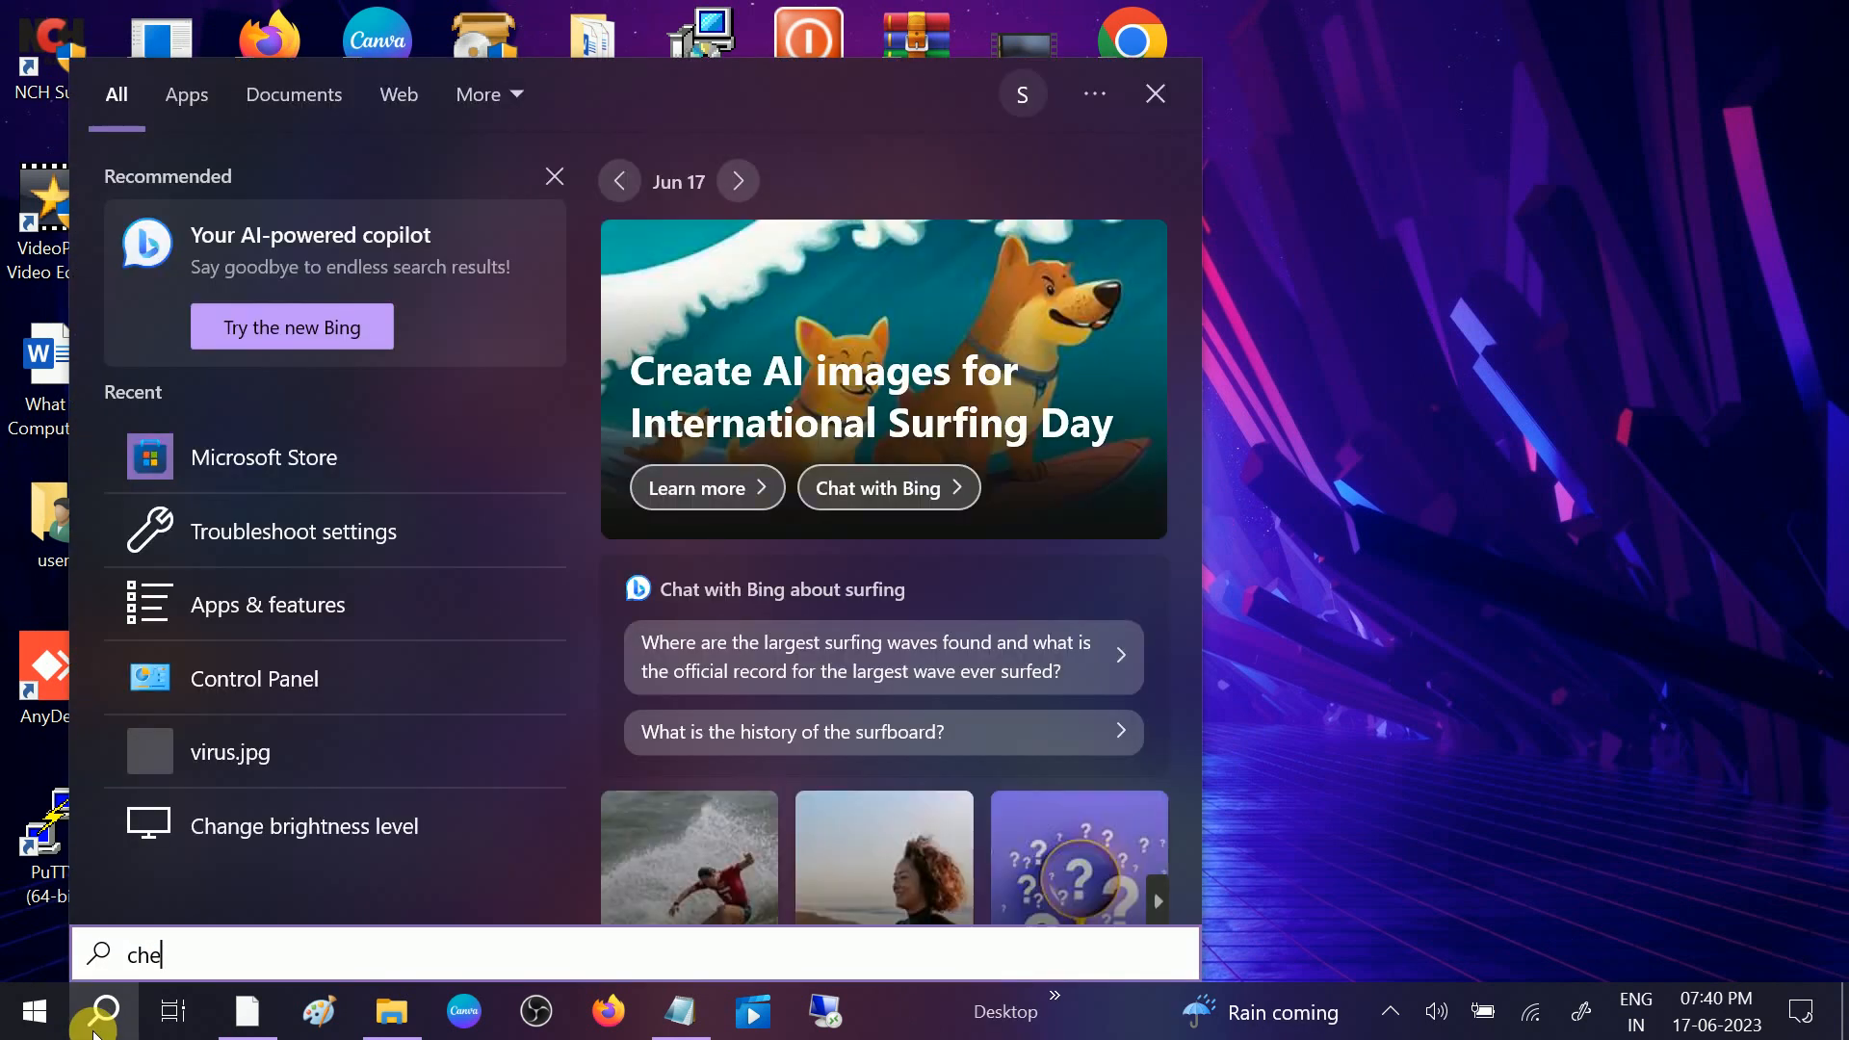
Reach Windows Update via search and run Check for updates
type("ck")
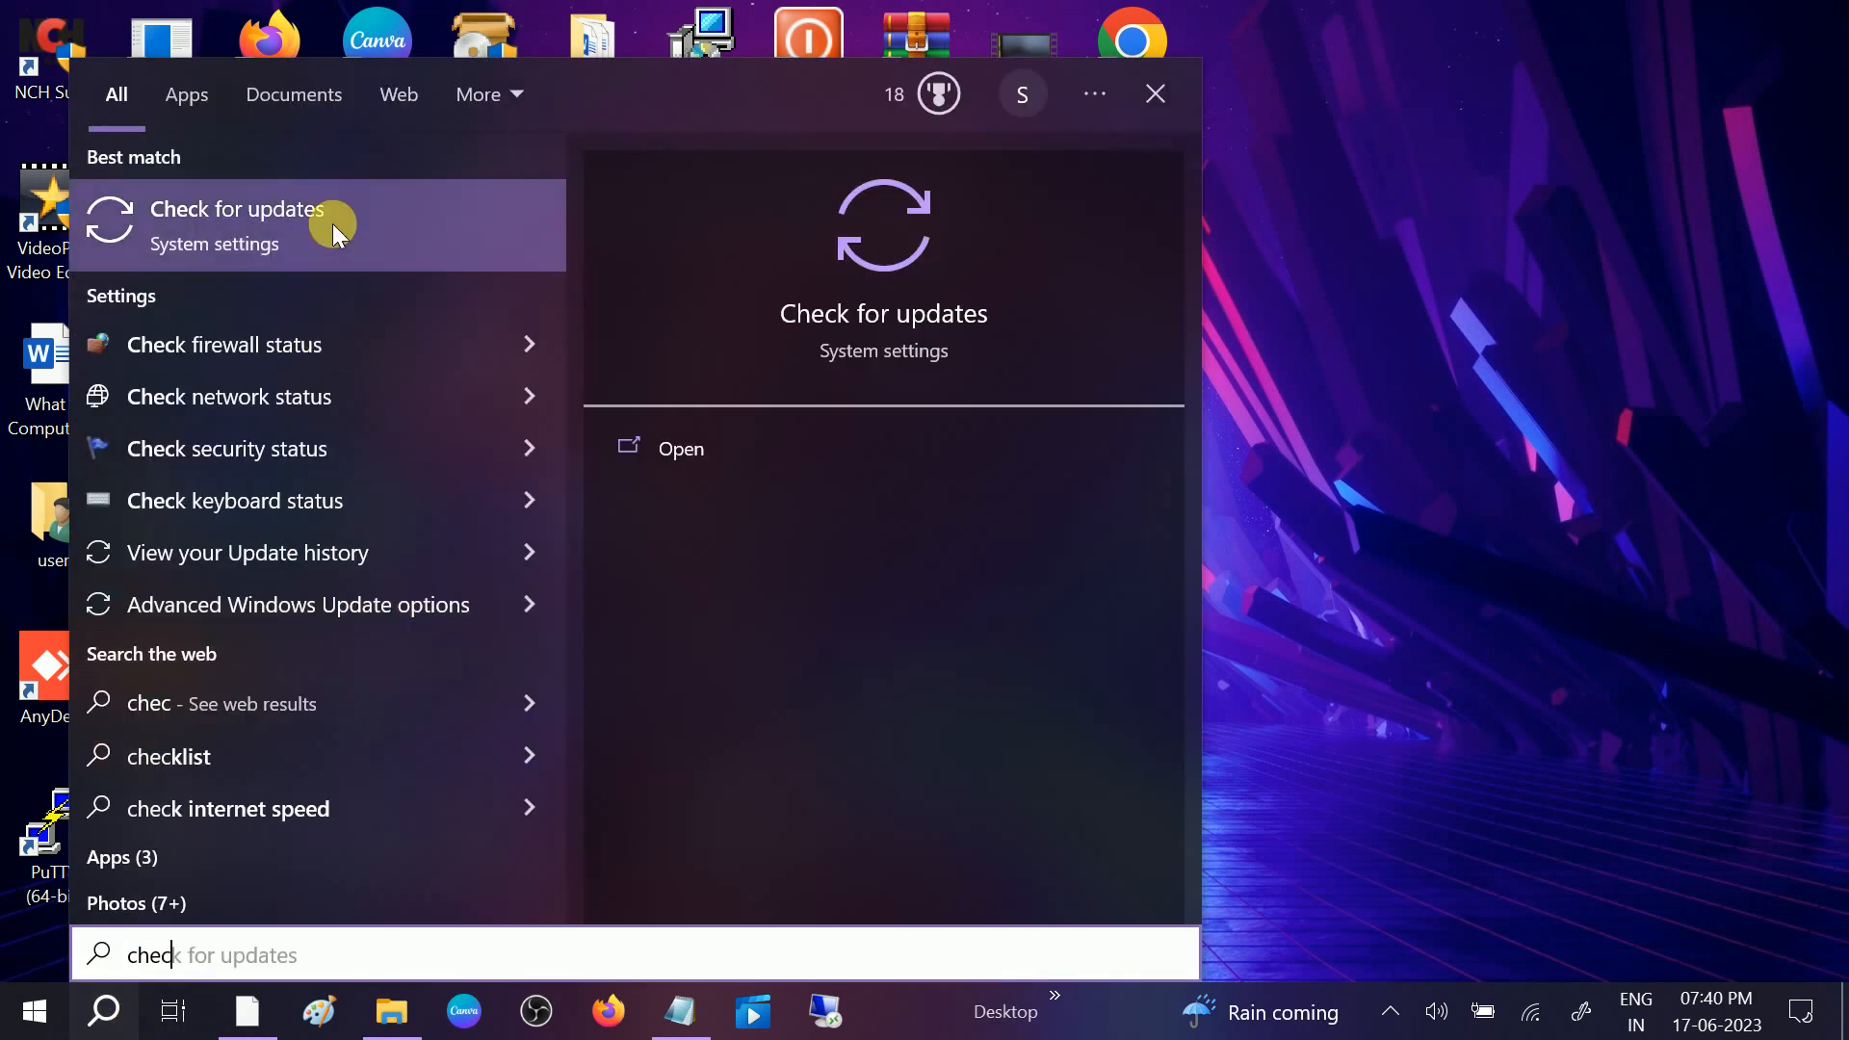
left_click(237, 223)
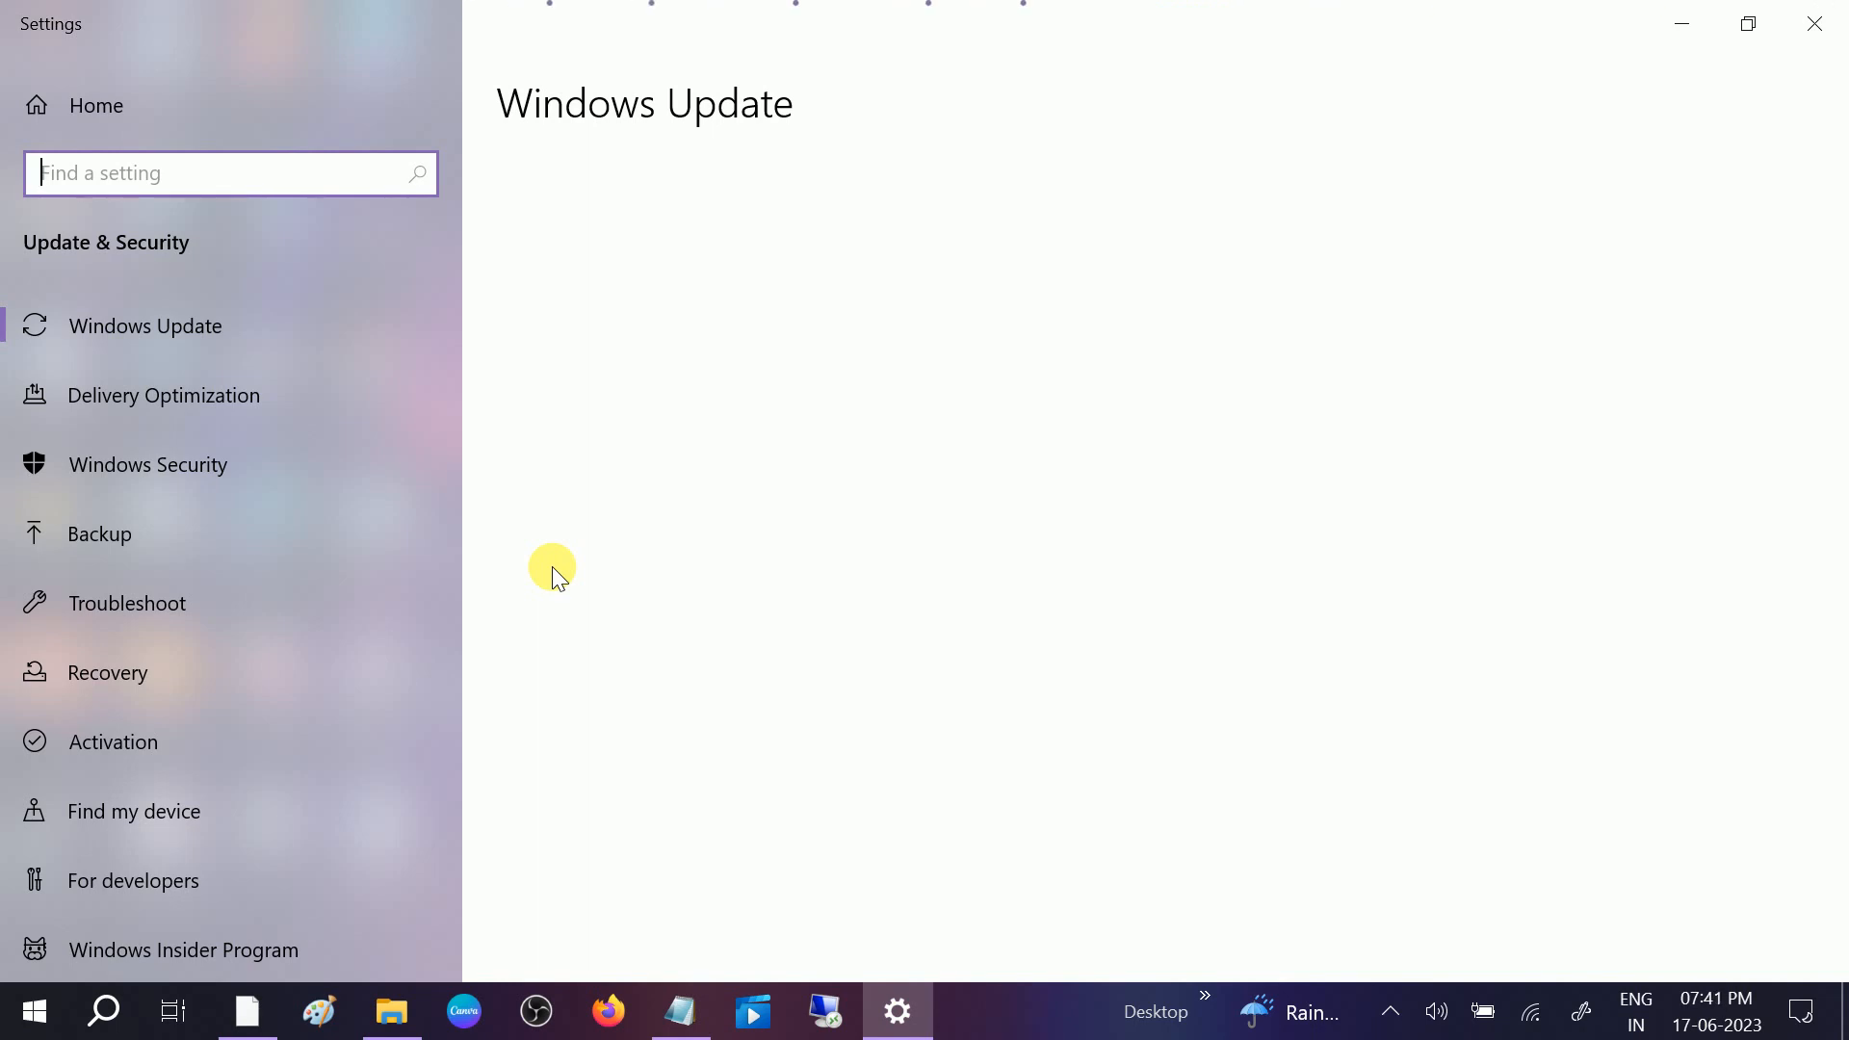
mouse_move(684, 235)
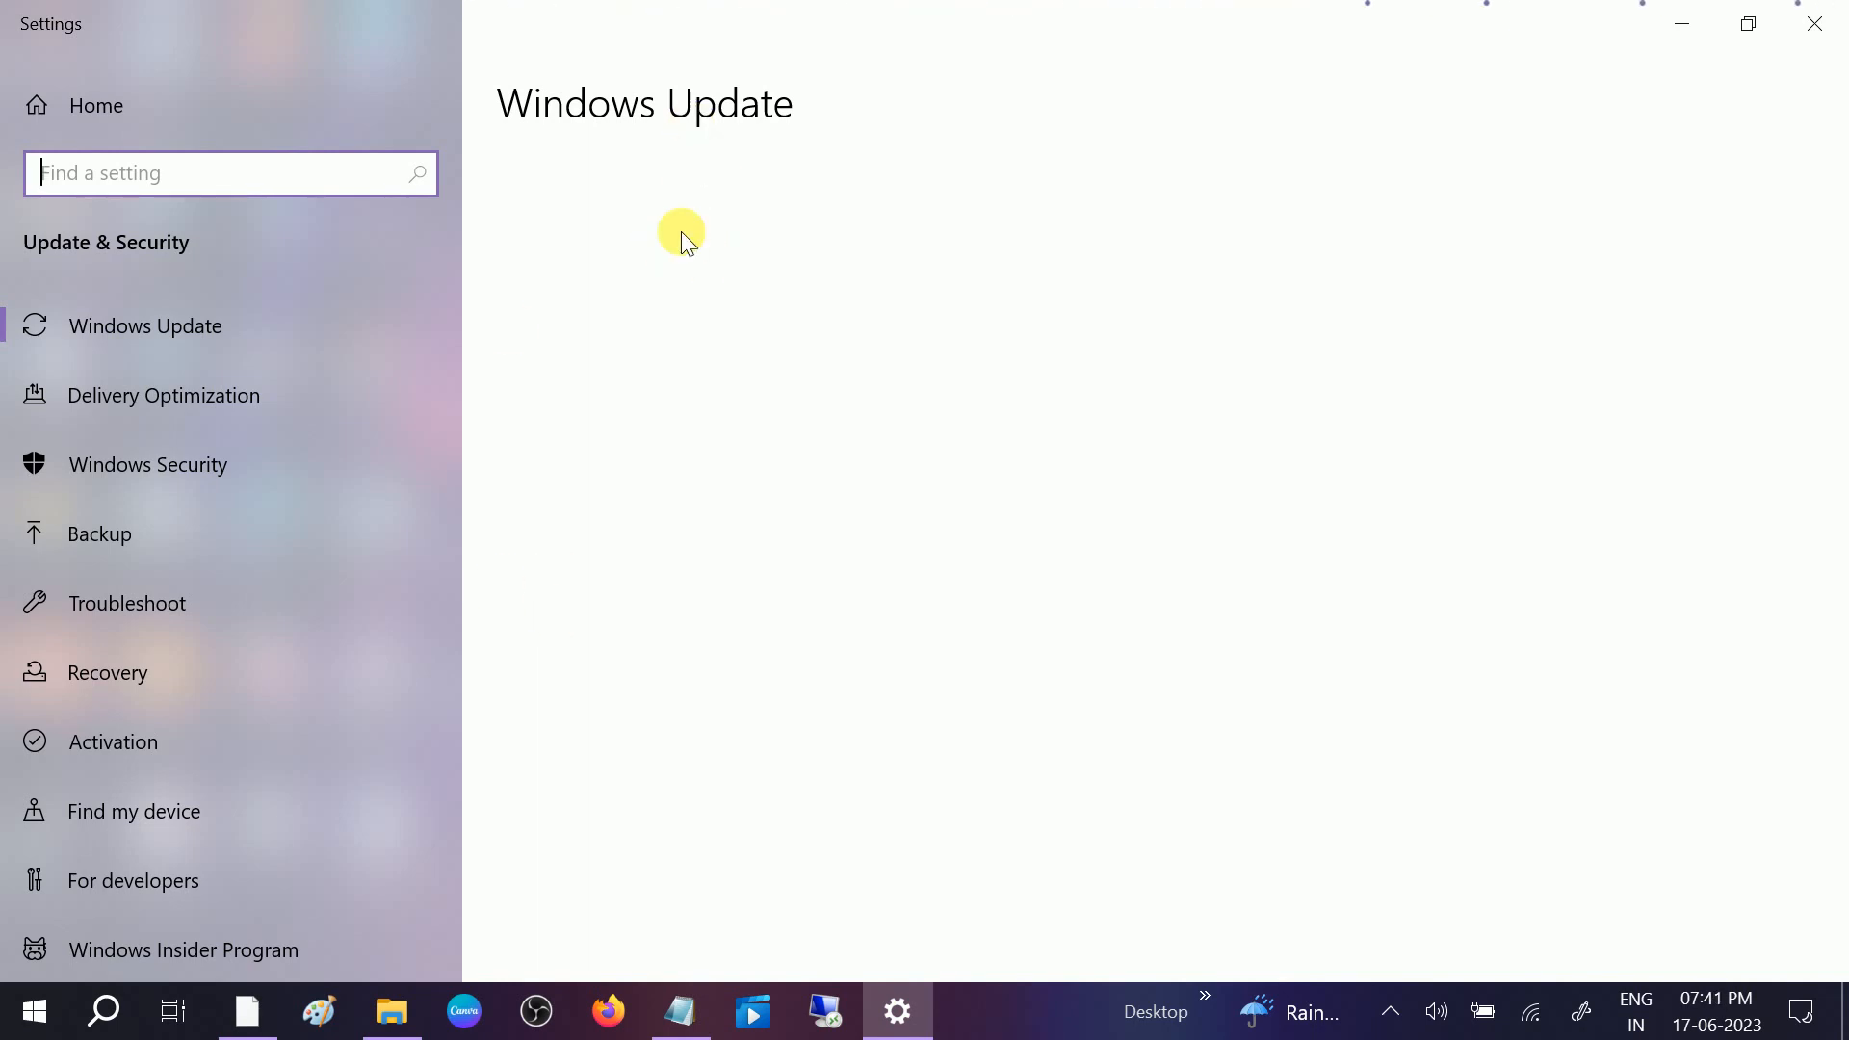
mouse_move(691, 206)
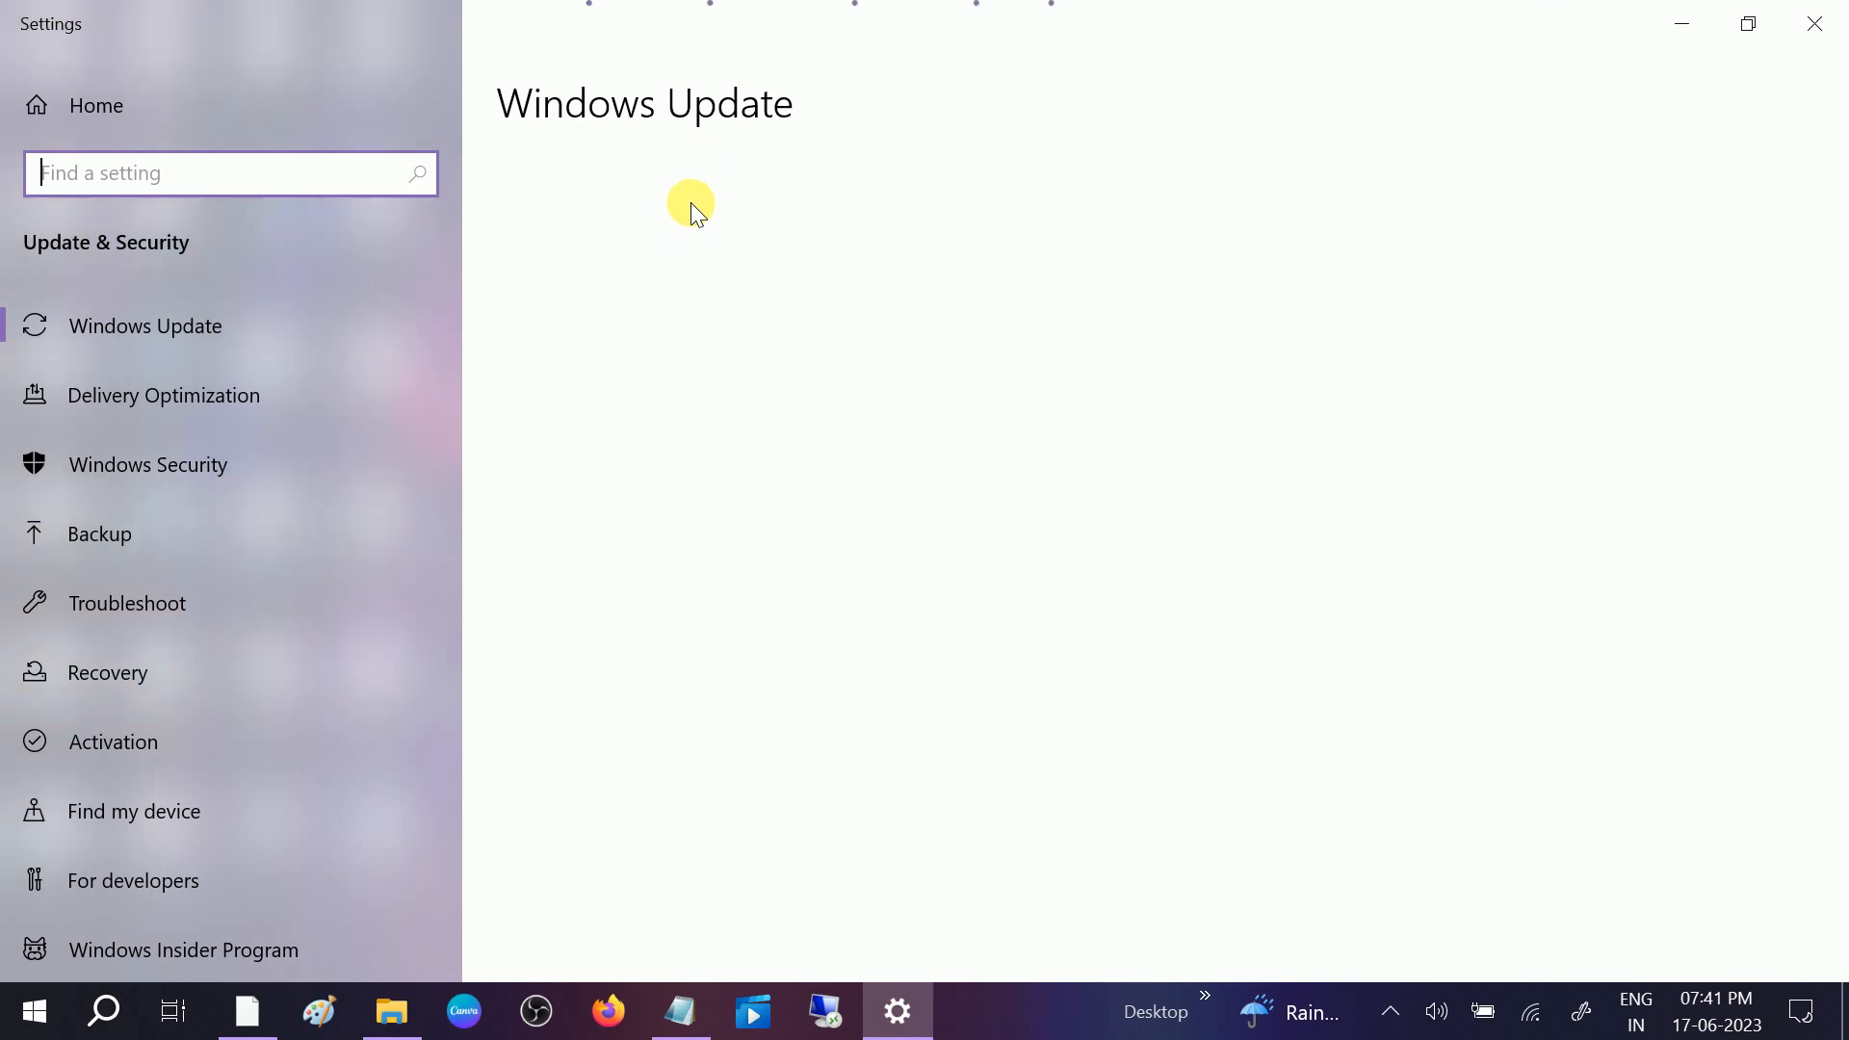
mouse_move(655, 350)
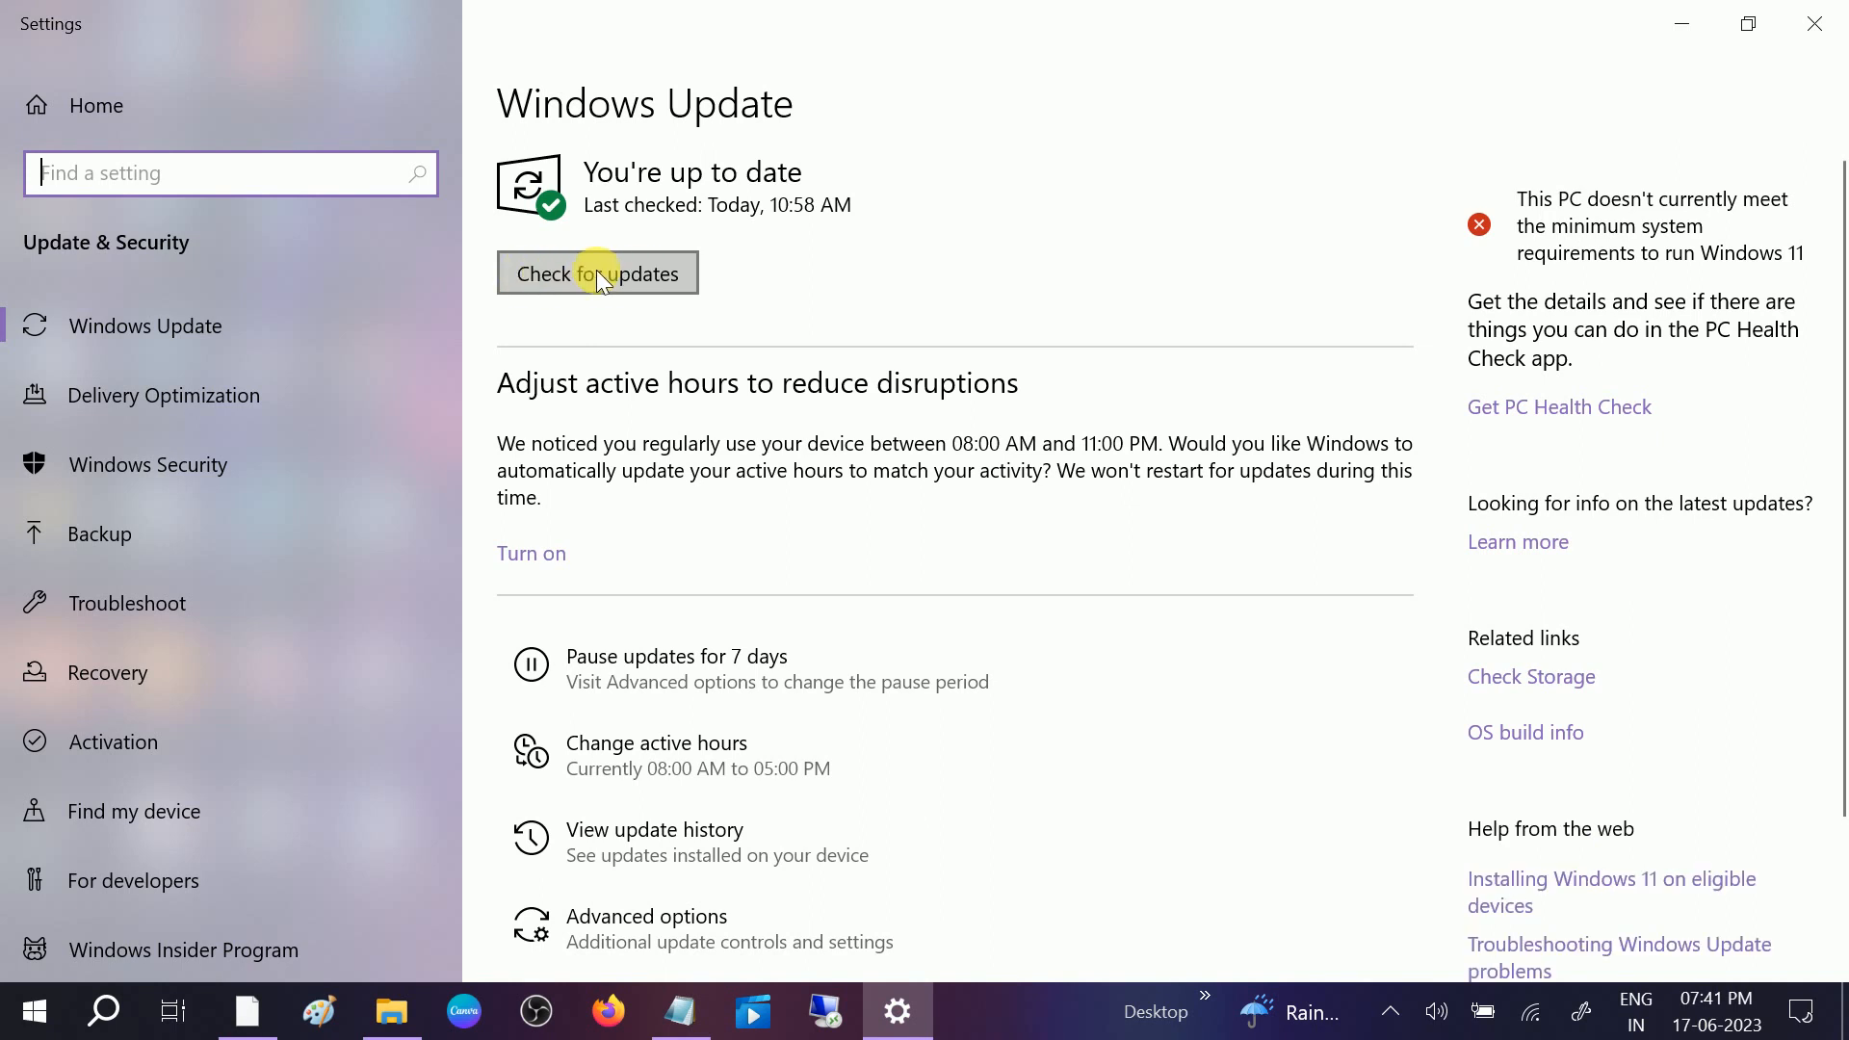
left_click(597, 272)
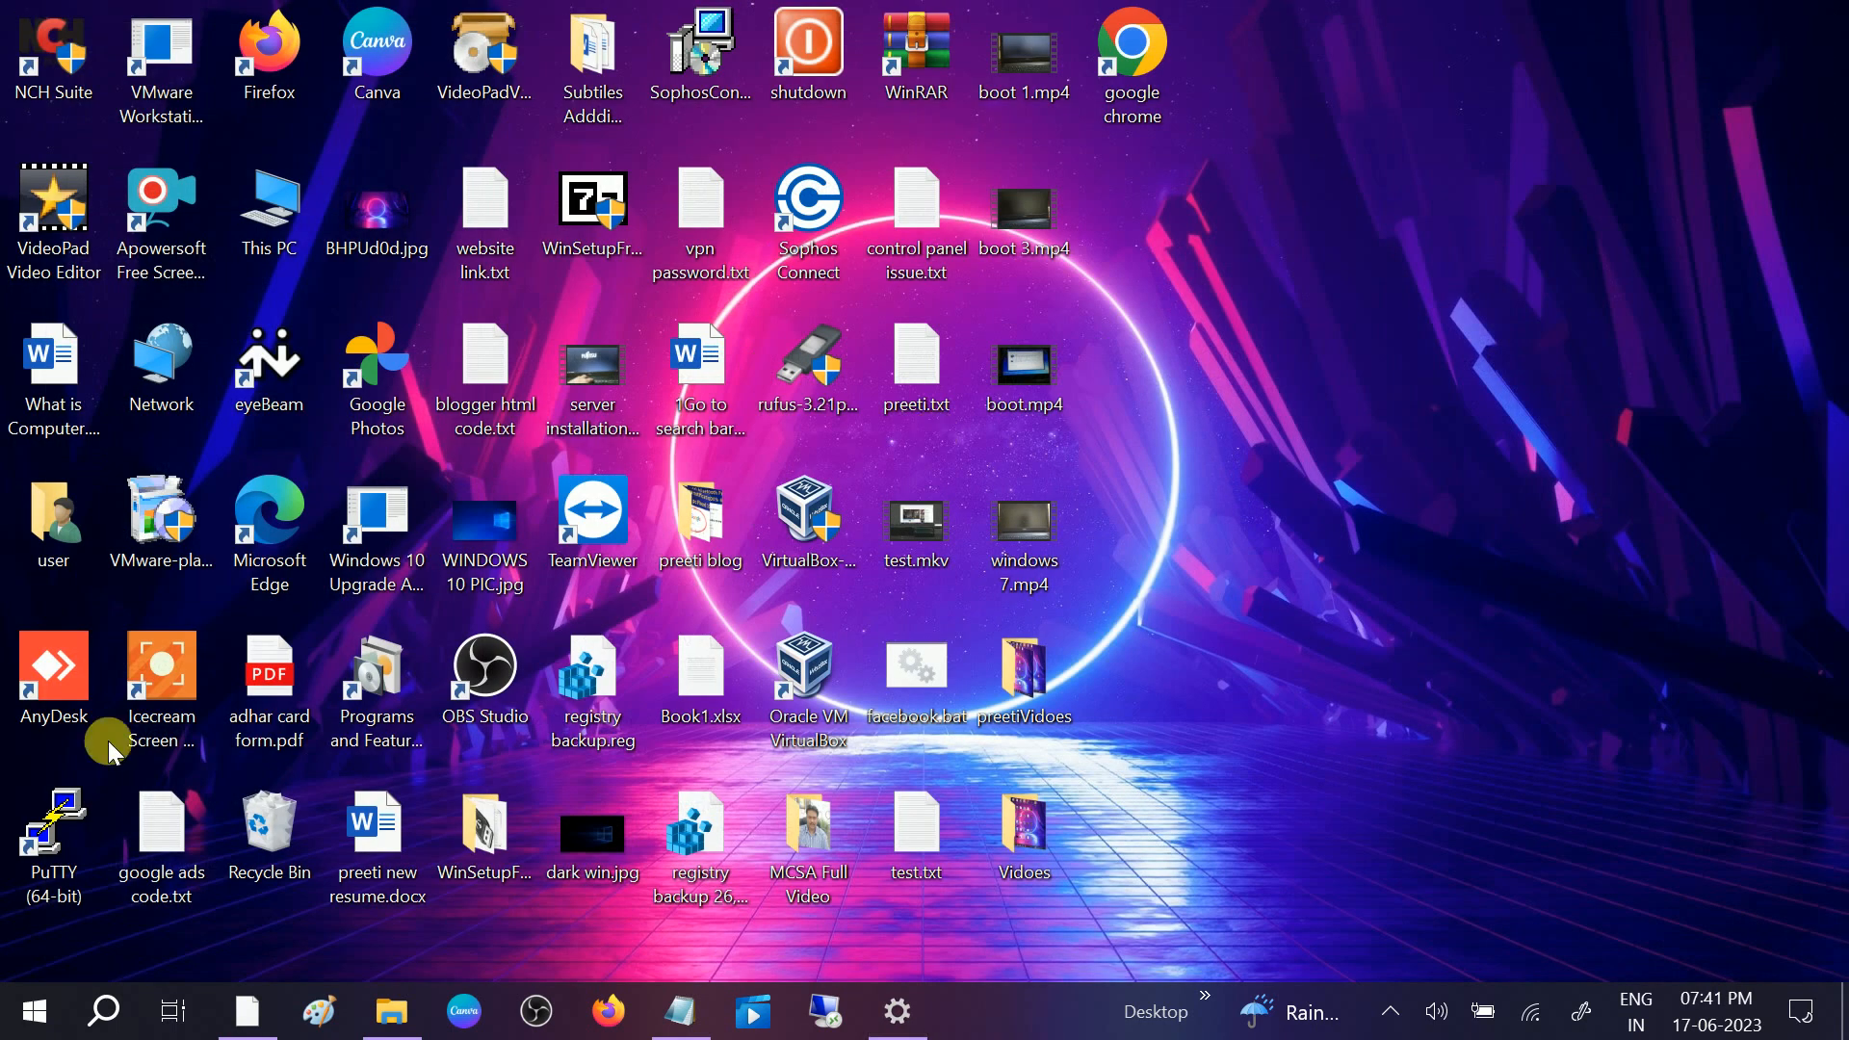
mouse_move(33, 1011)
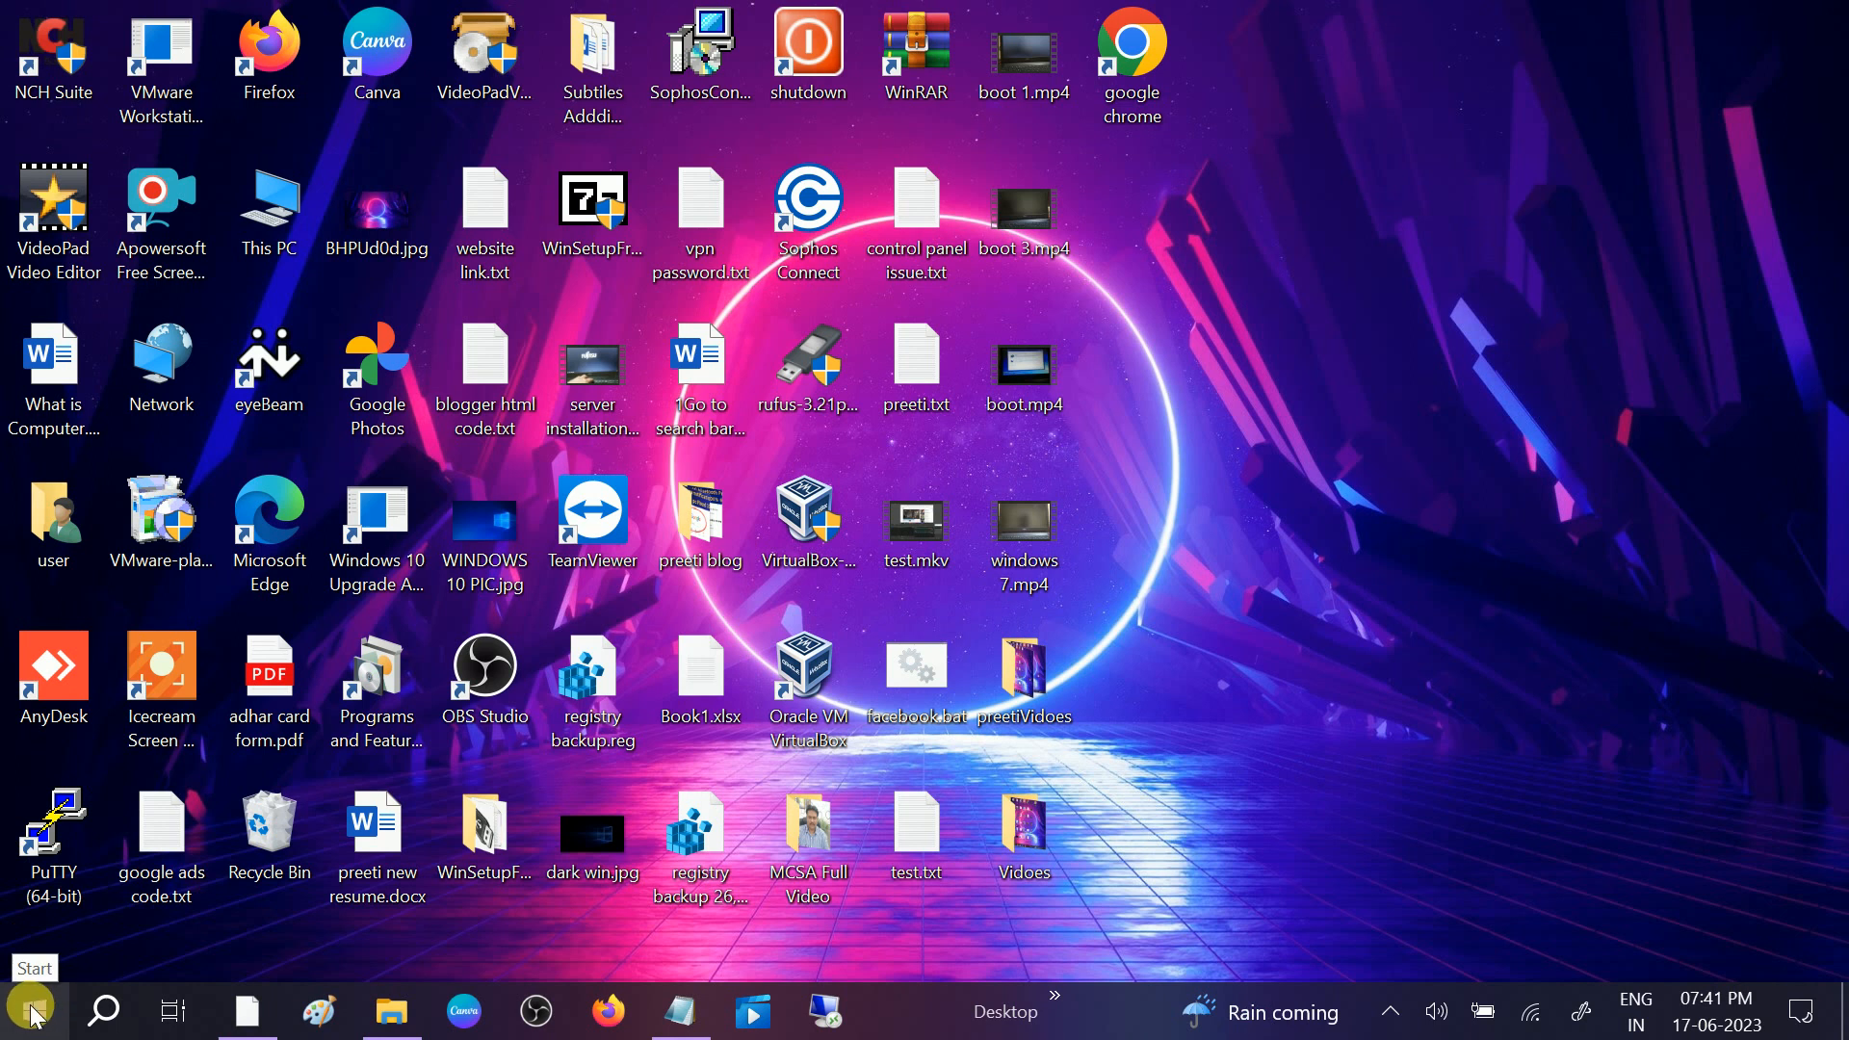
mouse_move(1179, 495)
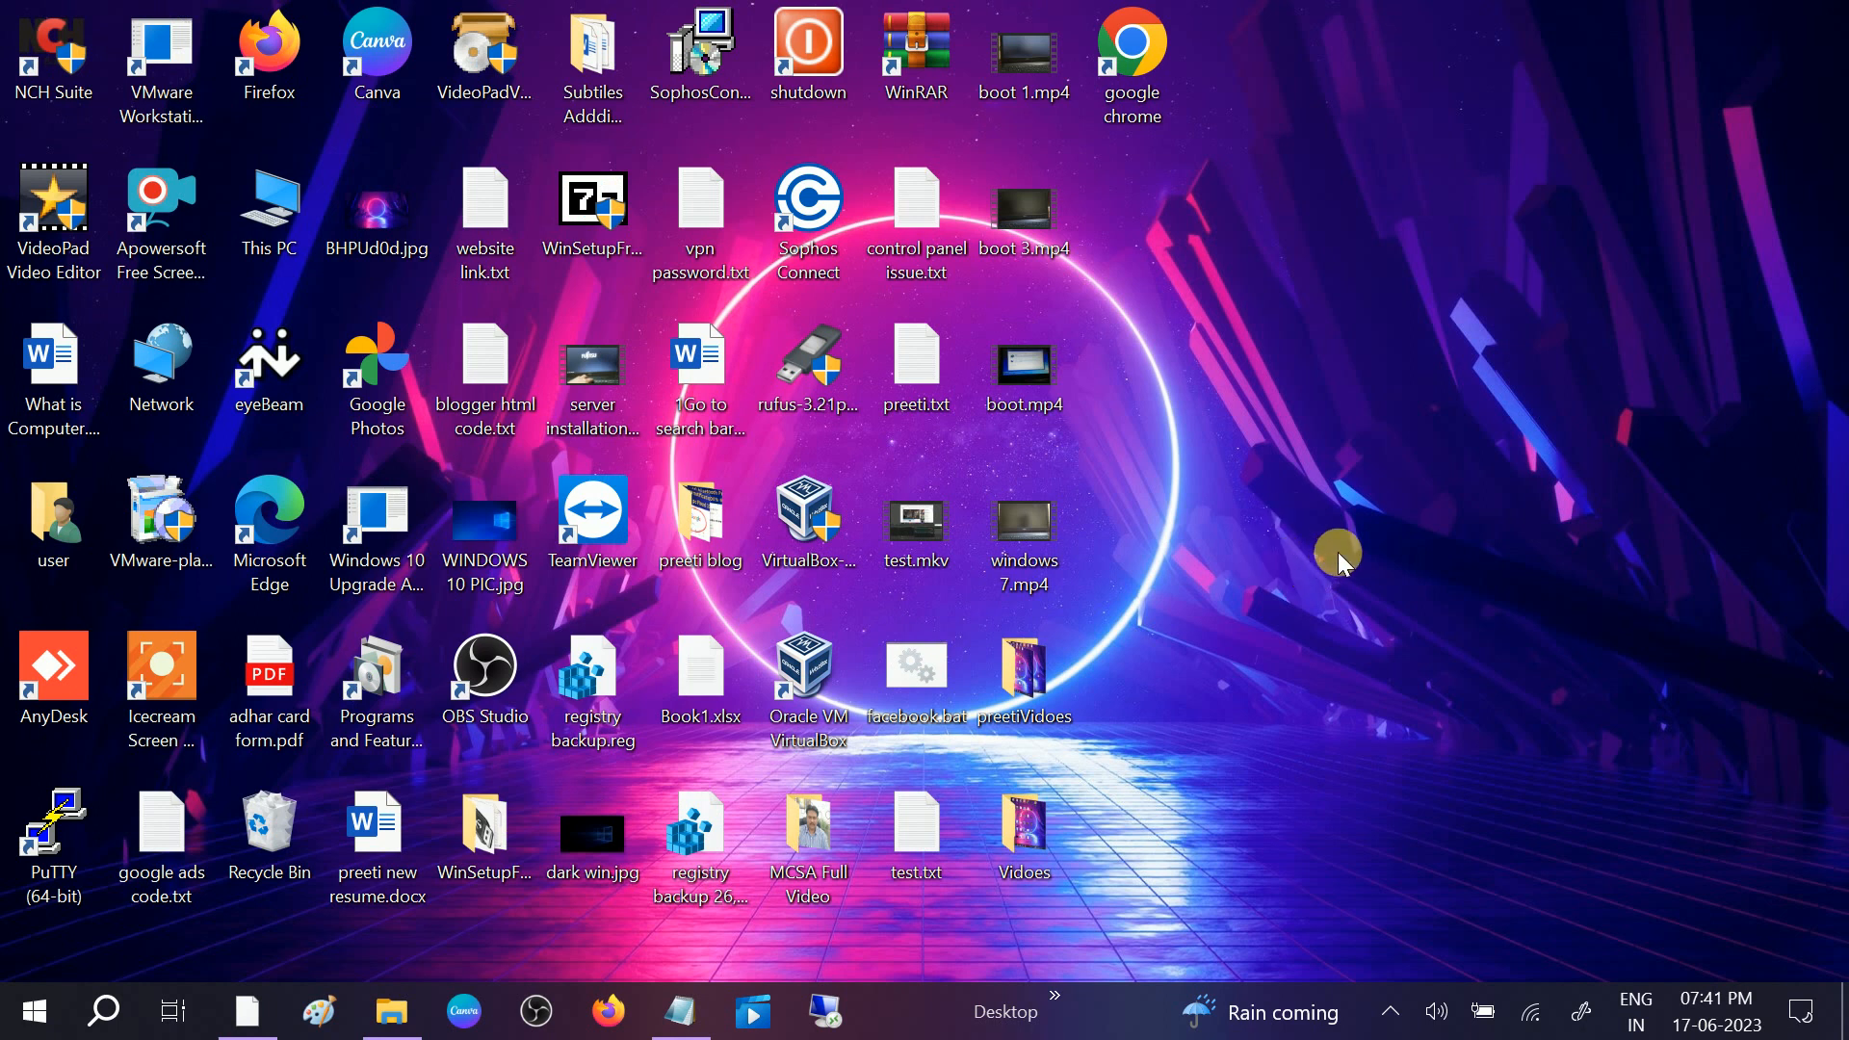
Search 'res' and reach the Reset this PC recovery page
left_click(102, 1010)
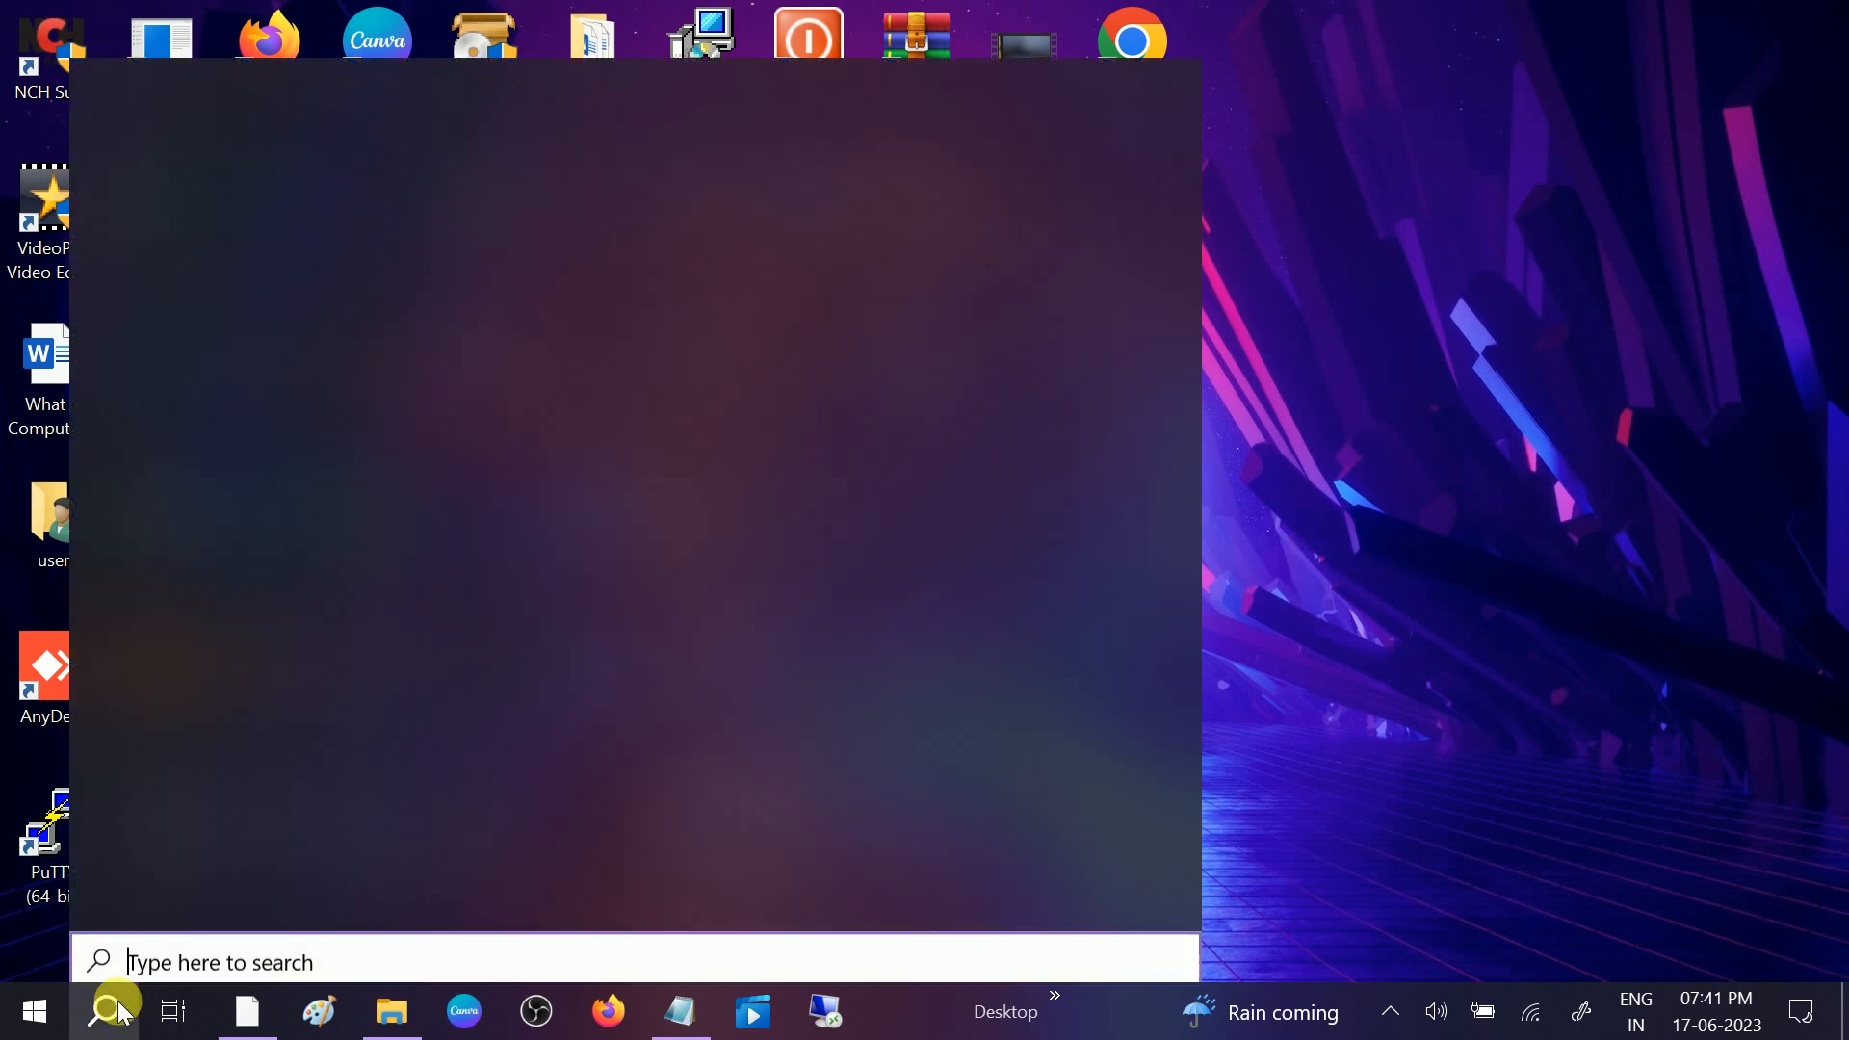
type("rese")
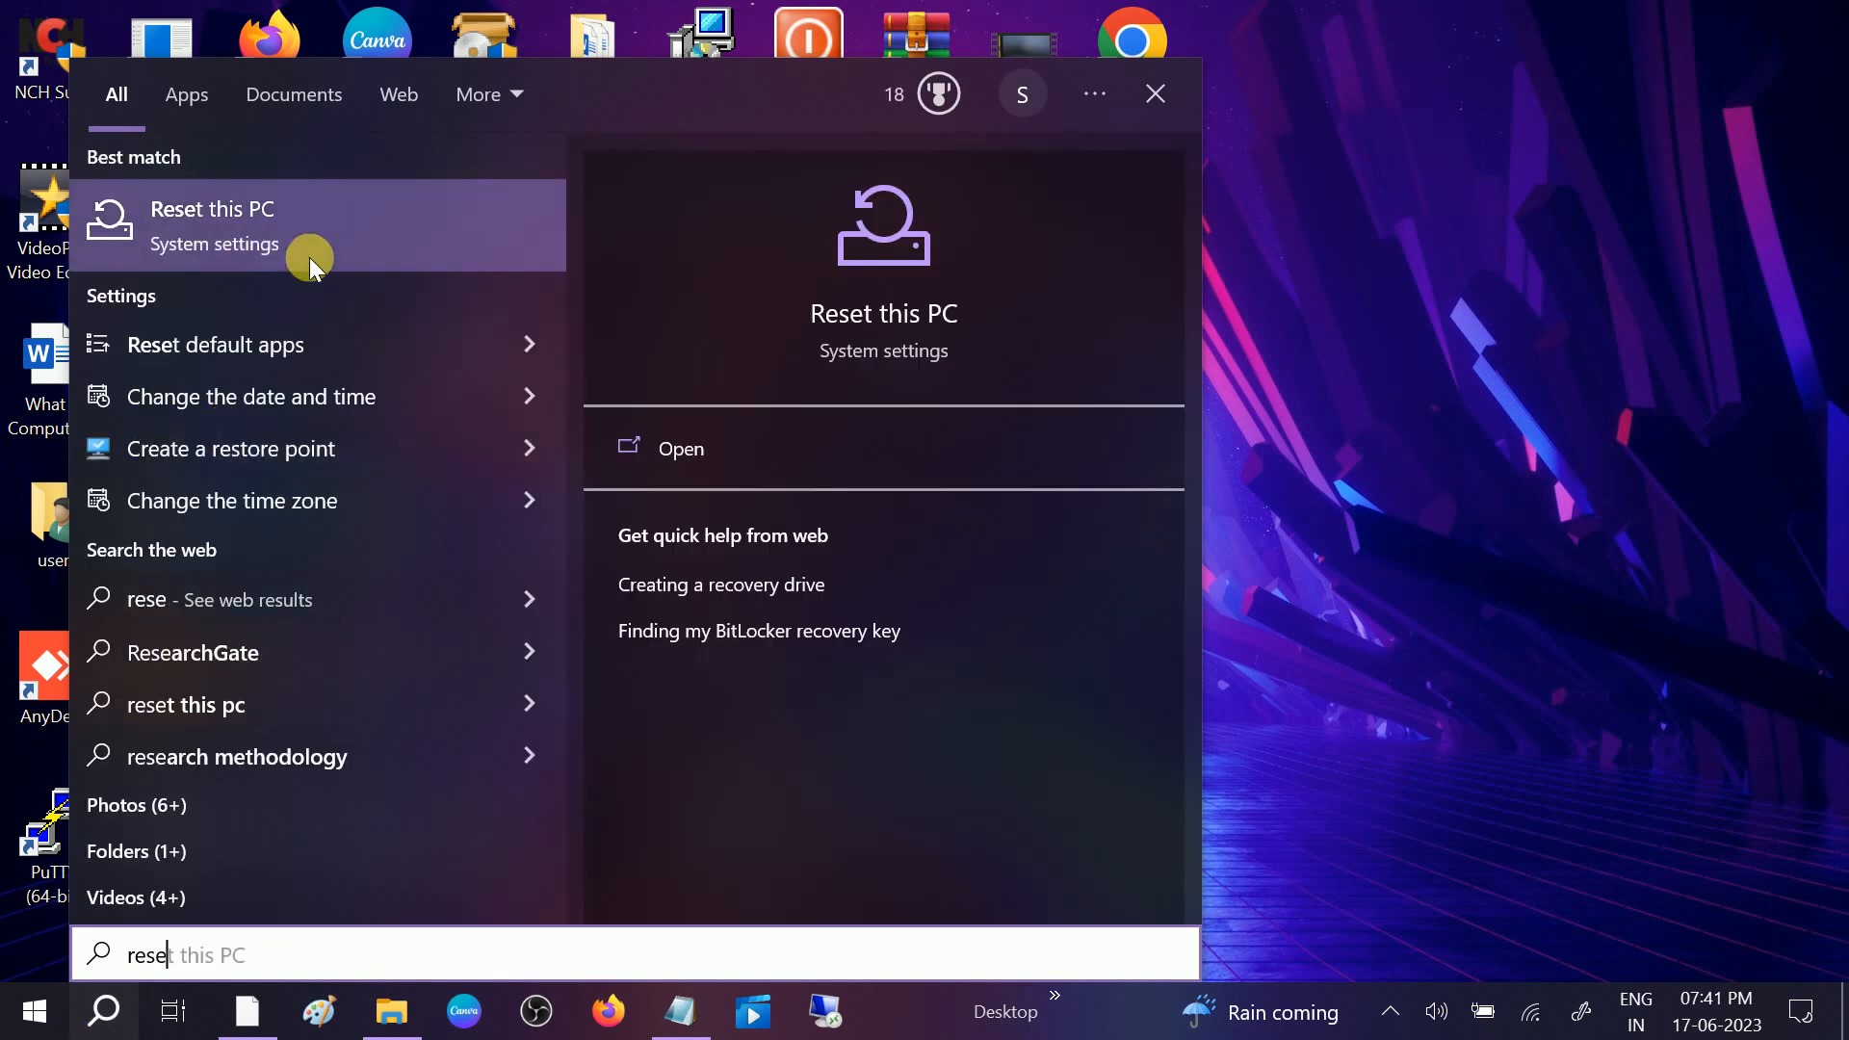
mouse_move(265, 229)
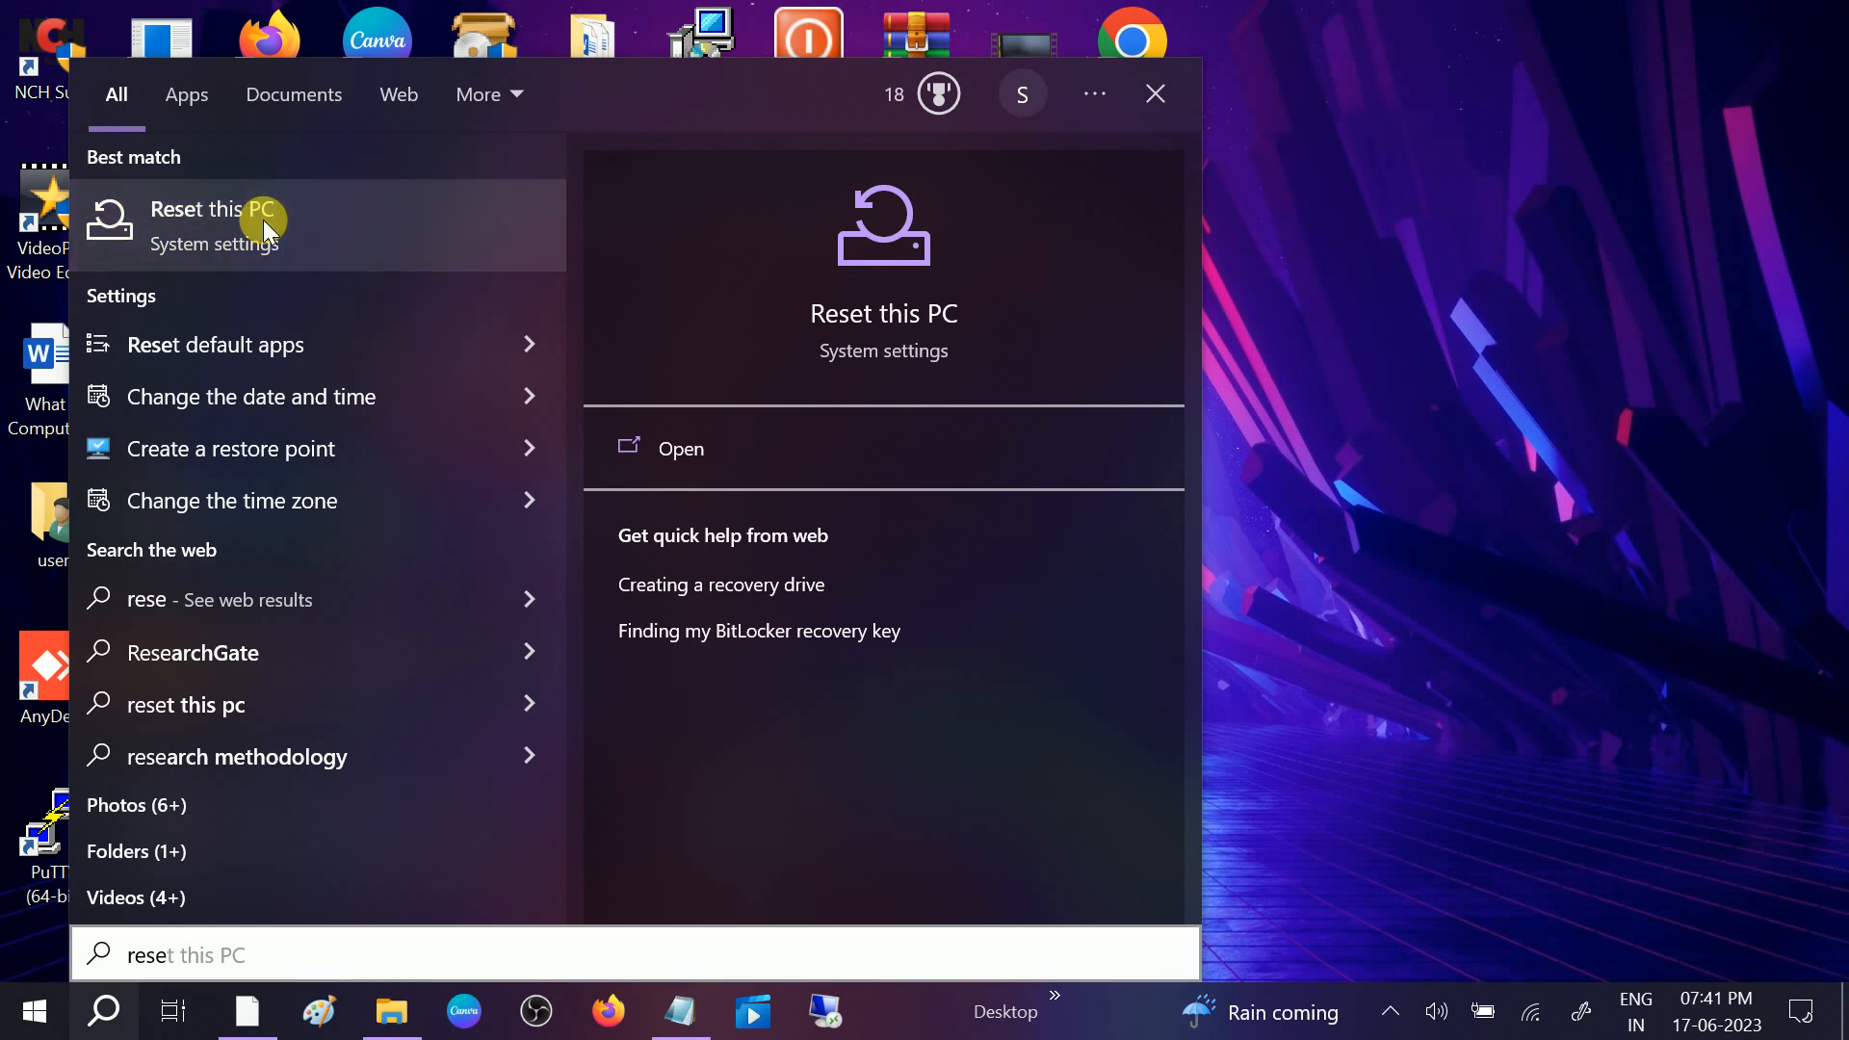
left_click(680, 448)
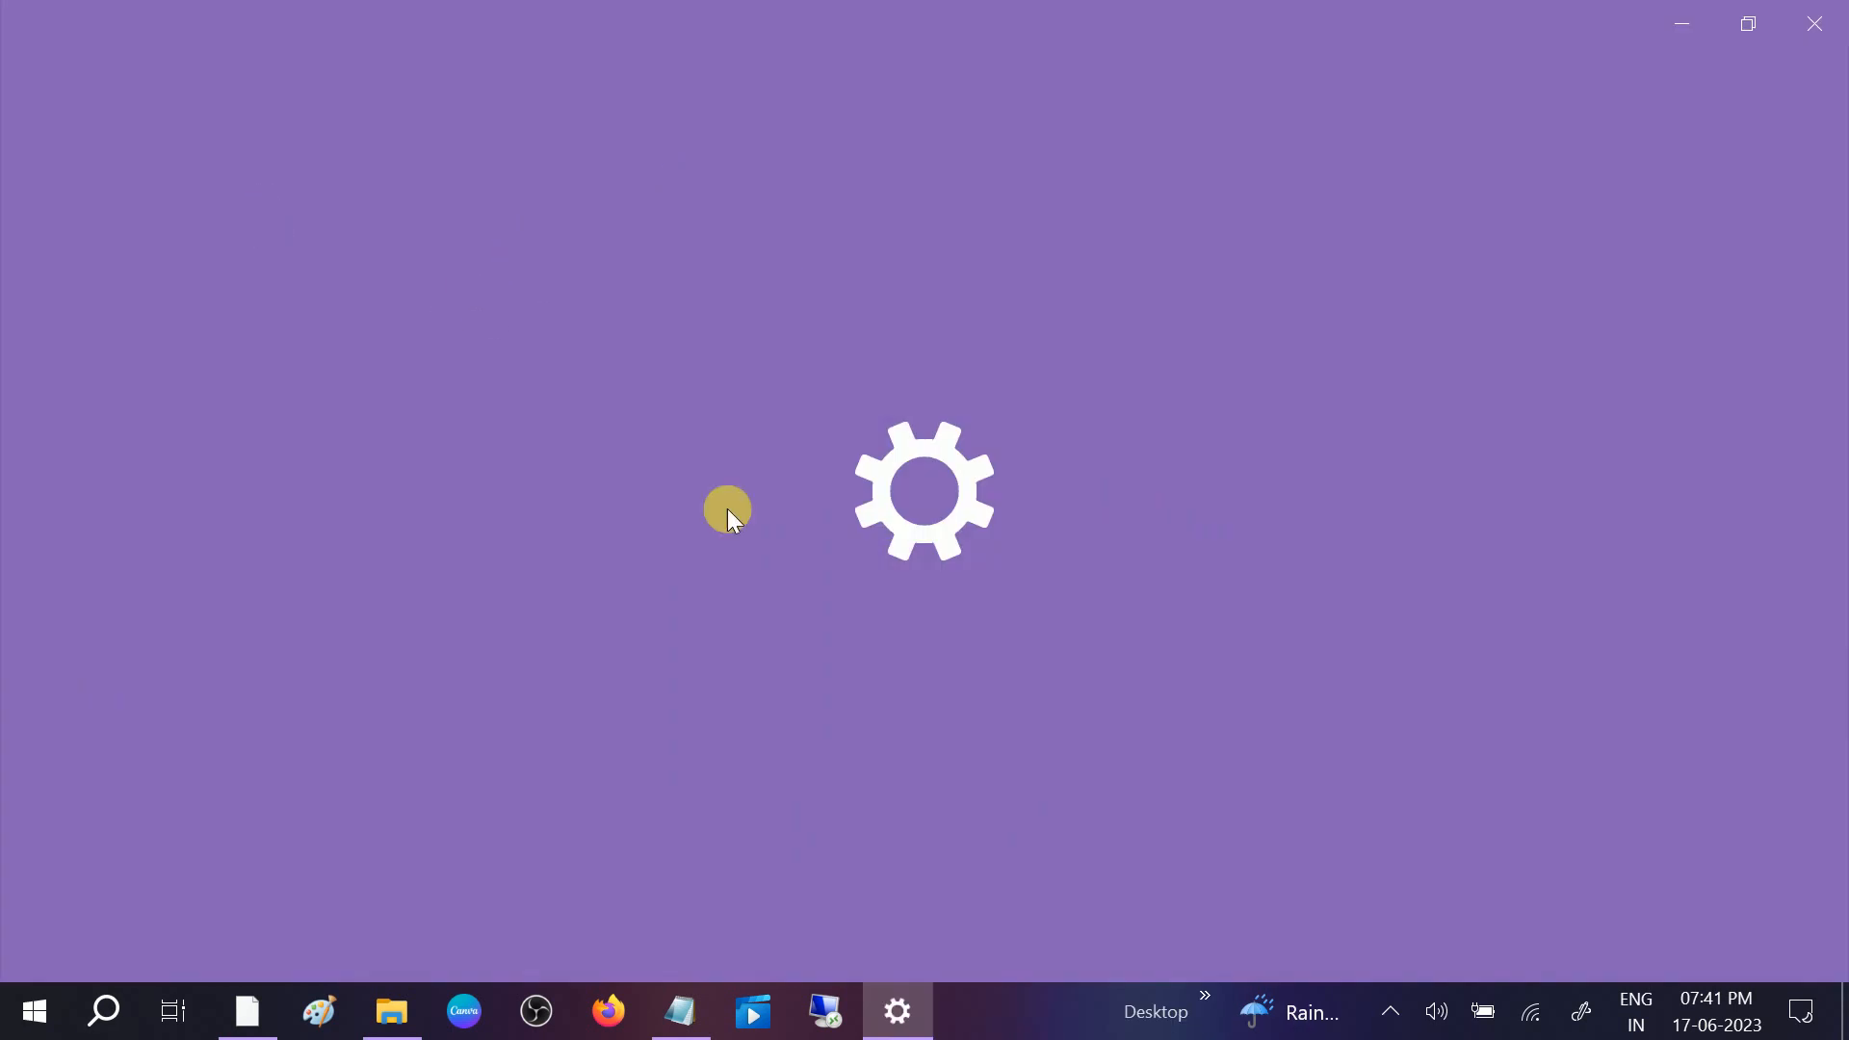
left_click(895, 1011)
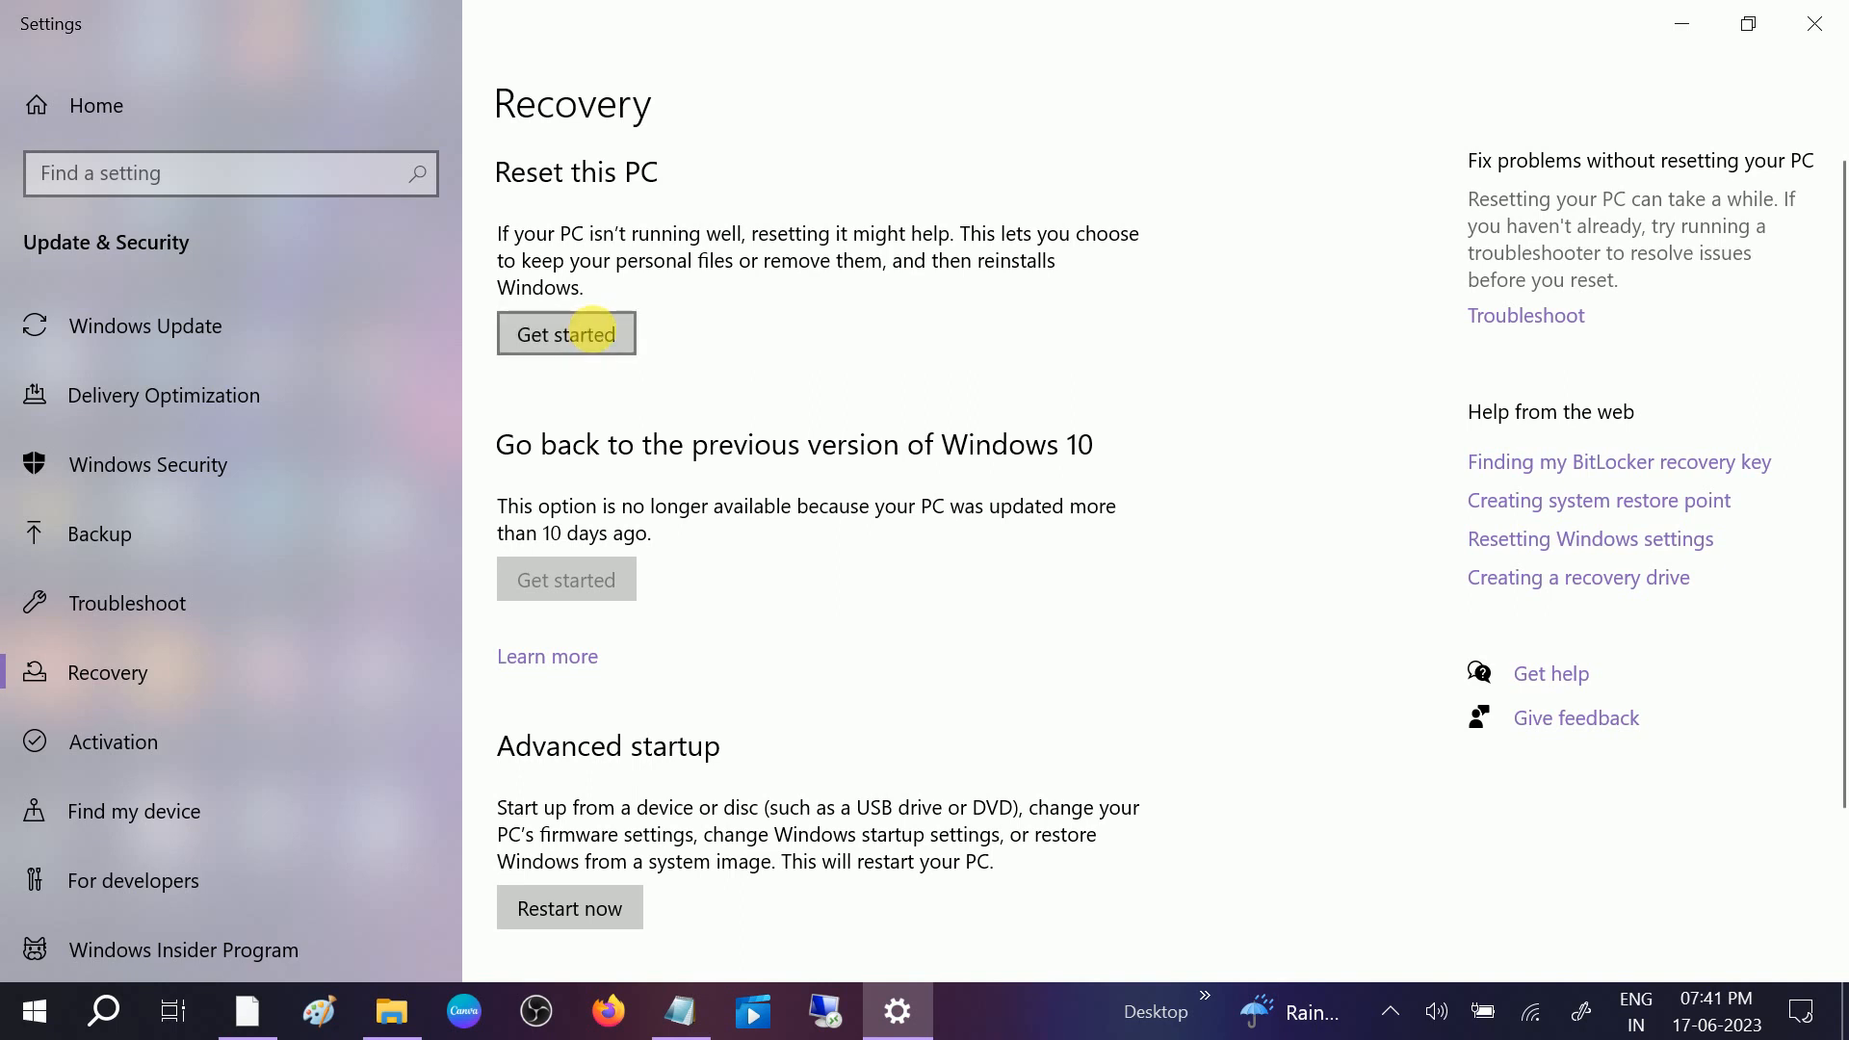
Show the reset options with Get started, cancel without resetting, and close Settings
left_click(566, 333)
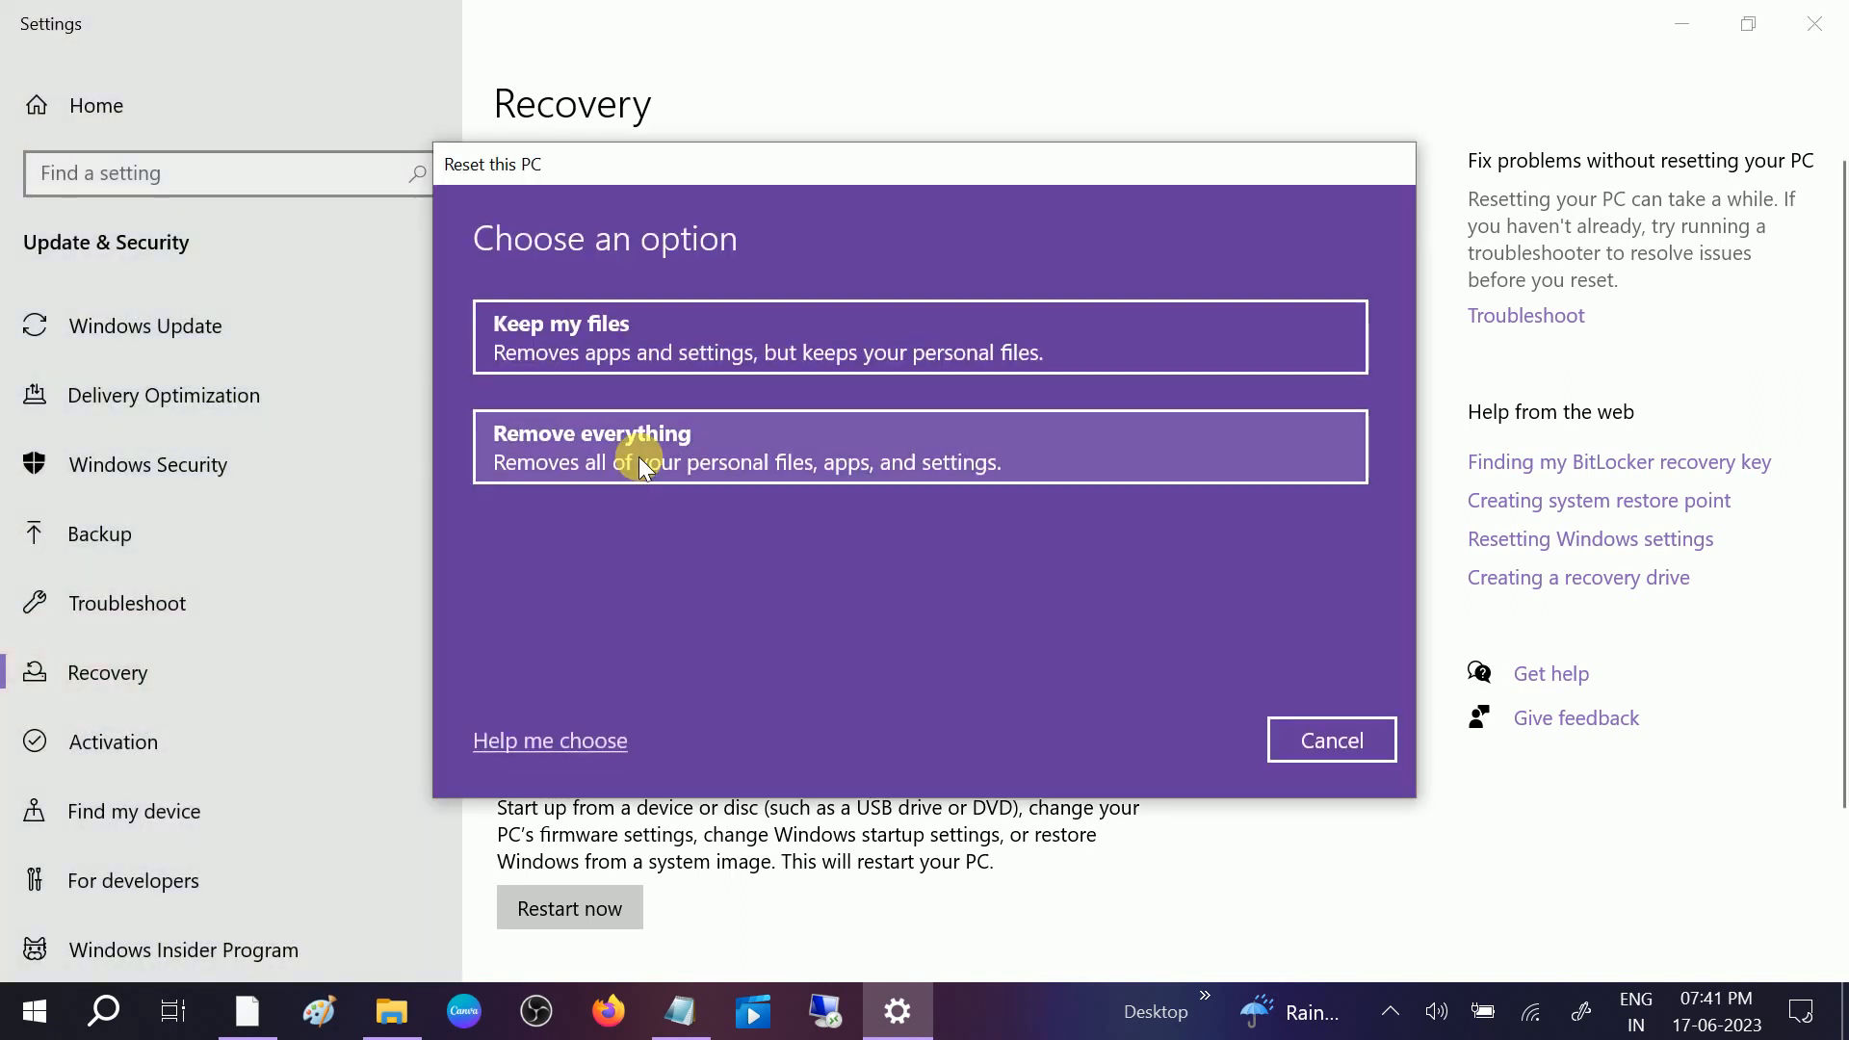
mouse_move(1300, 189)
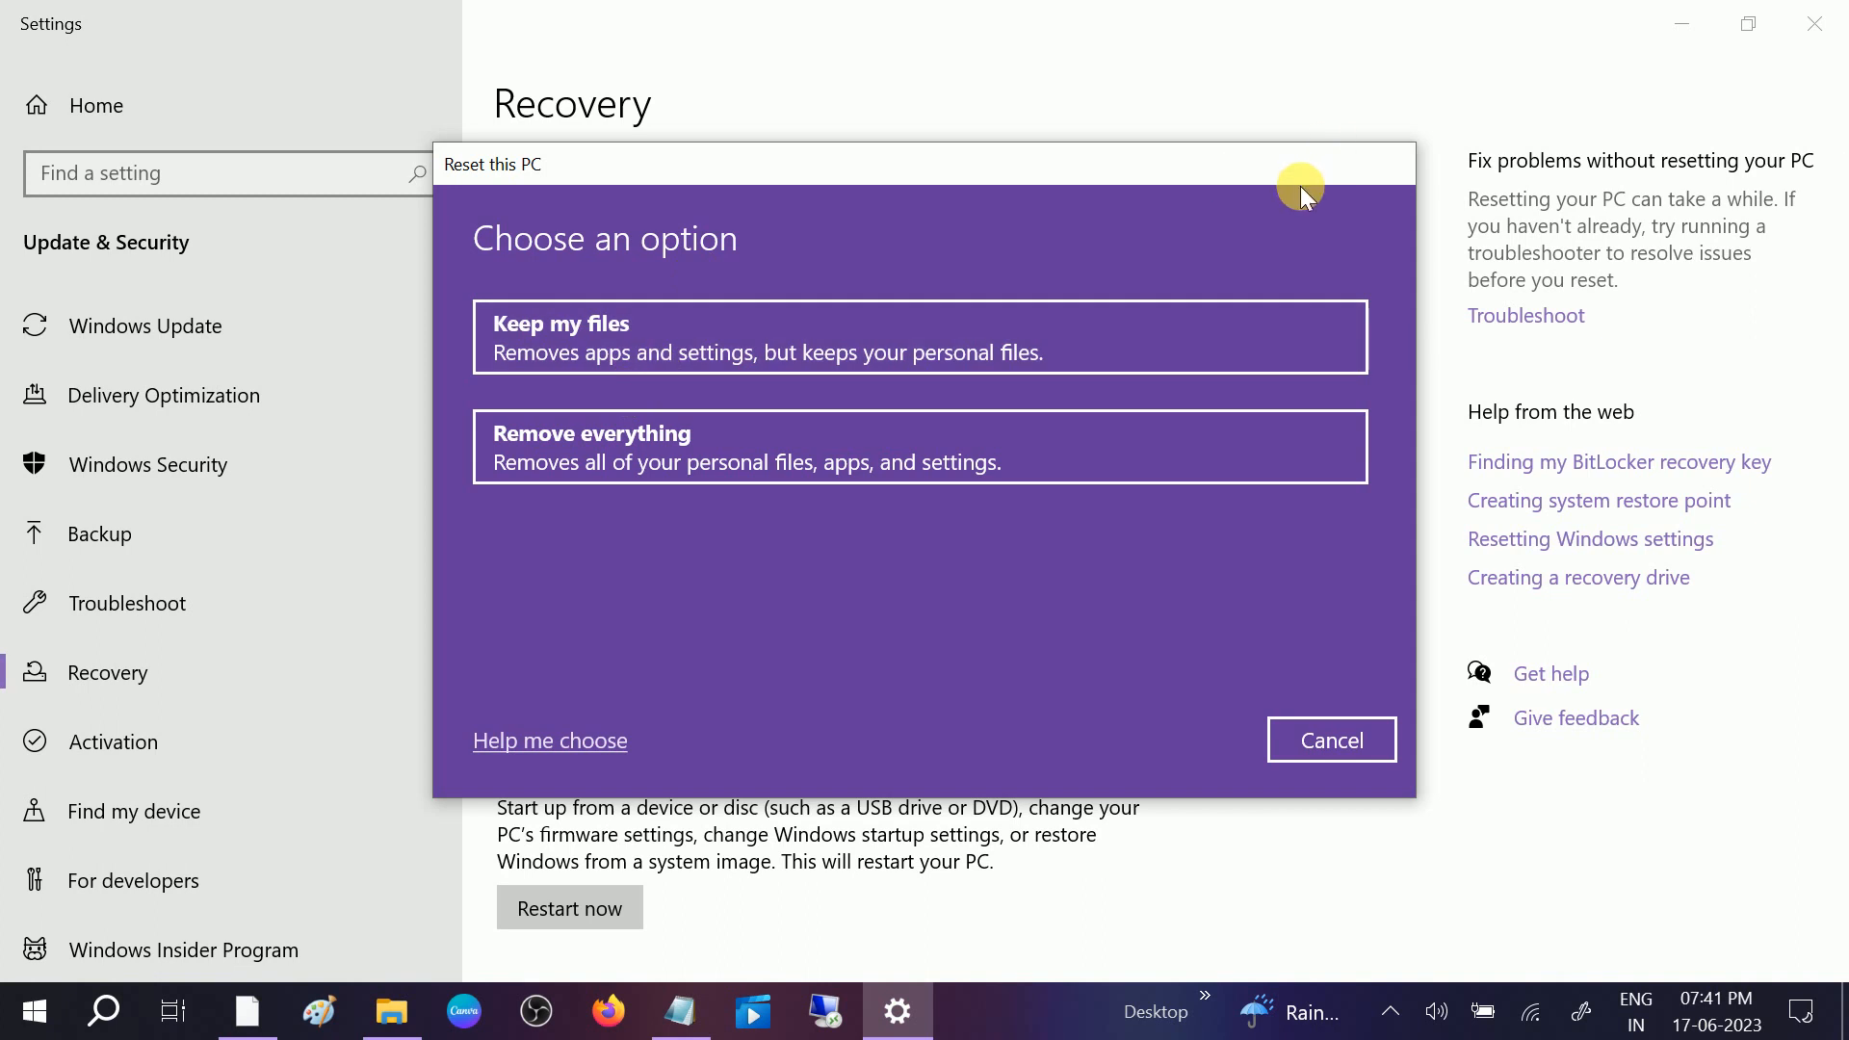
left_click(1331, 739)
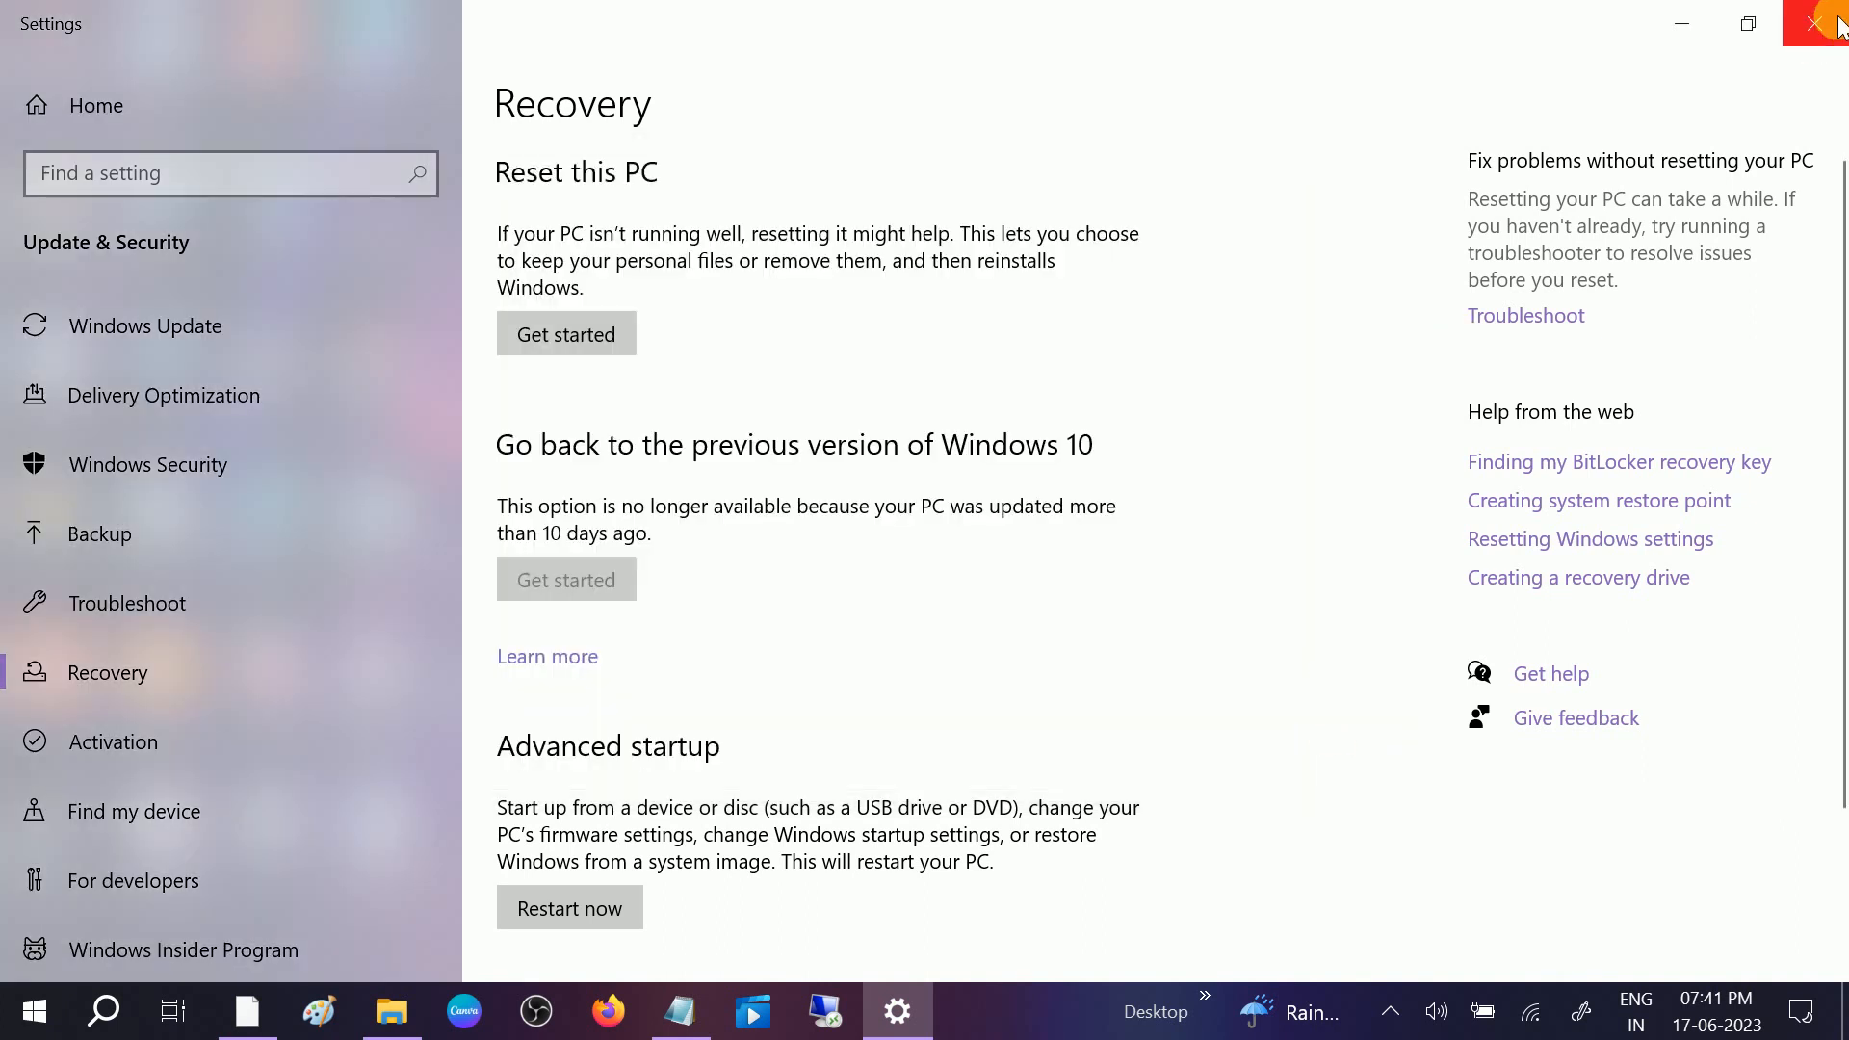
left_click(1835, 23)
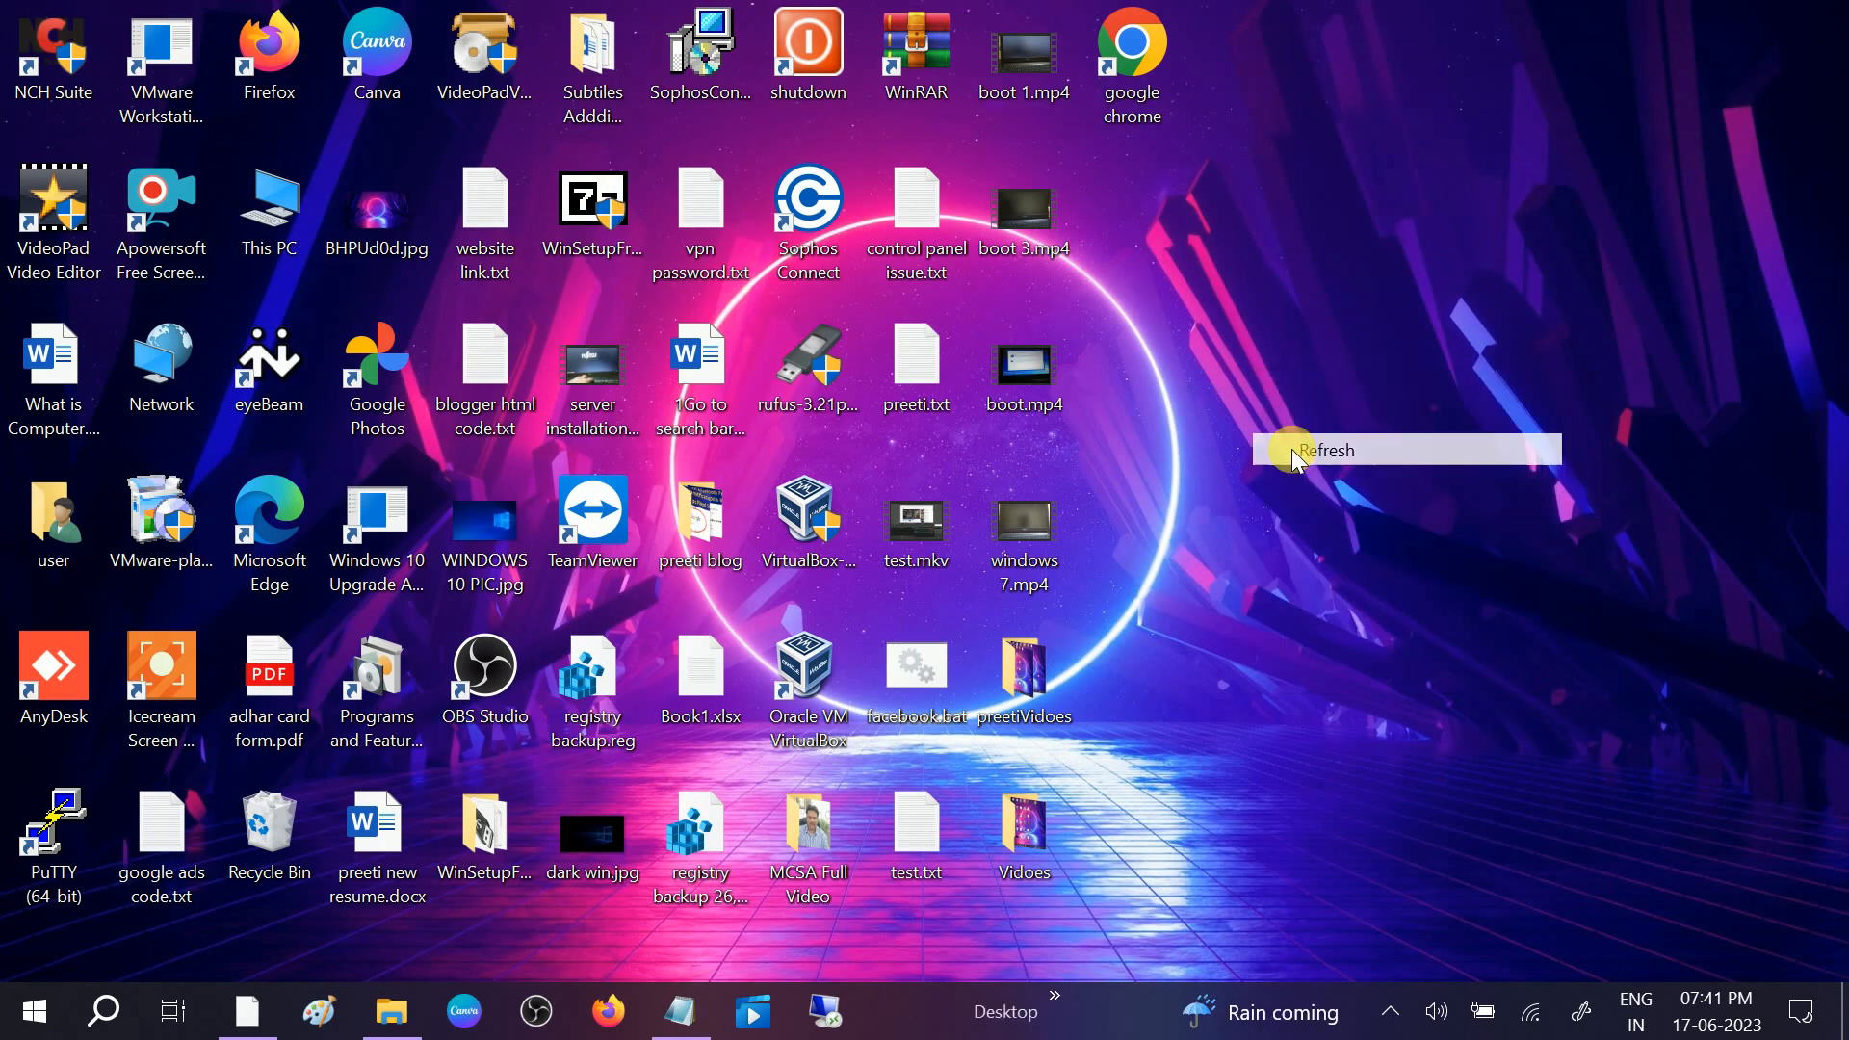
Search 'cmd' and launch Command Prompt as administrator, bringing it to the front
left_click(102, 1011)
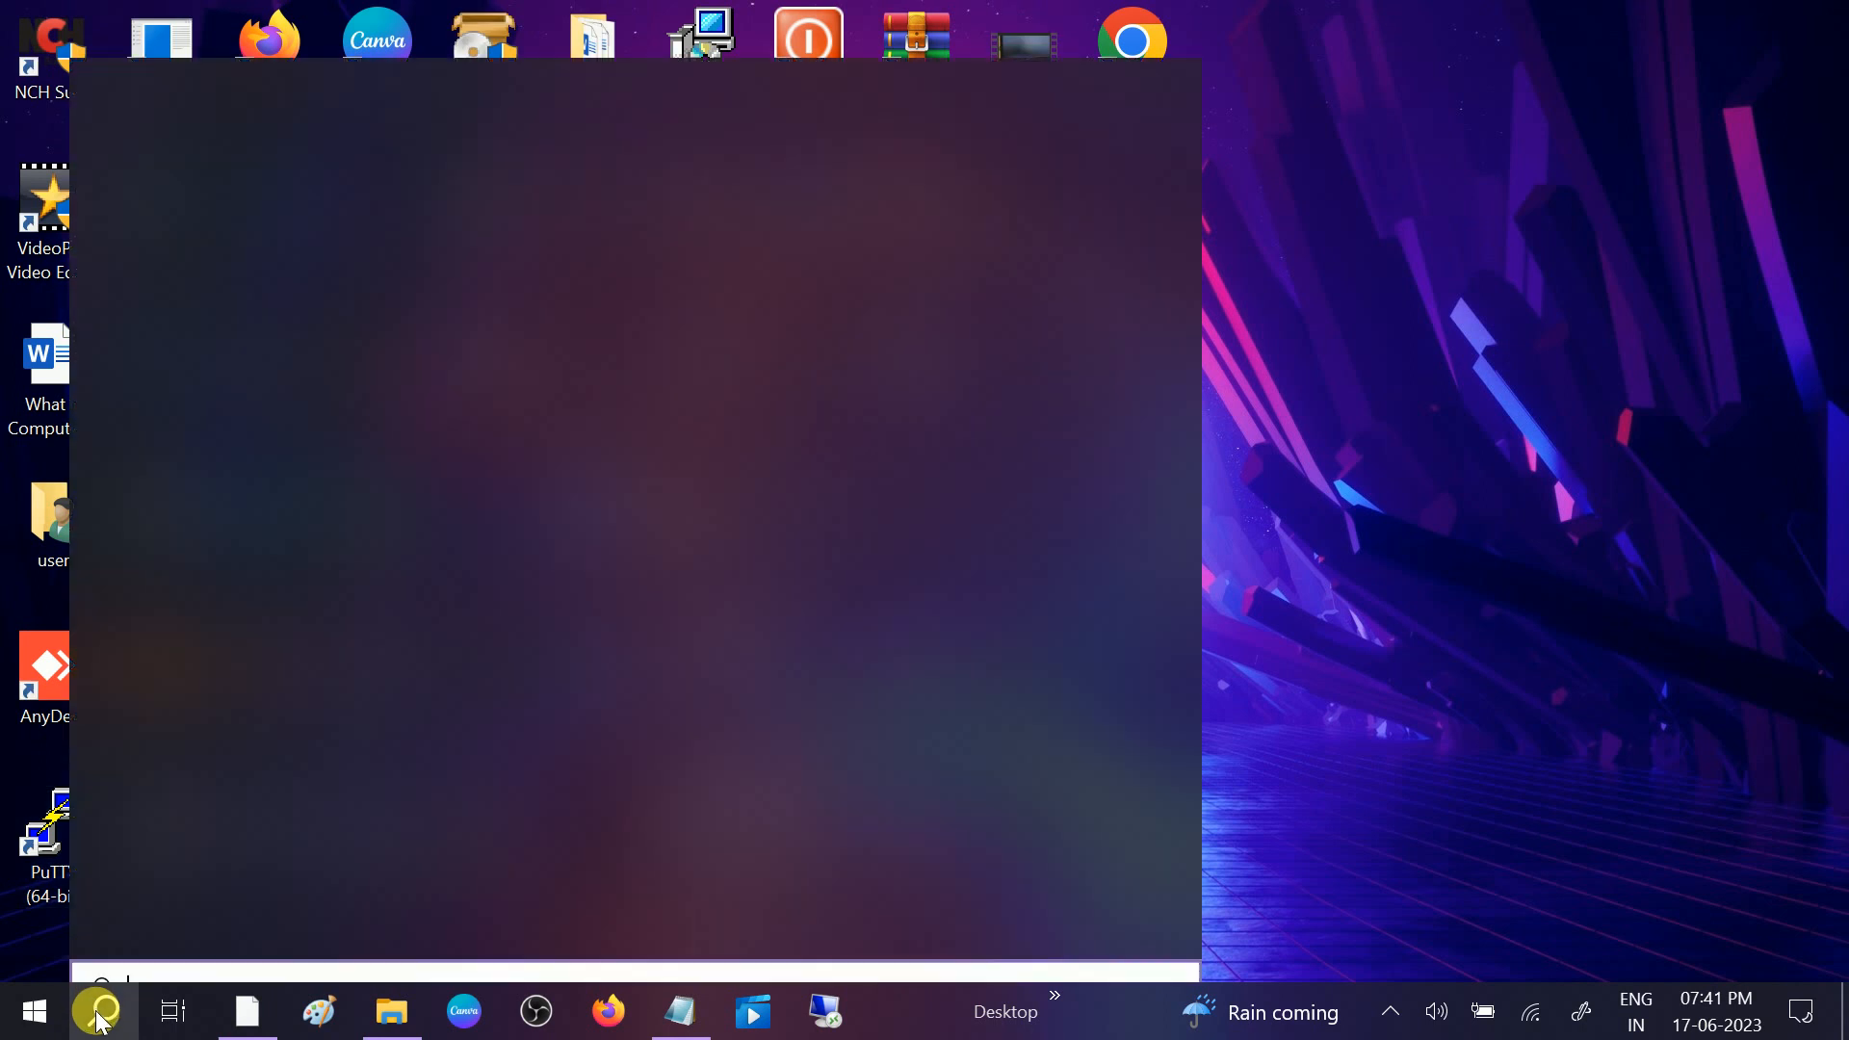
type("cmd")
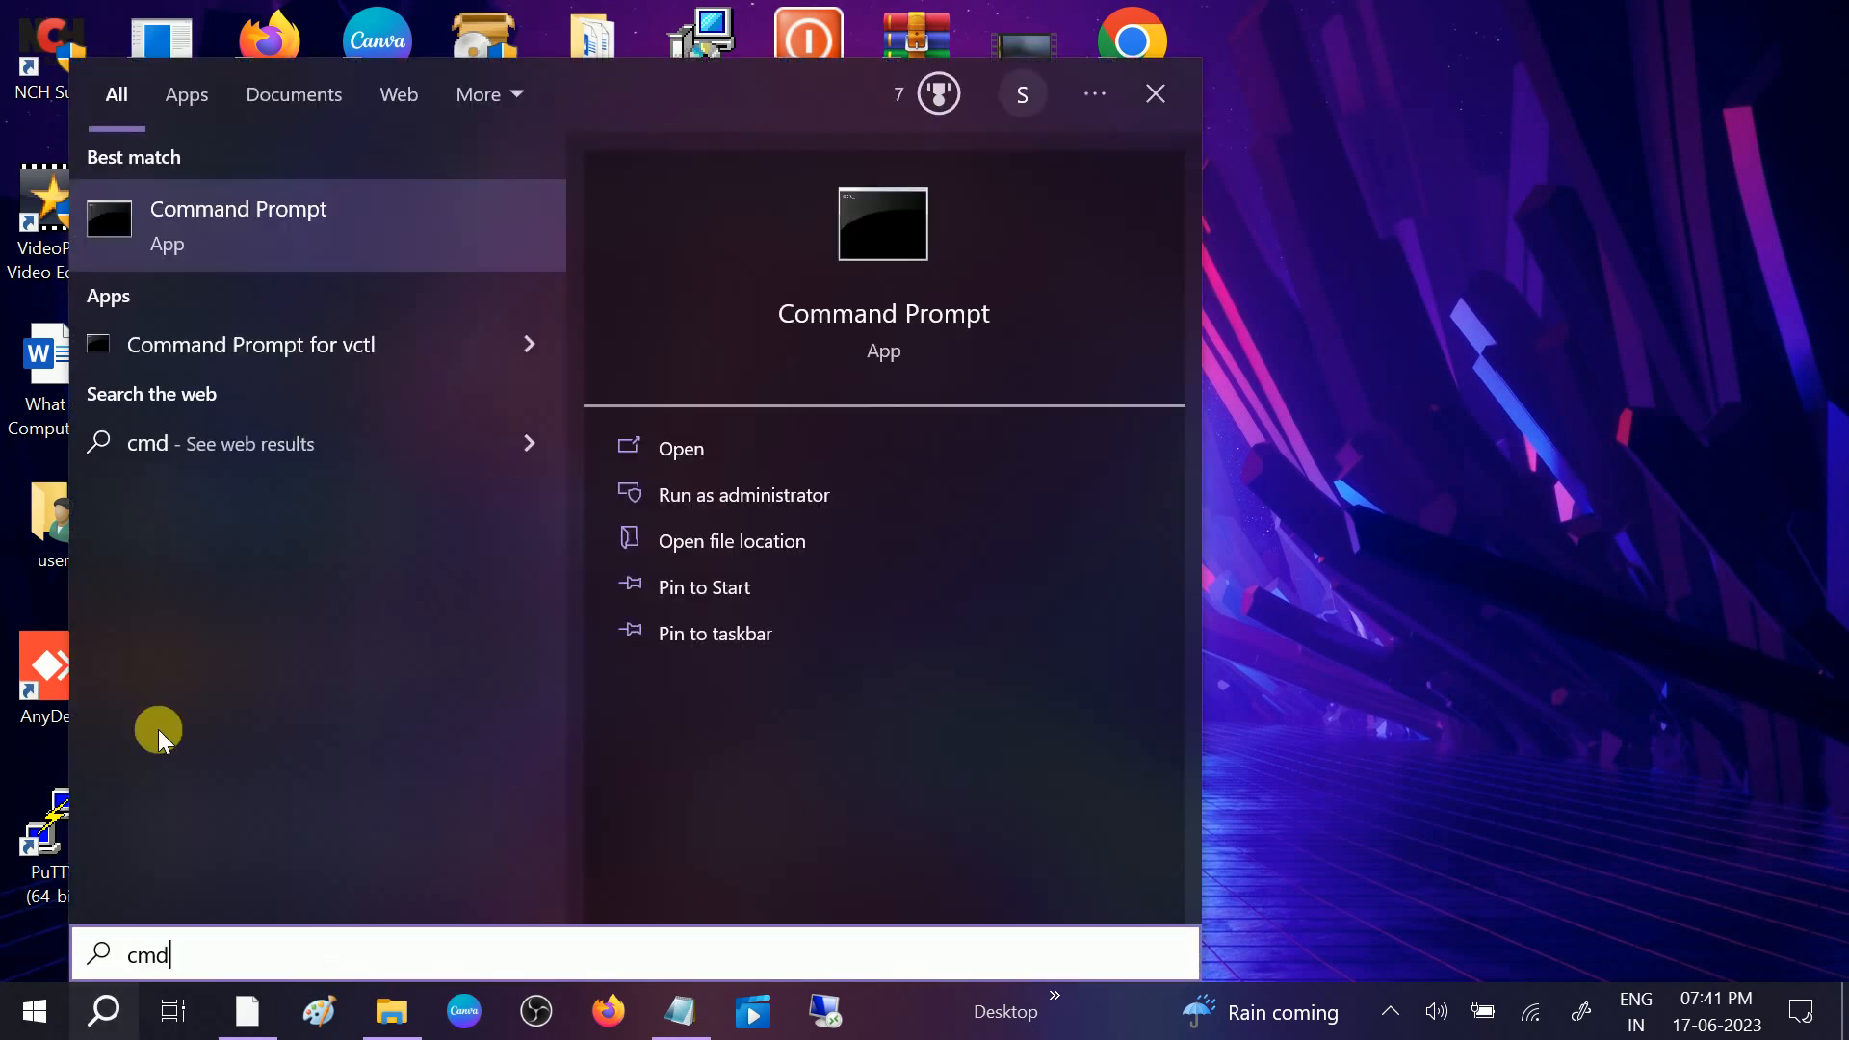
mouse_move(755, 495)
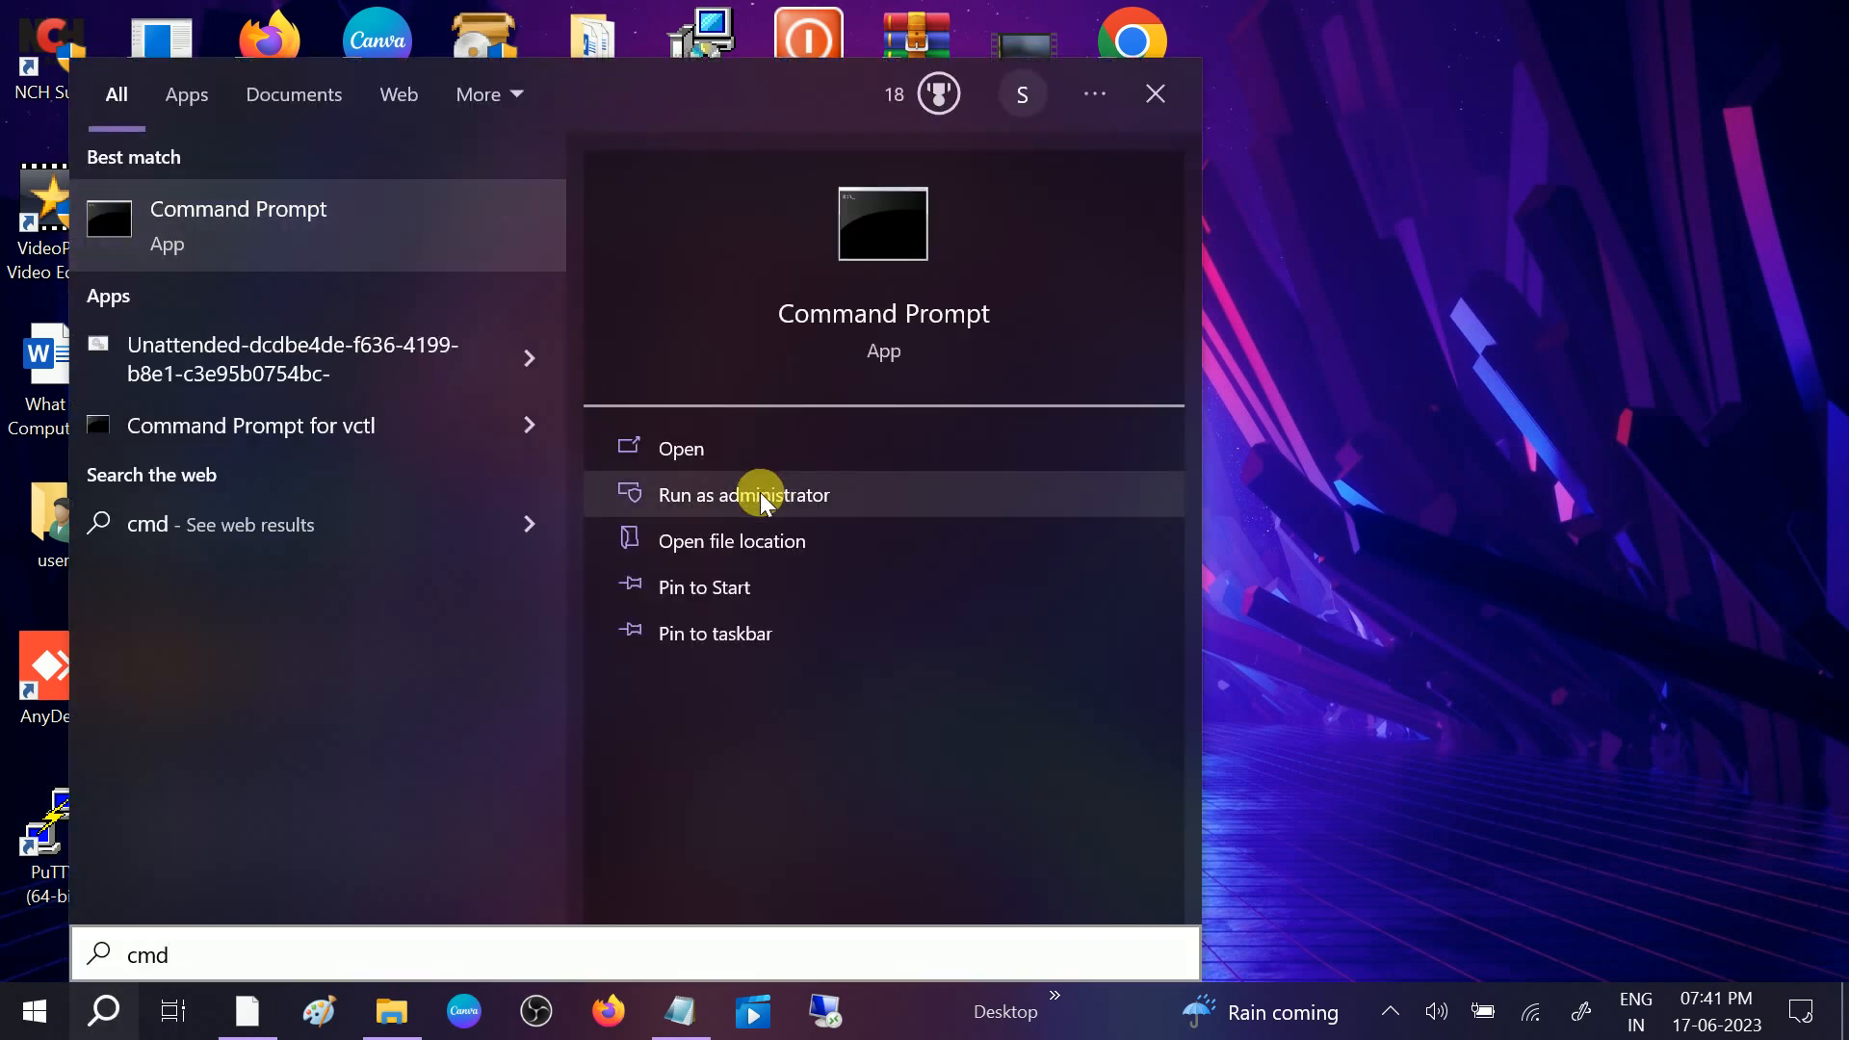
left_click(744, 495)
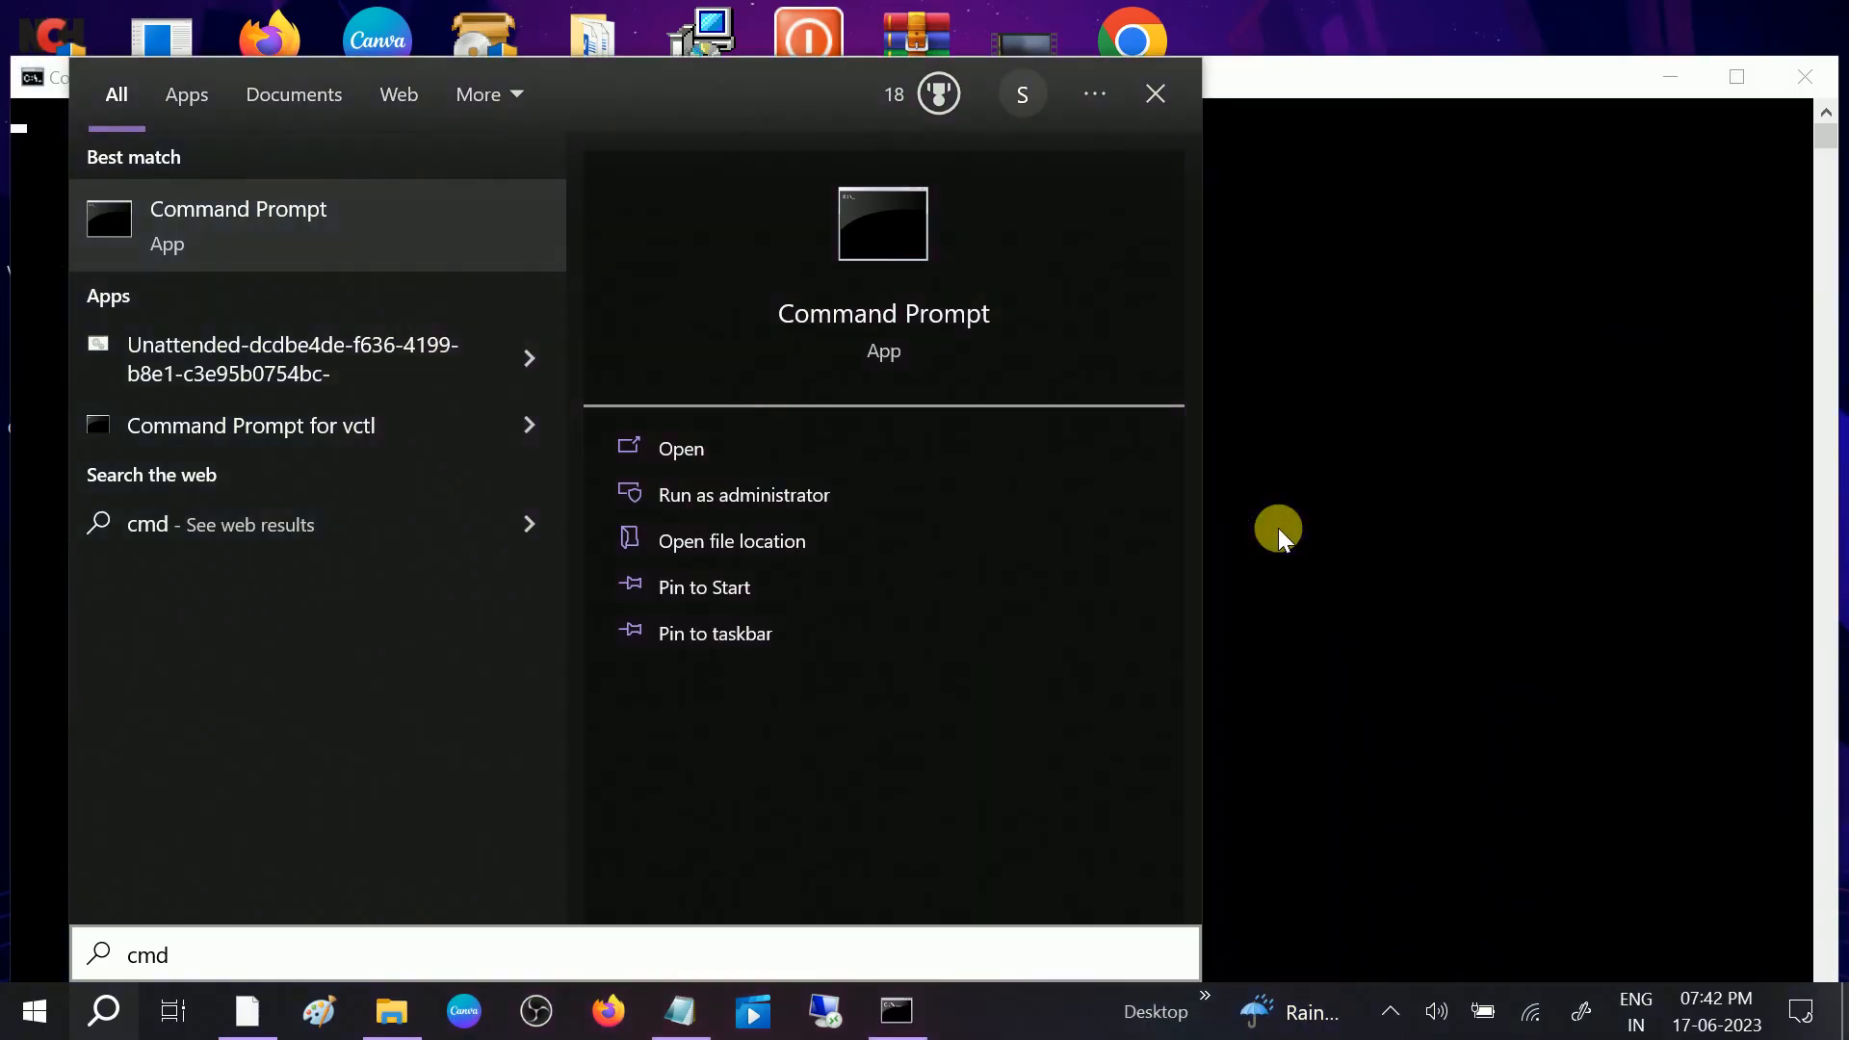
left_click(680, 449)
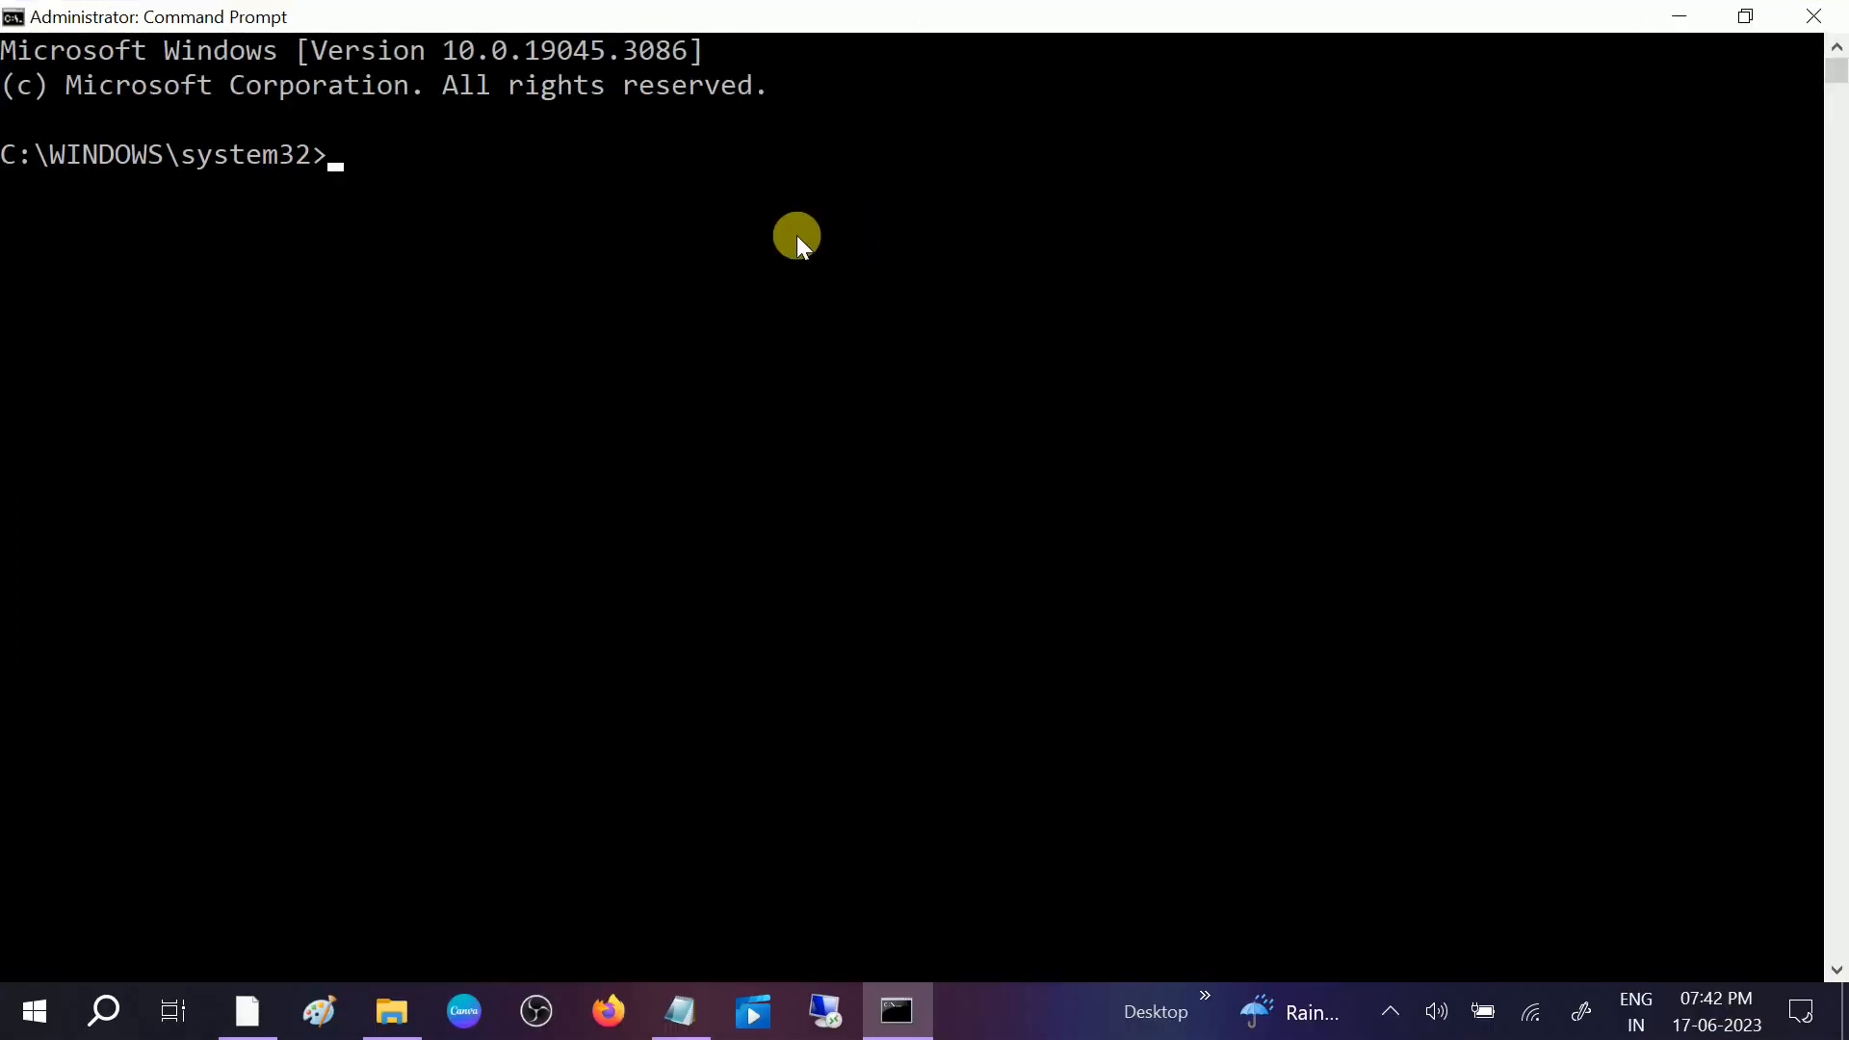
Enter sfc /scannow to start the System File Checker scan
type("sfc")
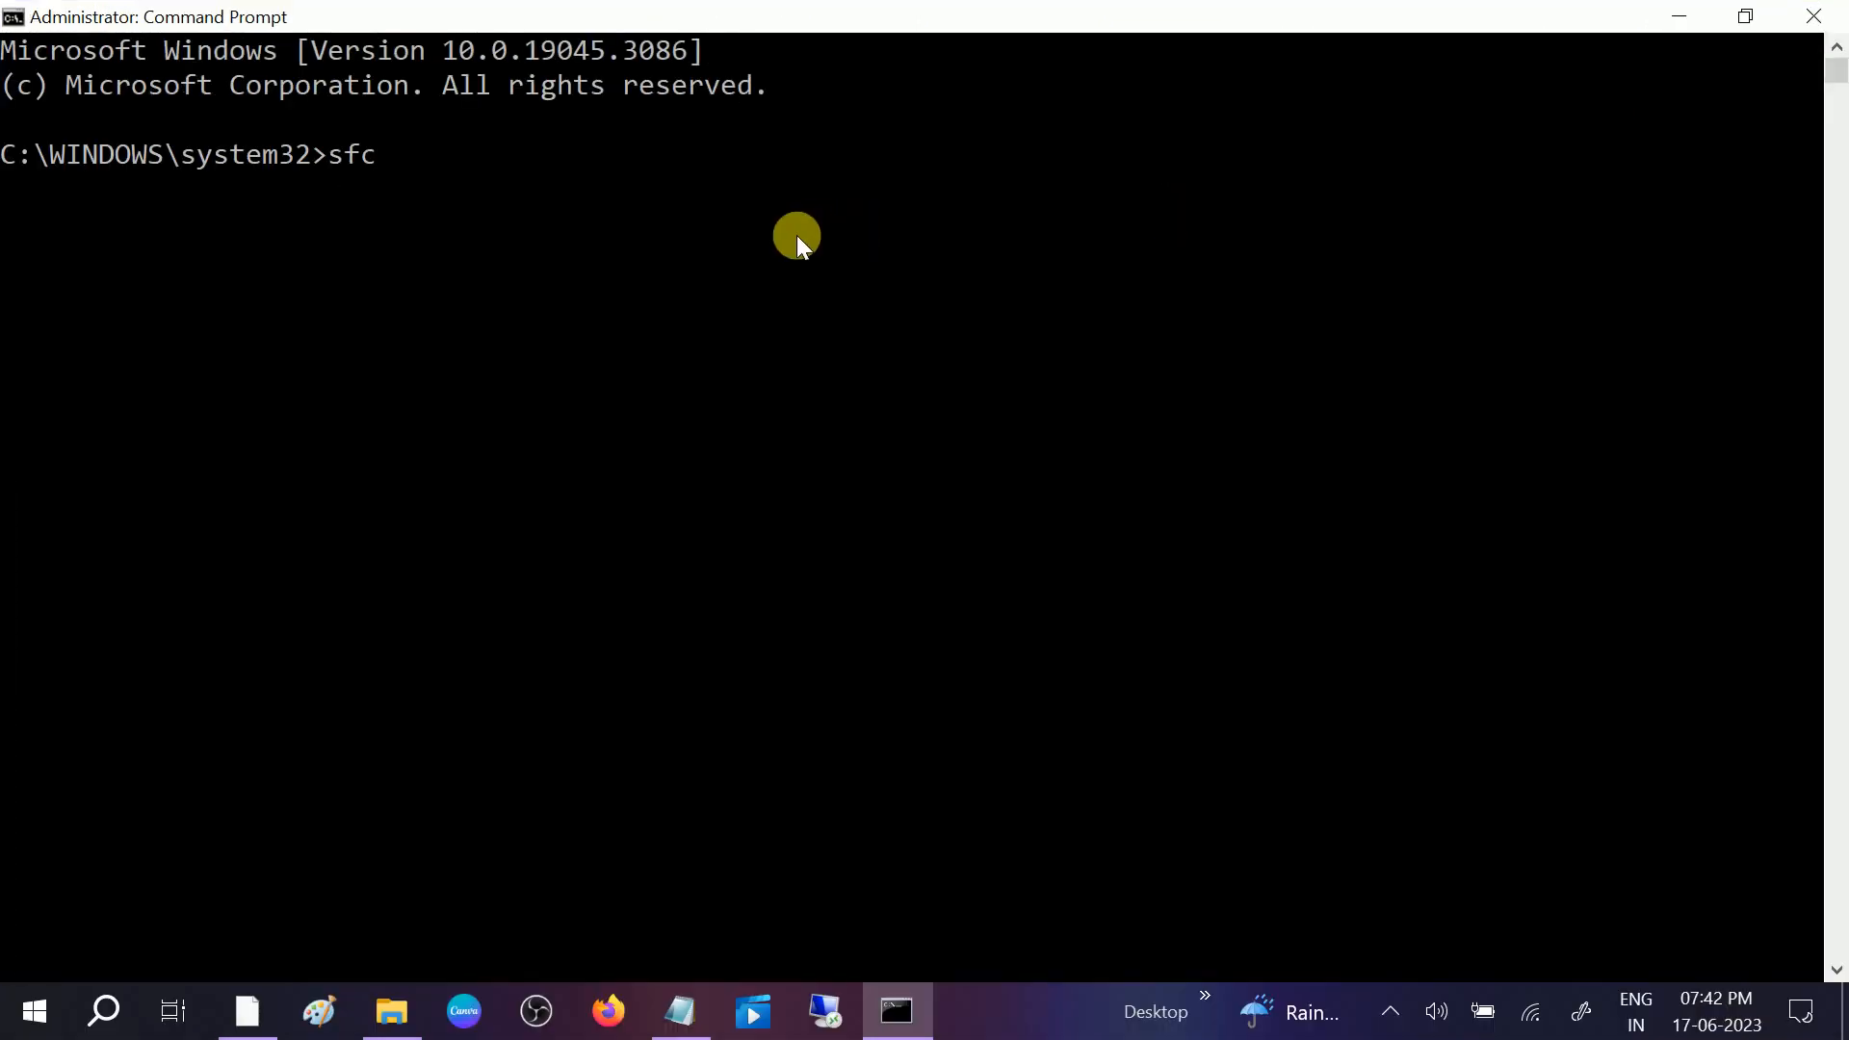
type("/scannow")
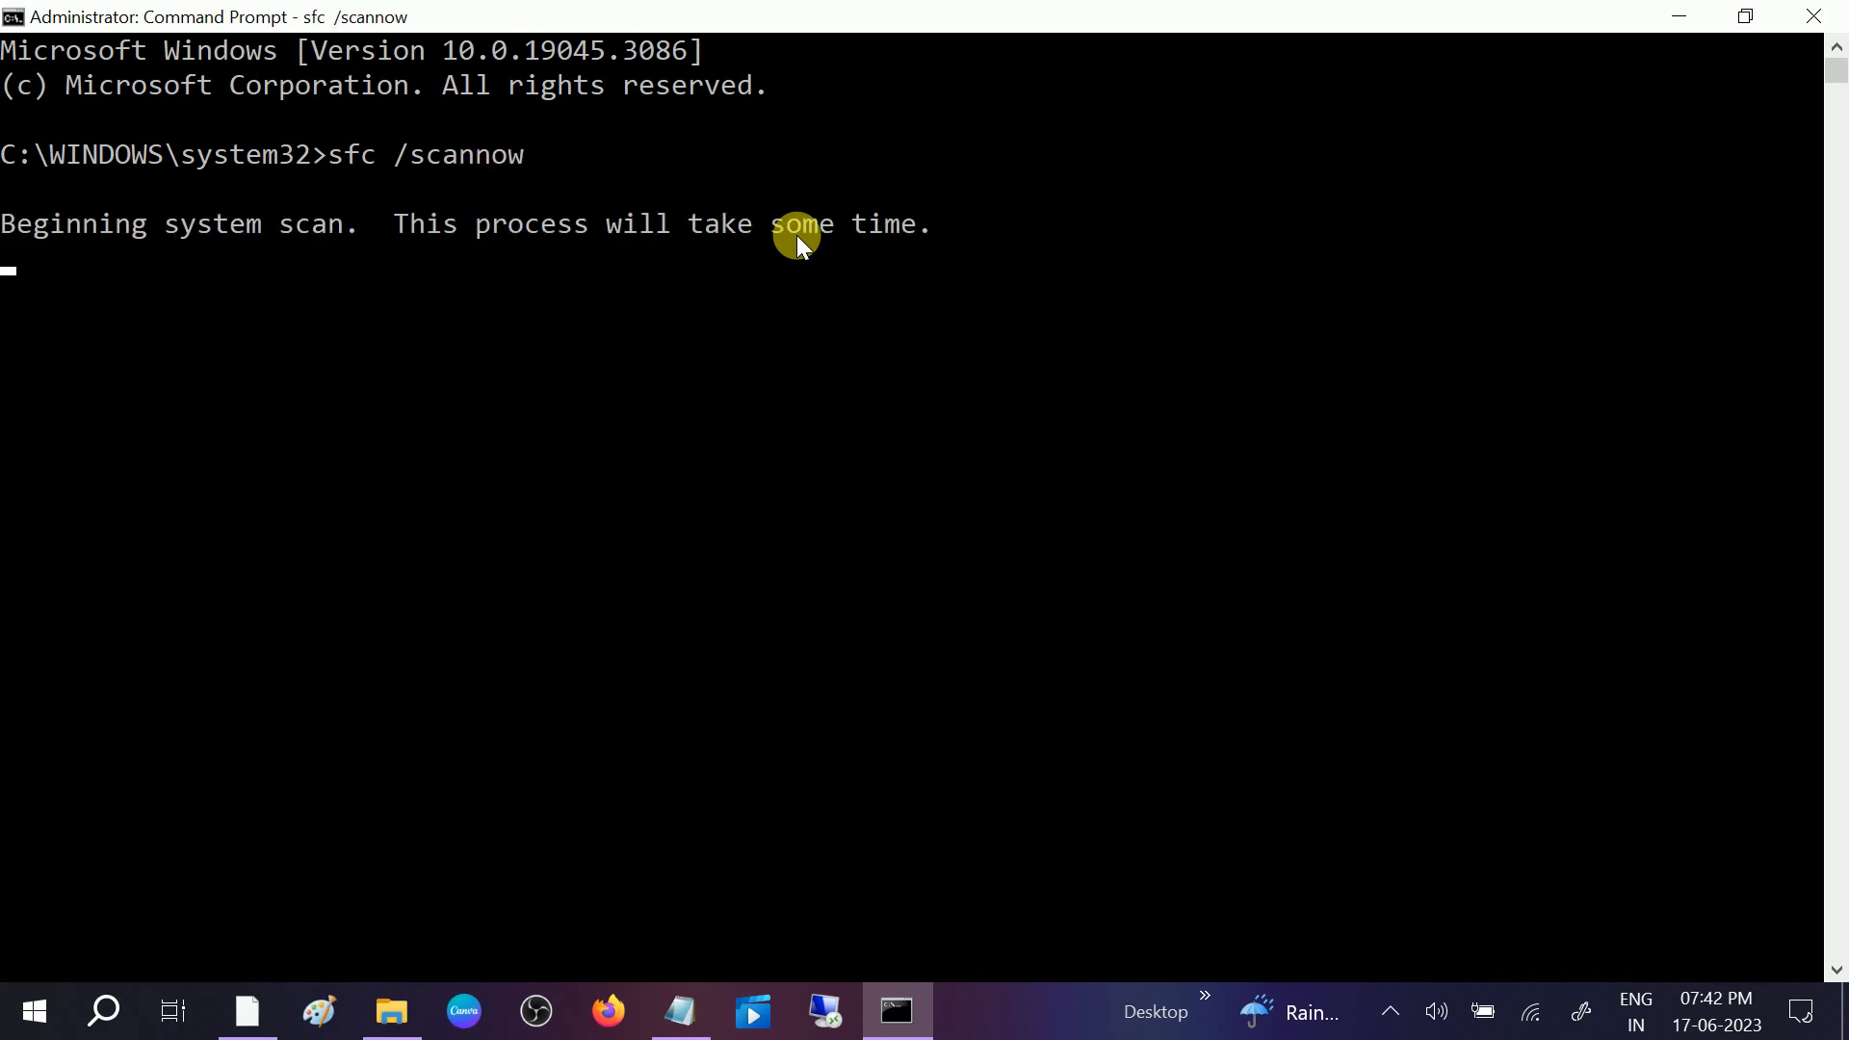
mouse_move(595, 412)
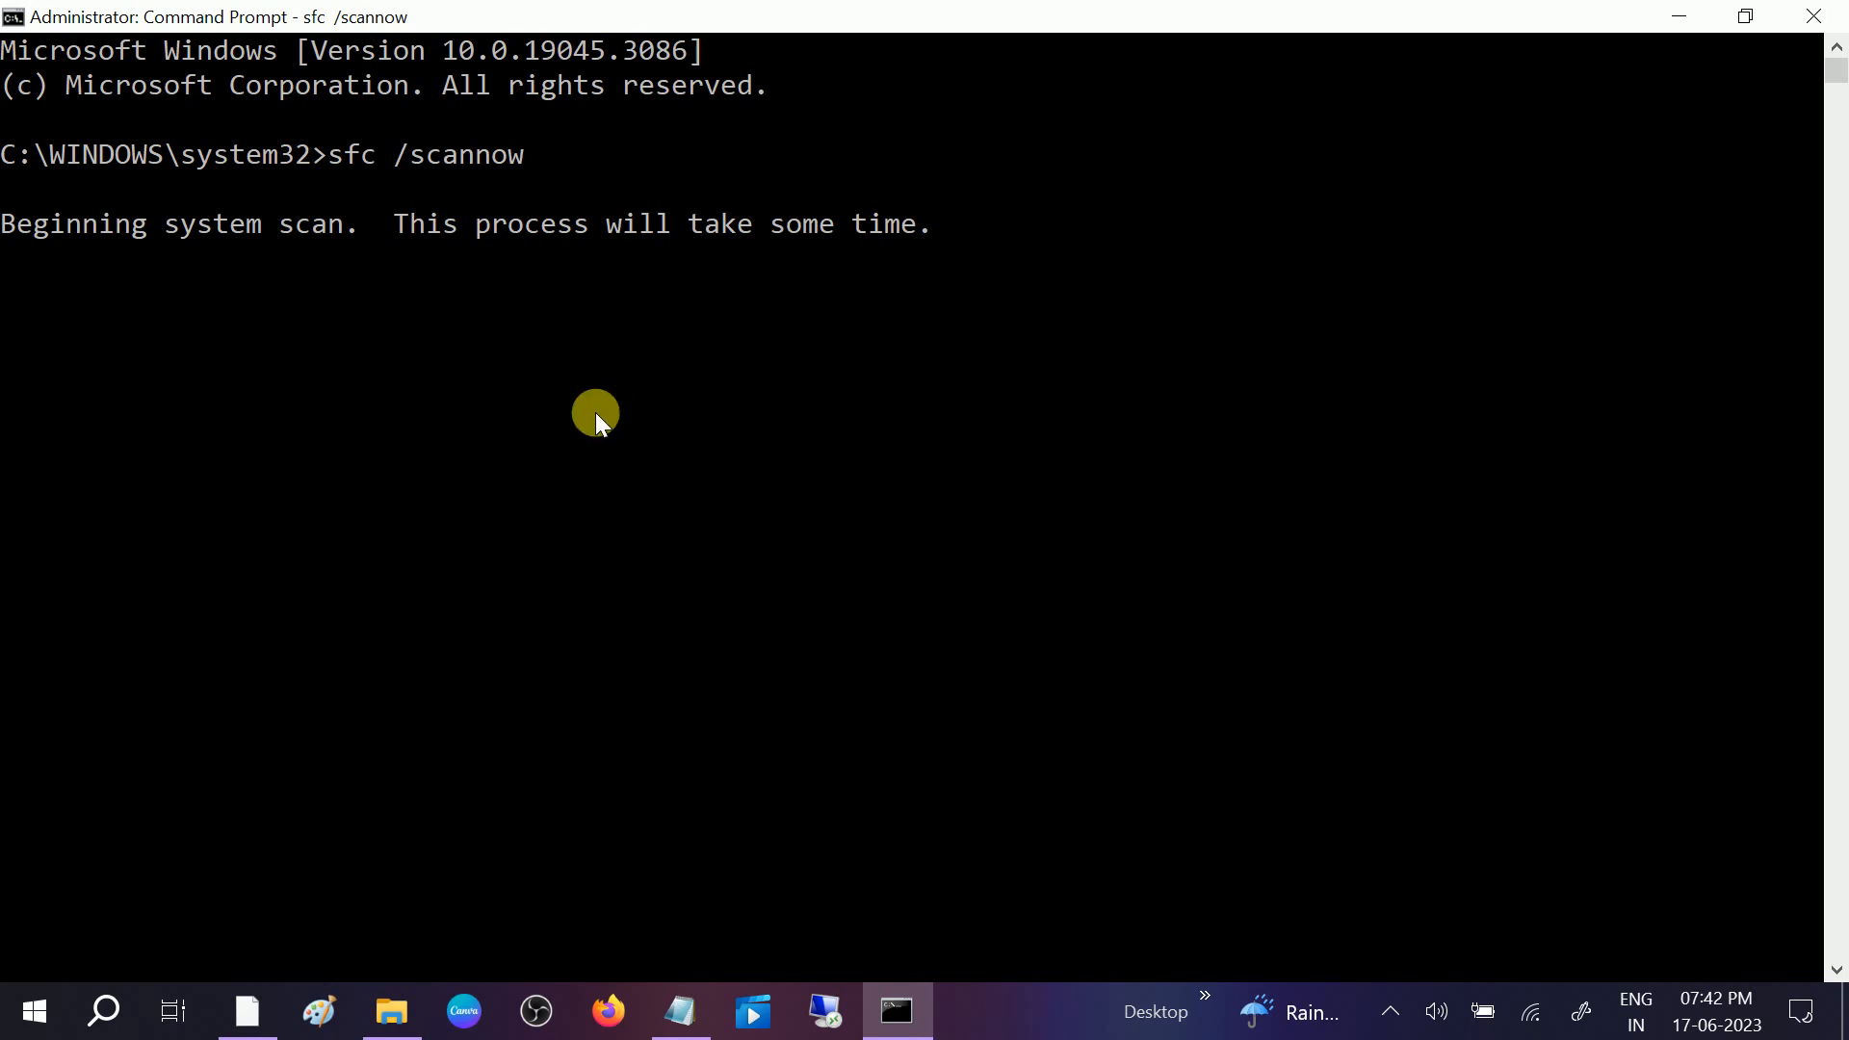